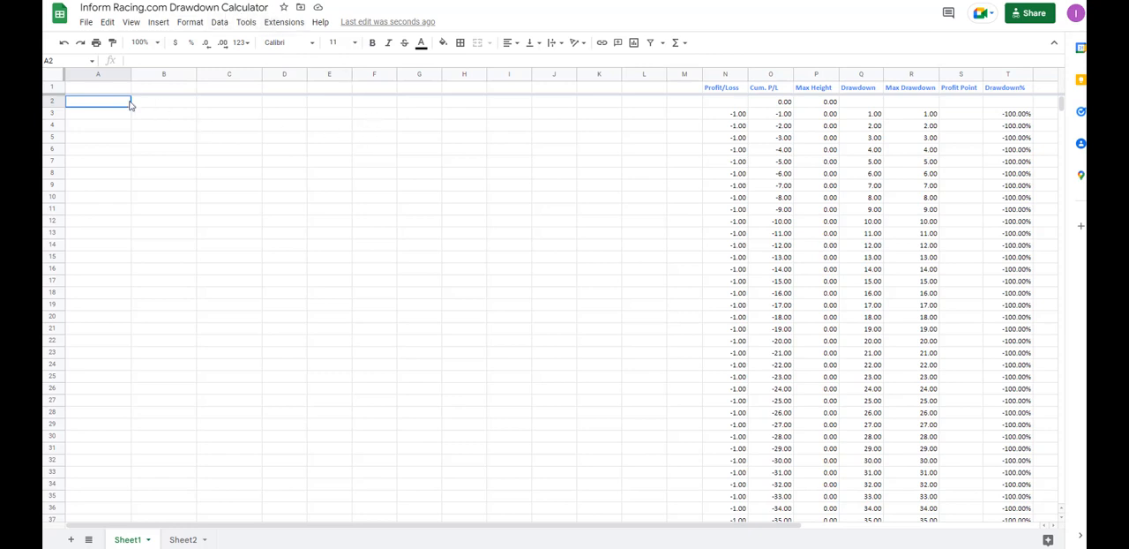
pyautogui.moveTo(430, 109)
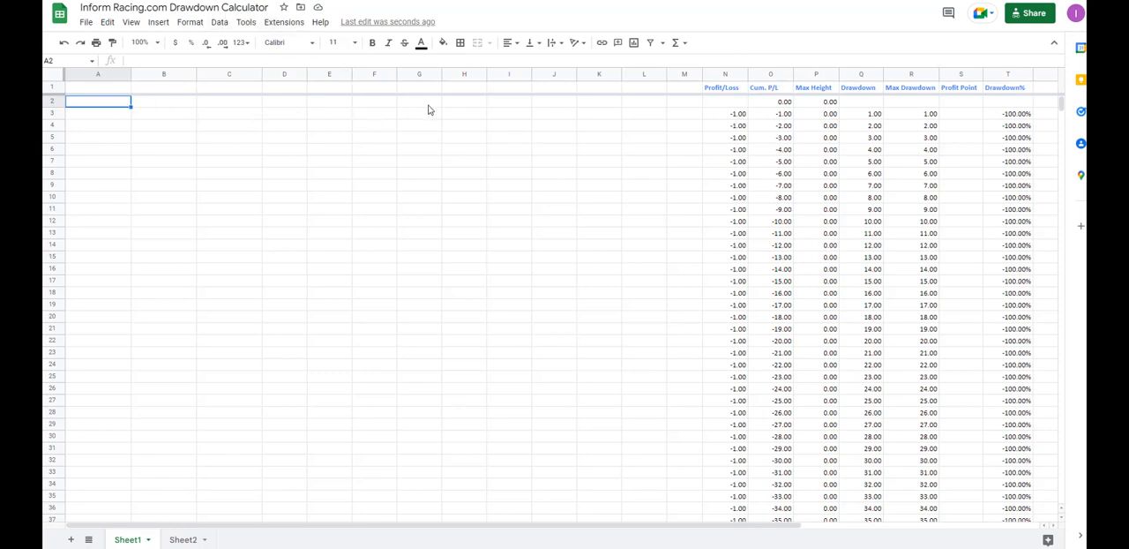
pyautogui.moveTo(913, 106)
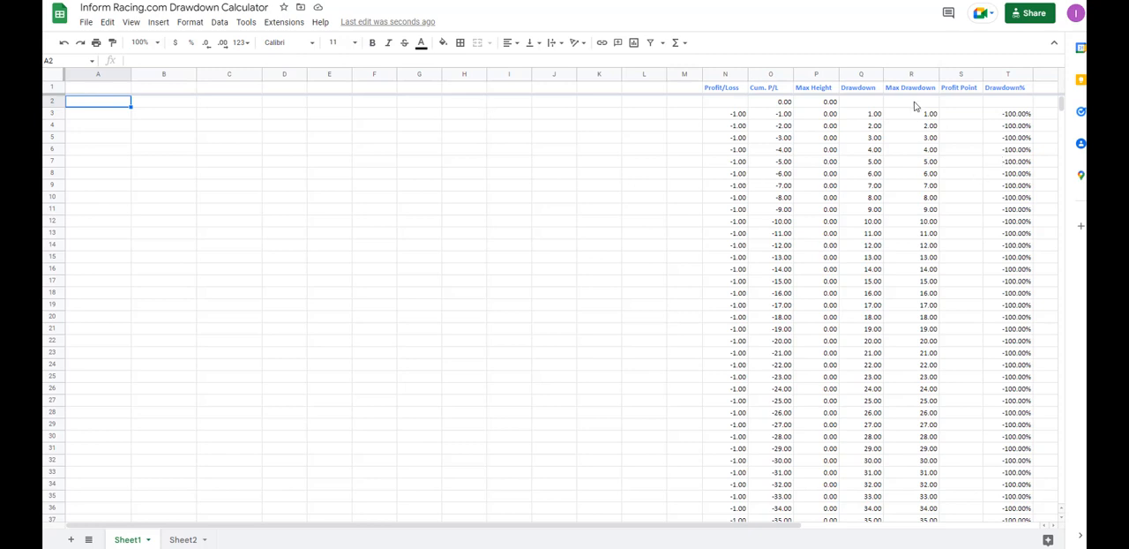
pyautogui.moveTo(914, 105)
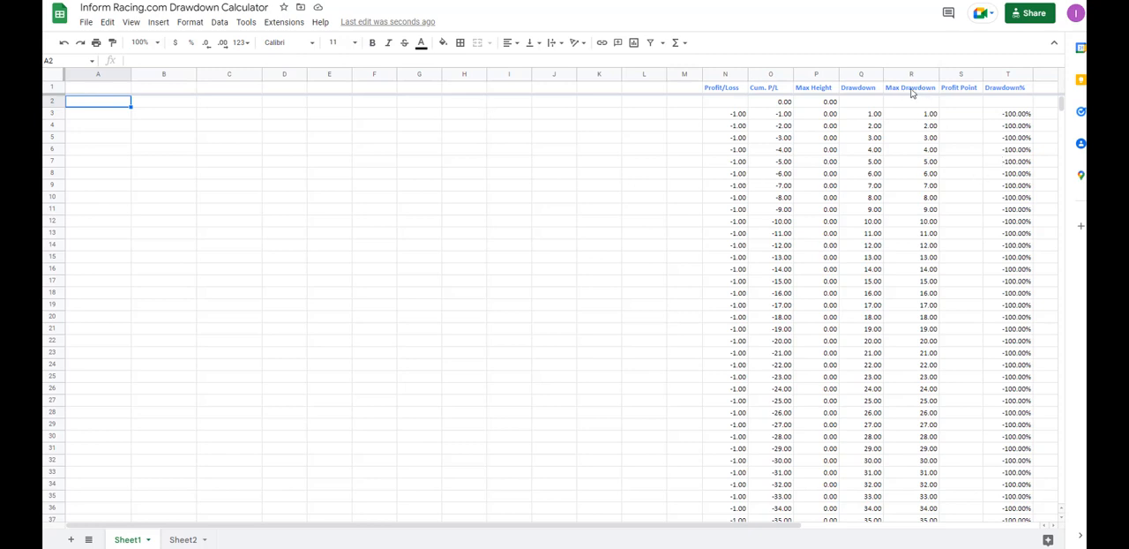
pyautogui.moveTo(908, 256)
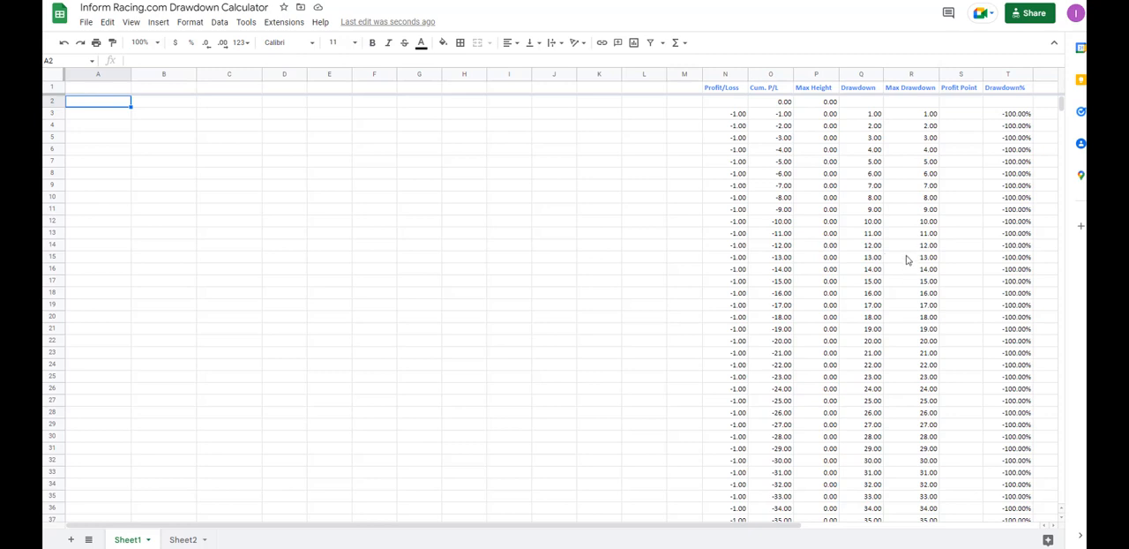
pyautogui.moveTo(905, 261)
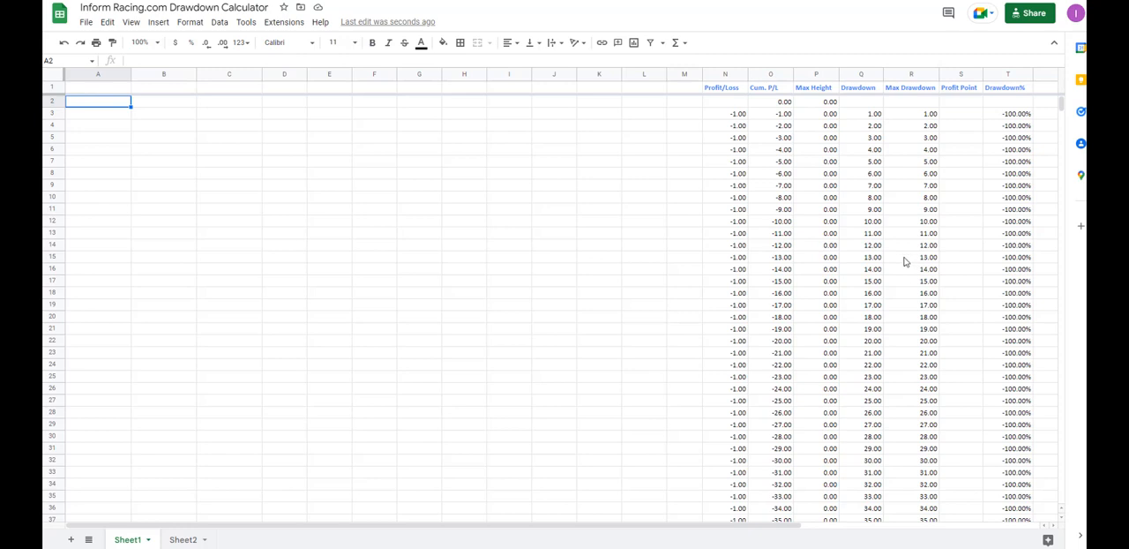
pyautogui.moveTo(692, 268)
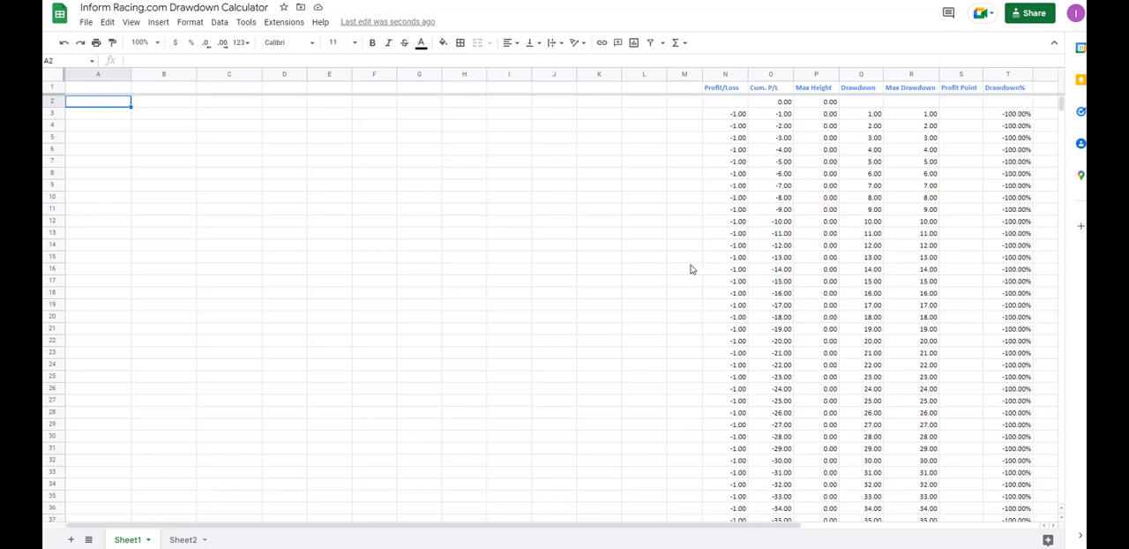
pyautogui.moveTo(492, 282)
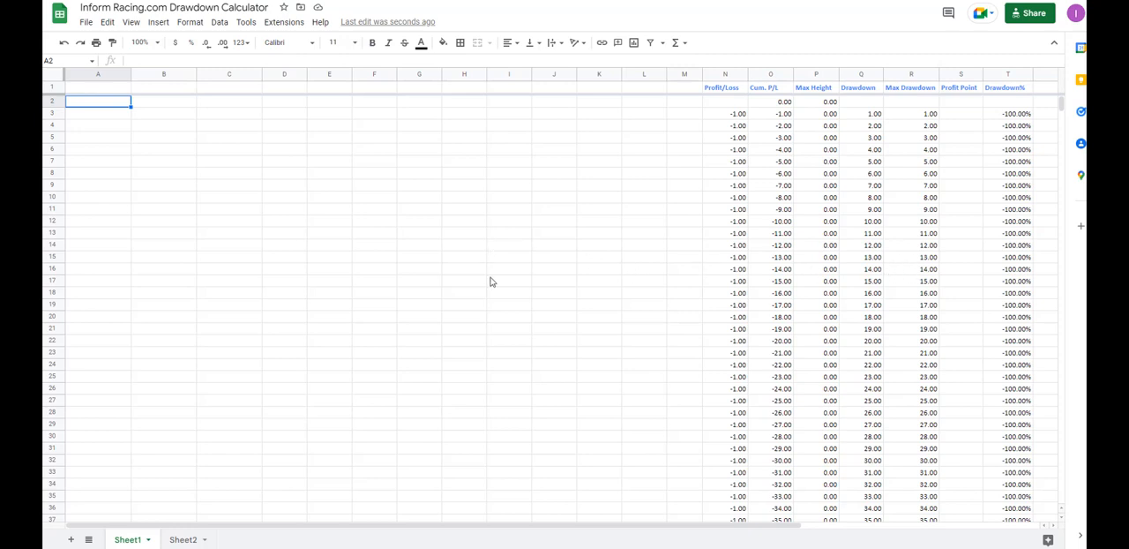
pyautogui.moveTo(123, 177)
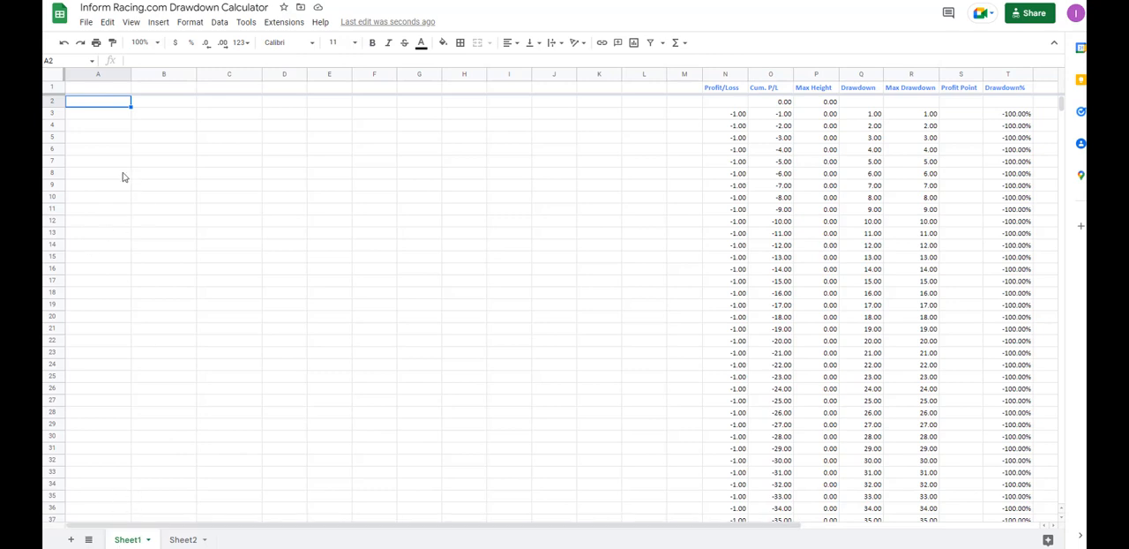
pyautogui.moveTo(591, 342)
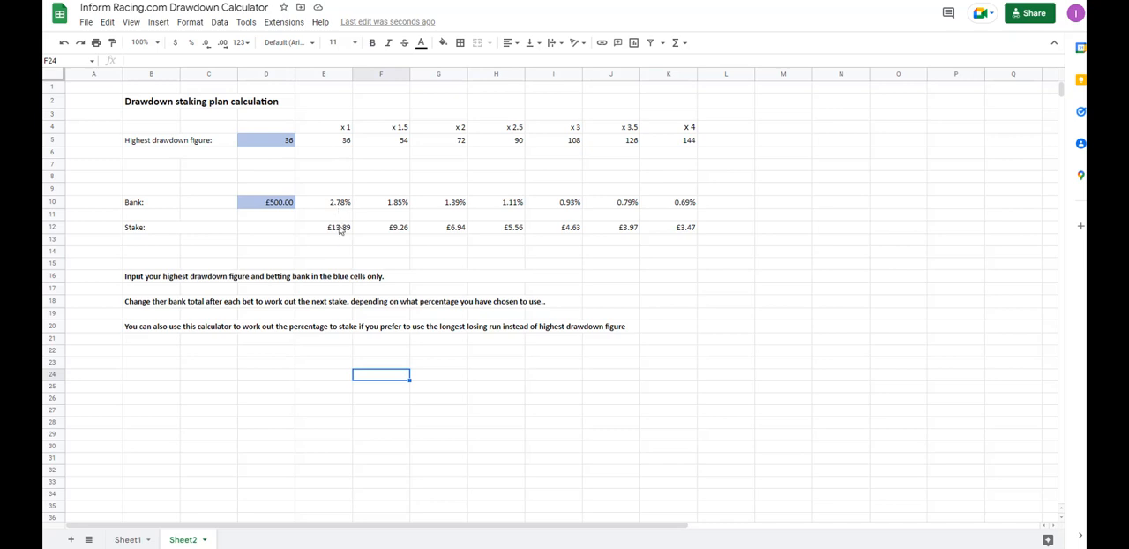
pyautogui.moveTo(221, 498)
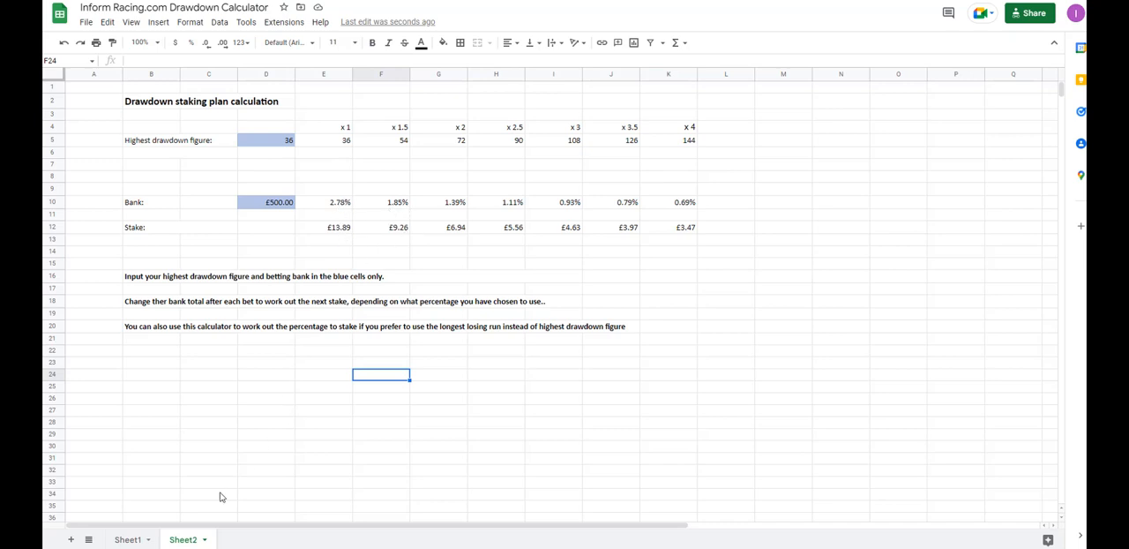
# From Sheet1 of the Drawdown Calculator, download a copy of the spreadsheet via the File menu.
pyautogui.click(127, 540)
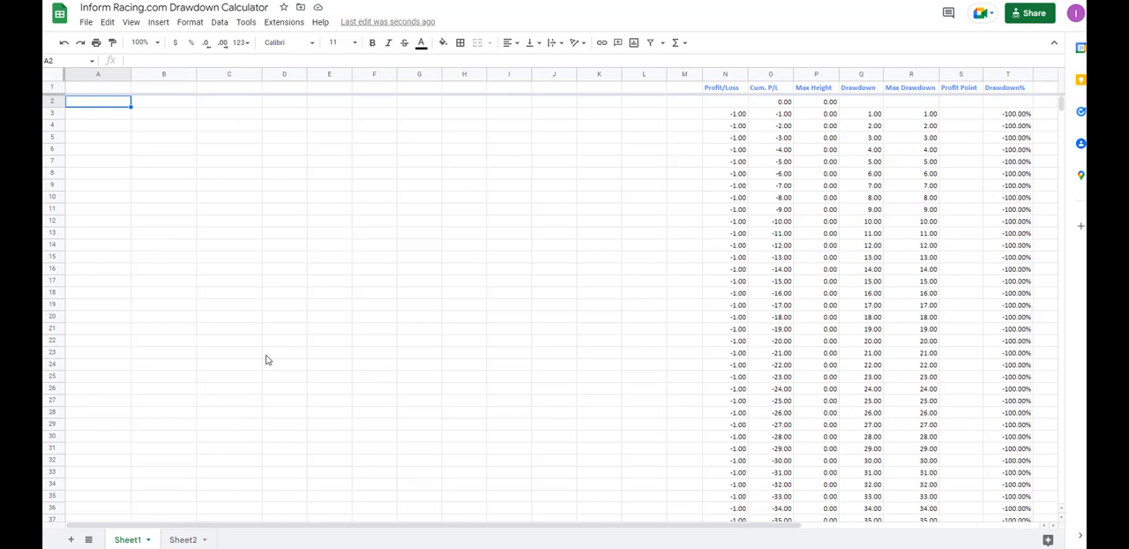
pyautogui.moveTo(293, 257)
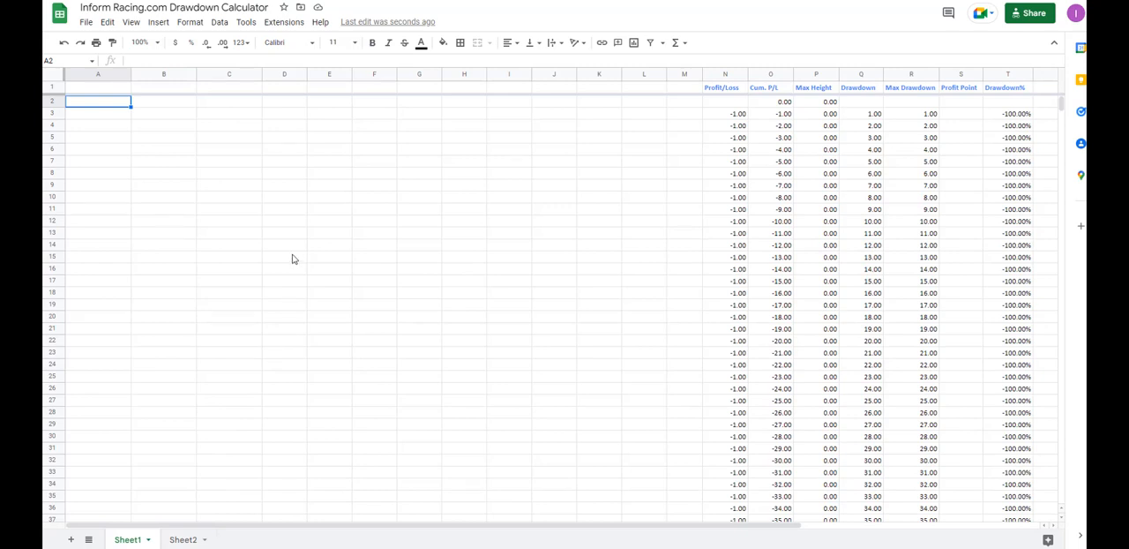
pyautogui.moveTo(130, 137)
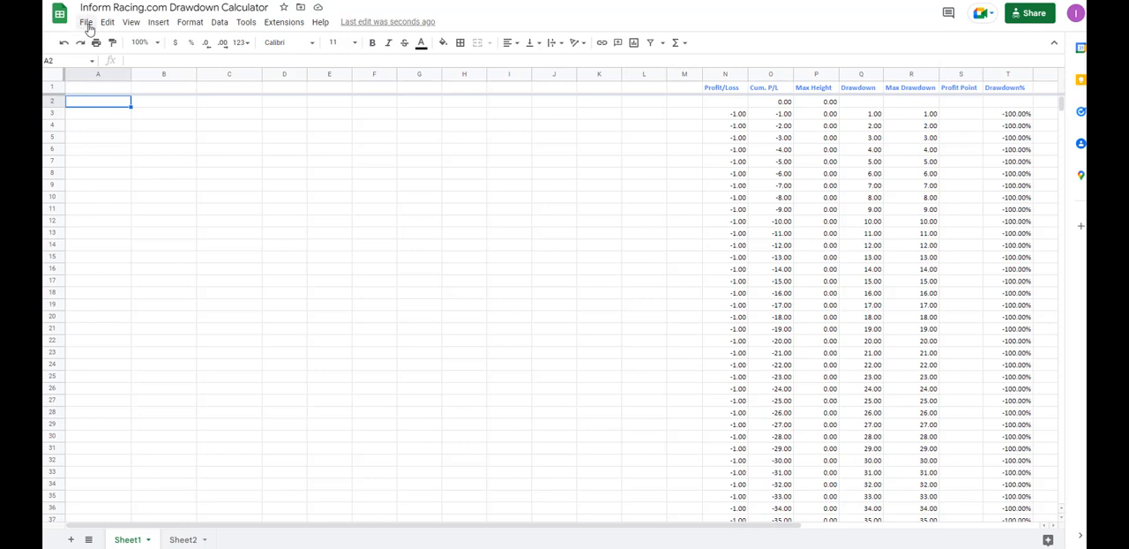
pyautogui.click(84, 21)
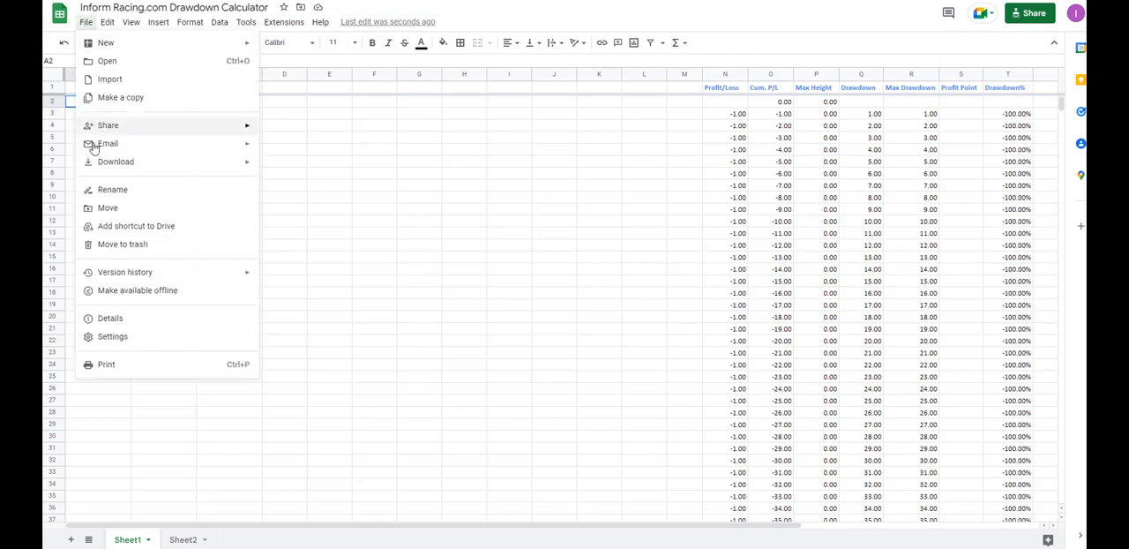
pyautogui.click(116, 163)
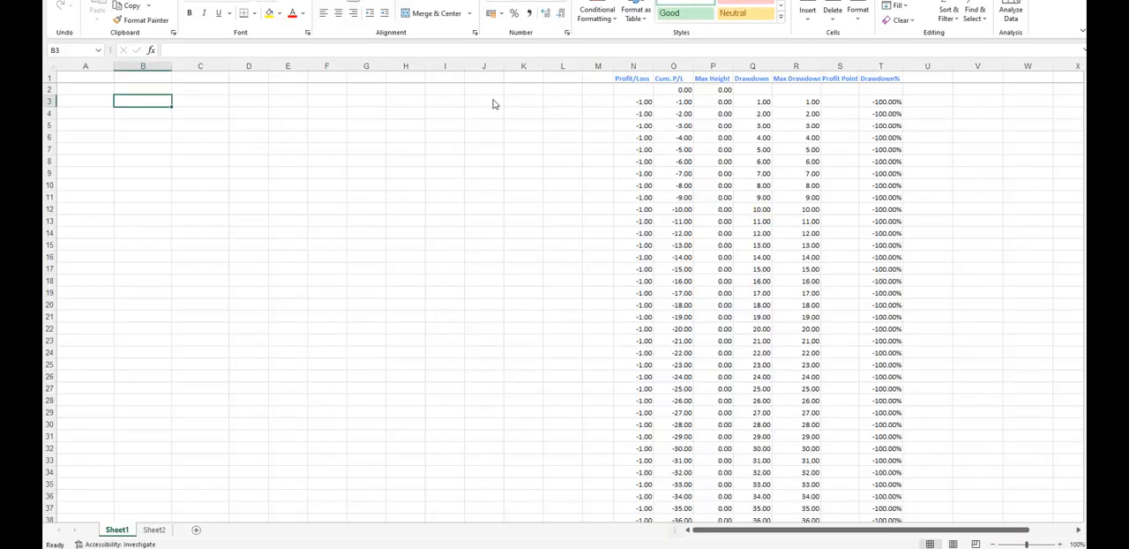
pyautogui.moveTo(173, 103)
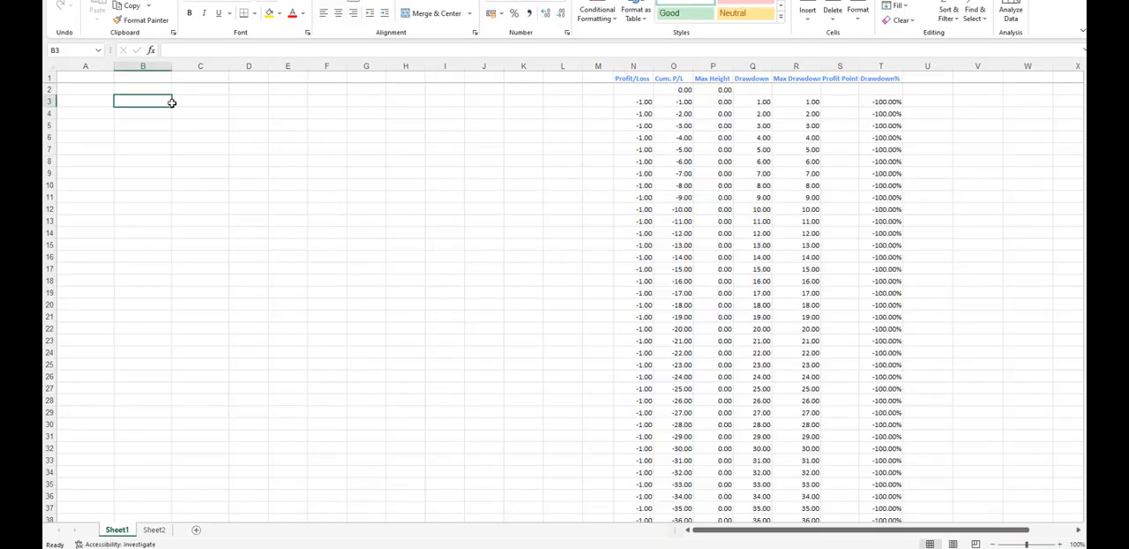
pyautogui.click(155, 529)
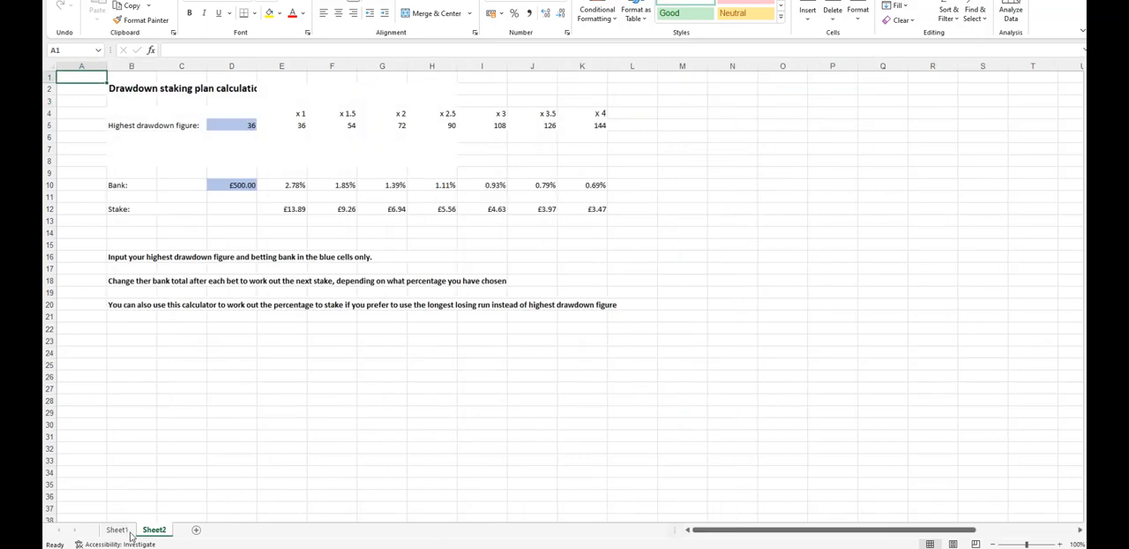
pyautogui.click(116, 529)
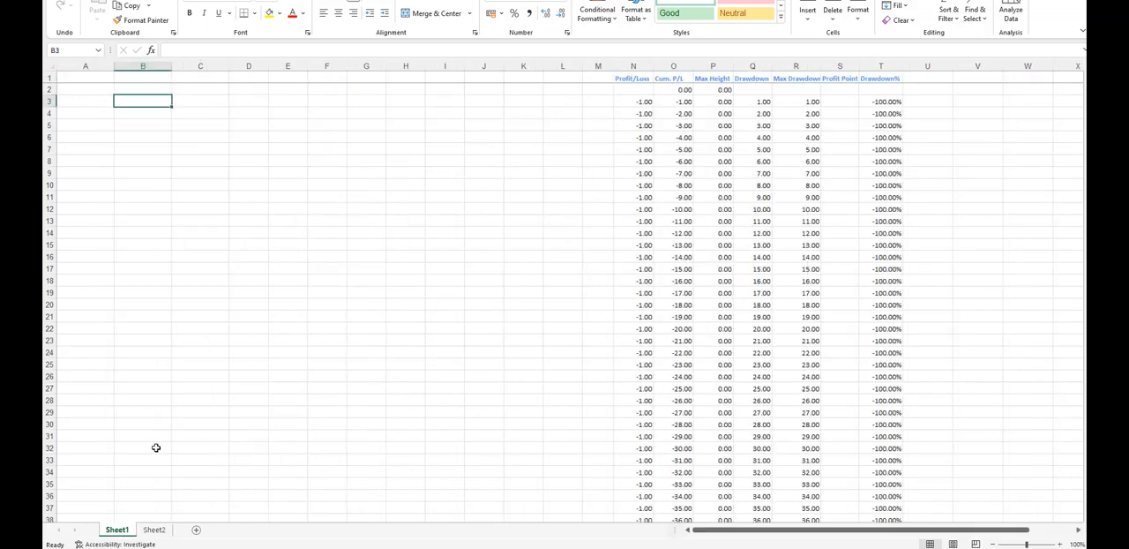
pyautogui.click(201, 388)
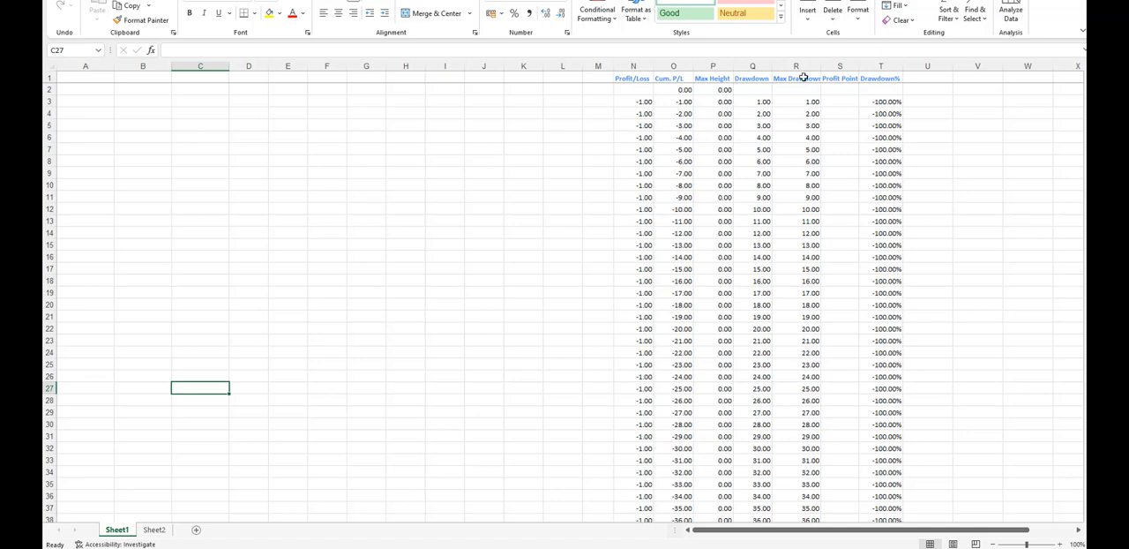
pyautogui.moveTo(432, 374)
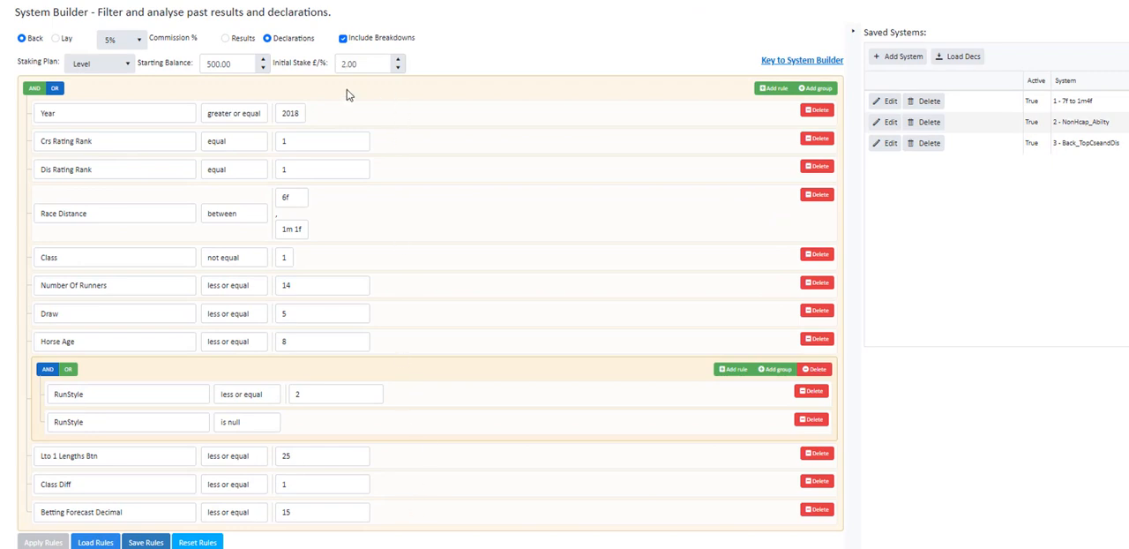
pyautogui.moveTo(313, 108)
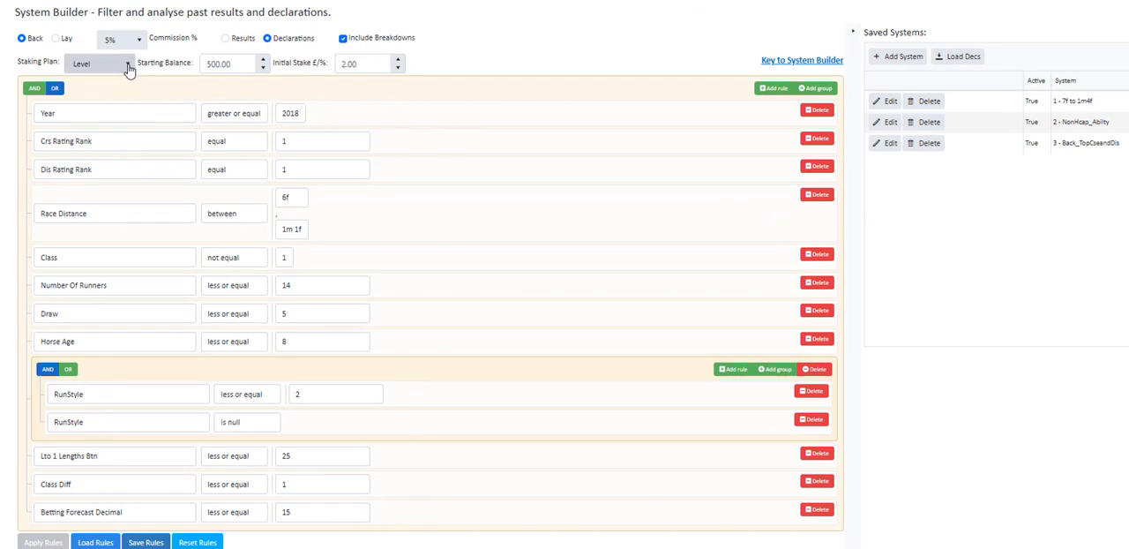
# Choose the Percent staking plan, analyse Results rather than declarations, and apply the rules.
pyautogui.click(98, 64)
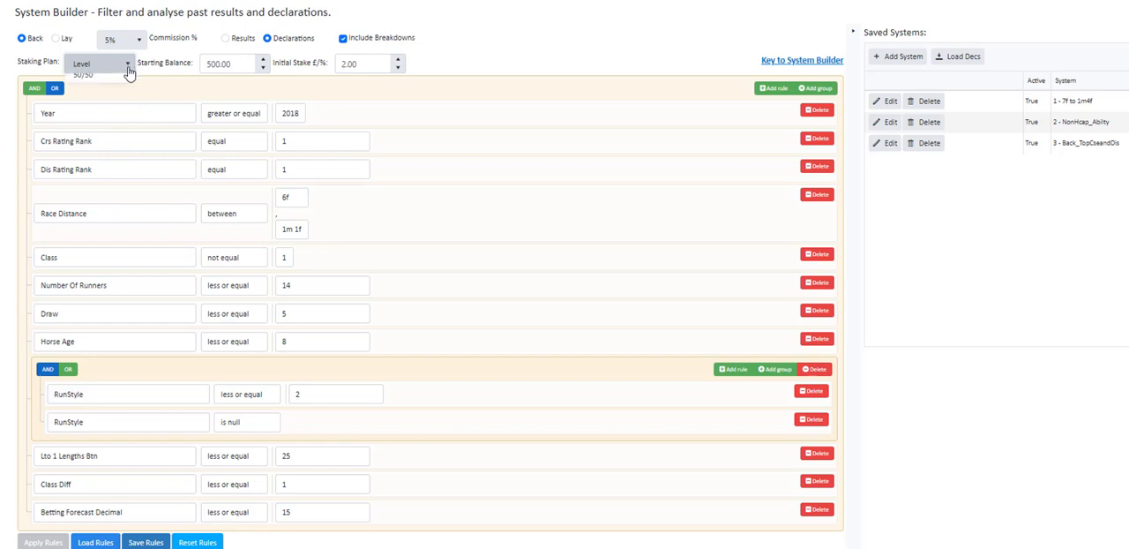
pyautogui.click(85, 64)
pyautogui.write('1')
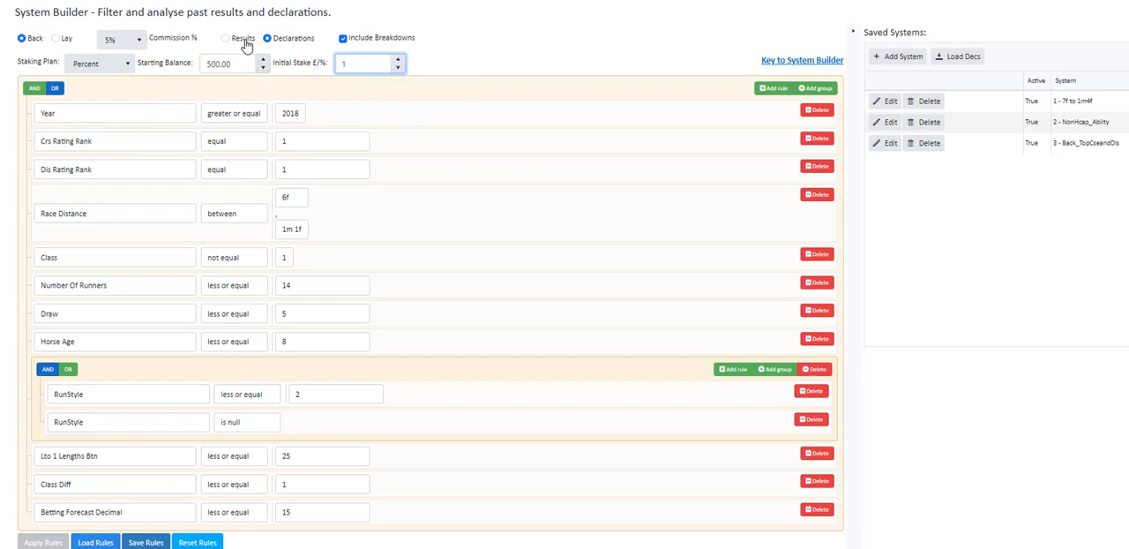
pyautogui.click(225, 39)
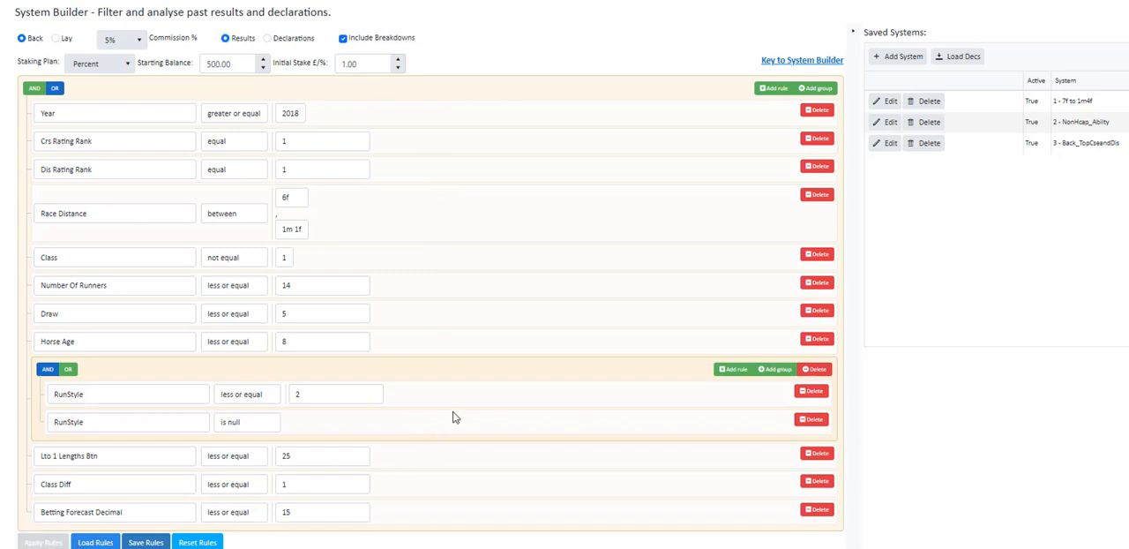
pyautogui.moveTo(311, 117)
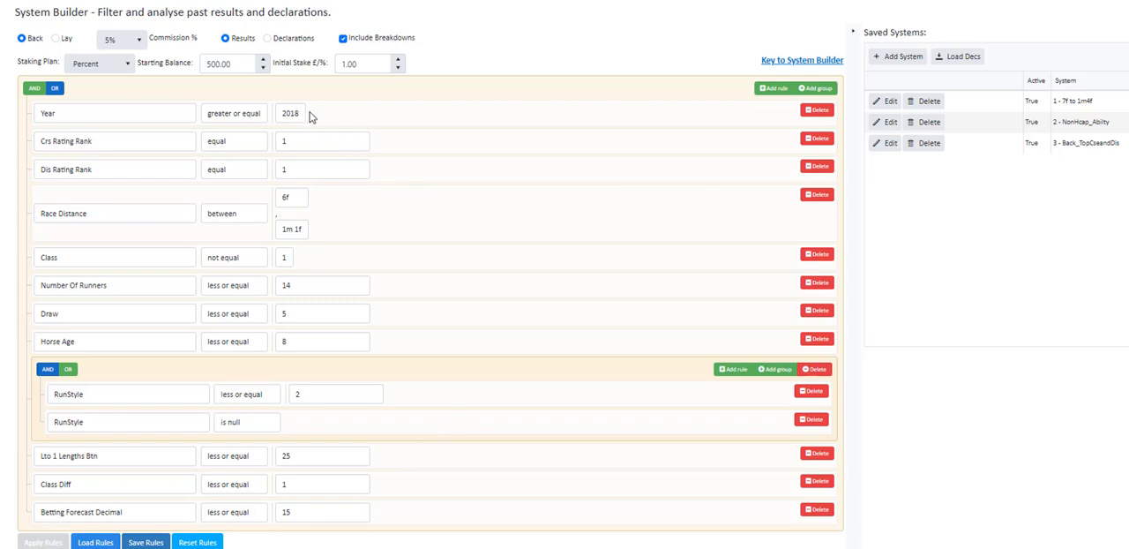
pyautogui.moveTo(526, 252)
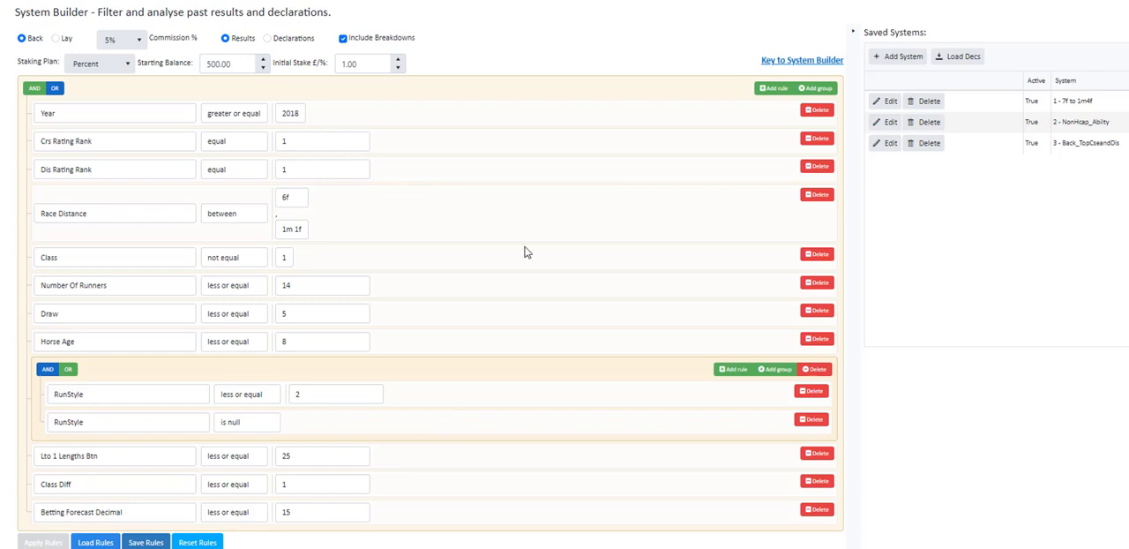
pyautogui.moveTo(610, 208)
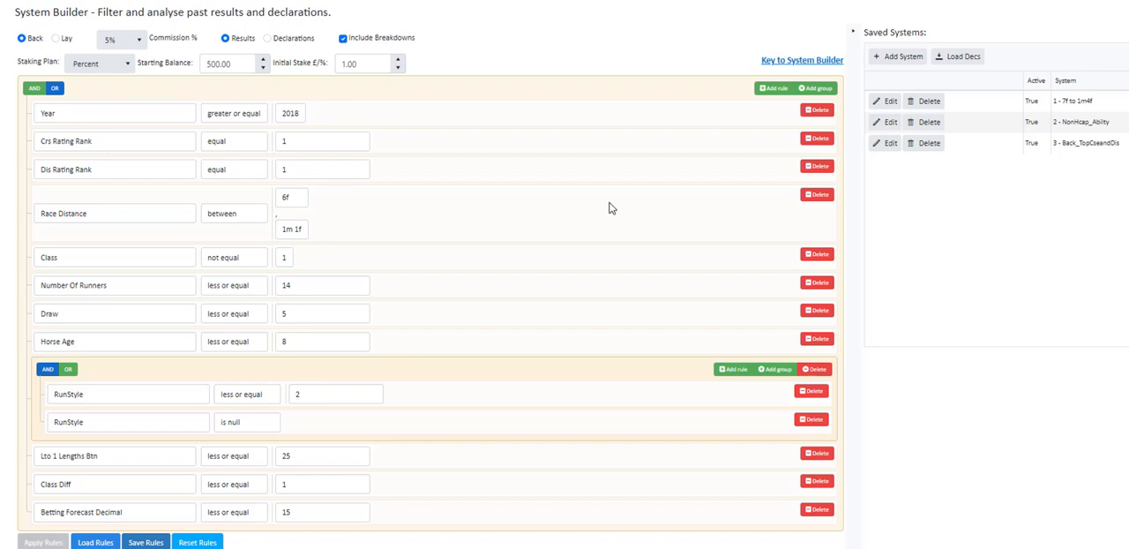
pyautogui.moveTo(578, 323)
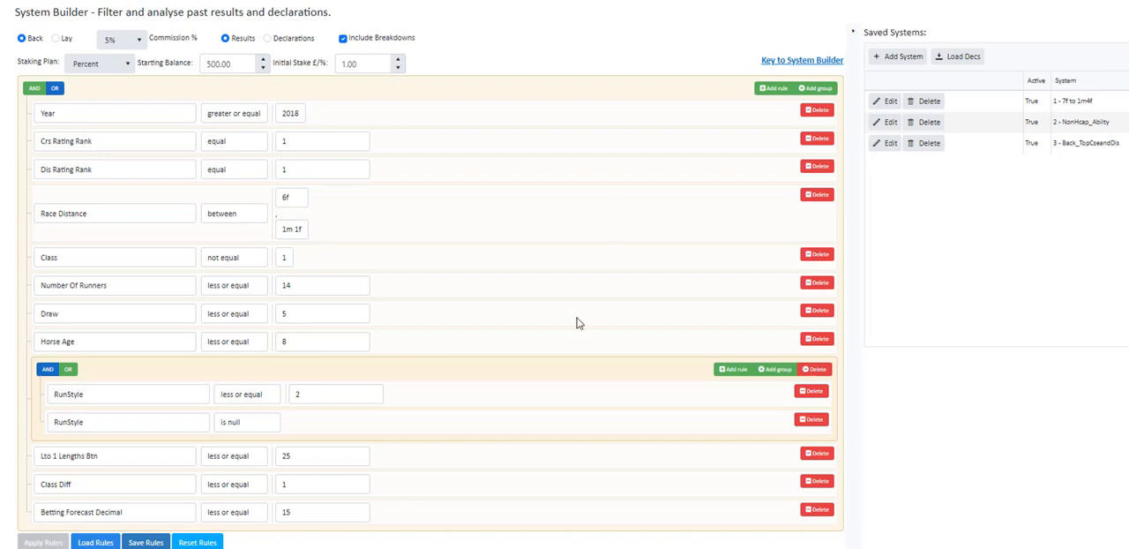
pyautogui.click(43, 542)
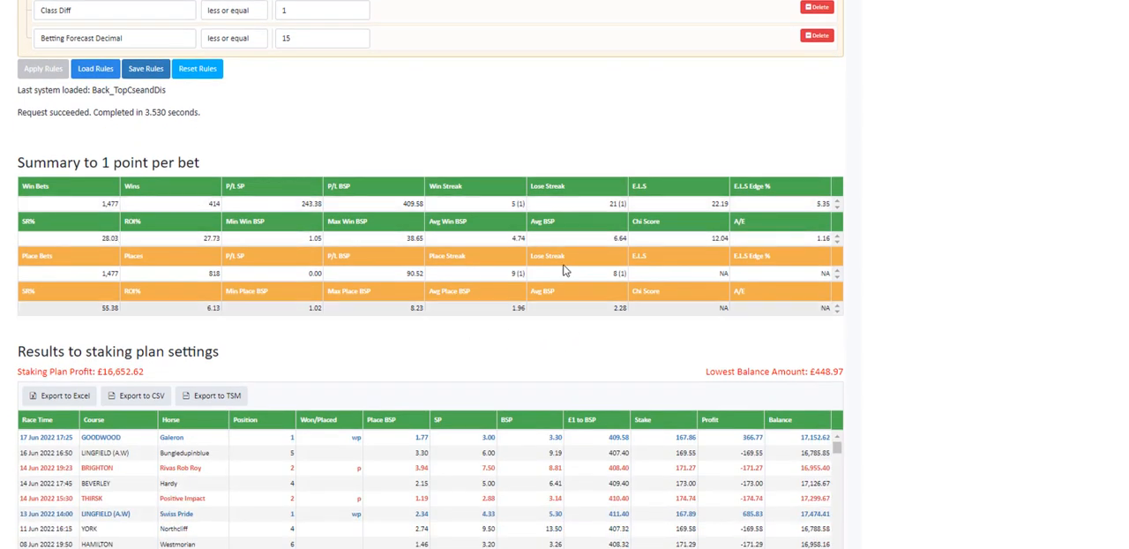
pyautogui.moveTo(346, 205)
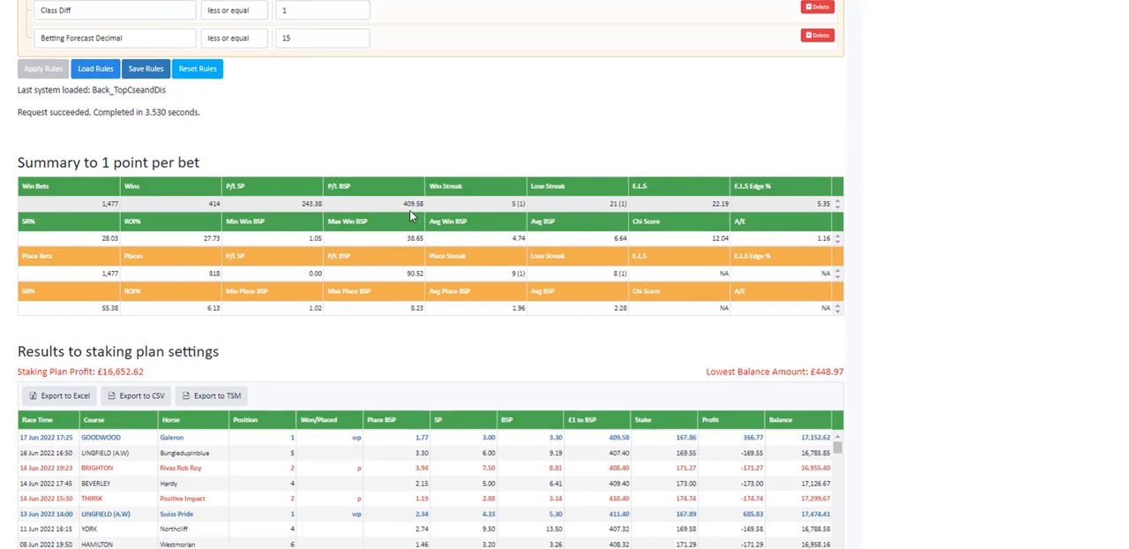
pyautogui.scroll(-3)
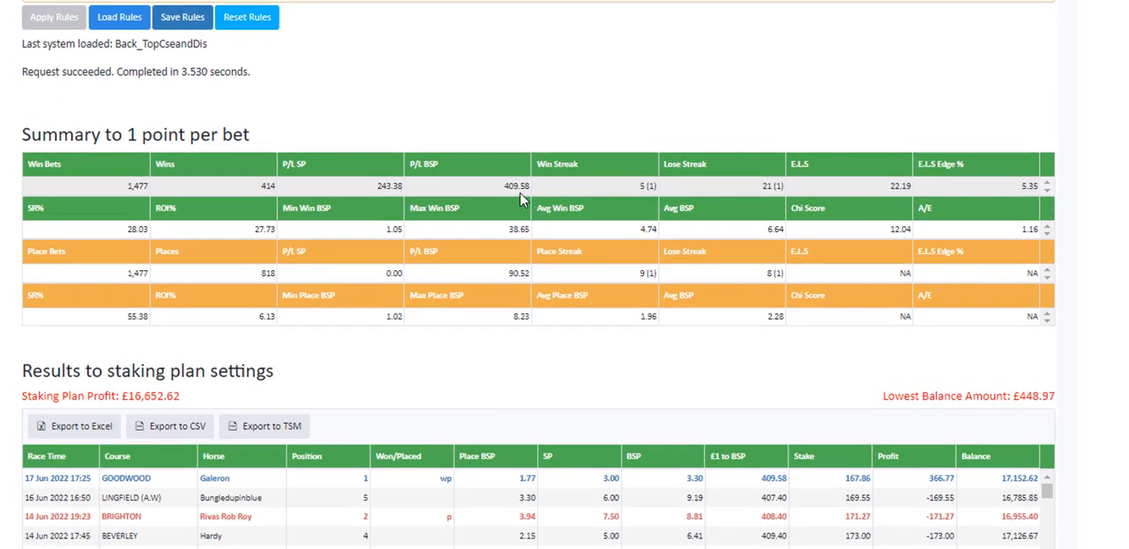
pyautogui.moveTo(527, 203)
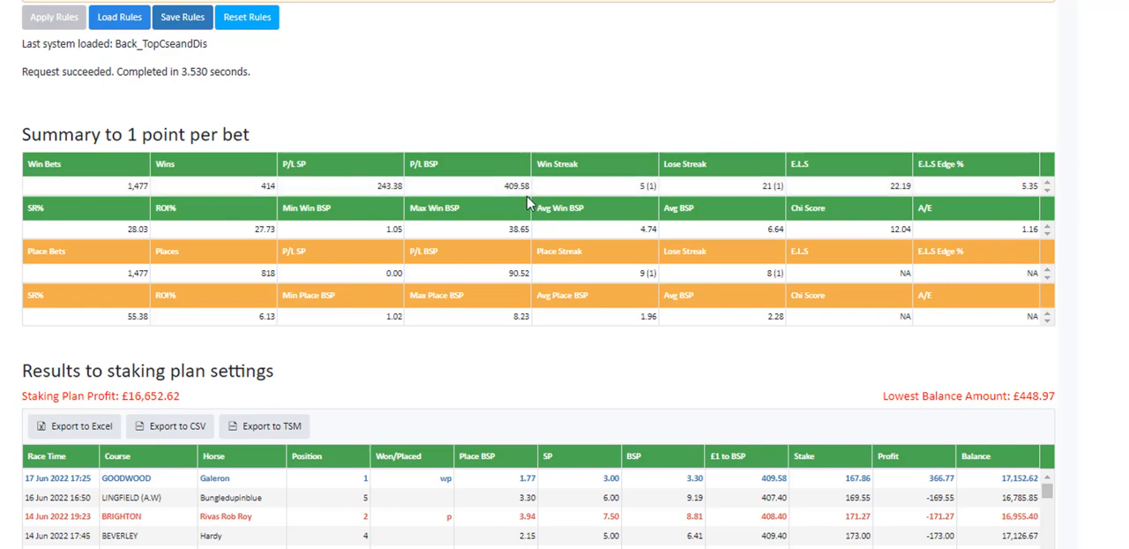
pyautogui.scroll(-3)
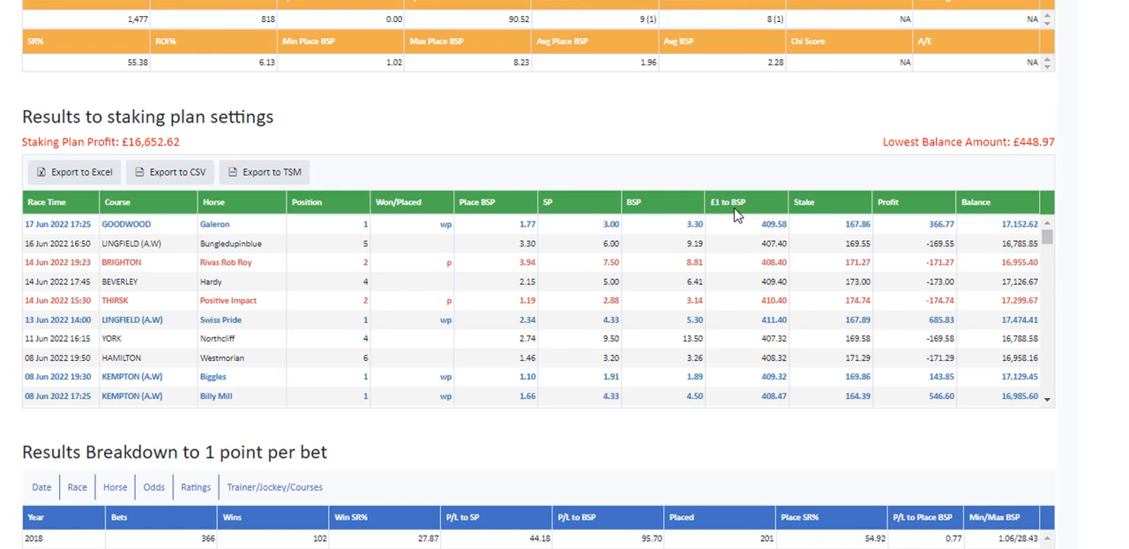
pyautogui.scroll(3)
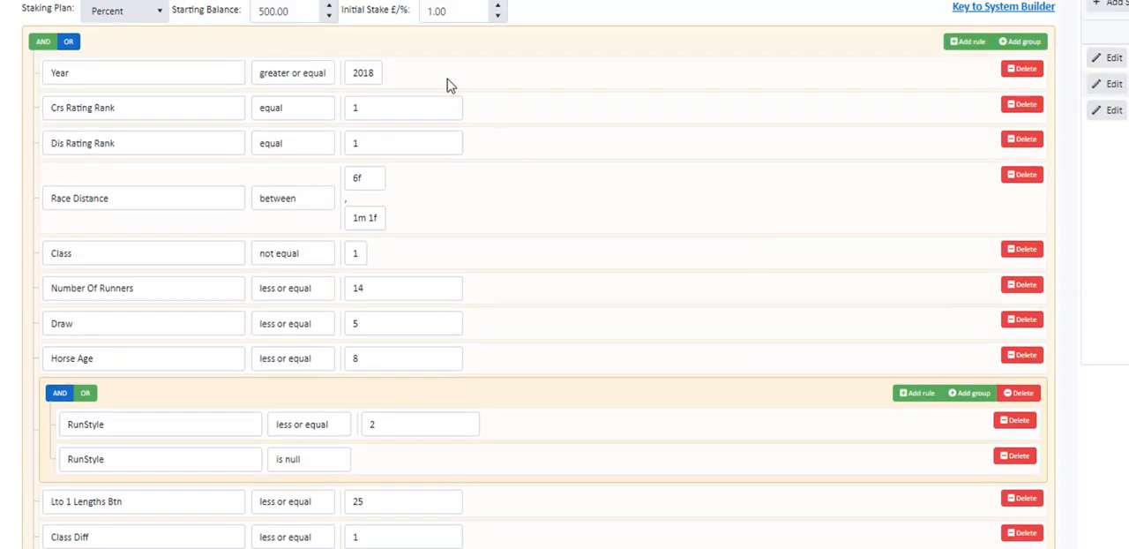
pyautogui.moveTo(548, 99)
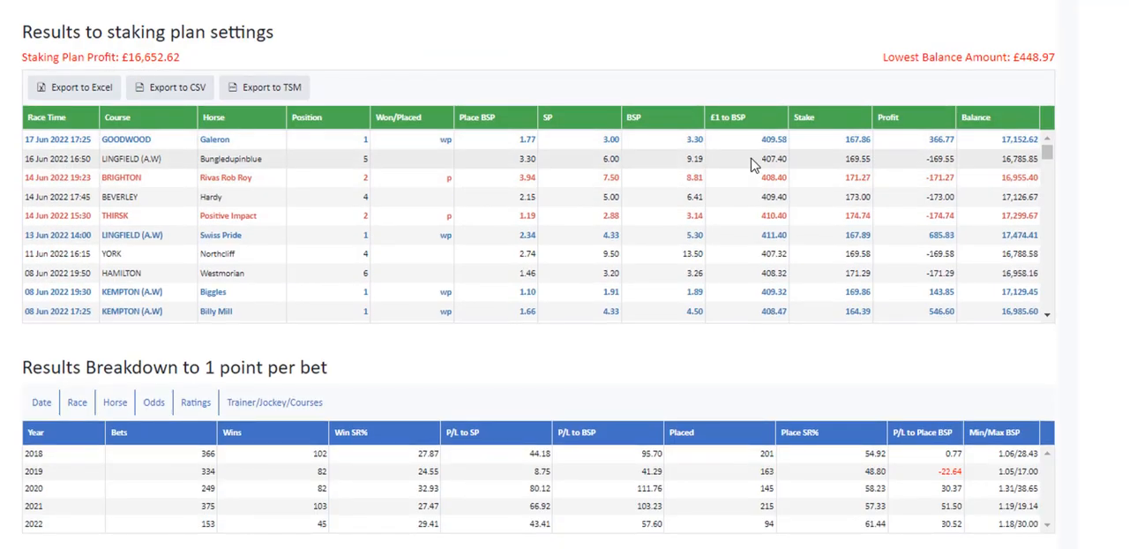
pyautogui.moveTo(238, 86)
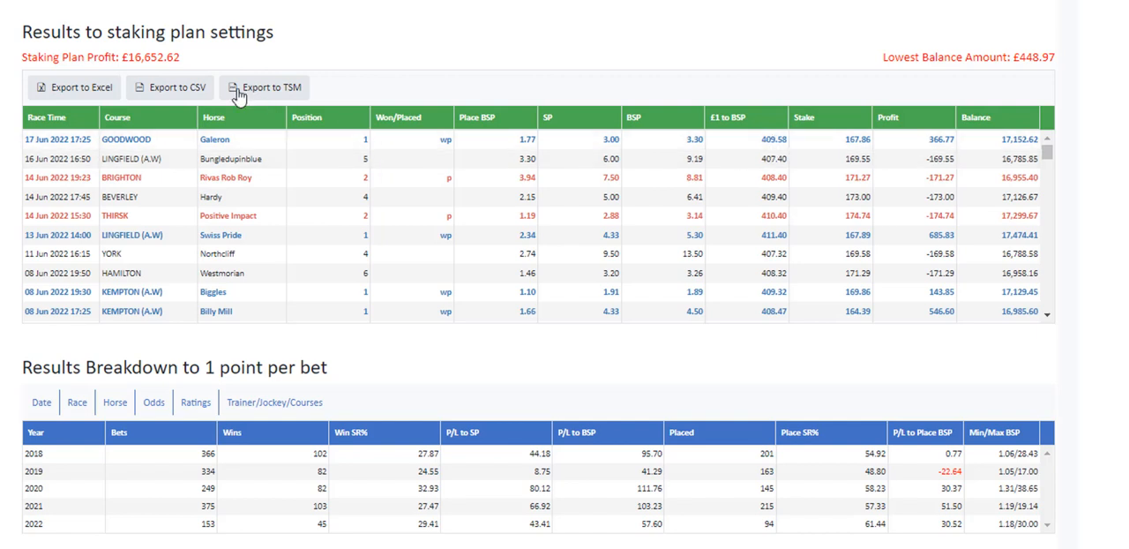
pyautogui.moveTo(141, 71)
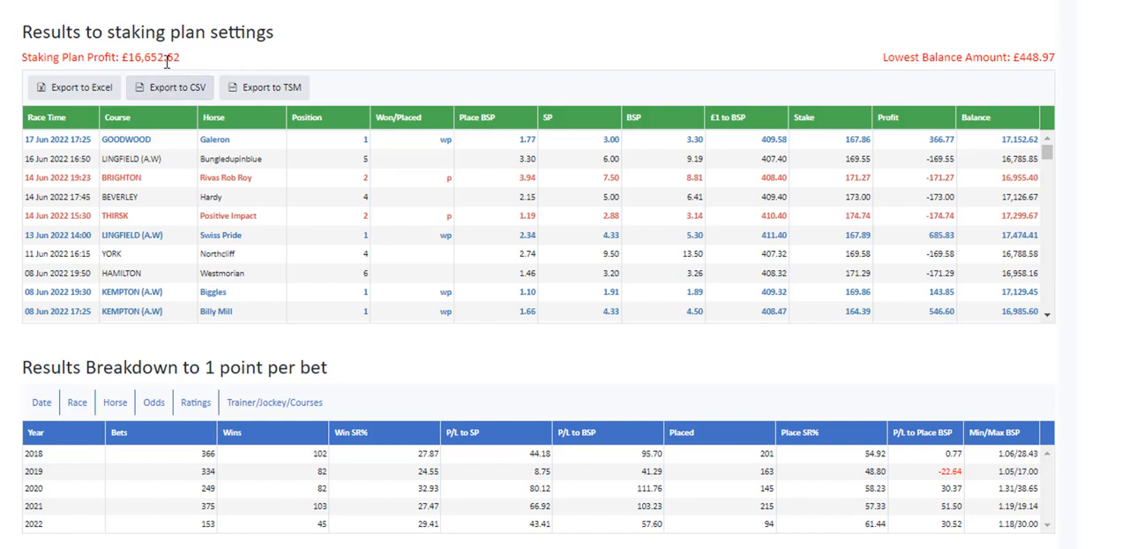
pyautogui.moveTo(815, 148)
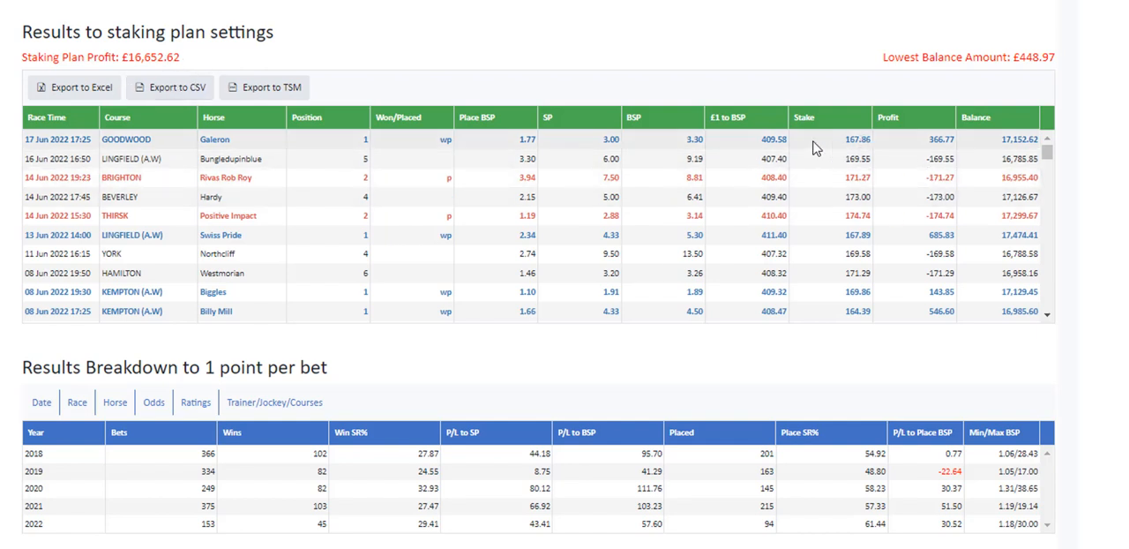
pyautogui.moveTo(838, 152)
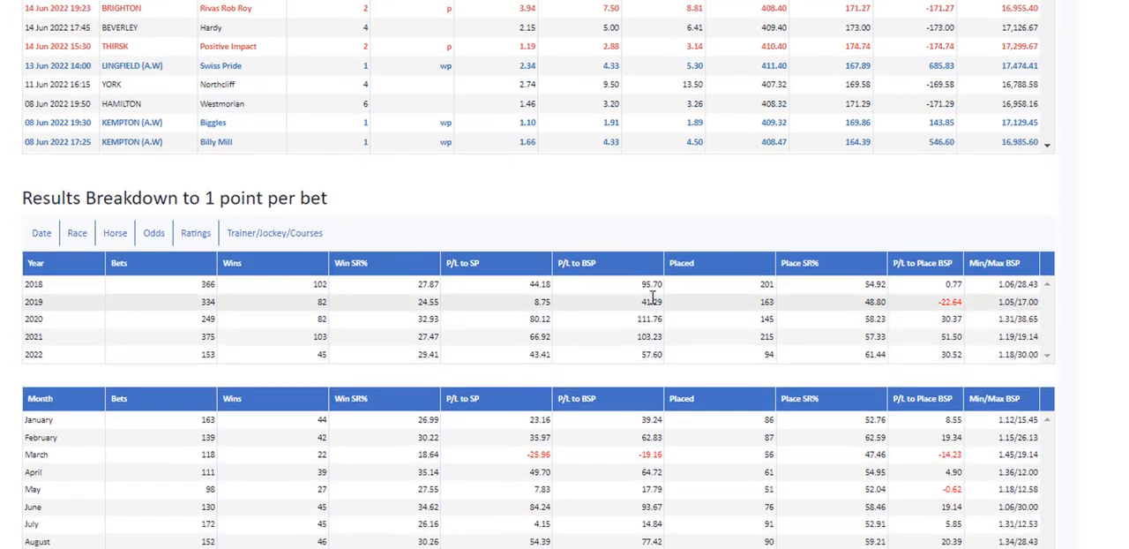
pyautogui.moveTo(662, 321)
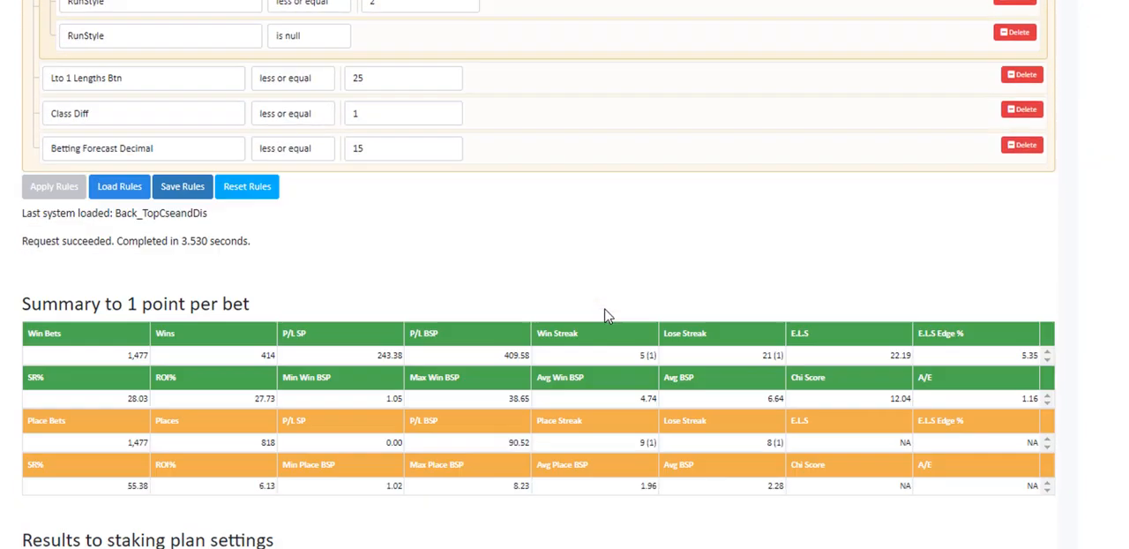
pyautogui.scroll(-3)
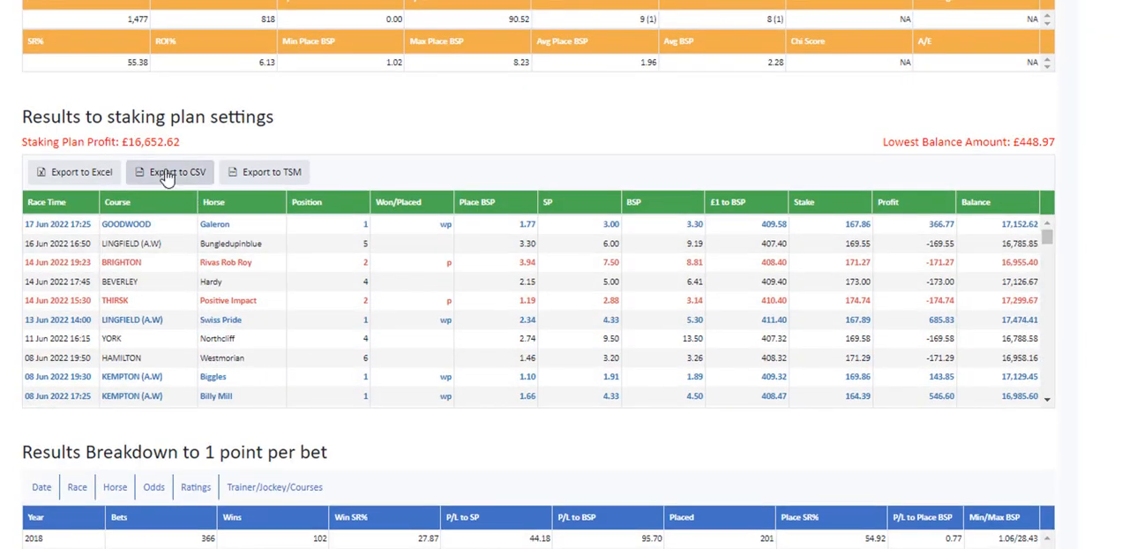
pyautogui.moveTo(173, 178)
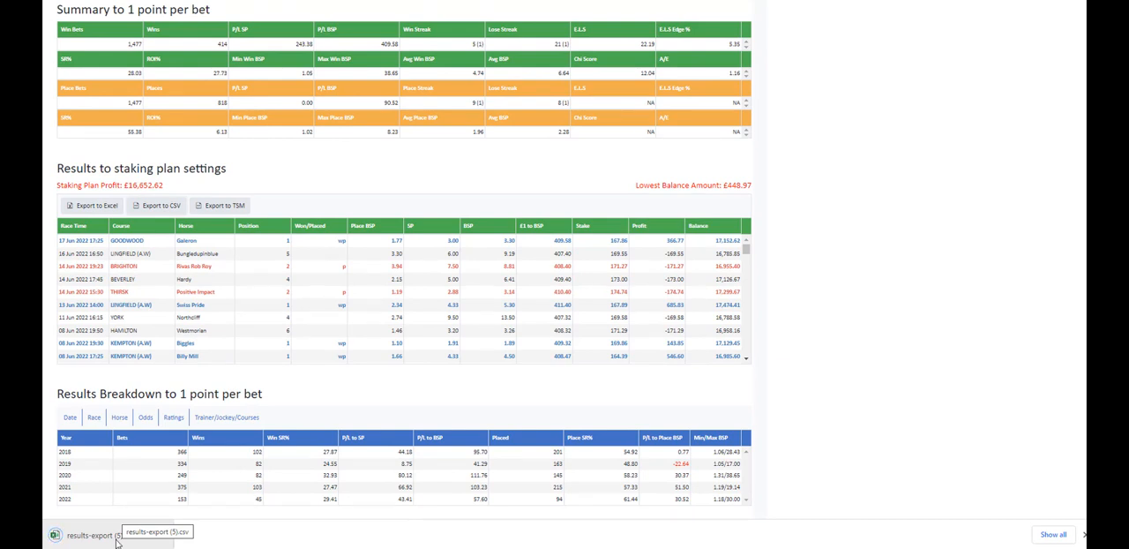
# Open the downloaded results-export.csv from the browser's download bar.
pyautogui.click(89, 534)
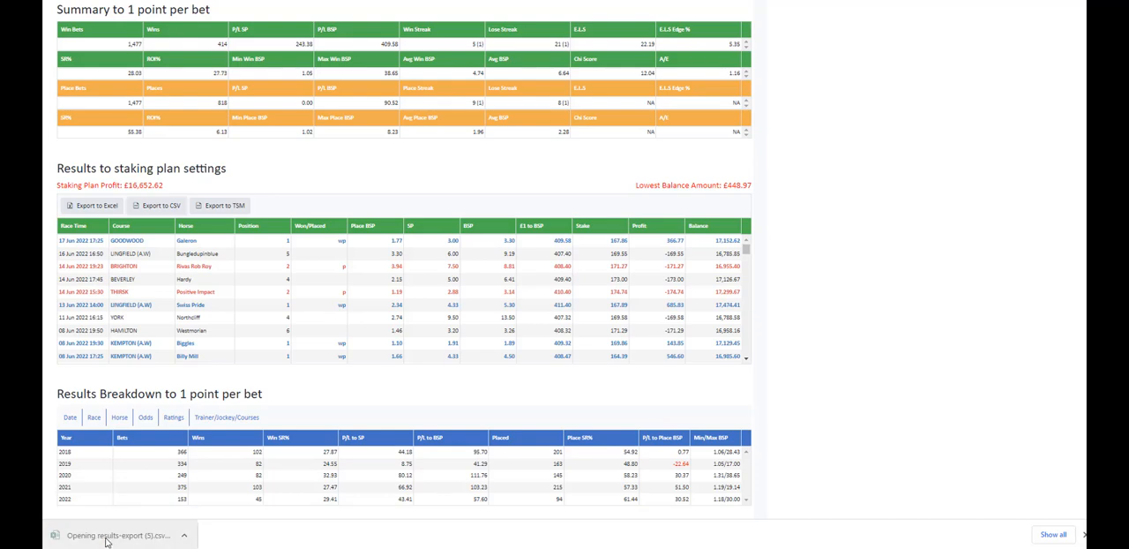
pyautogui.click(120, 534)
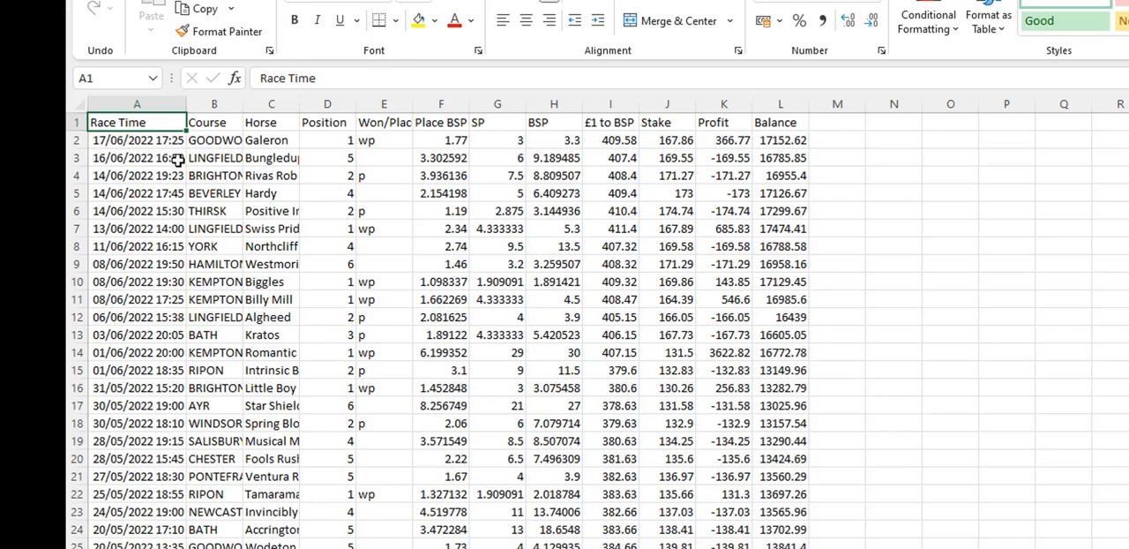
# Sort the exported results by Race Time, oldest to newest.
pyautogui.click(137, 102)
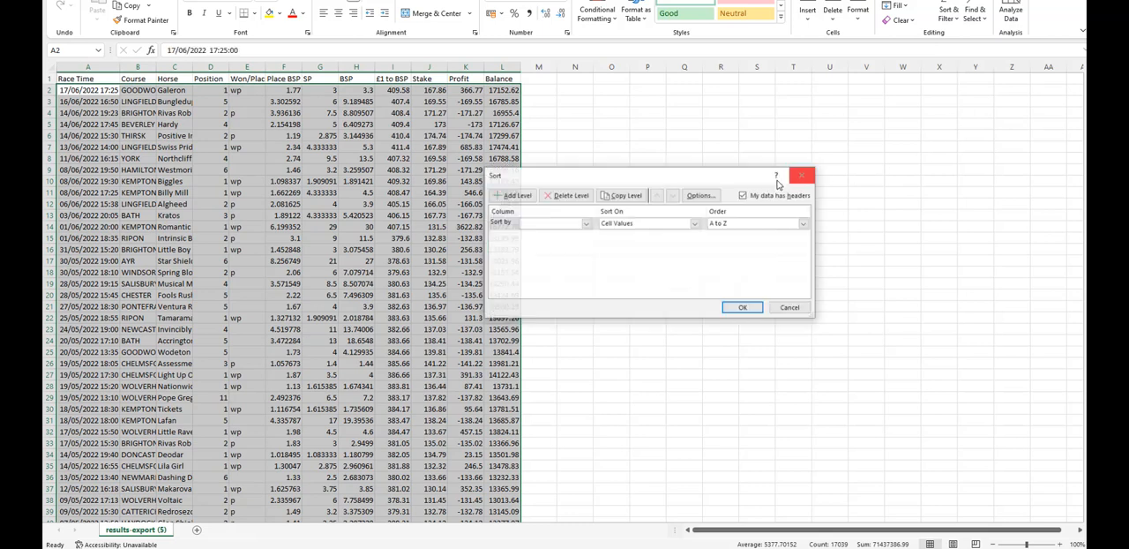
pyautogui.click(586, 222)
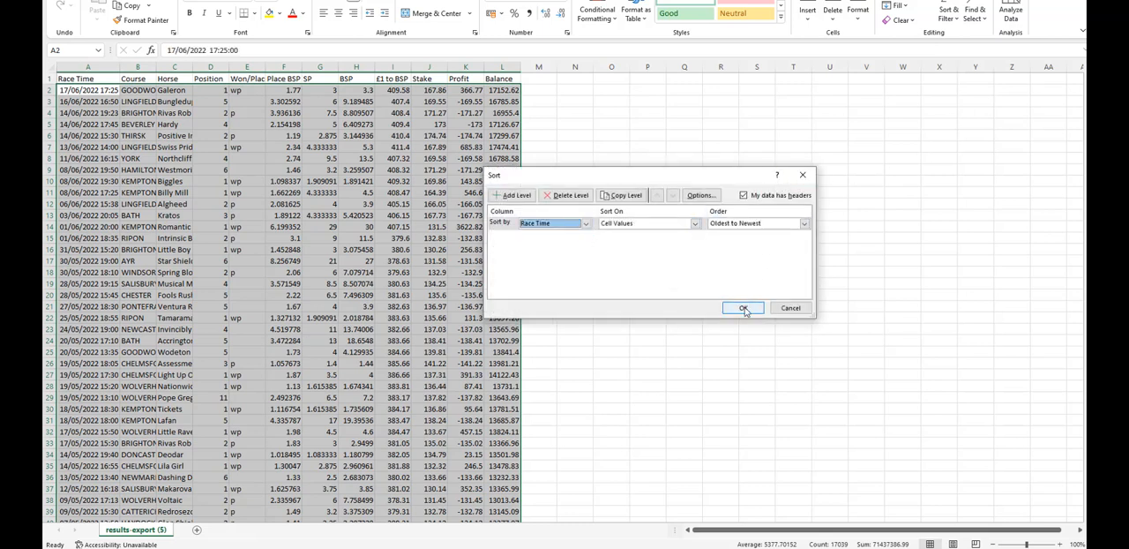
pyautogui.click(743, 307)
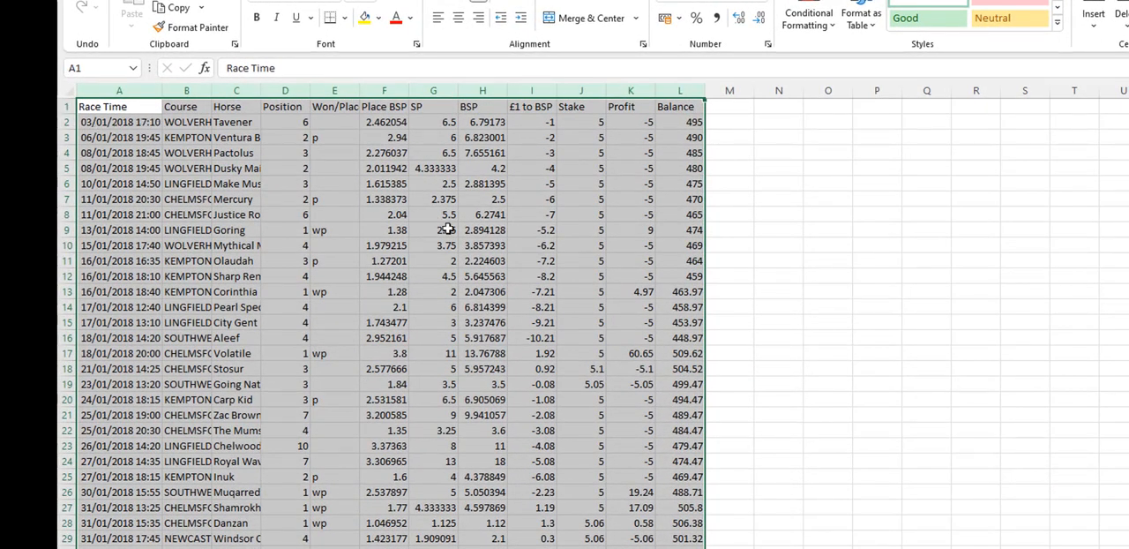
# Select the results from the Race Time header down to the last row through Balance and copy them.
pyautogui.click(434, 261)
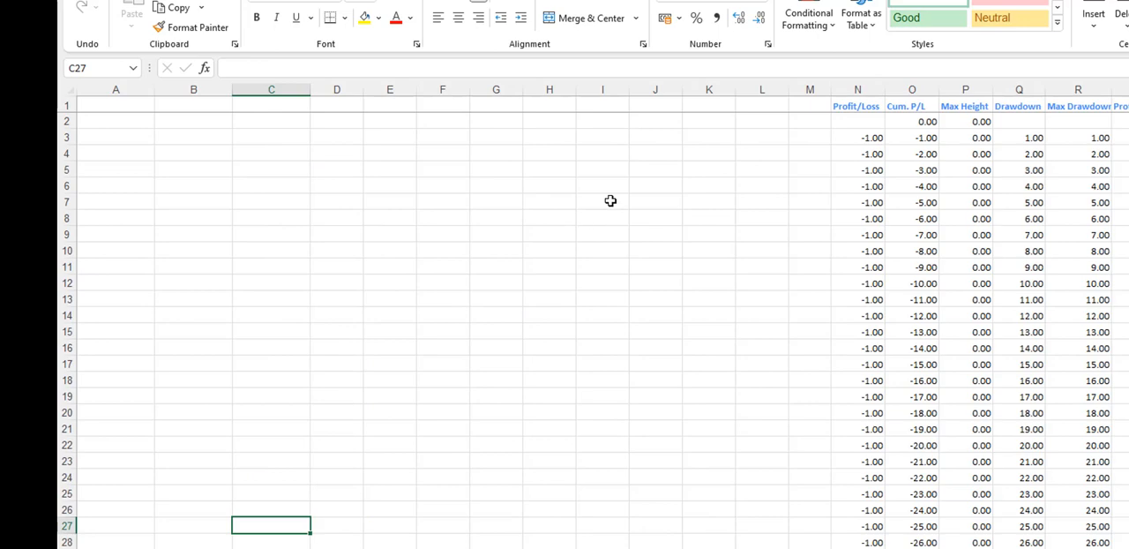
pyautogui.moveTo(370, 198)
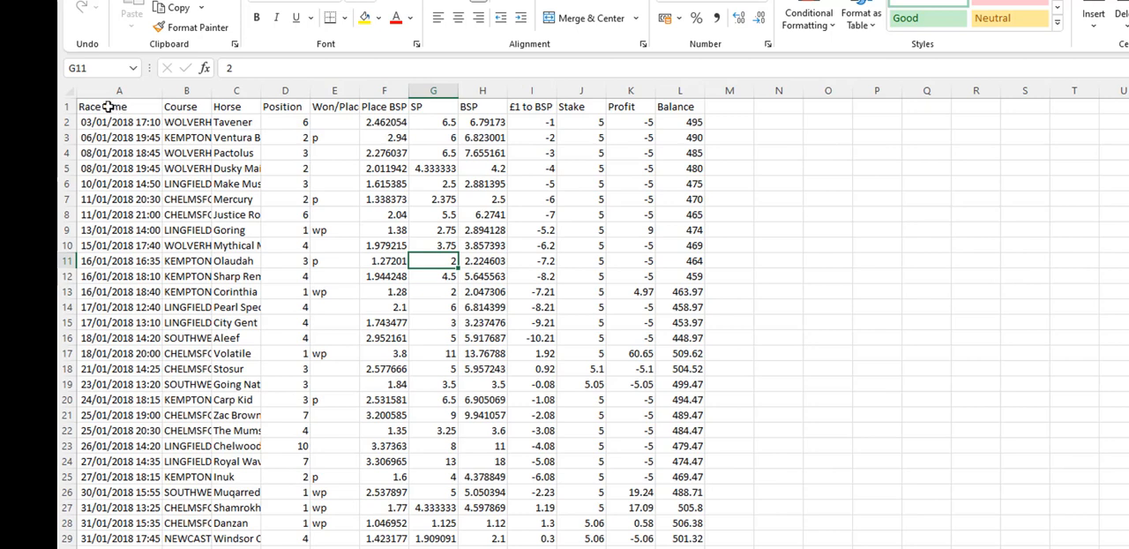
pyautogui.click(120, 106)
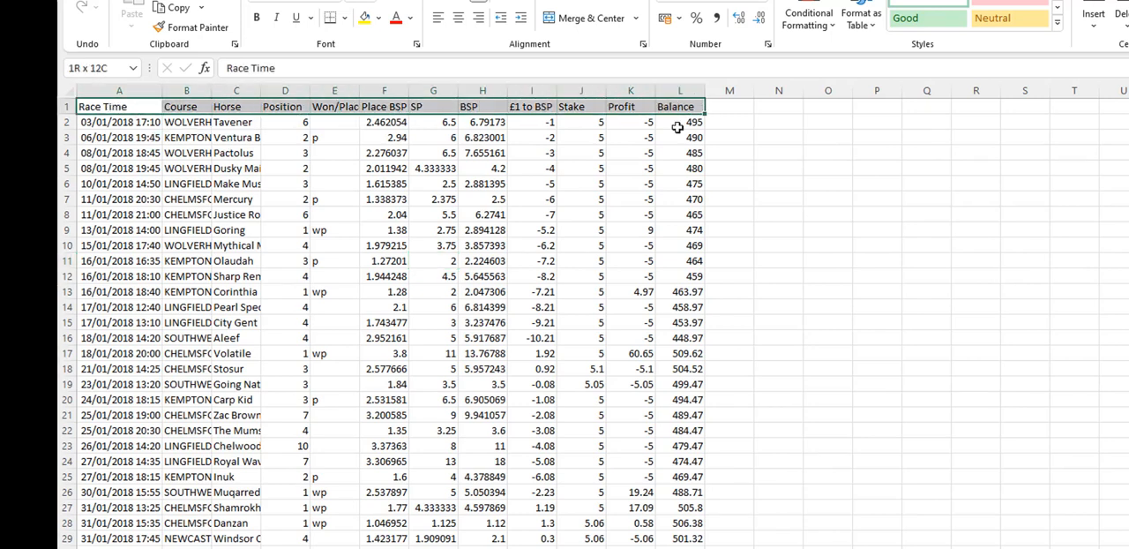
pyautogui.scroll(-3)
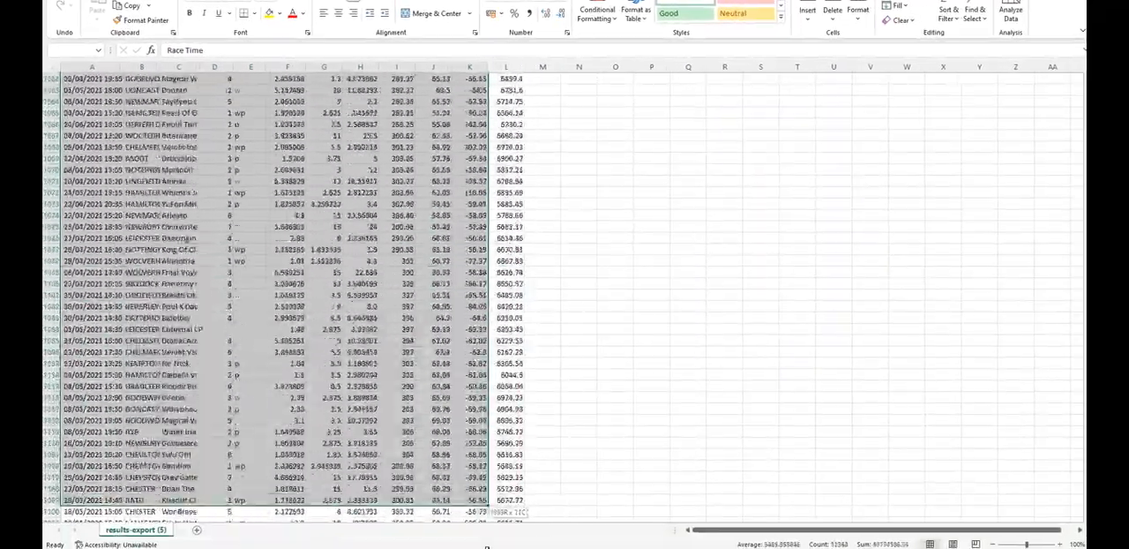
pyautogui.scroll(-3)
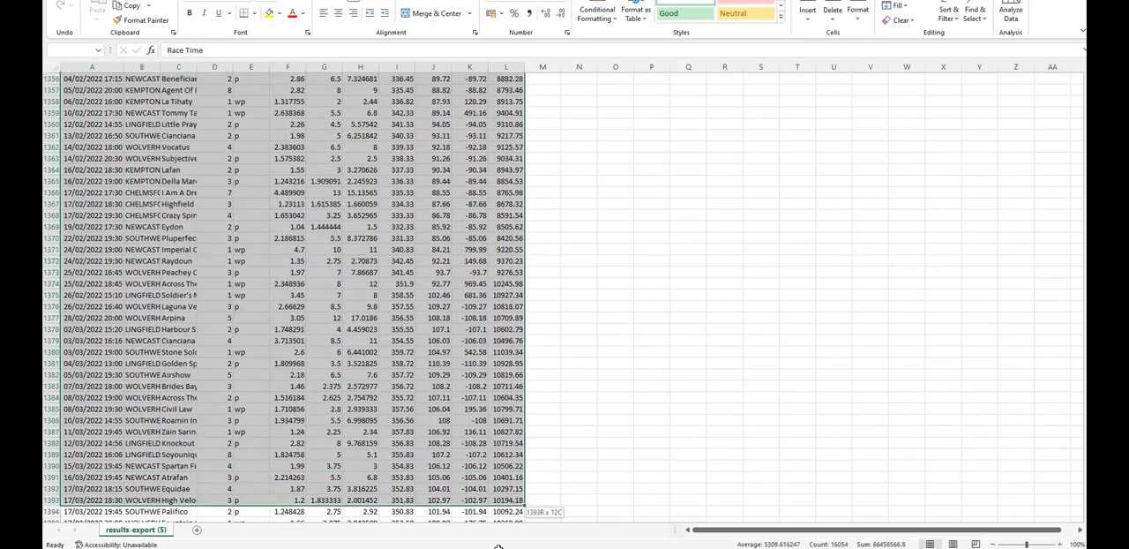
pyautogui.scroll(-3)
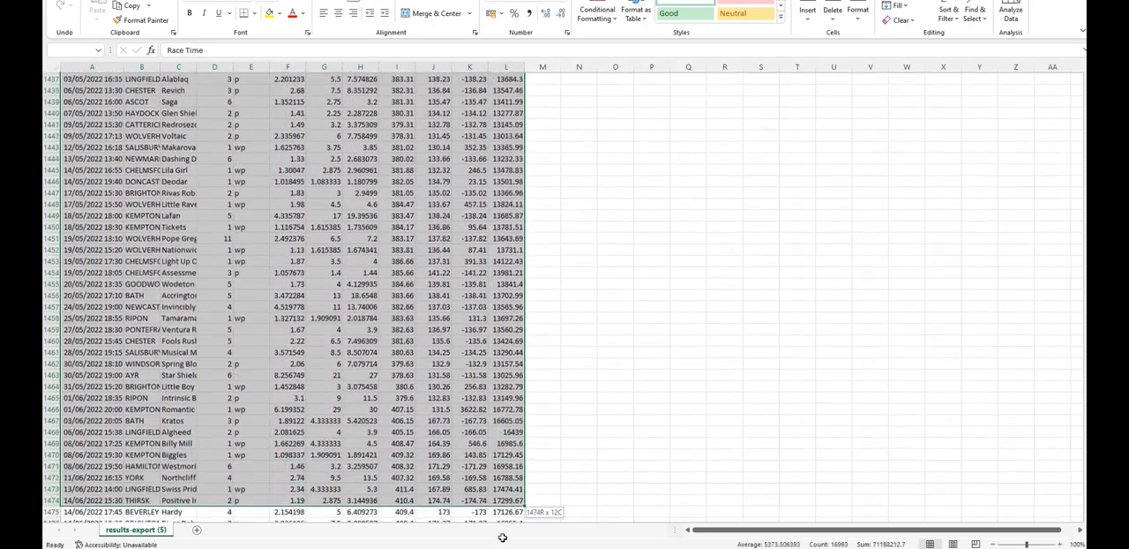
pyautogui.scroll(-3)
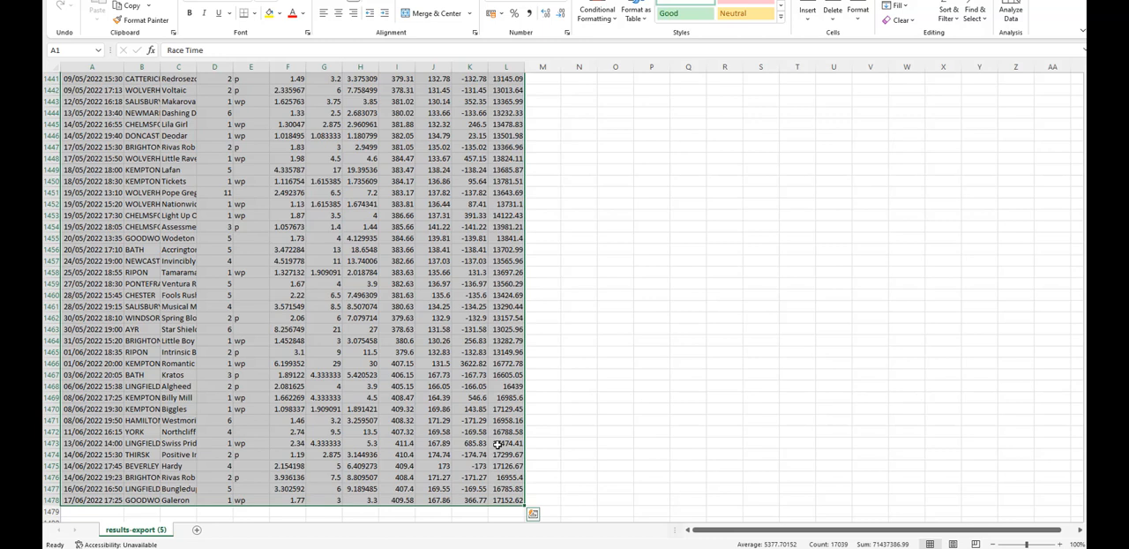
pyautogui.press('ctrl+c')
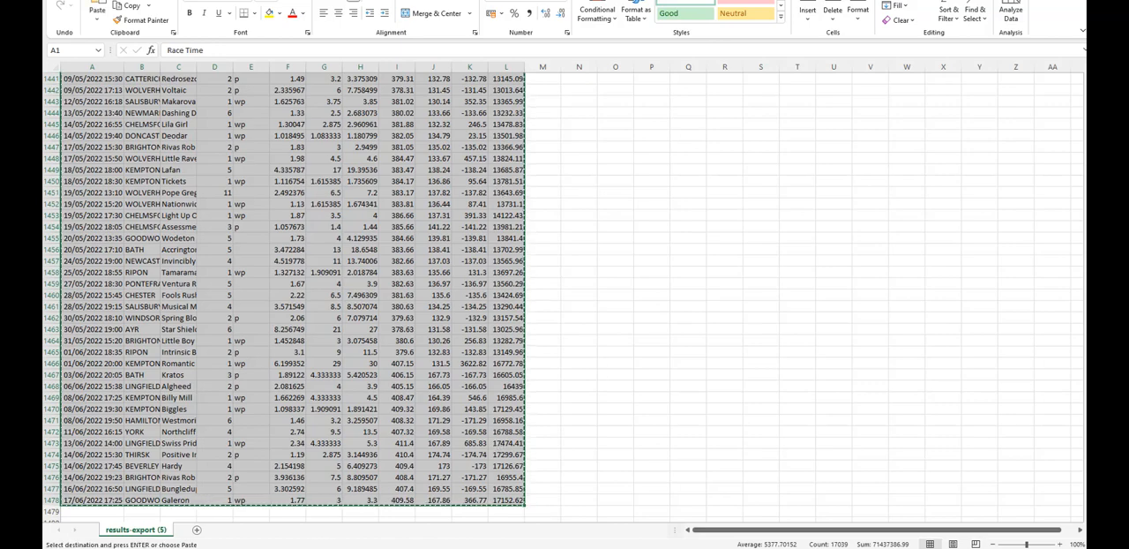
# Switch to the drawdown staking plan sheet and select cell A2 as the paste destination.
pyautogui.click(116, 529)
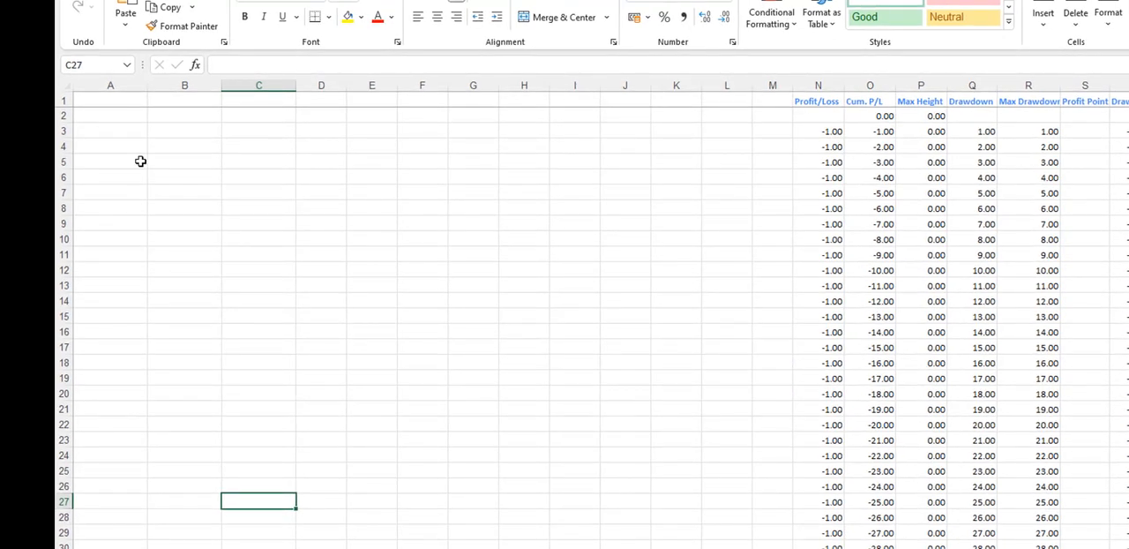
pyautogui.moveTo(132, 136)
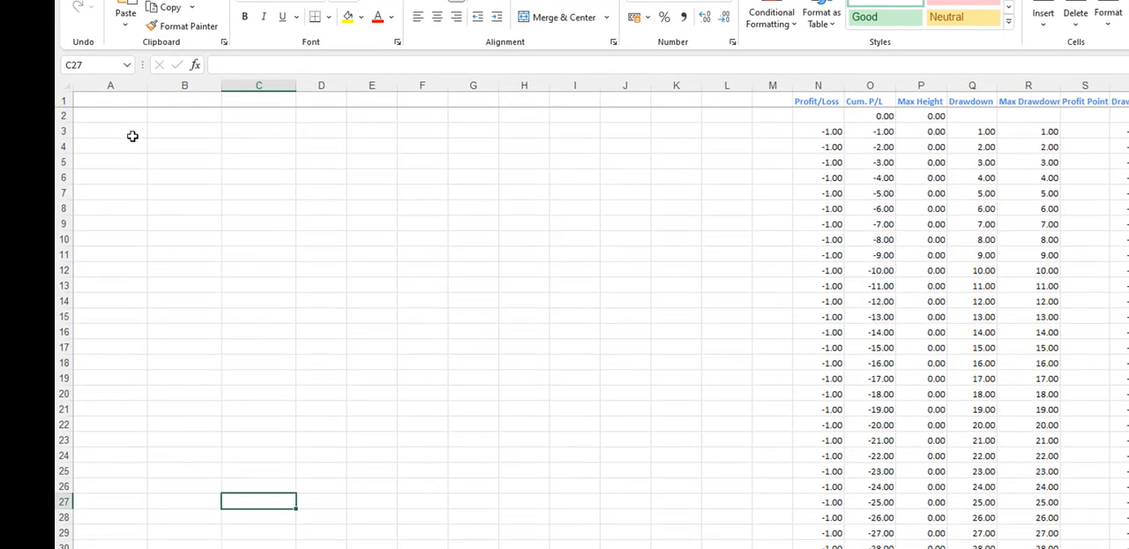
pyautogui.moveTo(103, 116)
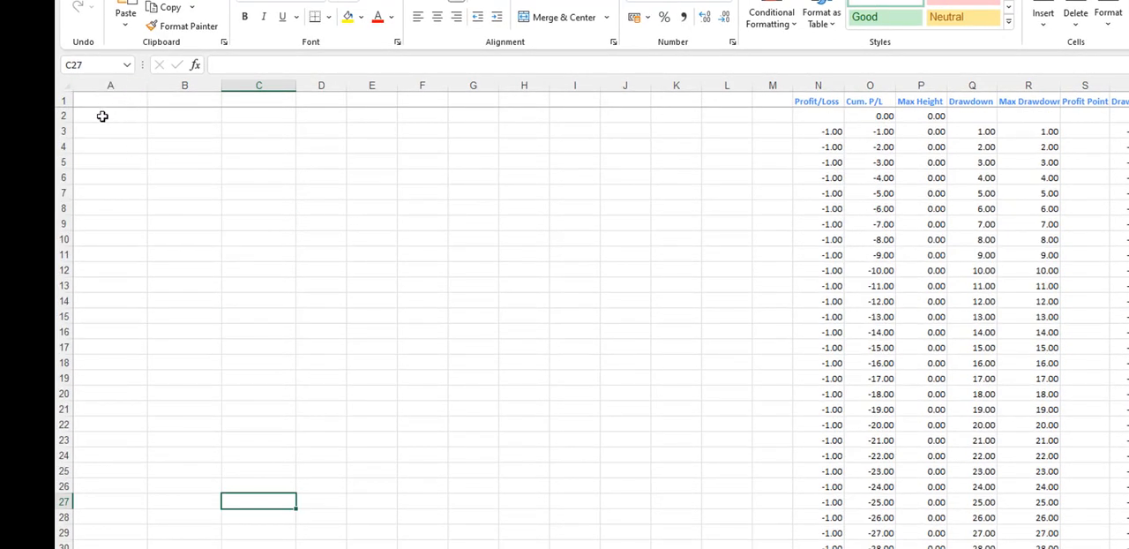
pyautogui.click(109, 117)
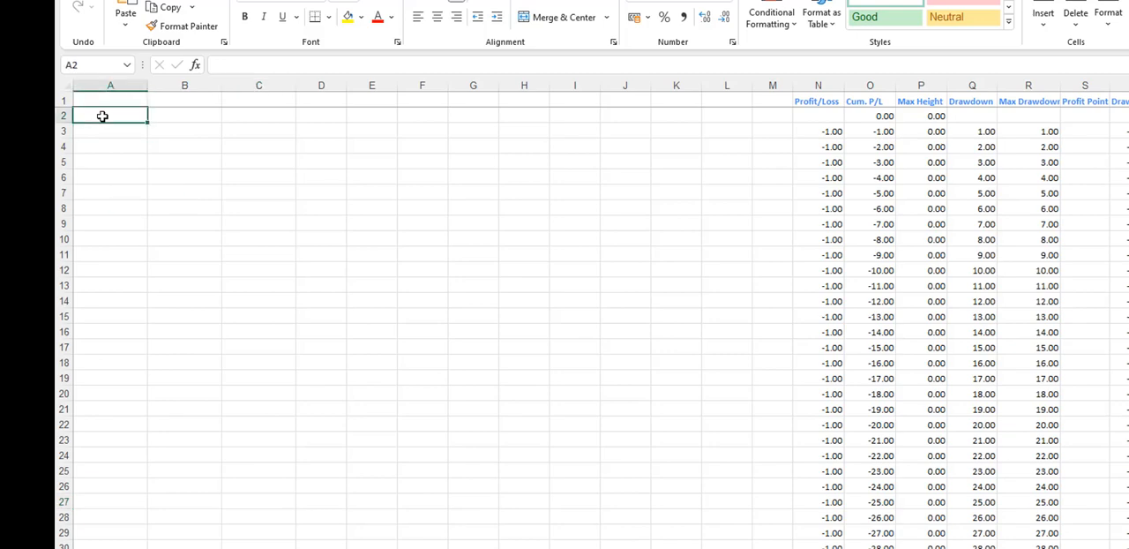
pyautogui.moveTo(261, 194)
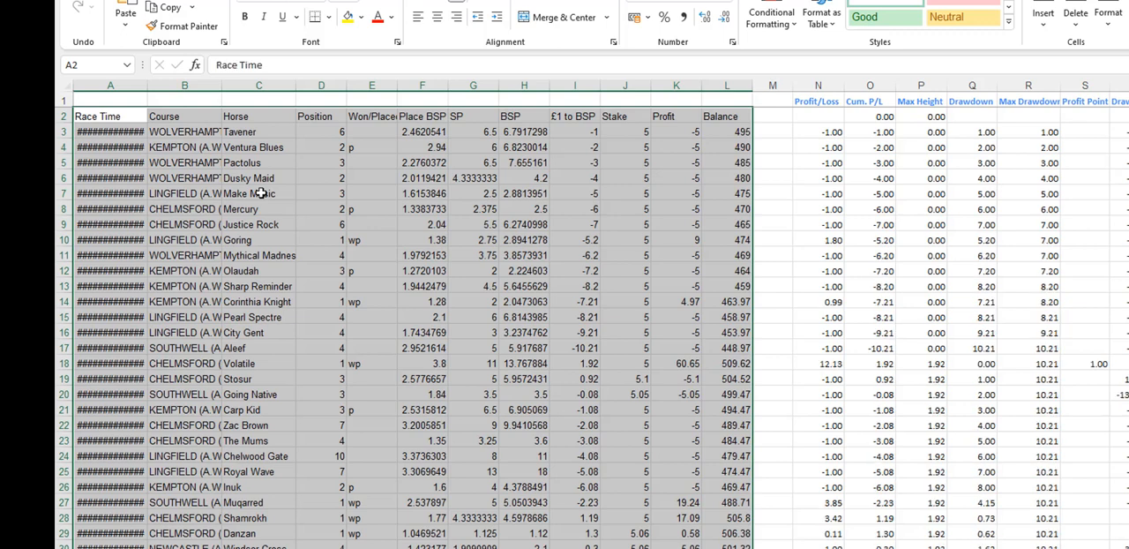
pyautogui.moveTo(501, 381)
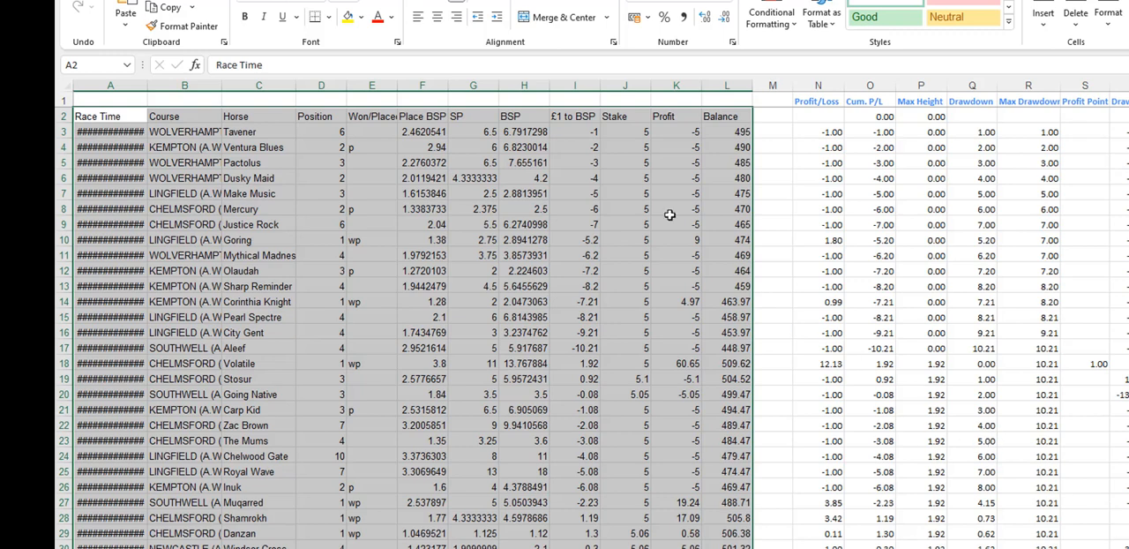
pyautogui.moveTo(642, 223)
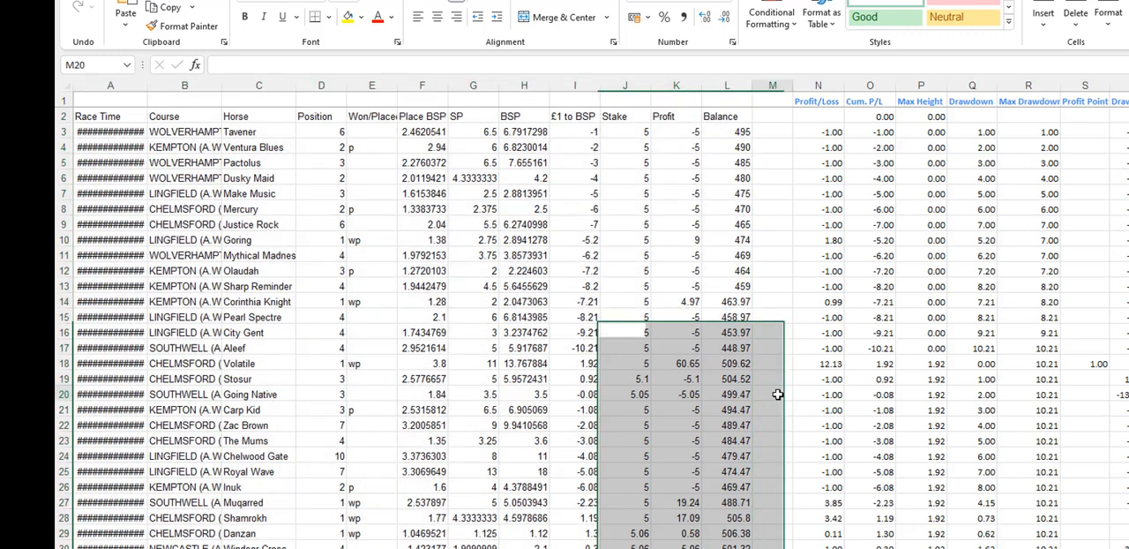
pyautogui.click(771, 395)
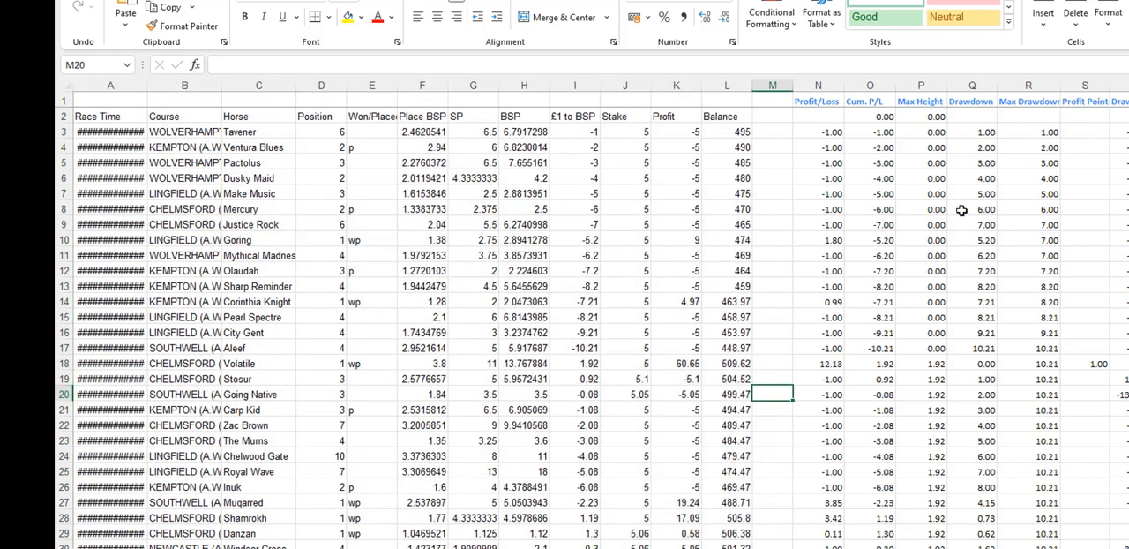
pyautogui.moveTo(953, 243)
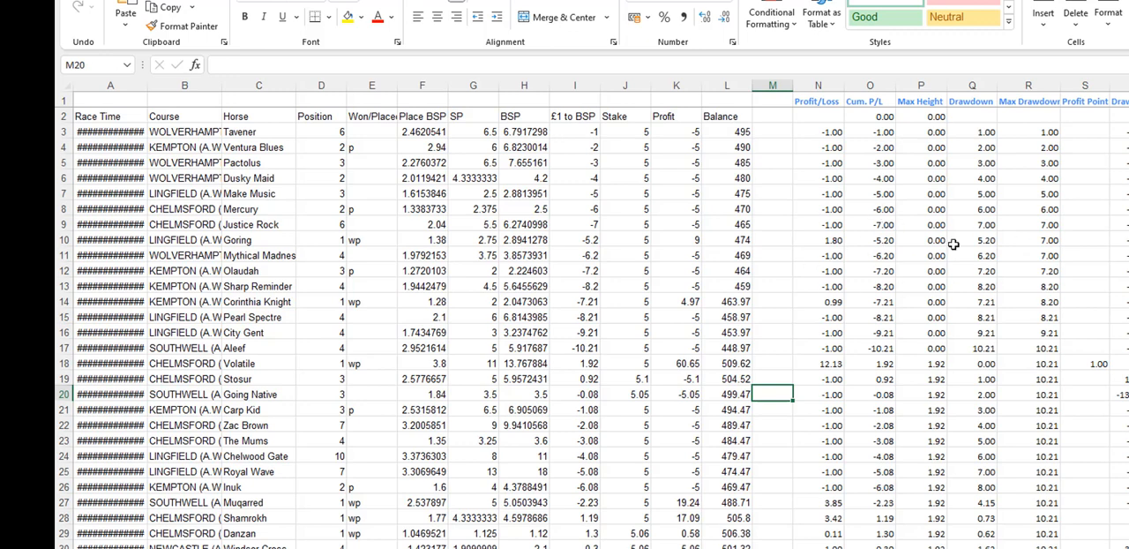
pyautogui.moveTo(1025, 300)
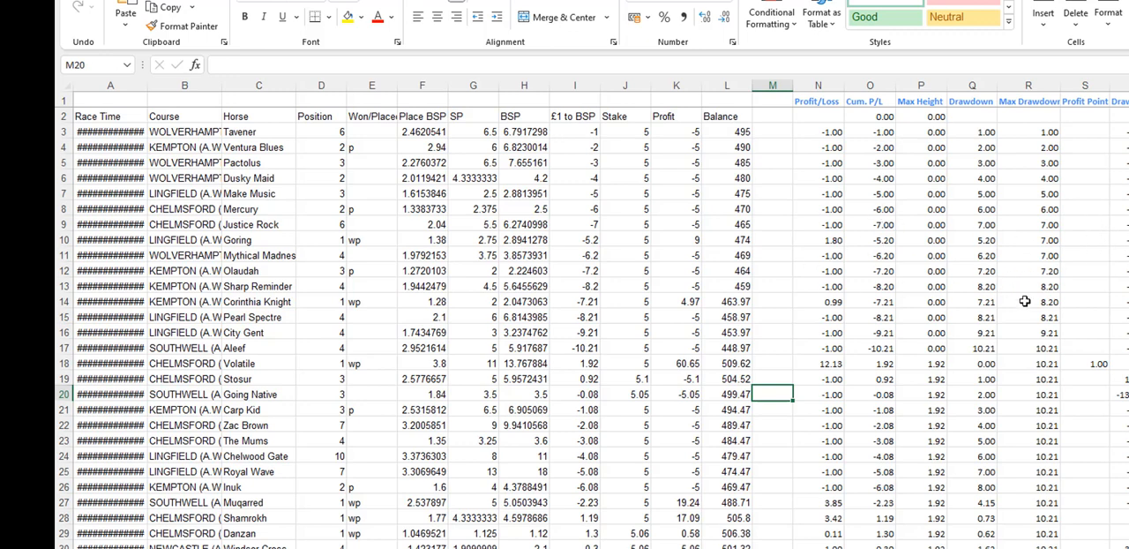
pyautogui.moveTo(1025, 106)
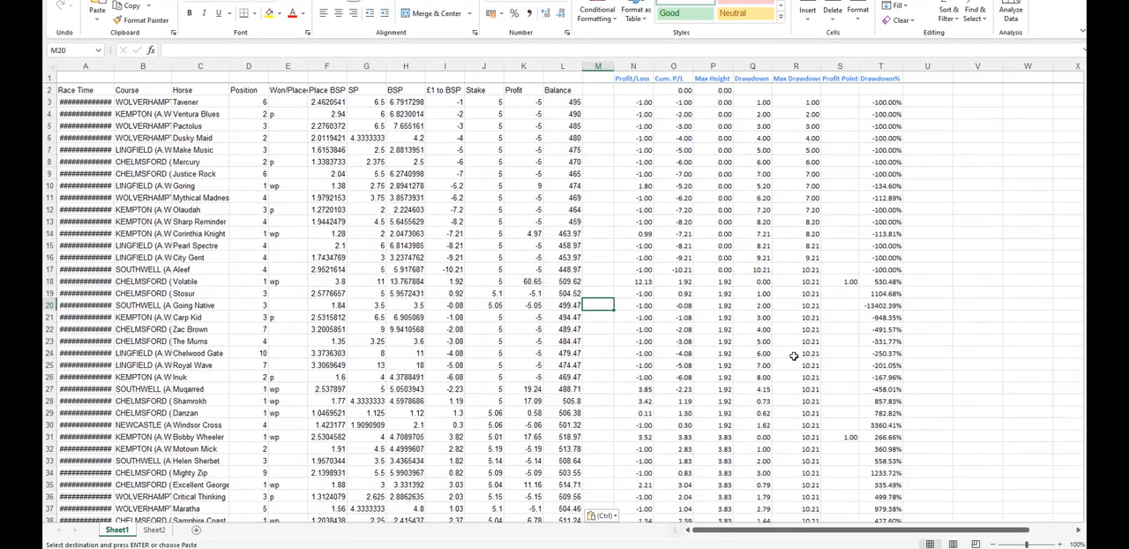
pyautogui.moveTo(832, 104)
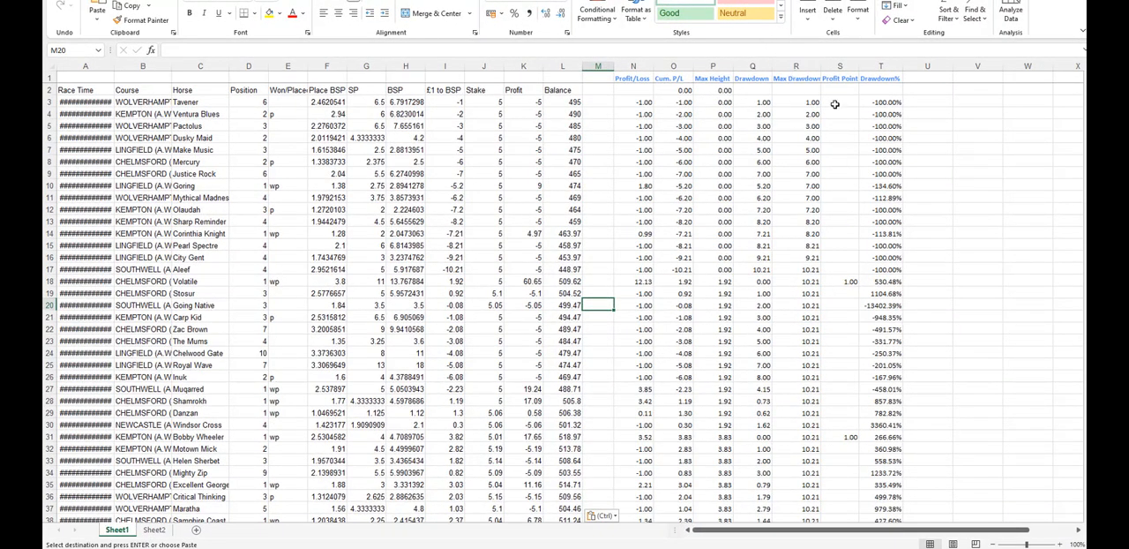
pyautogui.scroll(-3)
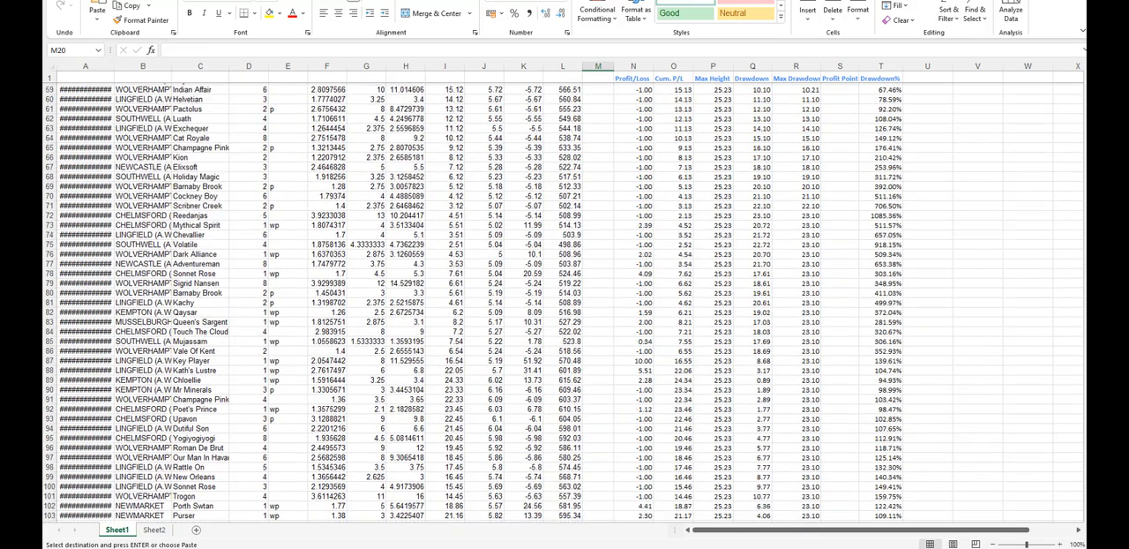
pyautogui.scroll(-3)
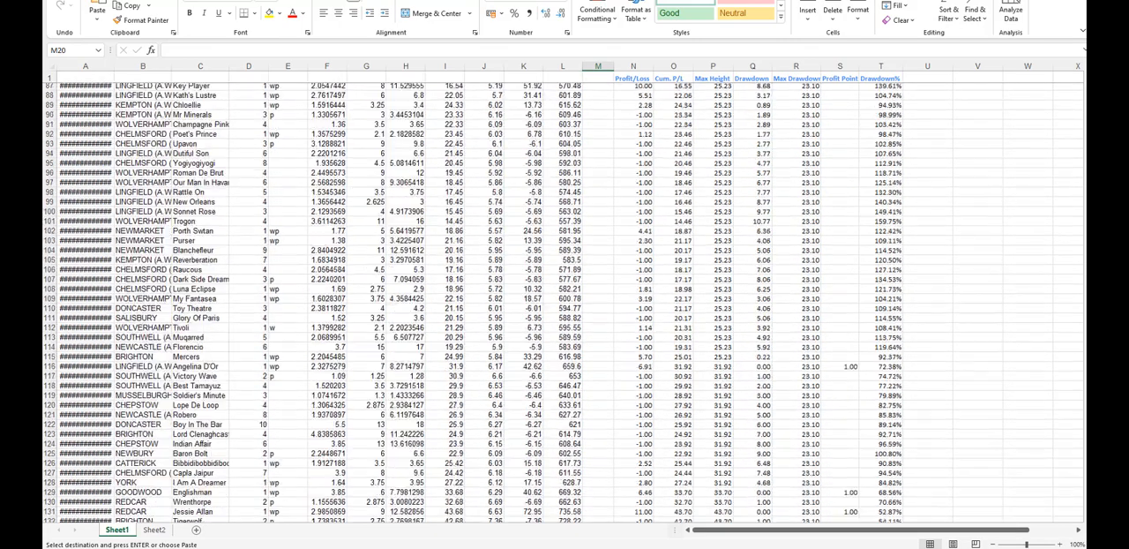
pyautogui.scroll(-3)
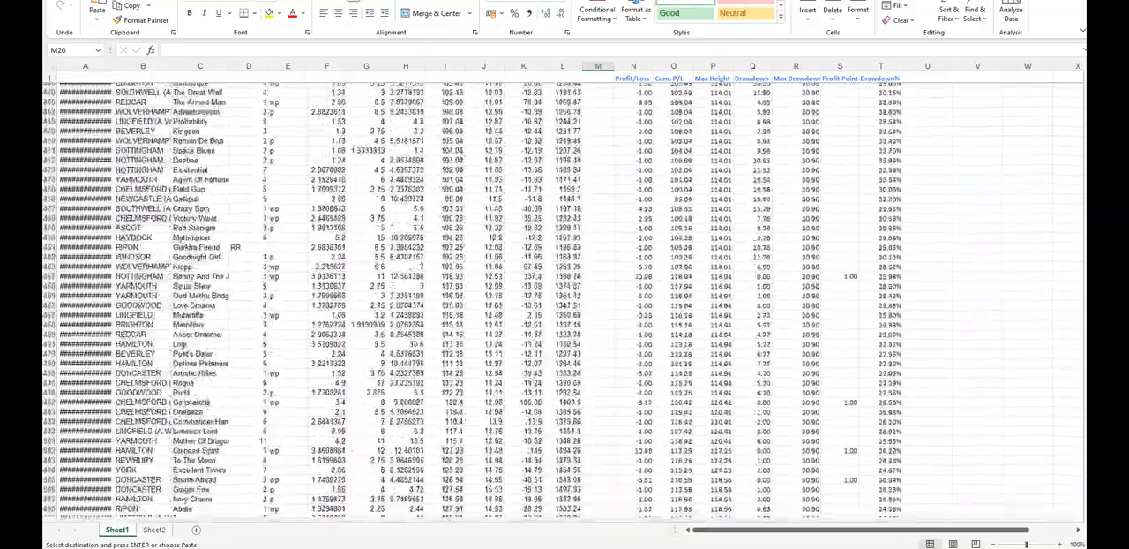
pyautogui.scroll(-3)
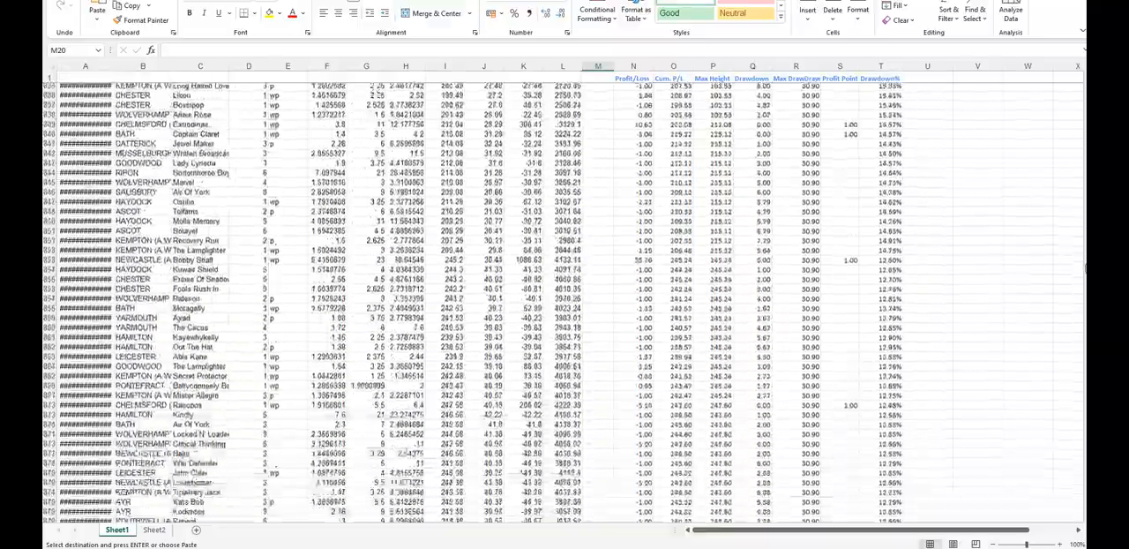
pyautogui.scroll(-3)
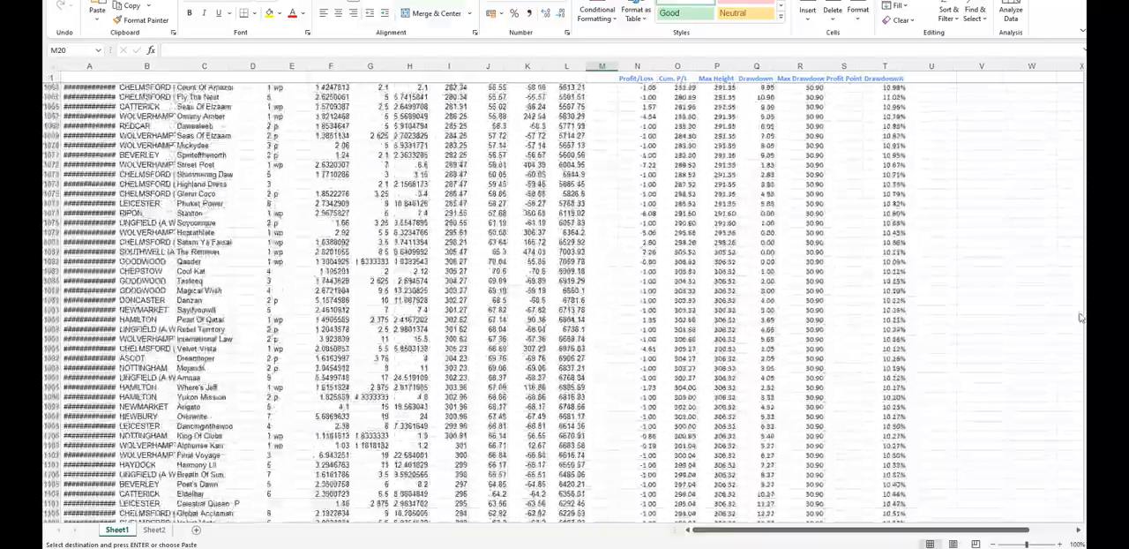
pyautogui.scroll(-3)
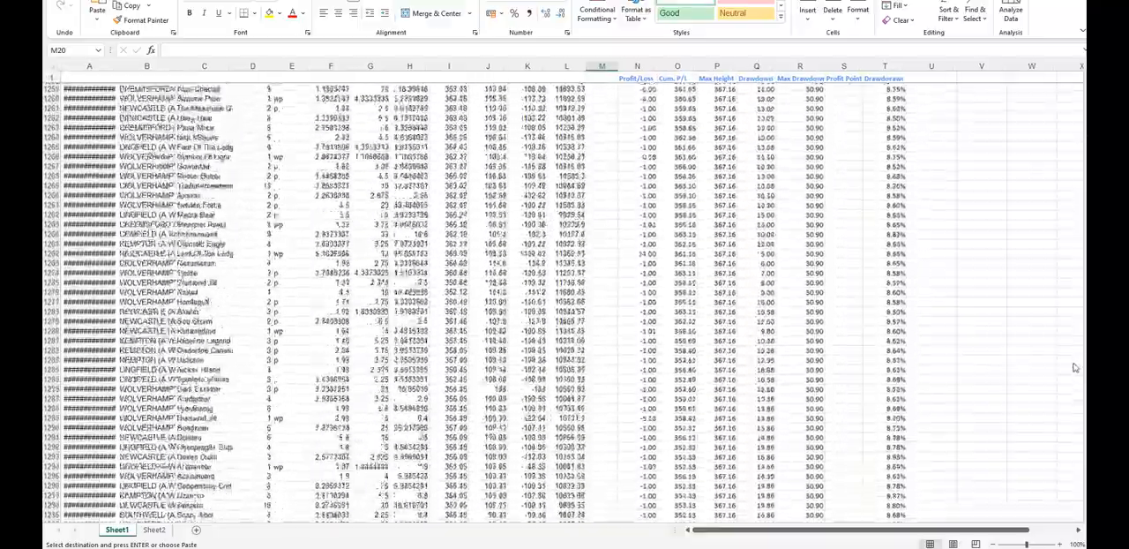
pyautogui.scroll(-3)
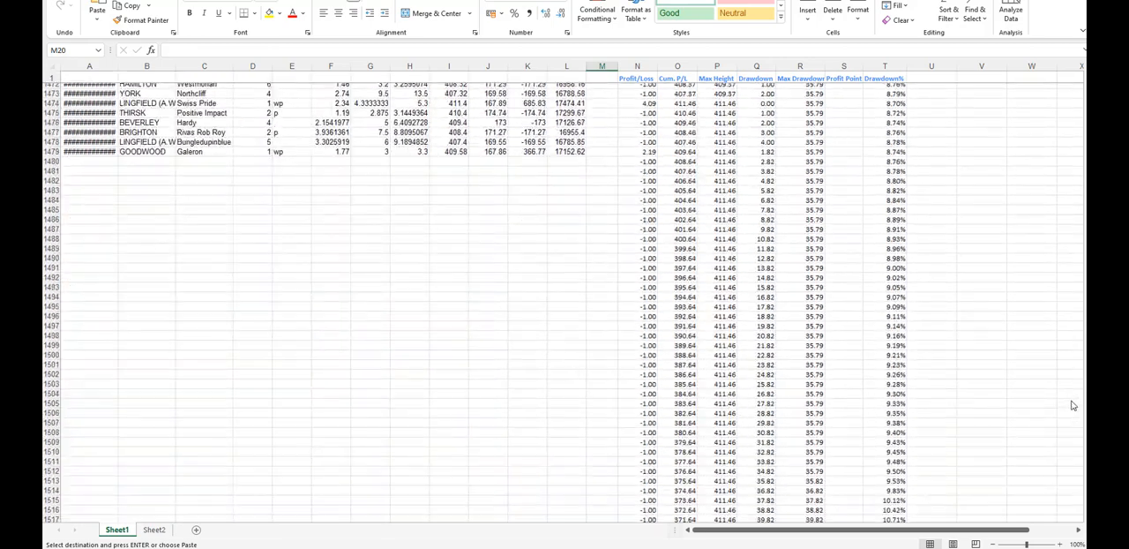
pyautogui.scroll(-3)
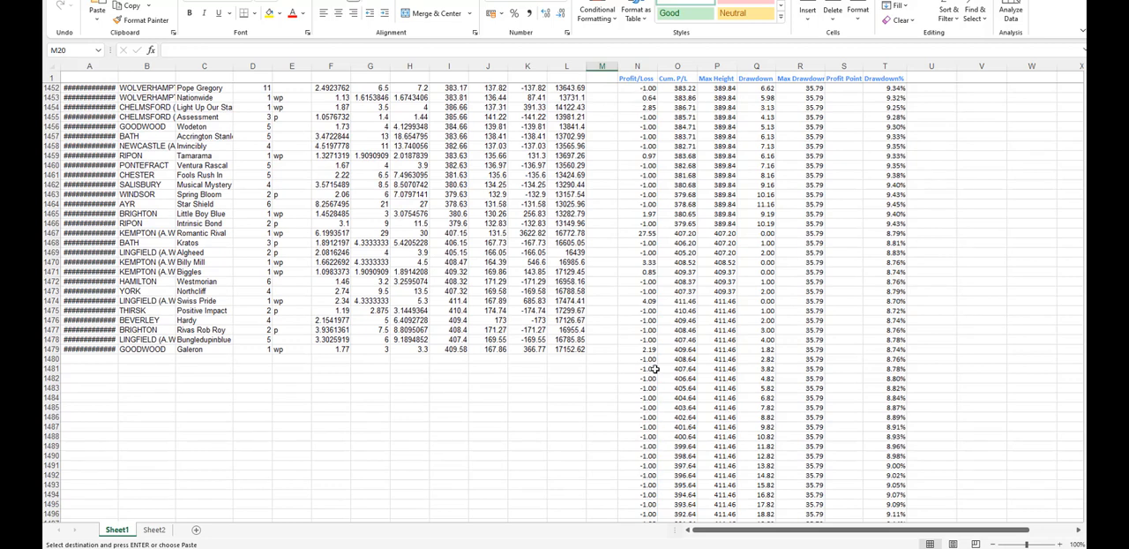
pyautogui.moveTo(855, 527)
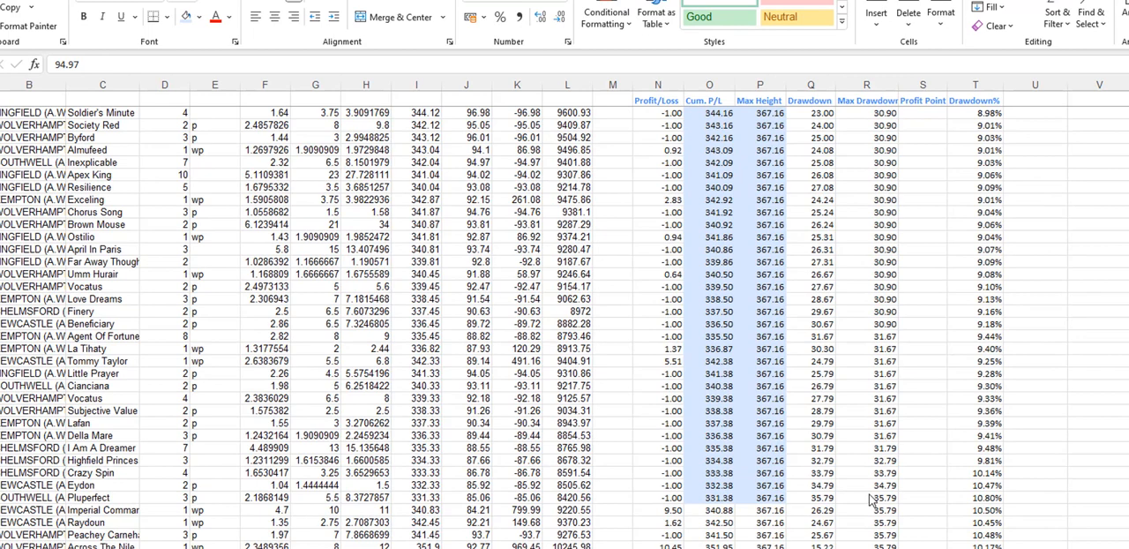
pyautogui.scroll(-3)
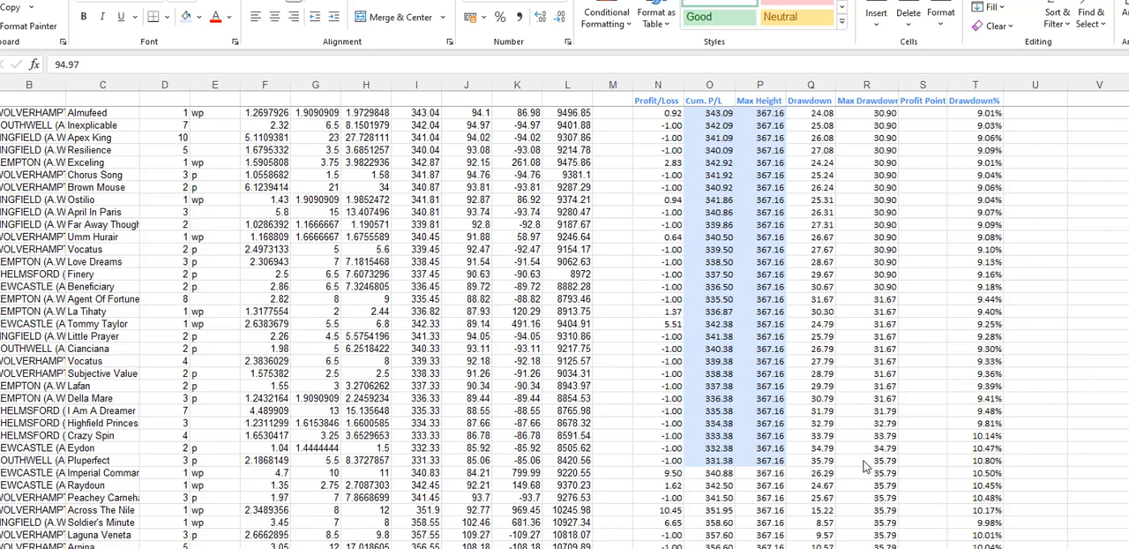
pyautogui.scroll(-3)
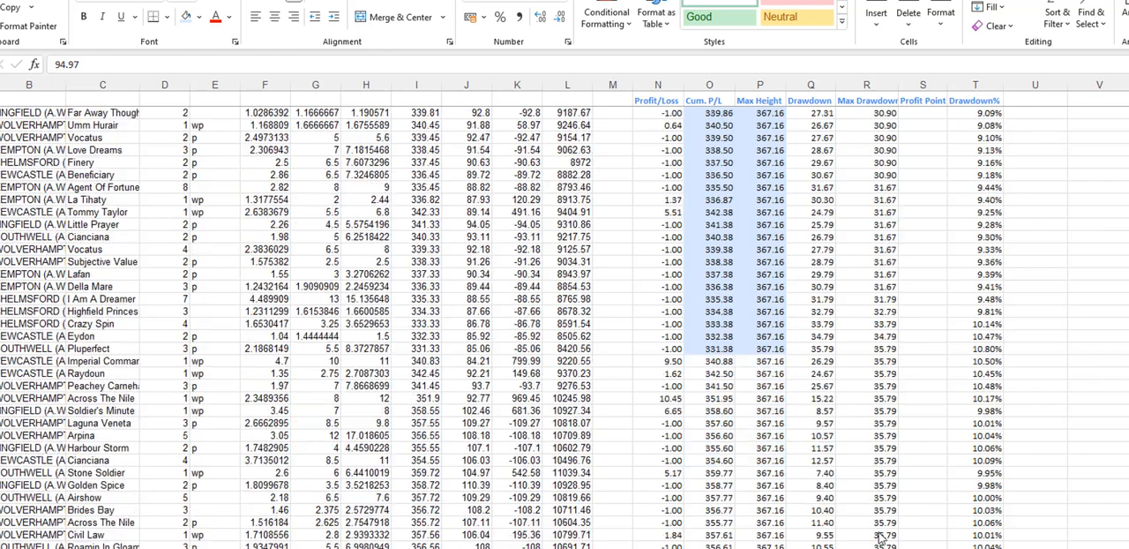
pyautogui.scroll(-3)
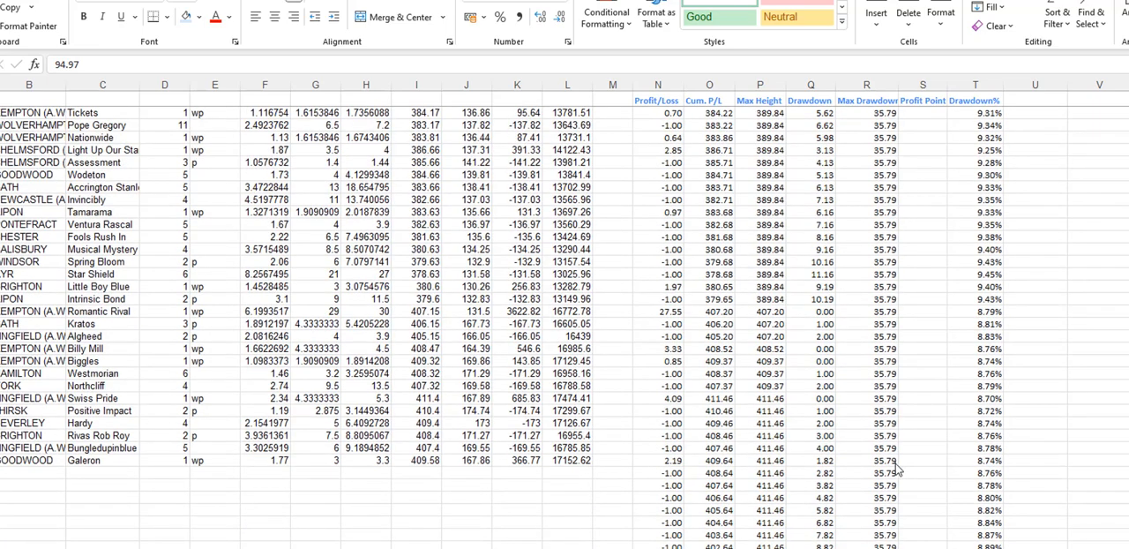
pyautogui.moveTo(878, 466)
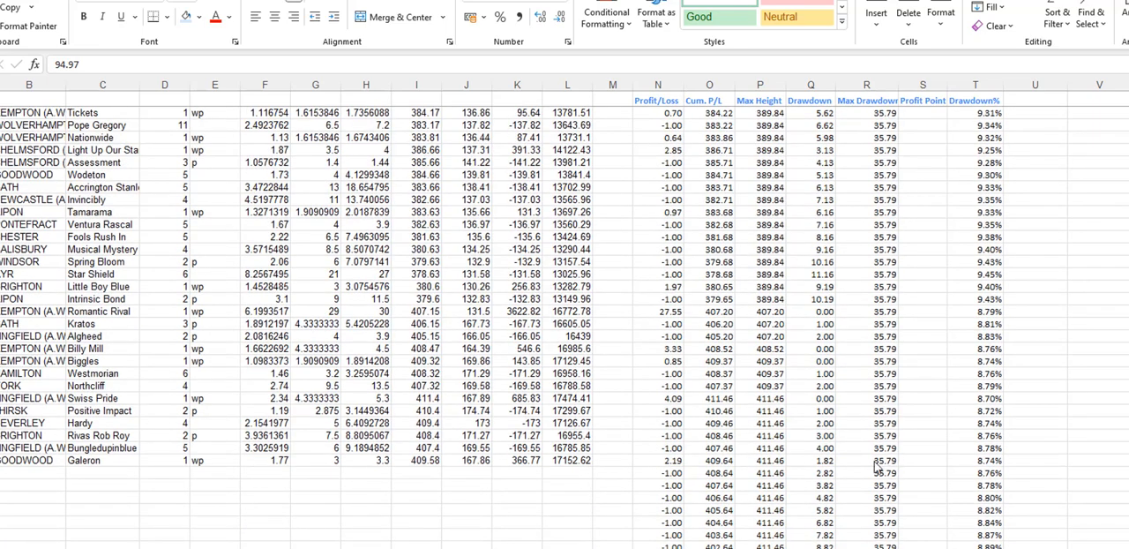
pyautogui.scroll(-3)
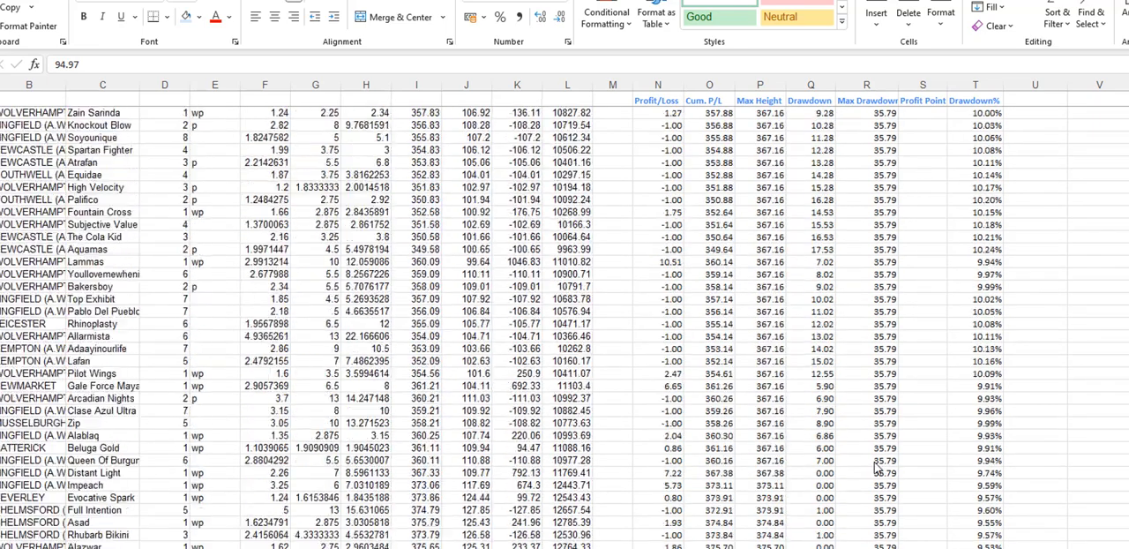
pyautogui.scroll(-3)
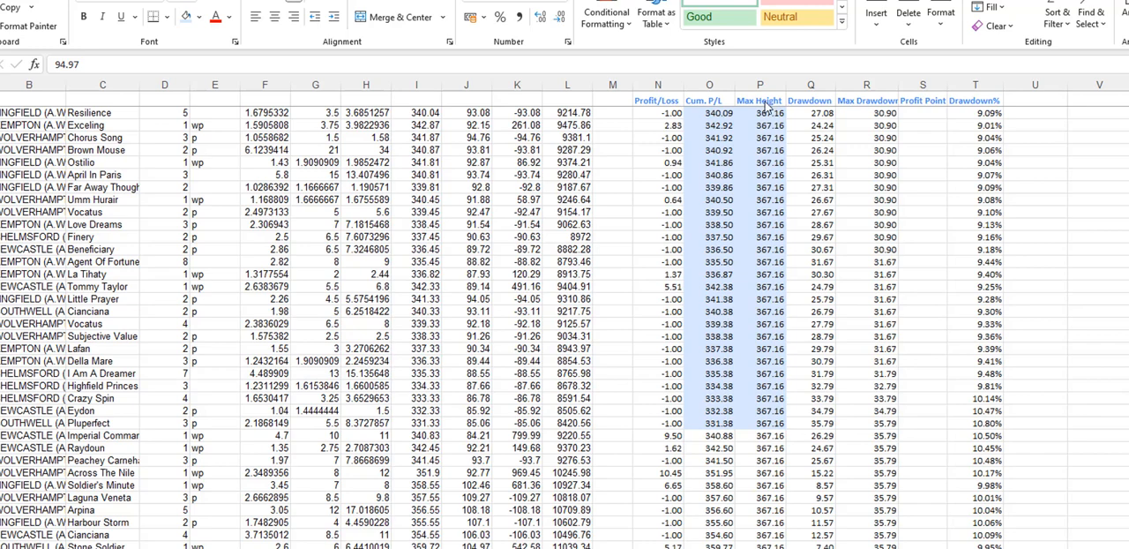
pyautogui.moveTo(772, 432)
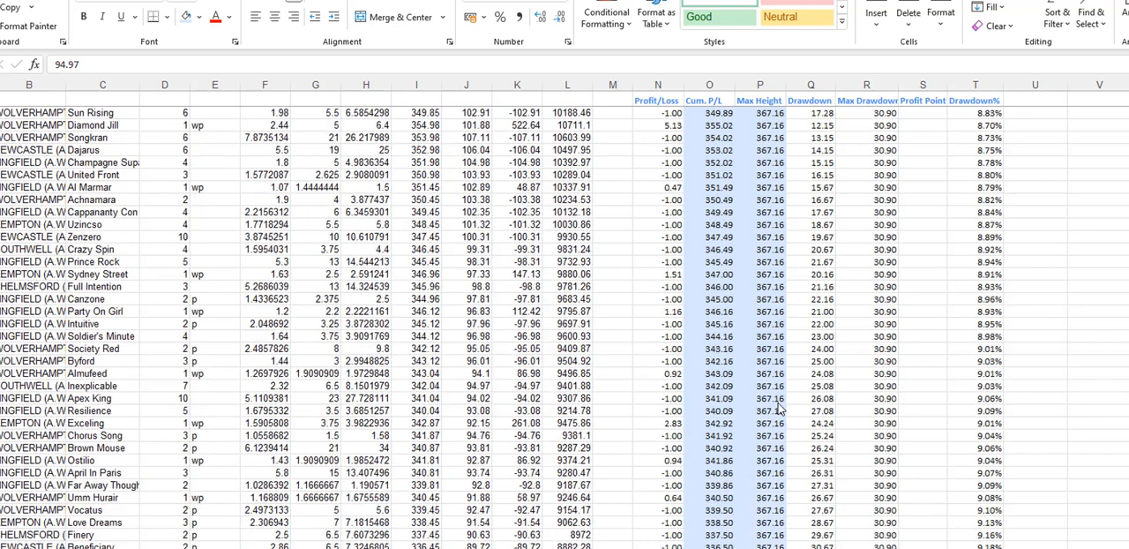
pyautogui.scroll(-3)
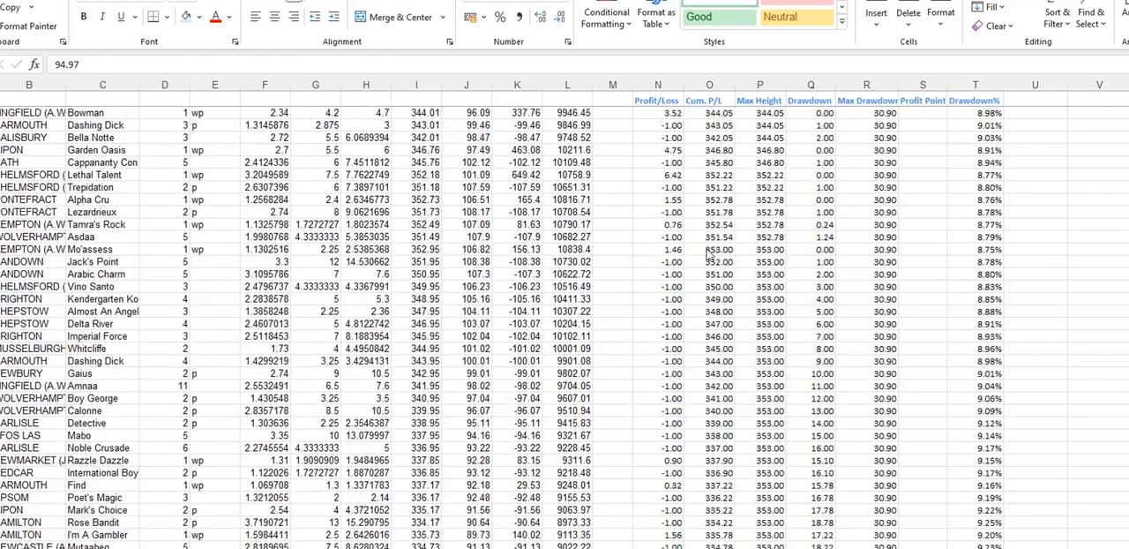
pyautogui.moveTo(808, 268)
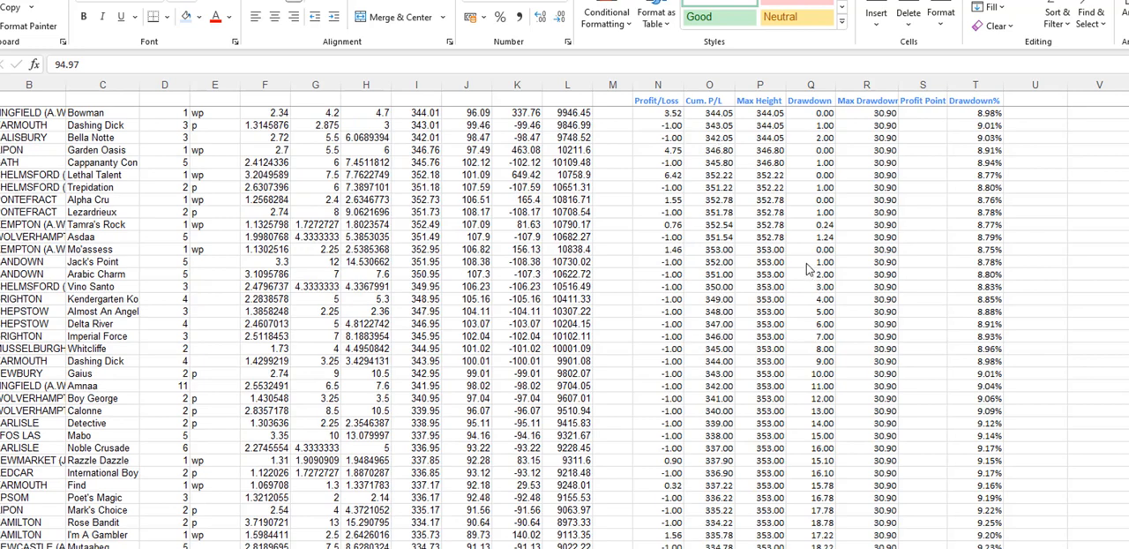
pyautogui.scroll(-3)
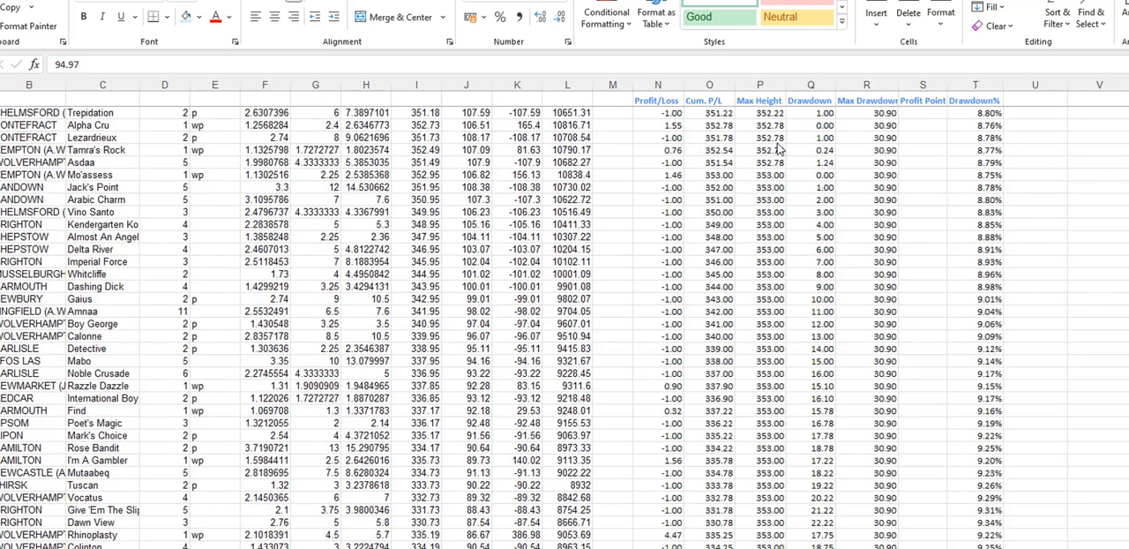
pyautogui.moveTo(772, 159)
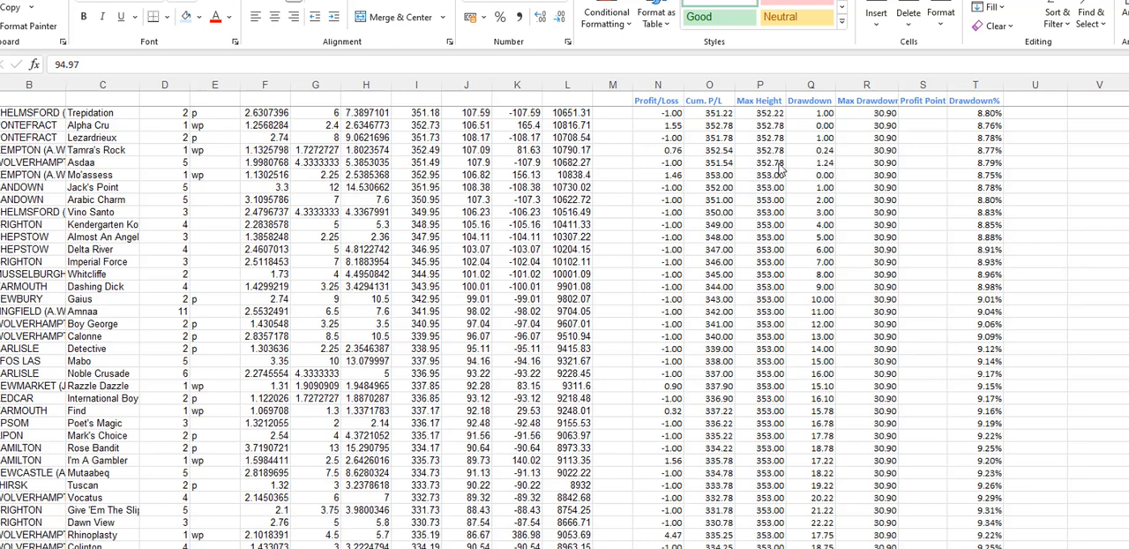
pyautogui.moveTo(679, 180)
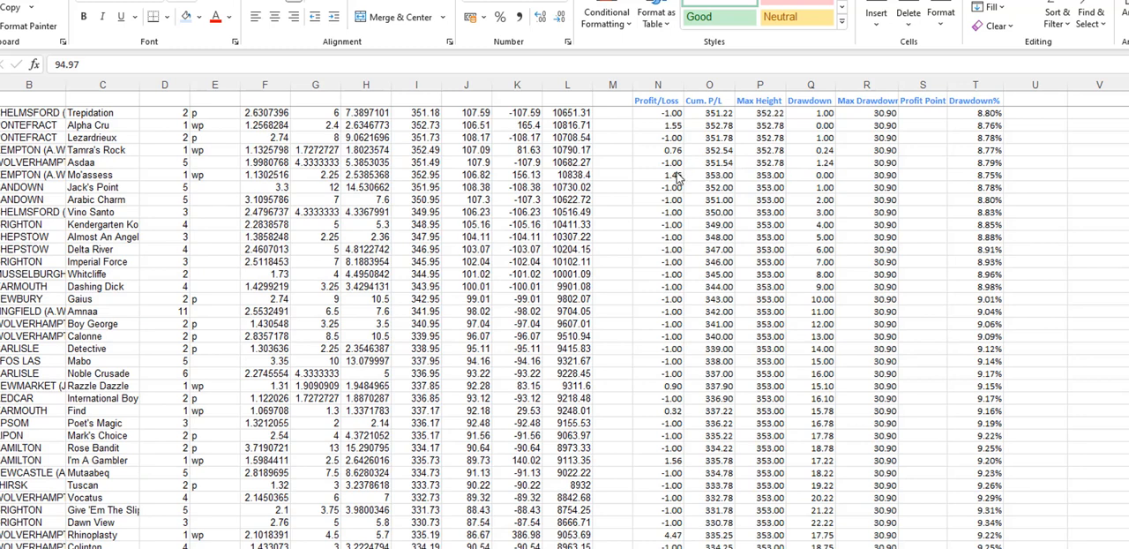
pyautogui.moveTo(722, 169)
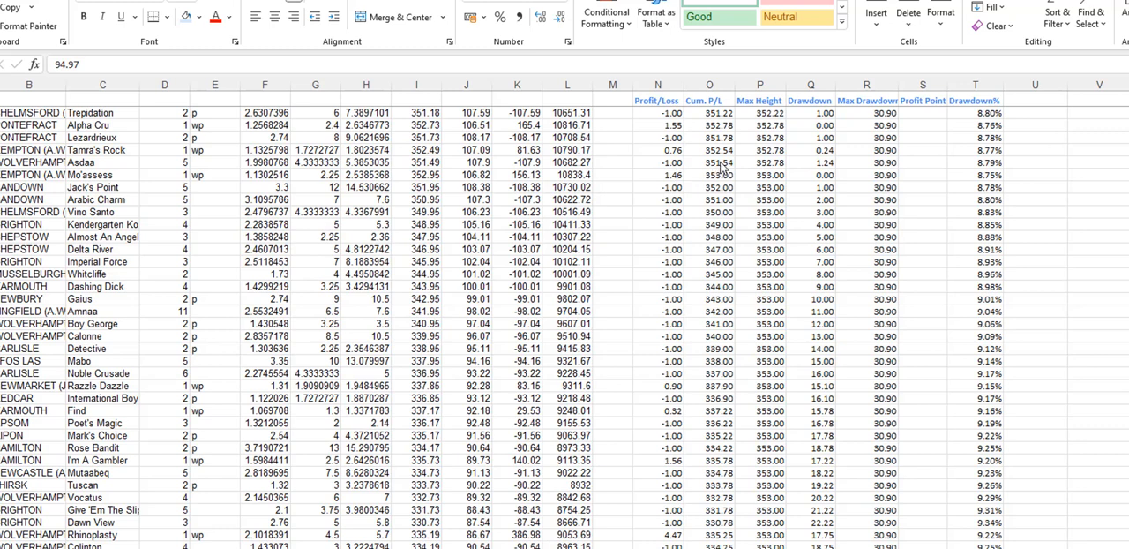
pyautogui.moveTo(769, 176)
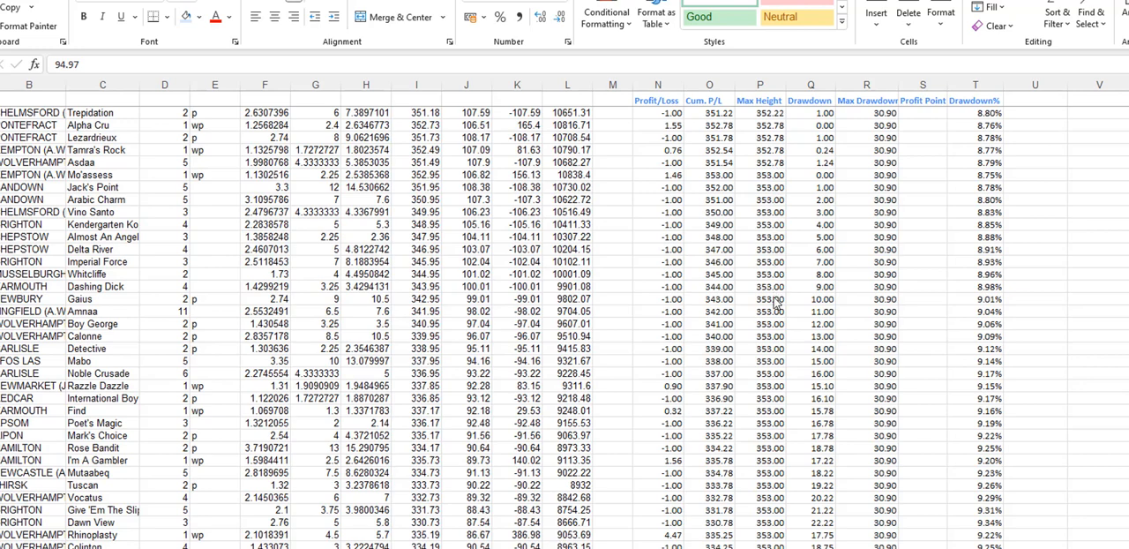
pyautogui.moveTo(779, 529)
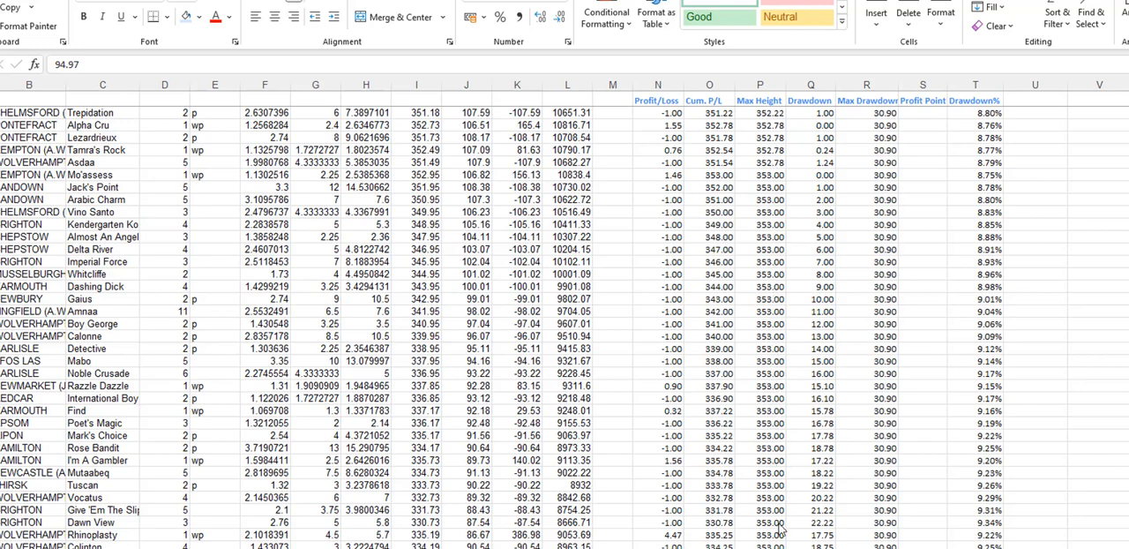
pyautogui.scroll(-3)
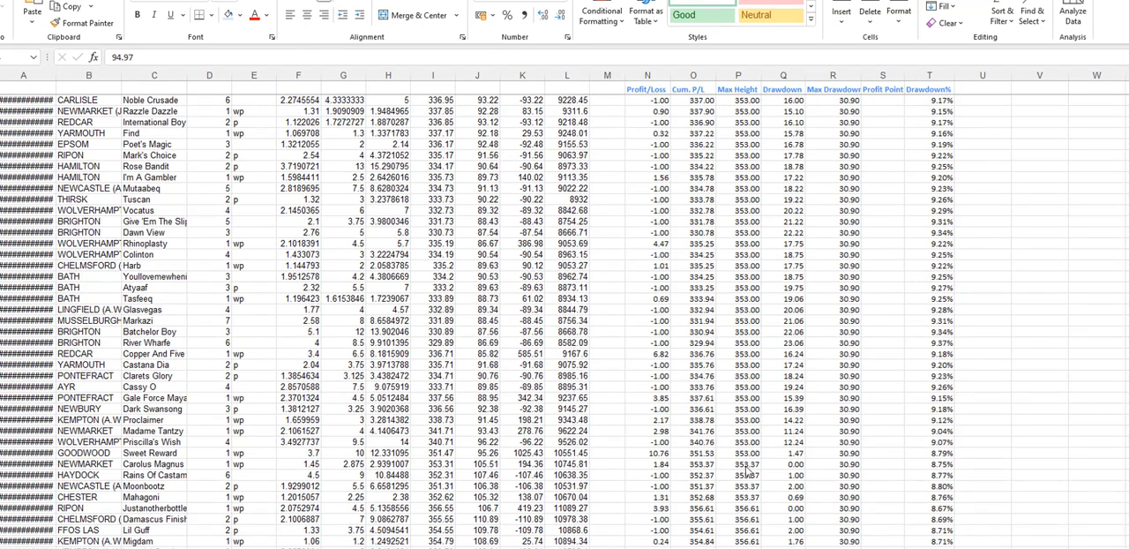
pyautogui.moveTo(748, 472)
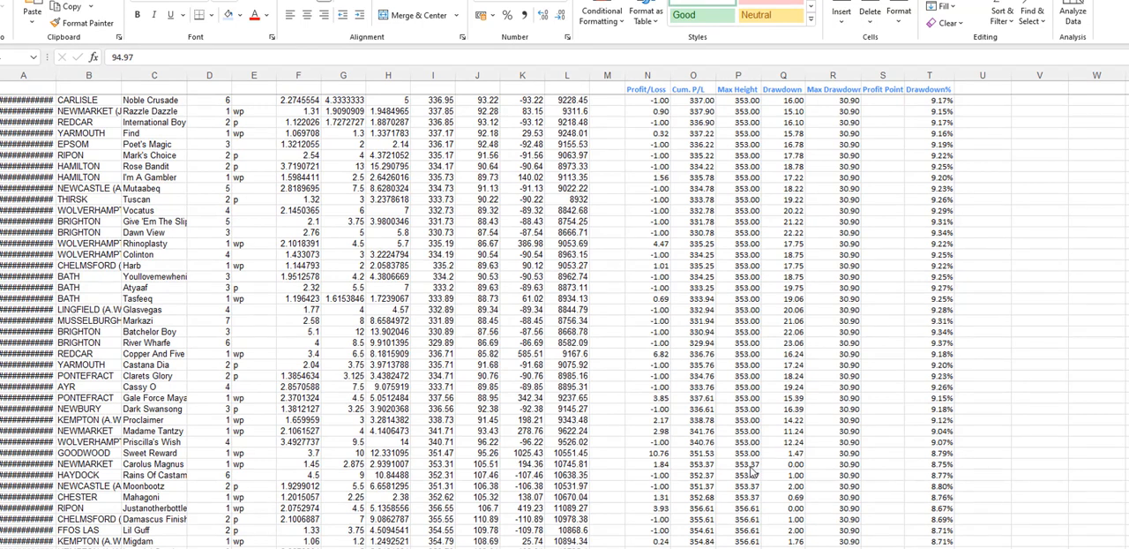
pyautogui.moveTo(755, 512)
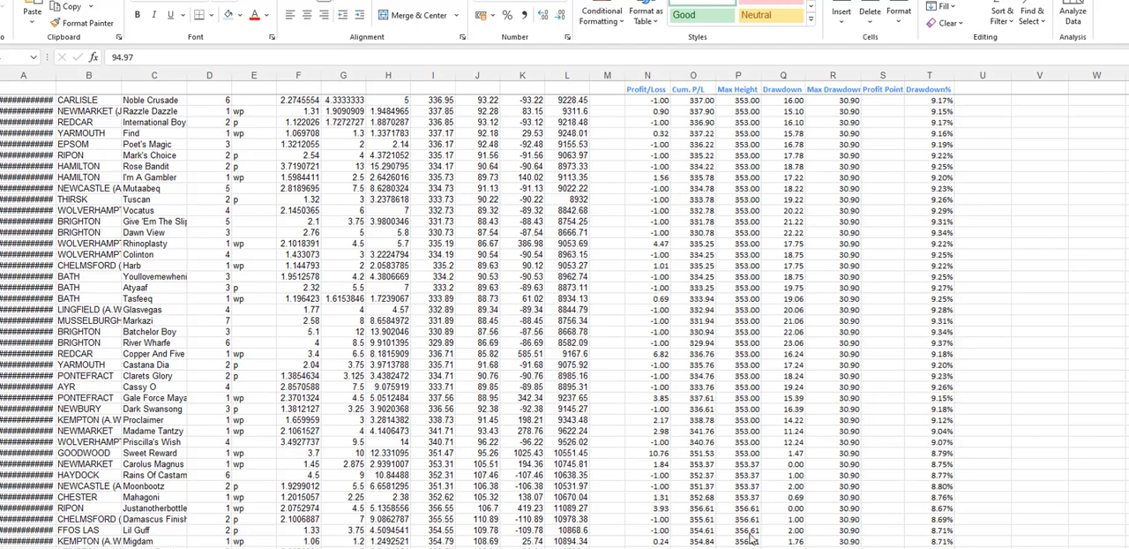
pyautogui.scroll(-3)
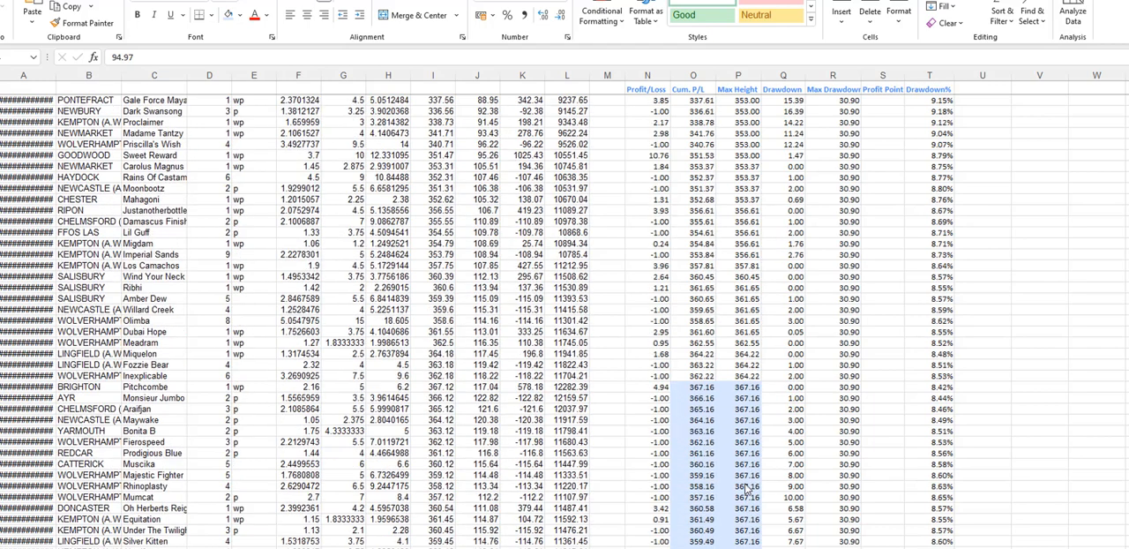
pyautogui.scroll(-3)
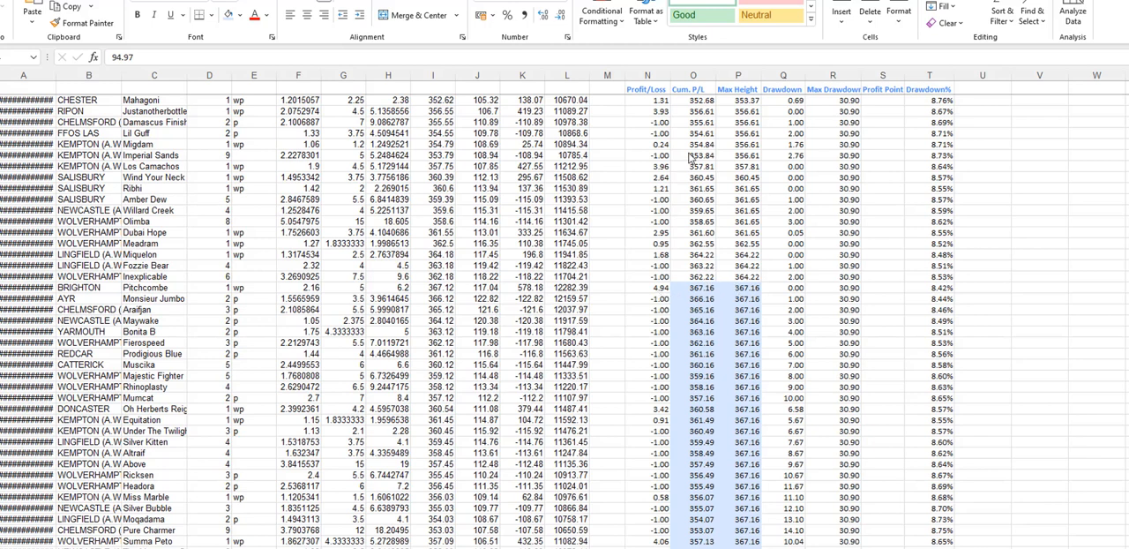
pyautogui.moveTo(696, 298)
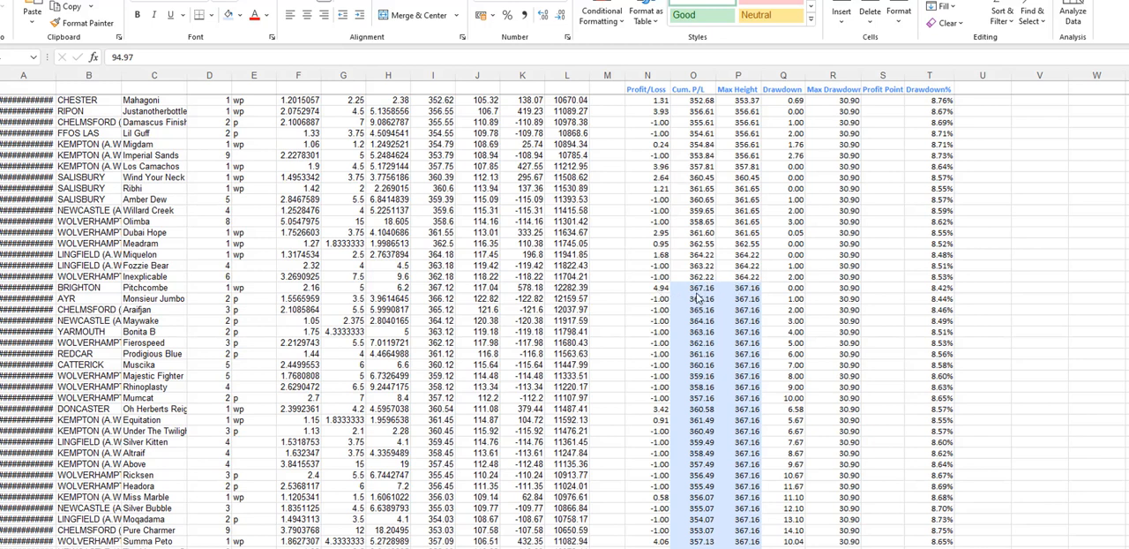
pyautogui.moveTo(702, 297)
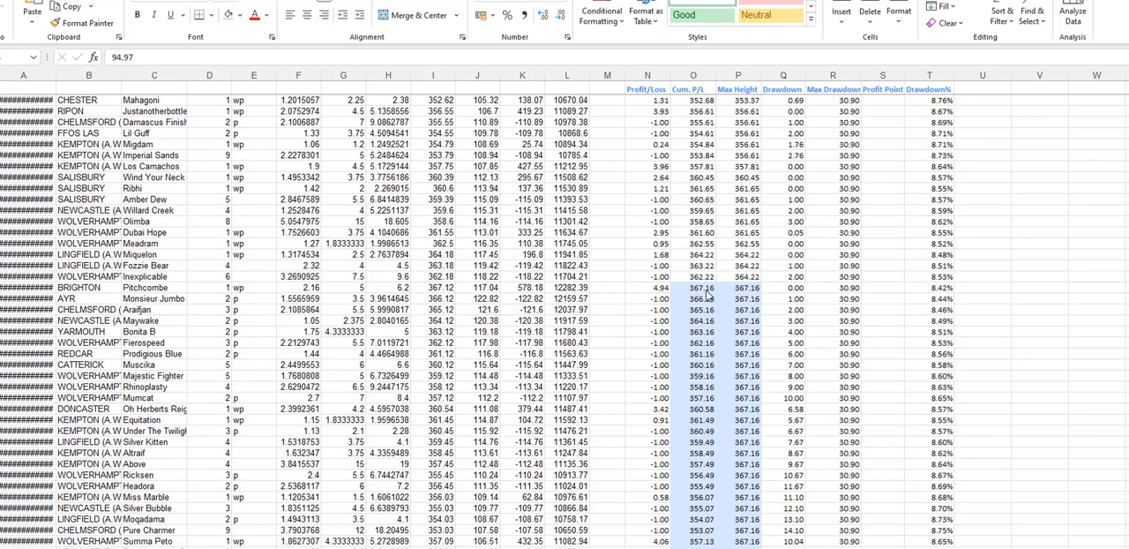
pyautogui.moveTo(748, 293)
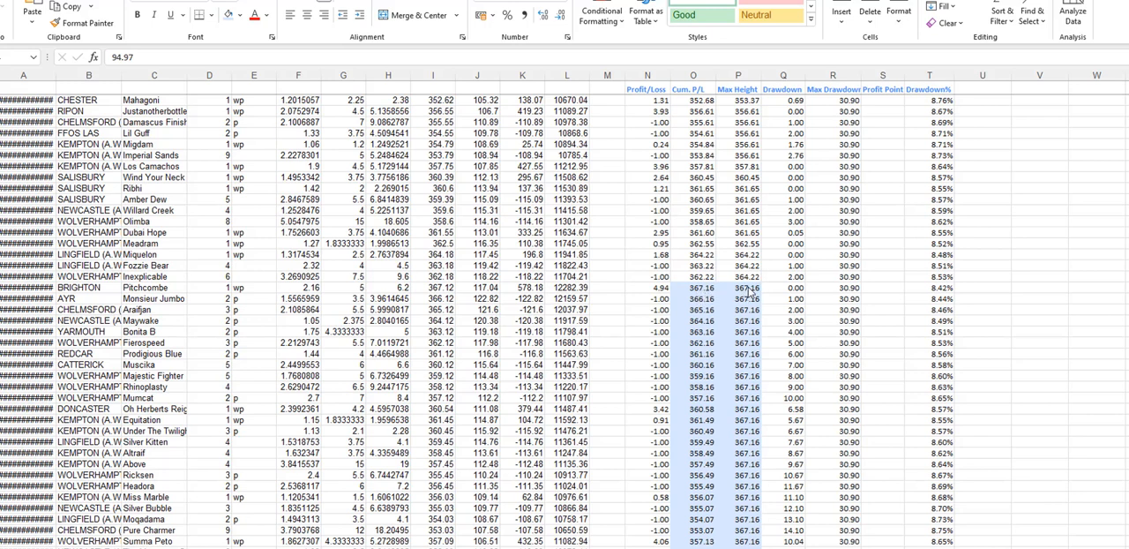
pyautogui.moveTo(751, 293)
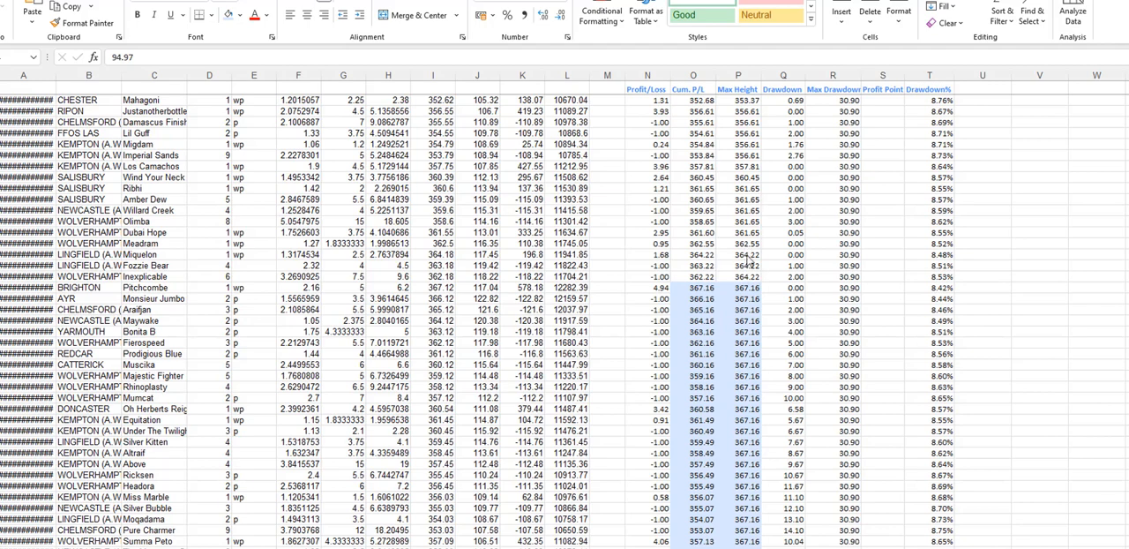
pyautogui.scroll(-3)
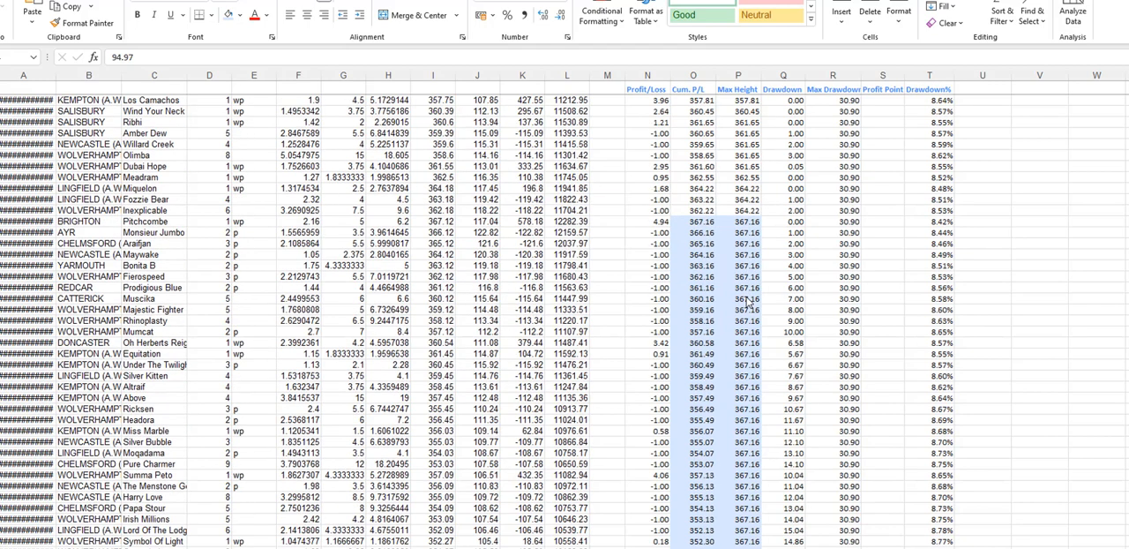
pyautogui.scroll(-3)
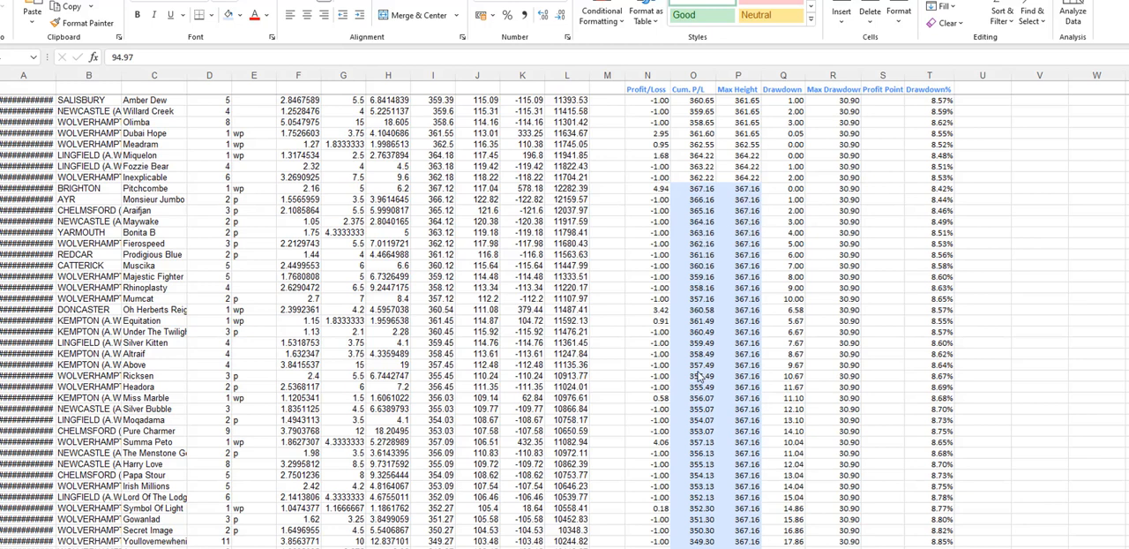
pyautogui.scroll(-3)
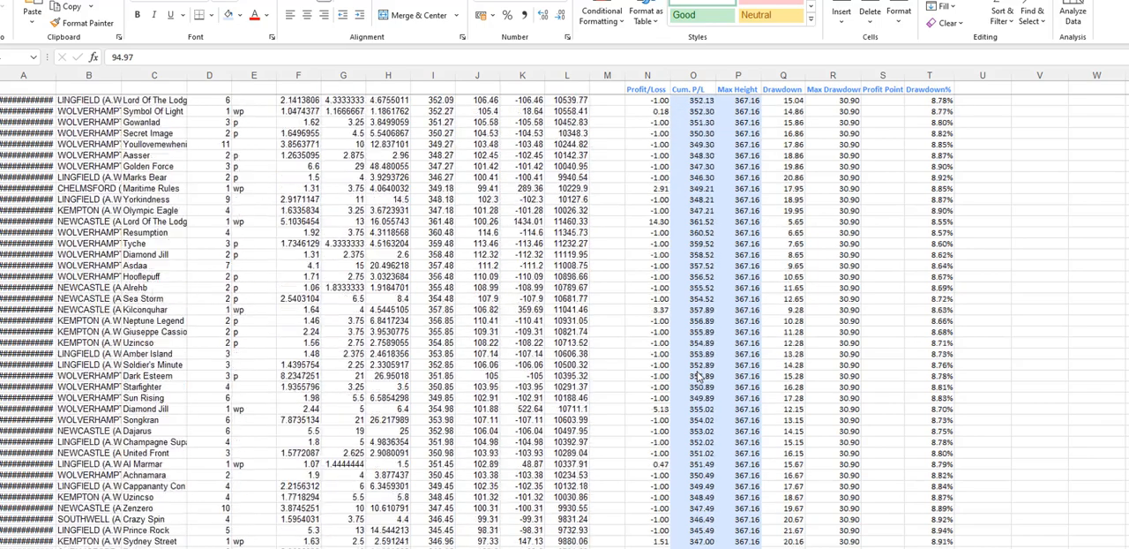
pyautogui.scroll(-3)
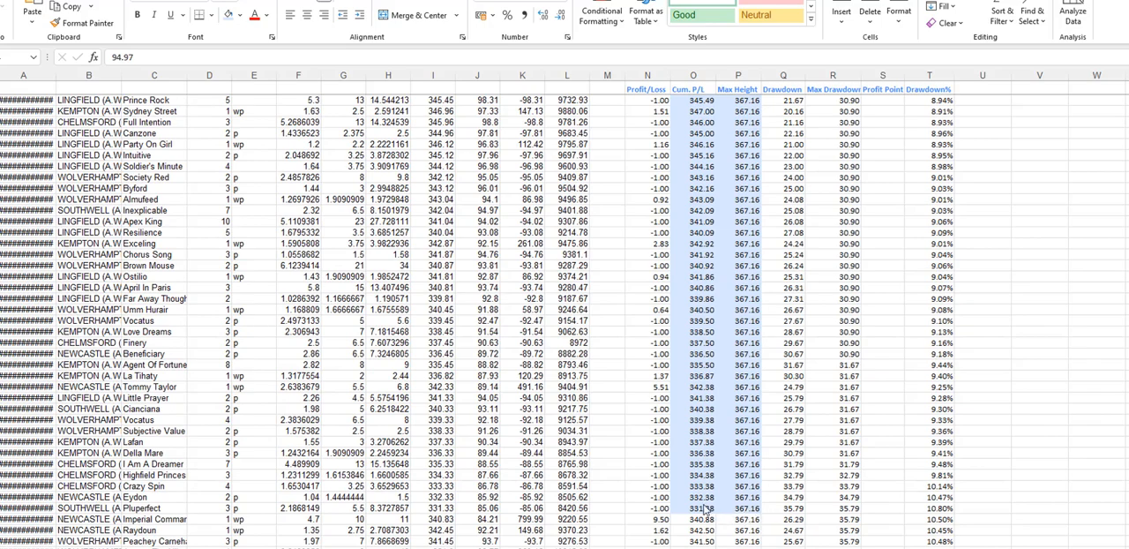
pyautogui.scroll(3)
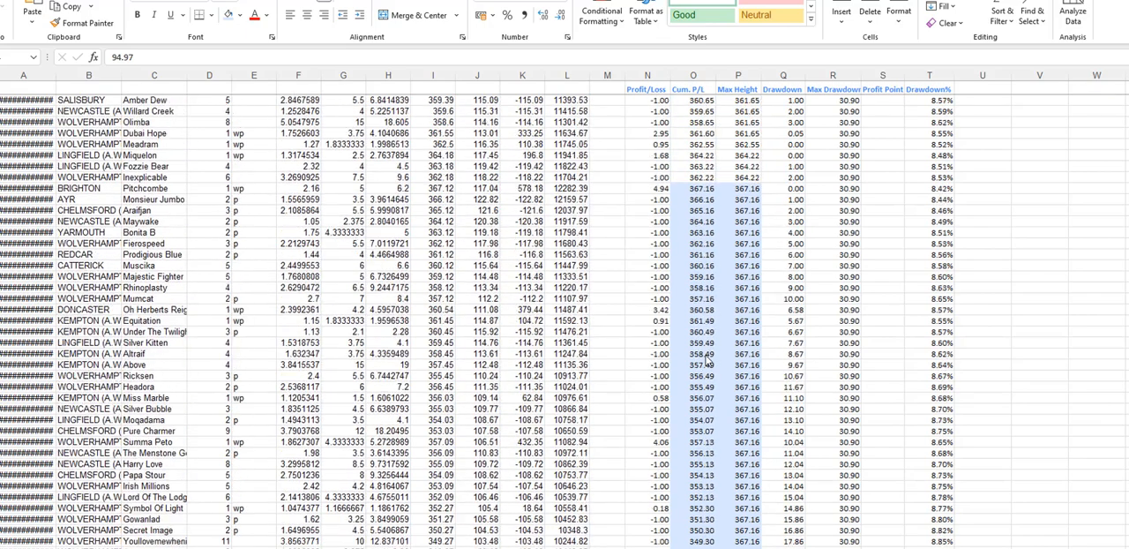
pyautogui.scroll(-3)
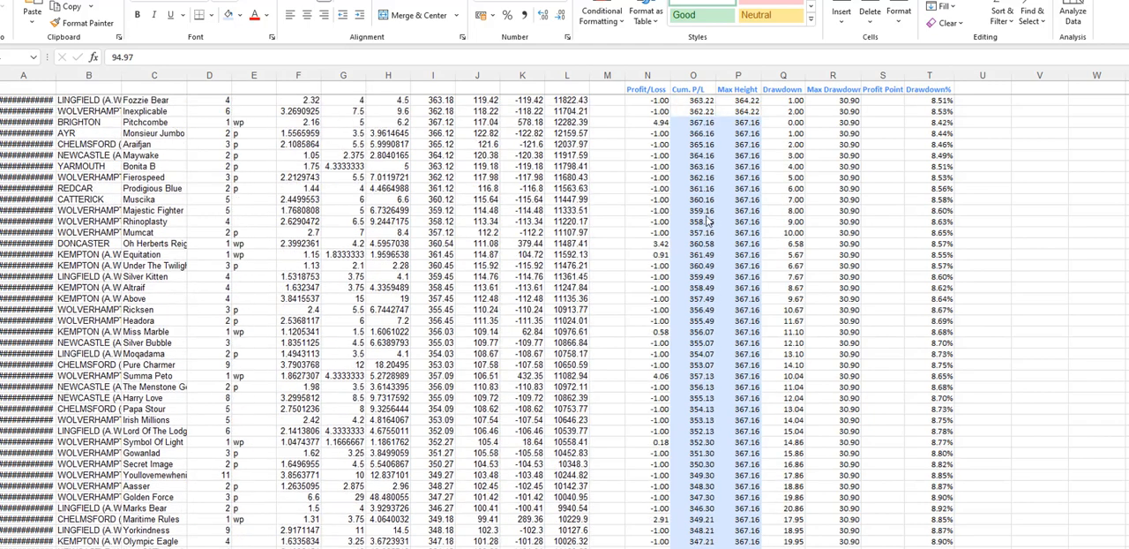
pyautogui.scroll(-3)
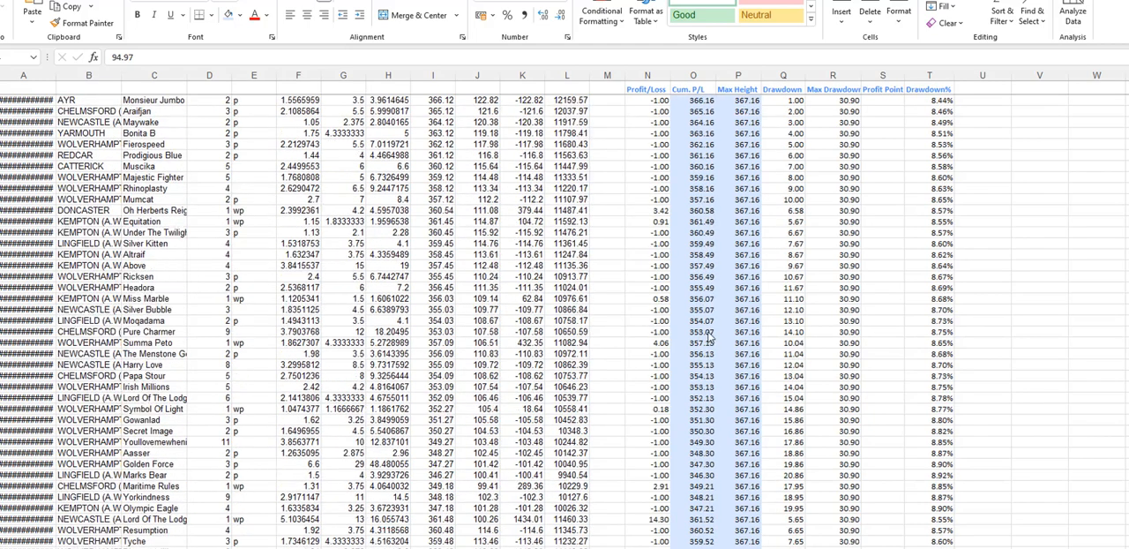
pyautogui.scroll(-3)
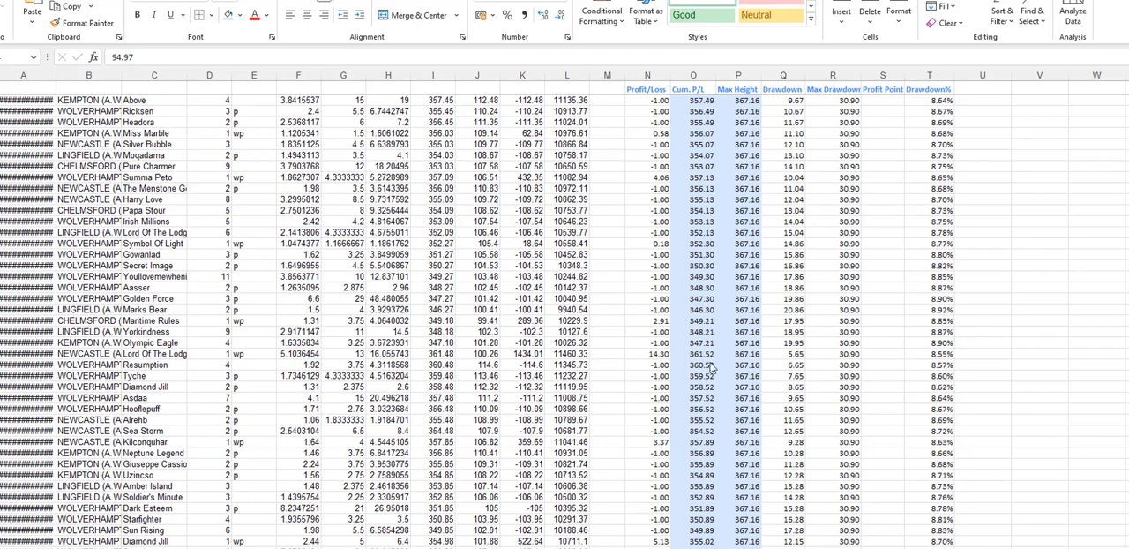
pyautogui.moveTo(744, 363)
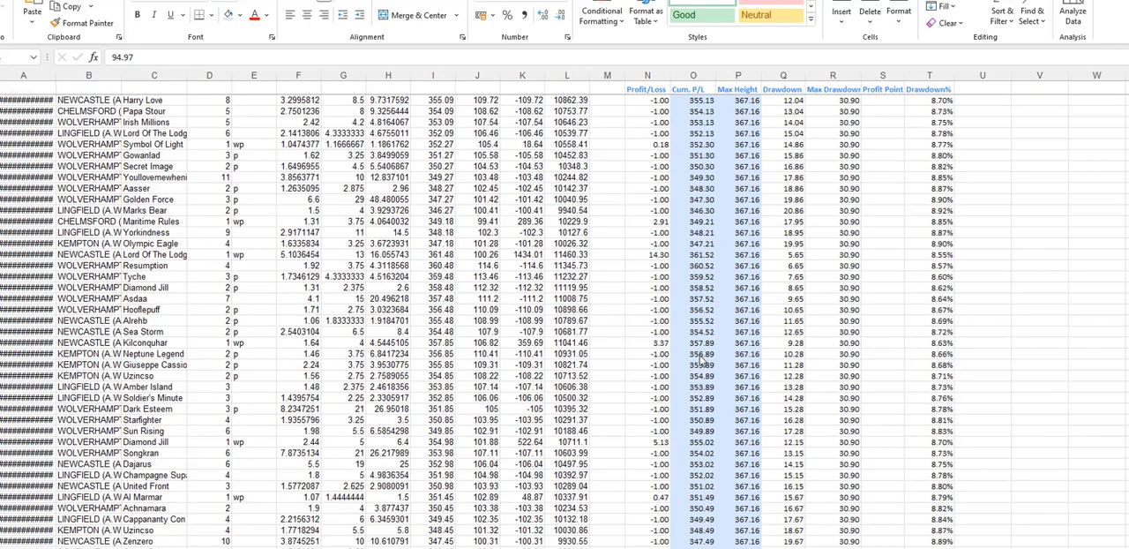
pyautogui.scroll(-3)
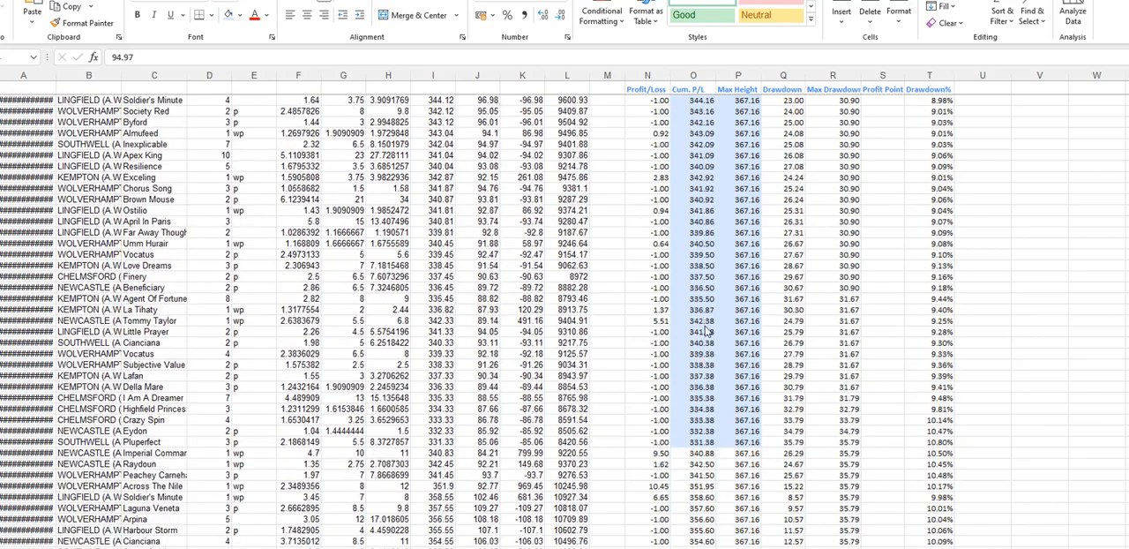
pyautogui.scroll(-3)
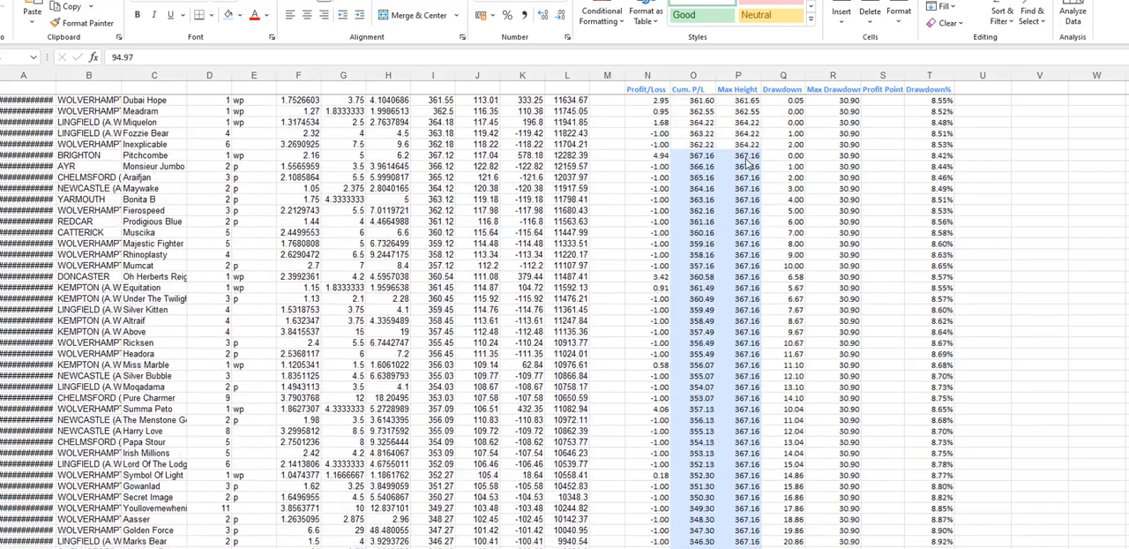
pyautogui.scroll(-3)
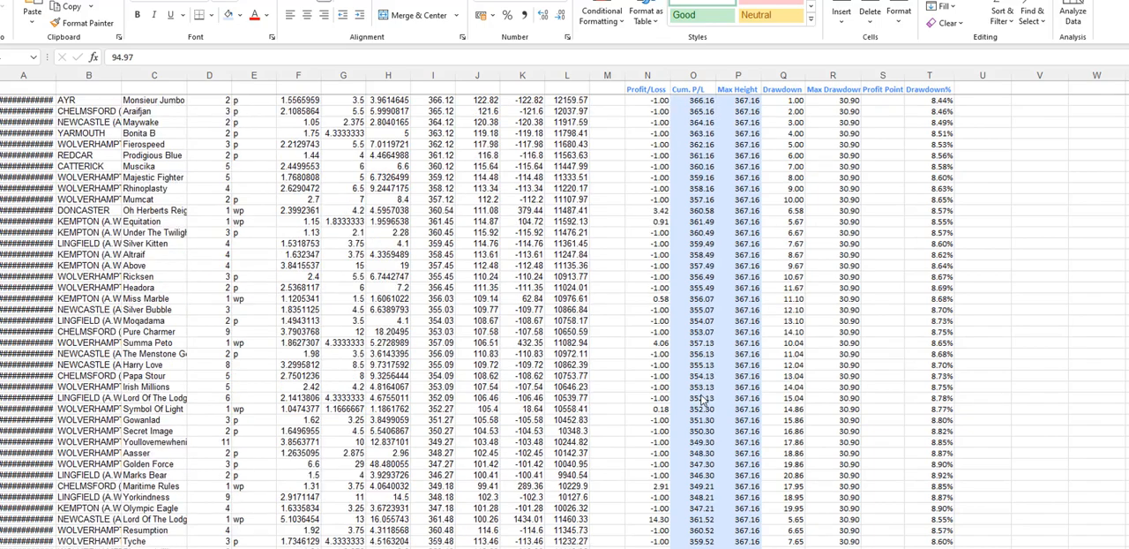
pyautogui.scroll(-3)
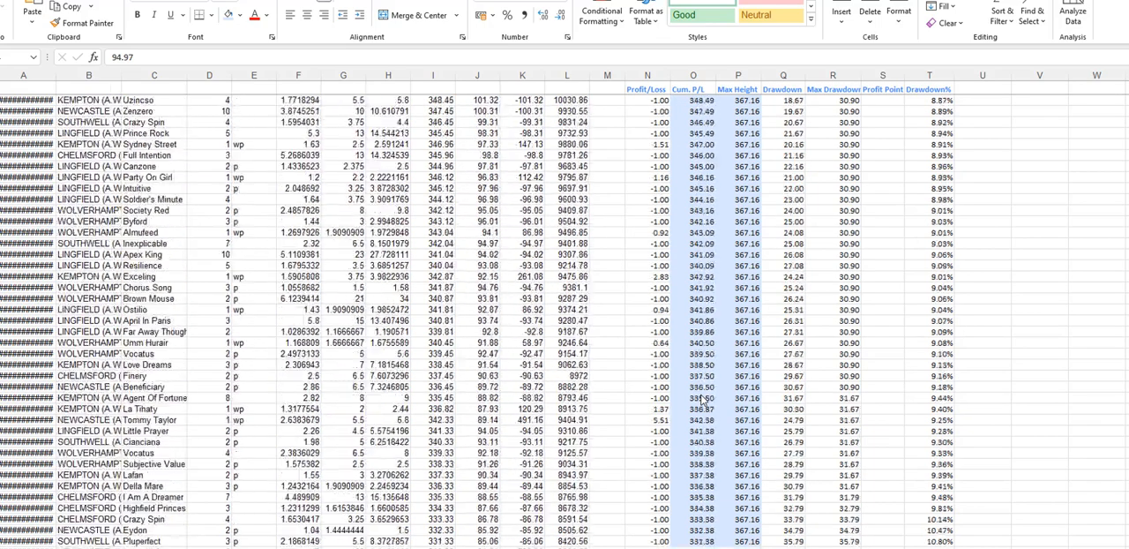
pyautogui.scroll(-3)
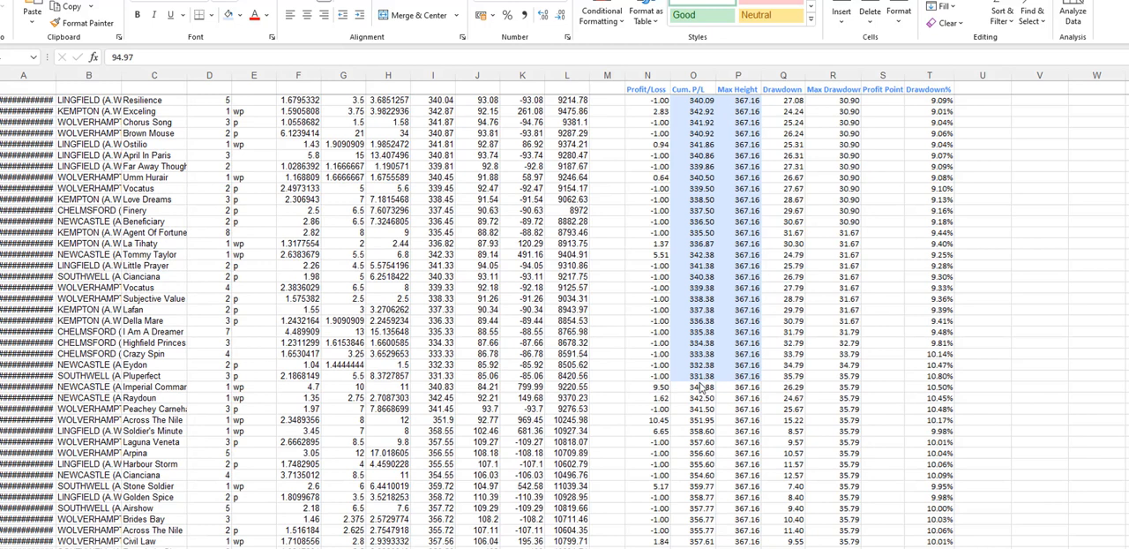
pyautogui.moveTo(705, 388)
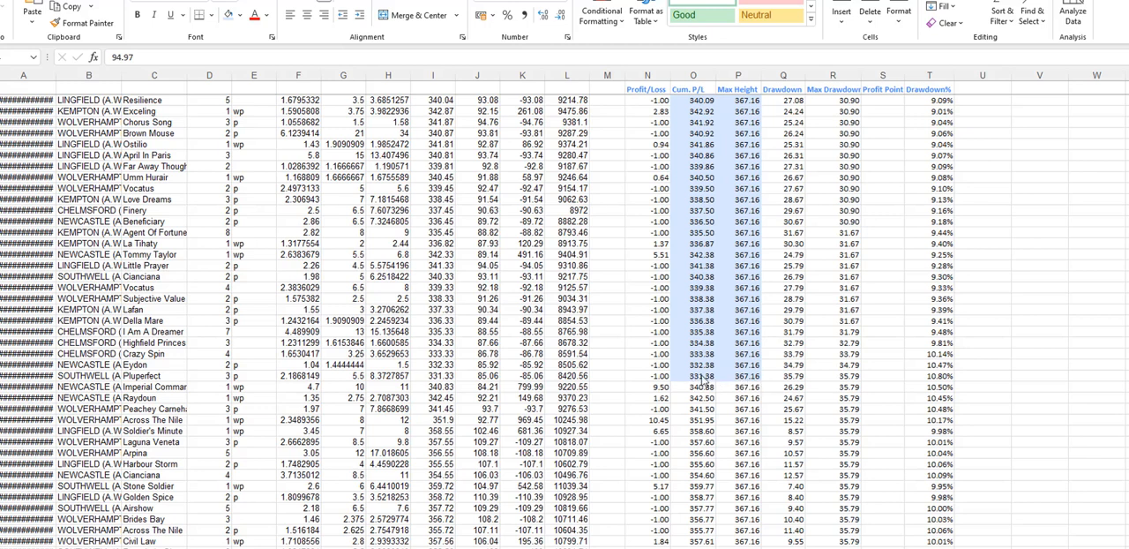
pyautogui.moveTo(707, 383)
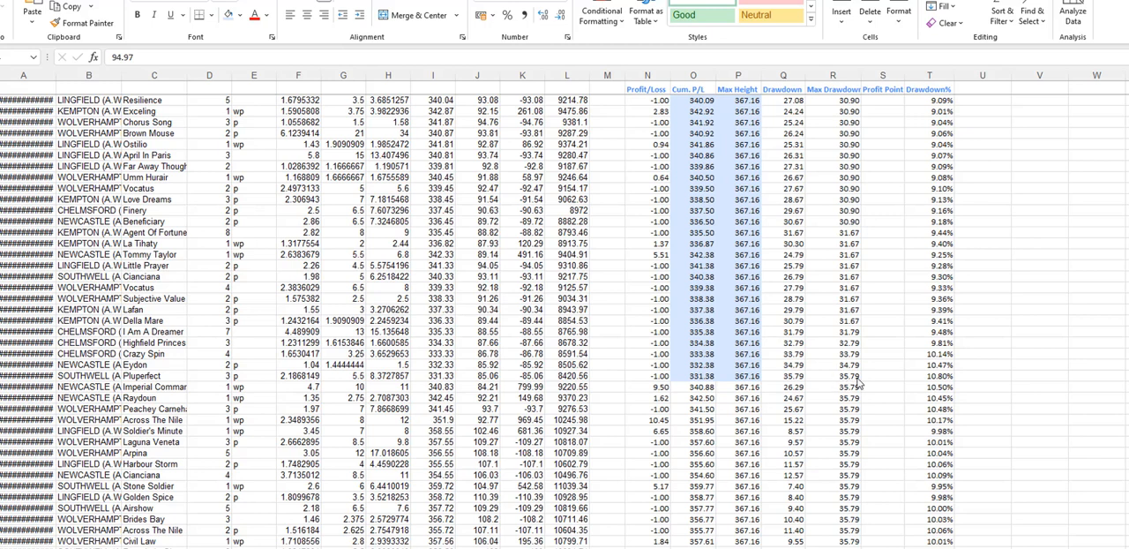
pyautogui.moveTo(752, 377)
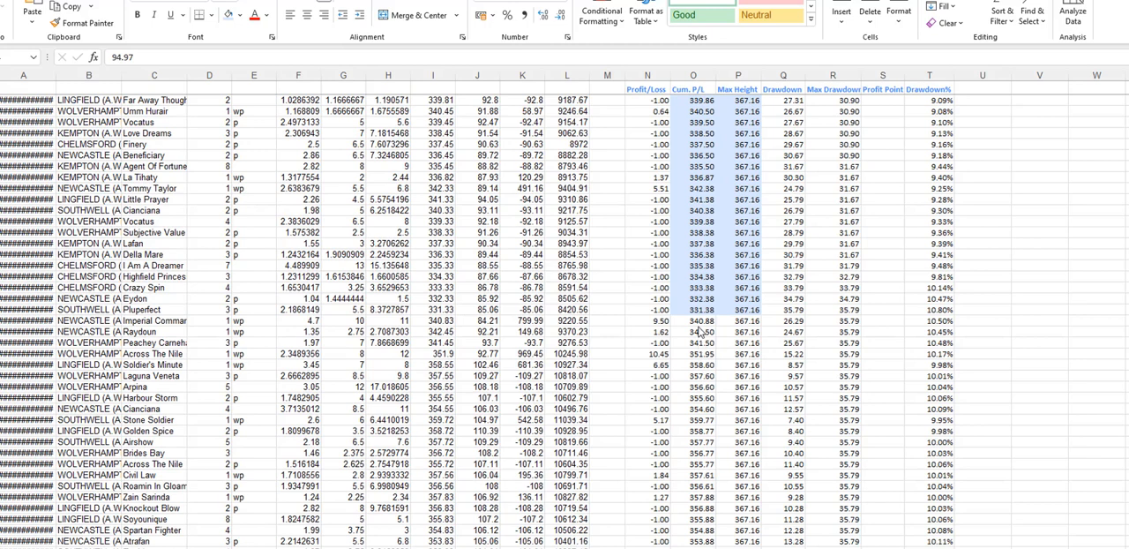
pyautogui.moveTo(740, 327)
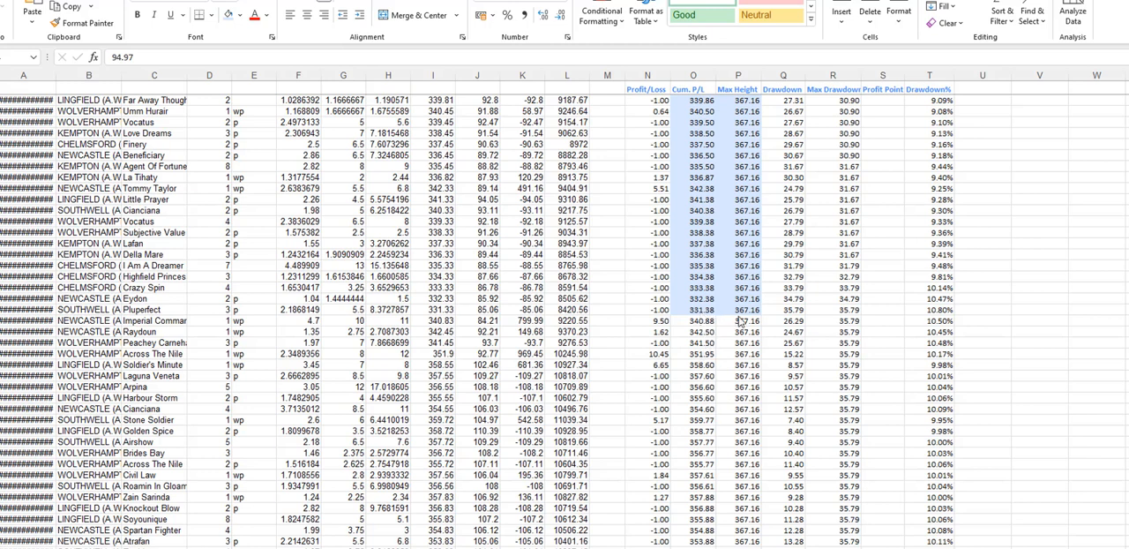
pyautogui.moveTo(745, 317)
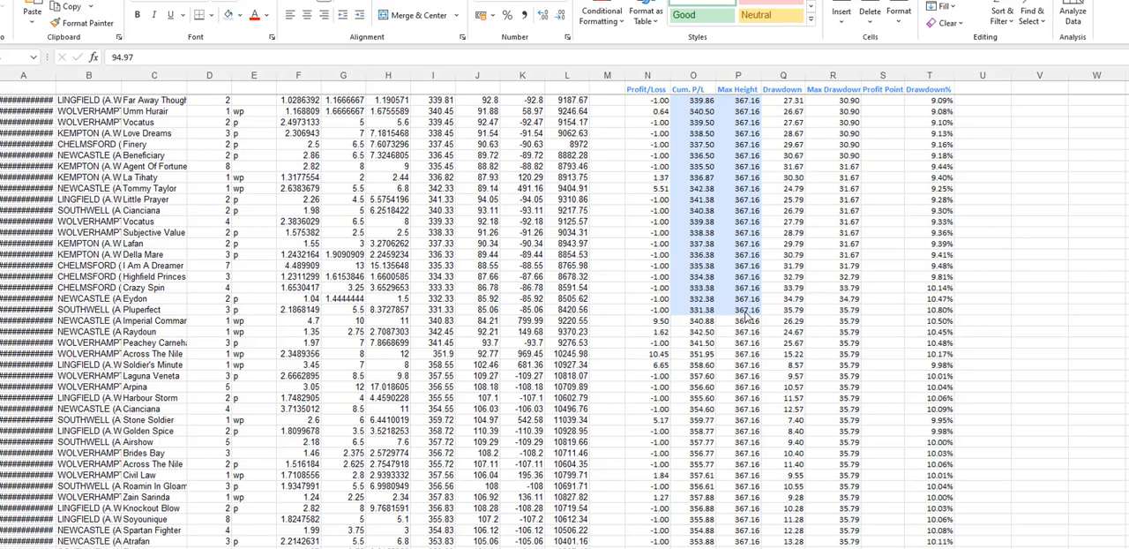
pyautogui.moveTo(748, 318)
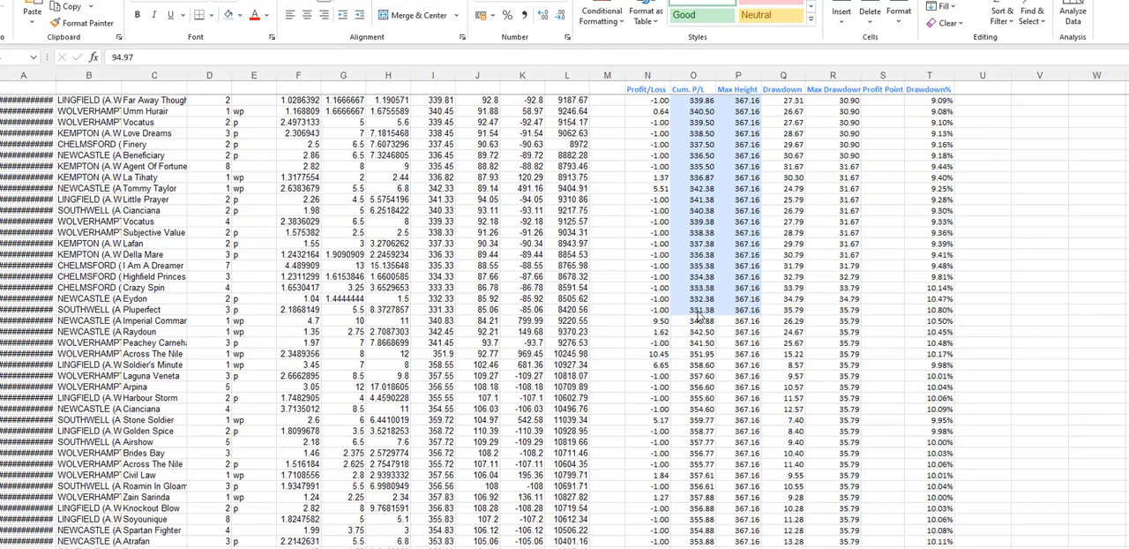
pyautogui.moveTo(739, 328)
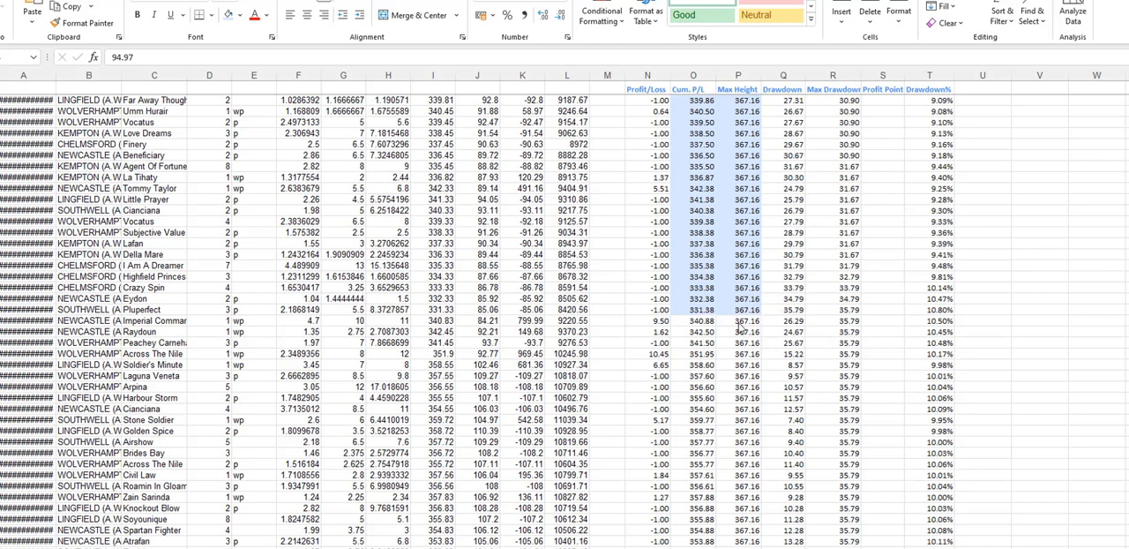
pyautogui.moveTo(739, 328)
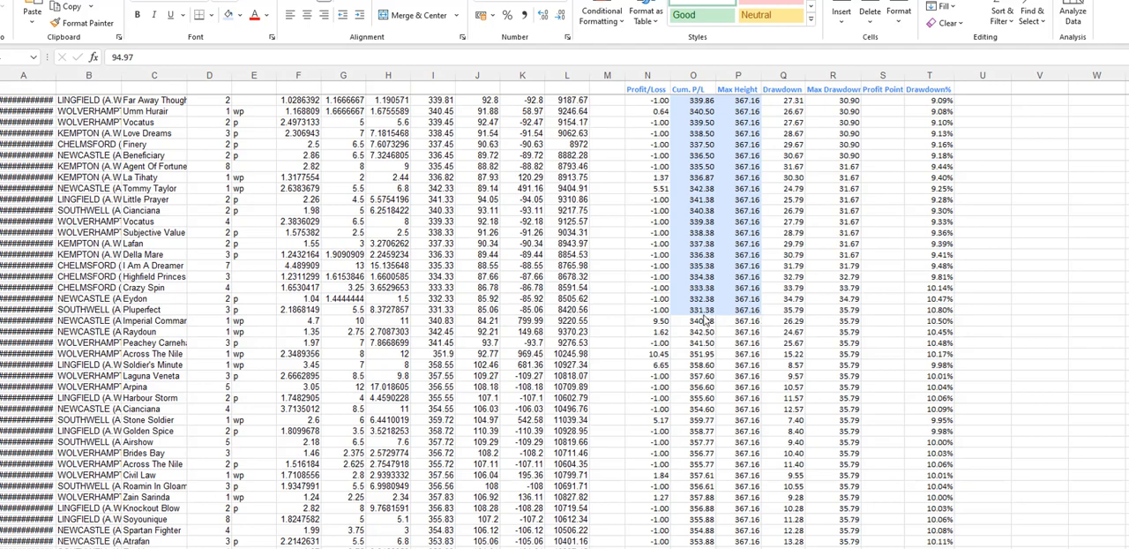
pyautogui.scroll(-3)
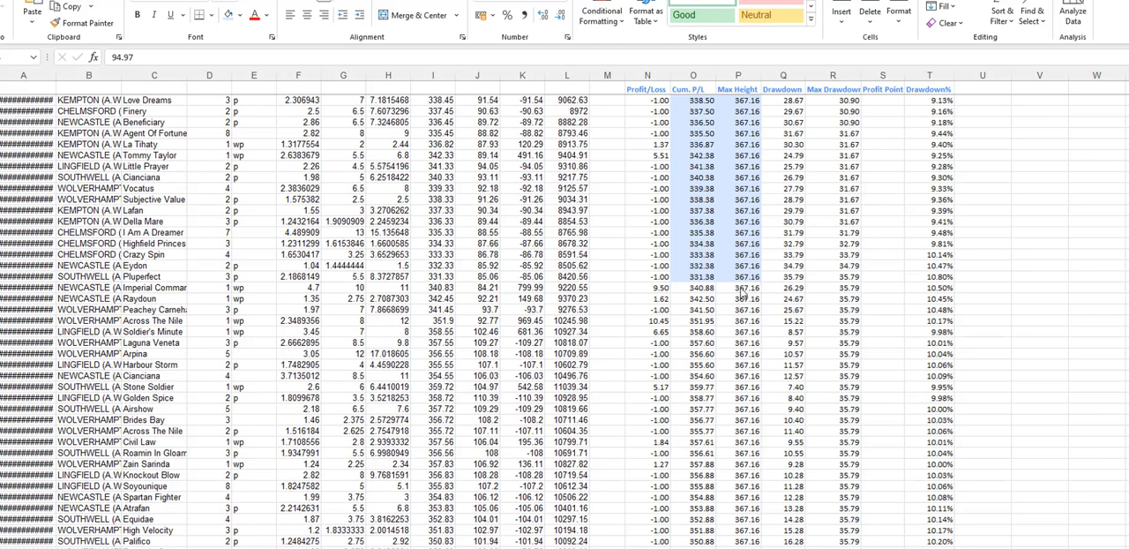
pyautogui.moveTo(748, 430)
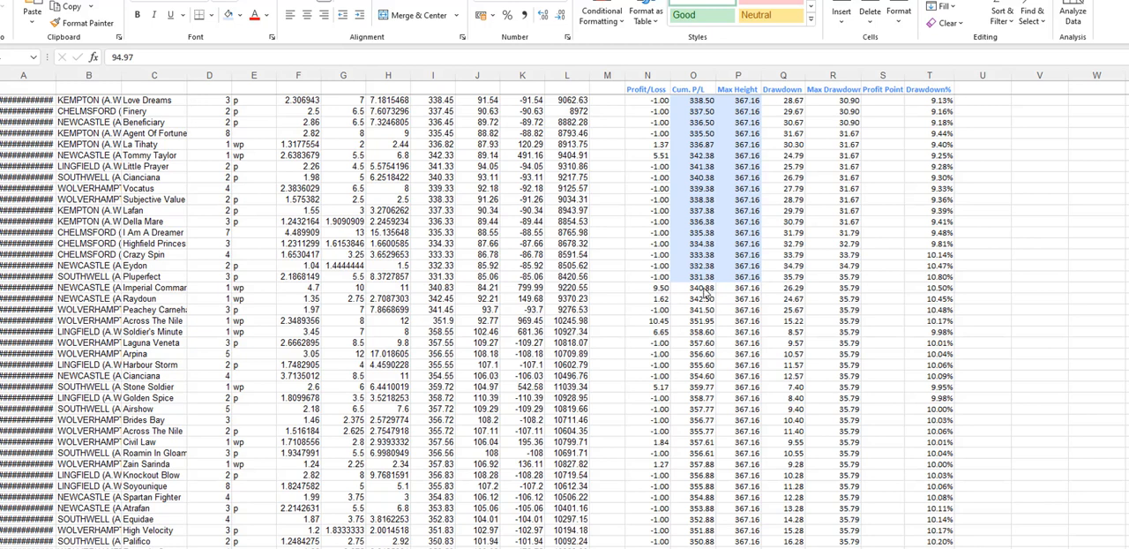
pyautogui.moveTo(706, 286)
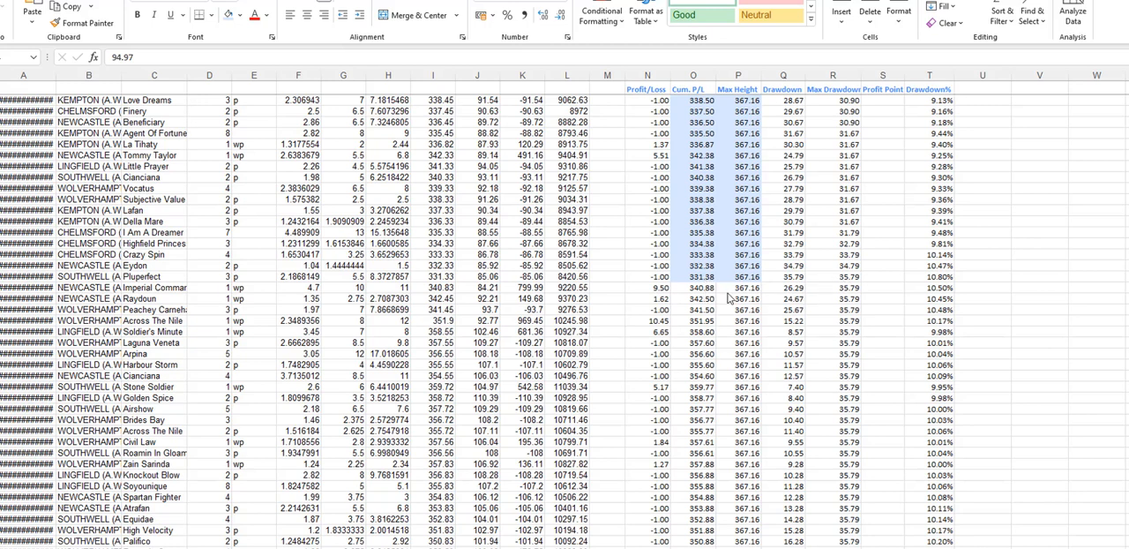
pyautogui.scroll(-3)
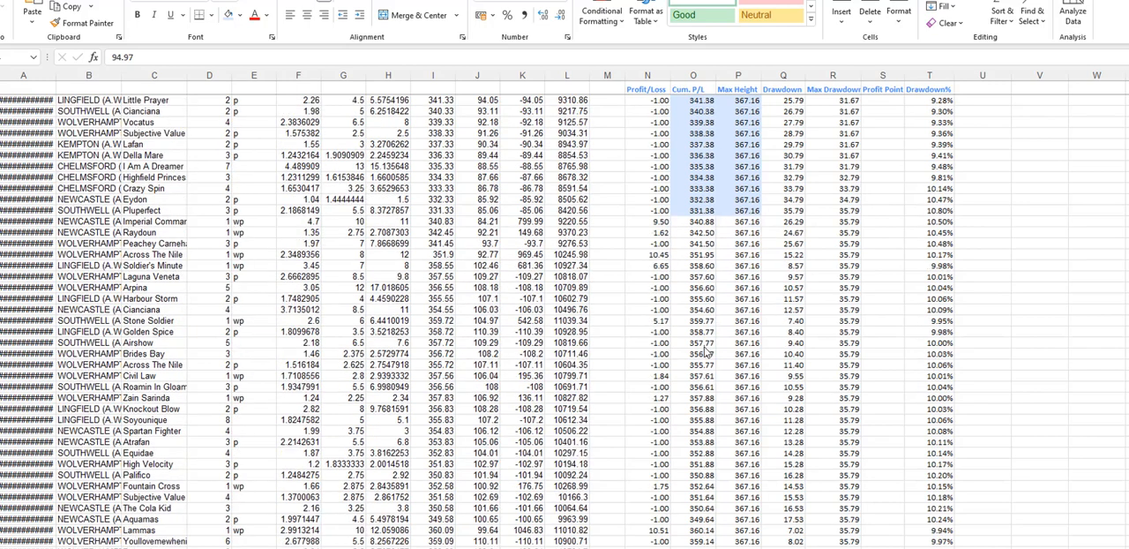
pyautogui.scroll(-3)
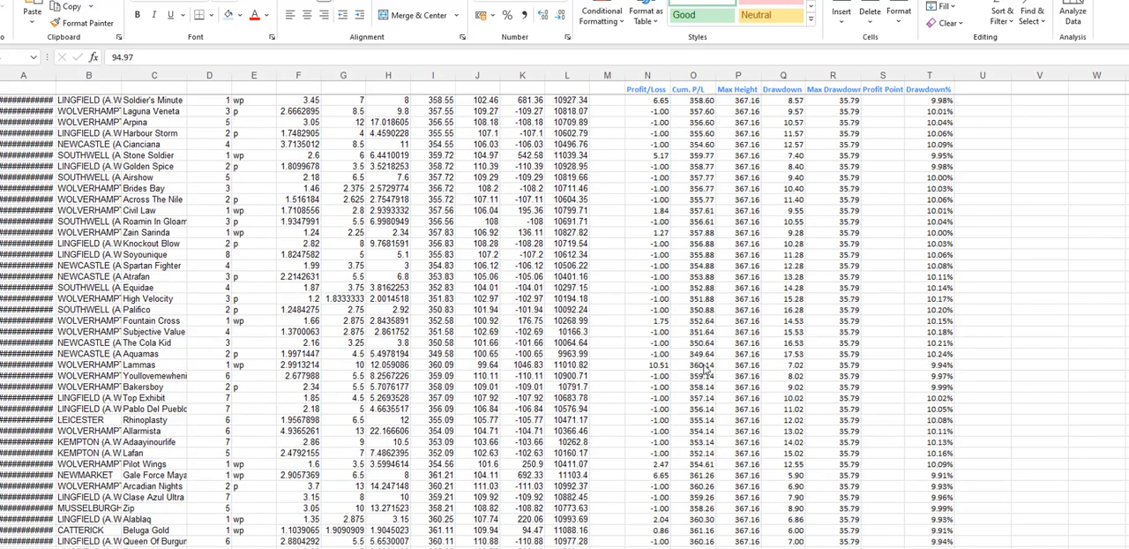
pyautogui.scroll(-3)
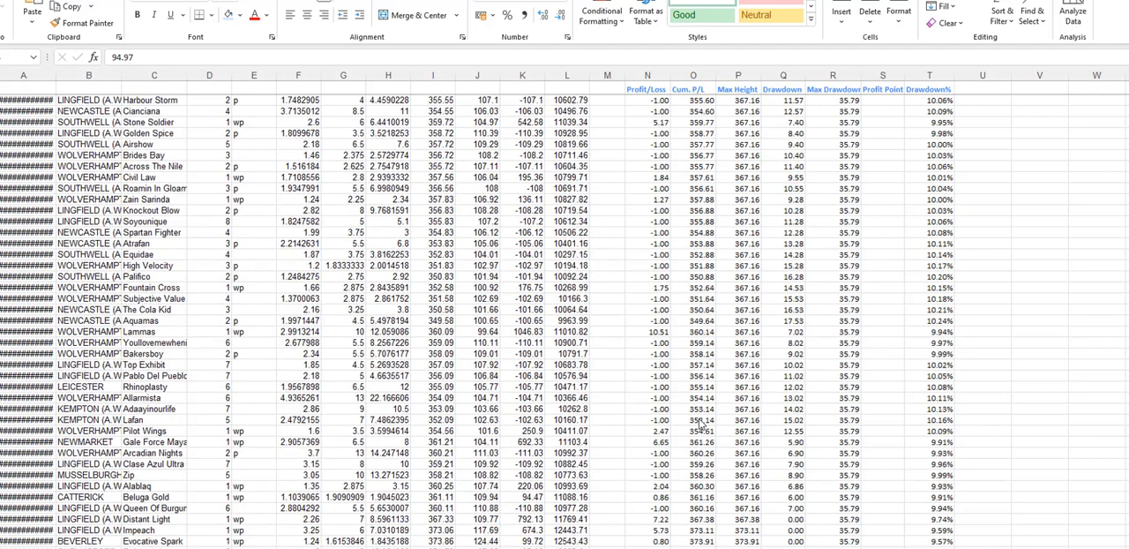
pyautogui.scroll(-3)
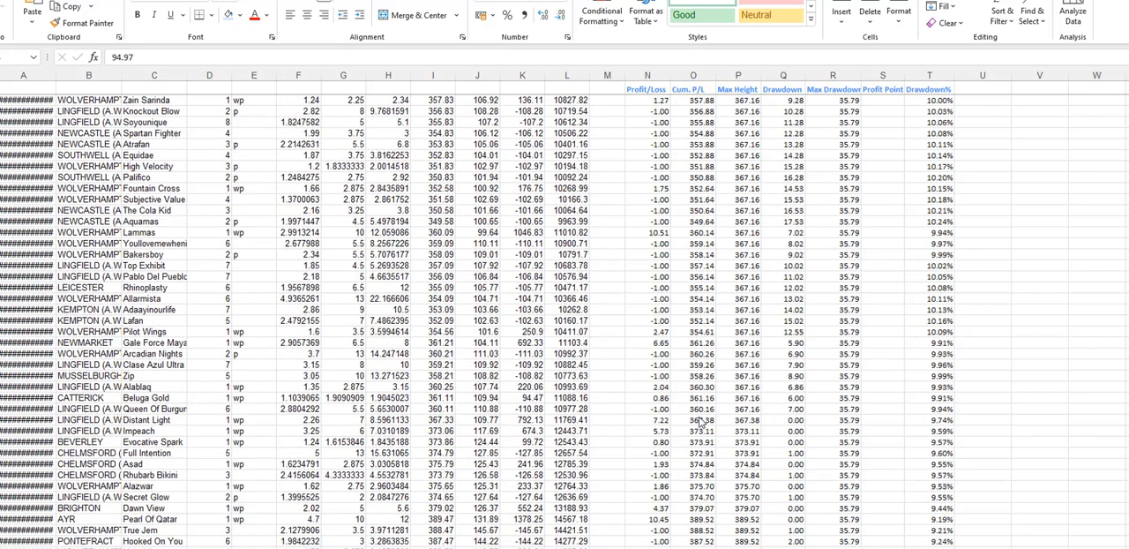
pyautogui.moveTo(737, 427)
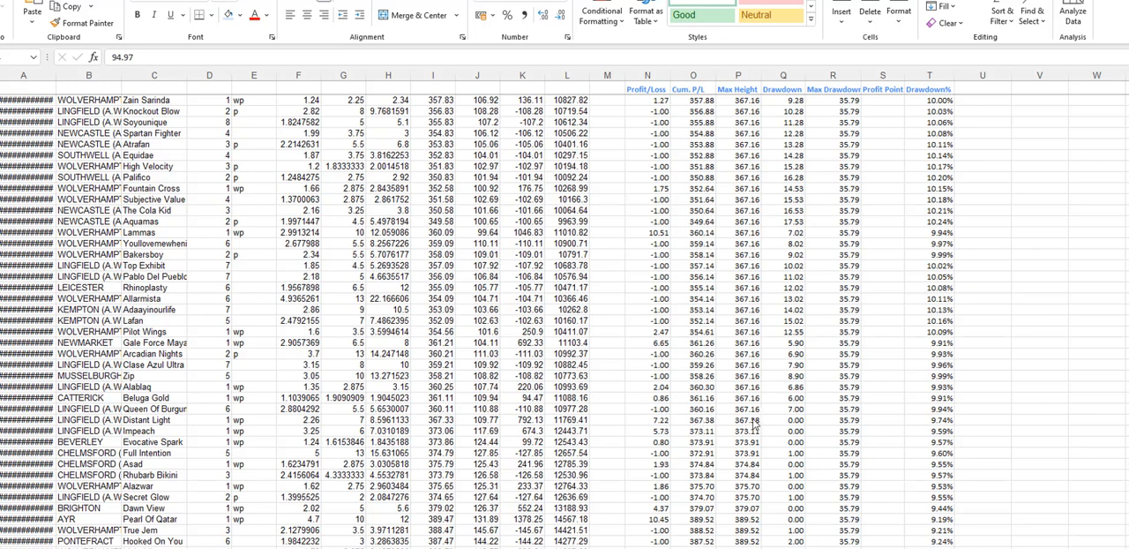
pyautogui.moveTo(661, 441)
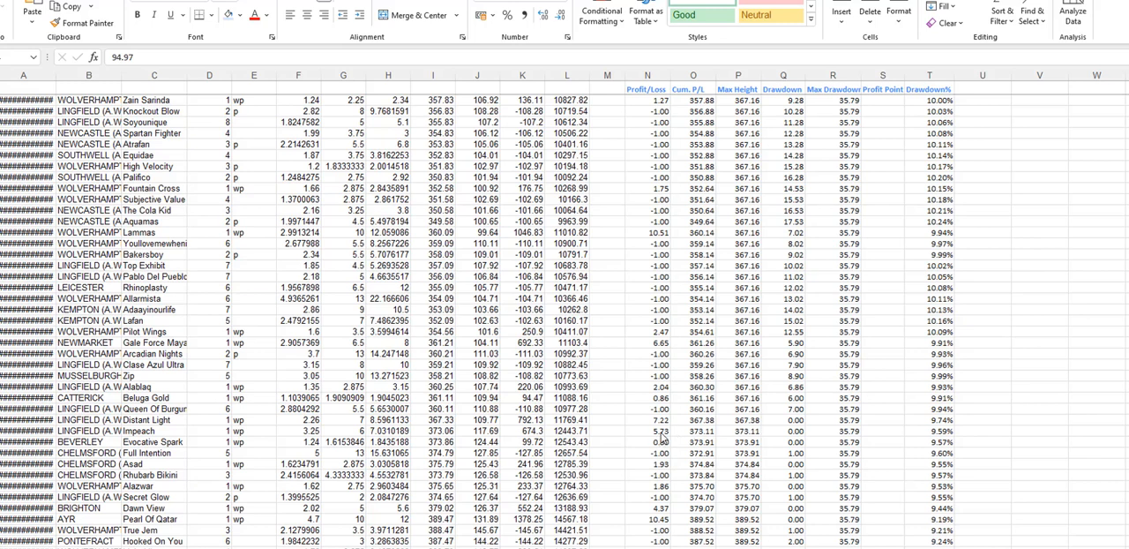
pyautogui.moveTo(702, 439)
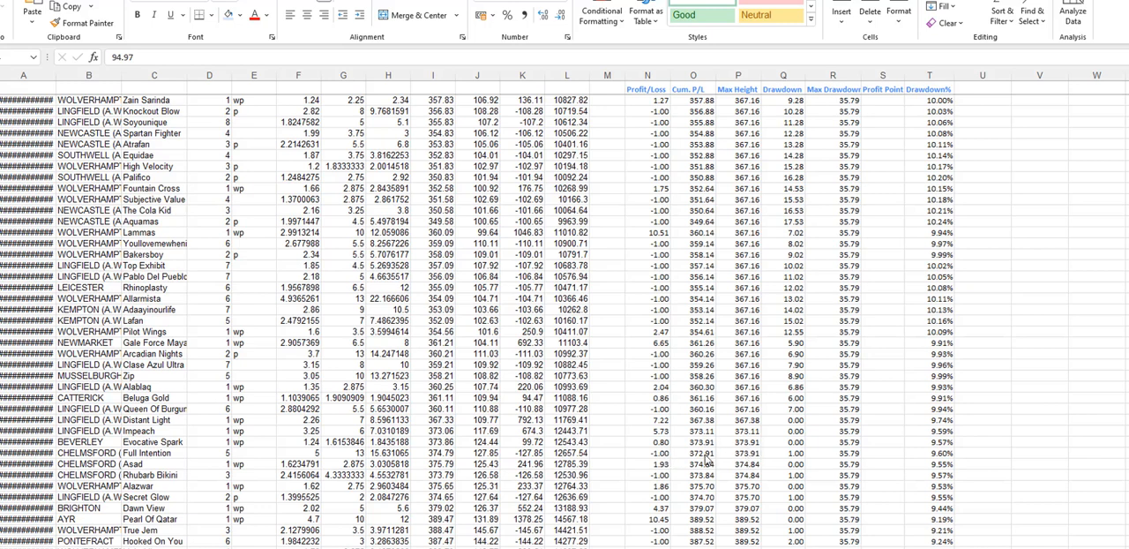
pyautogui.moveTo(748, 457)
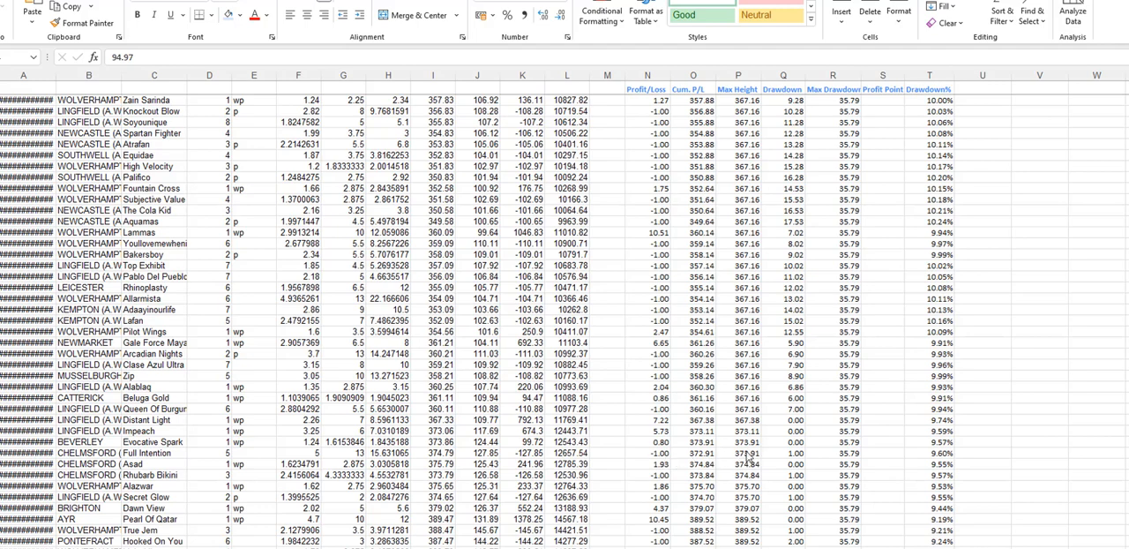
pyautogui.scroll(-3)
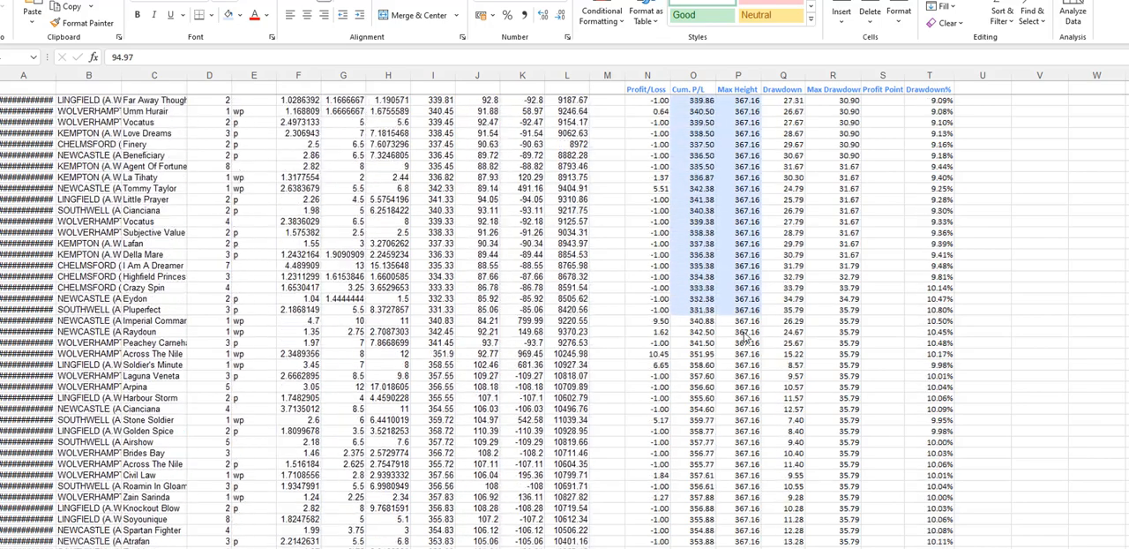
pyautogui.scroll(-3)
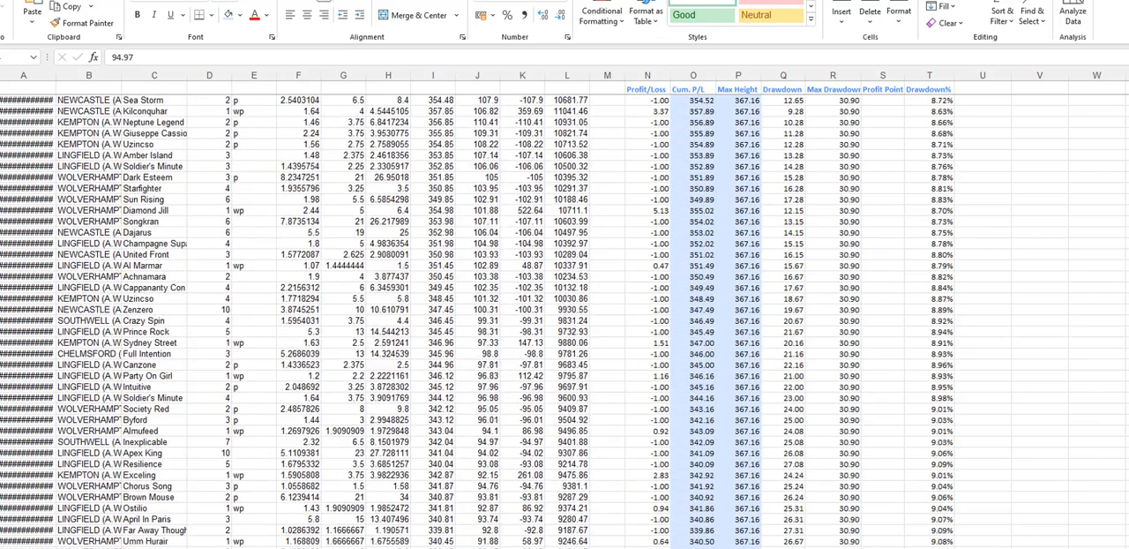
pyautogui.click(476, 441)
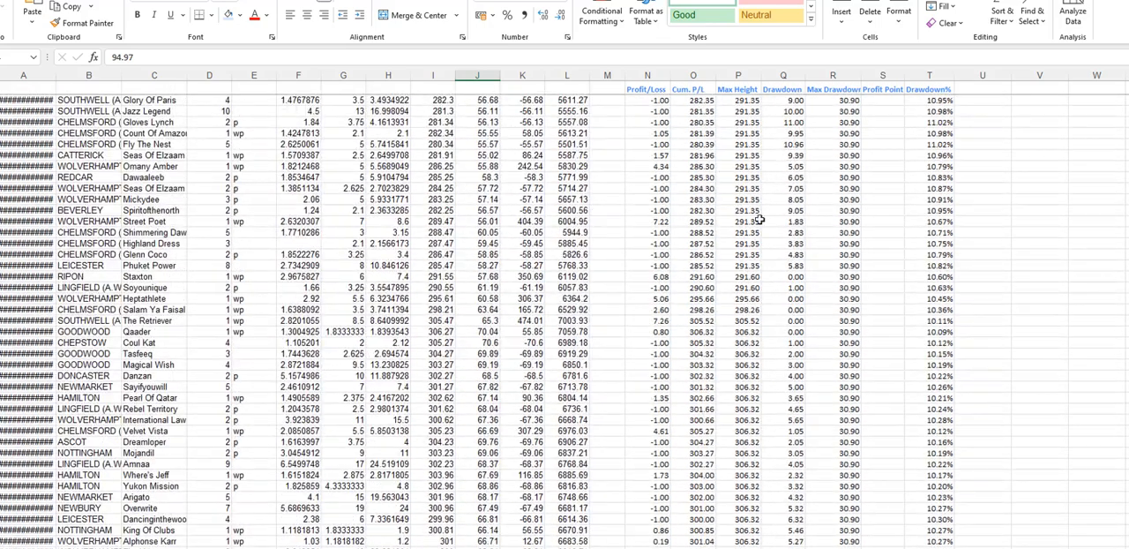
pyautogui.scroll(-3)
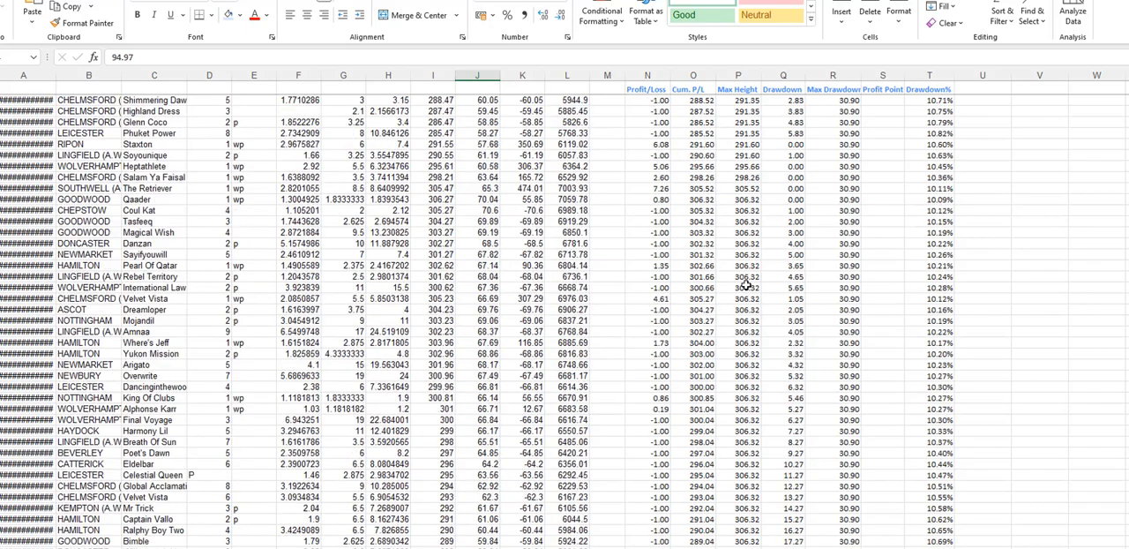
pyautogui.scroll(-3)
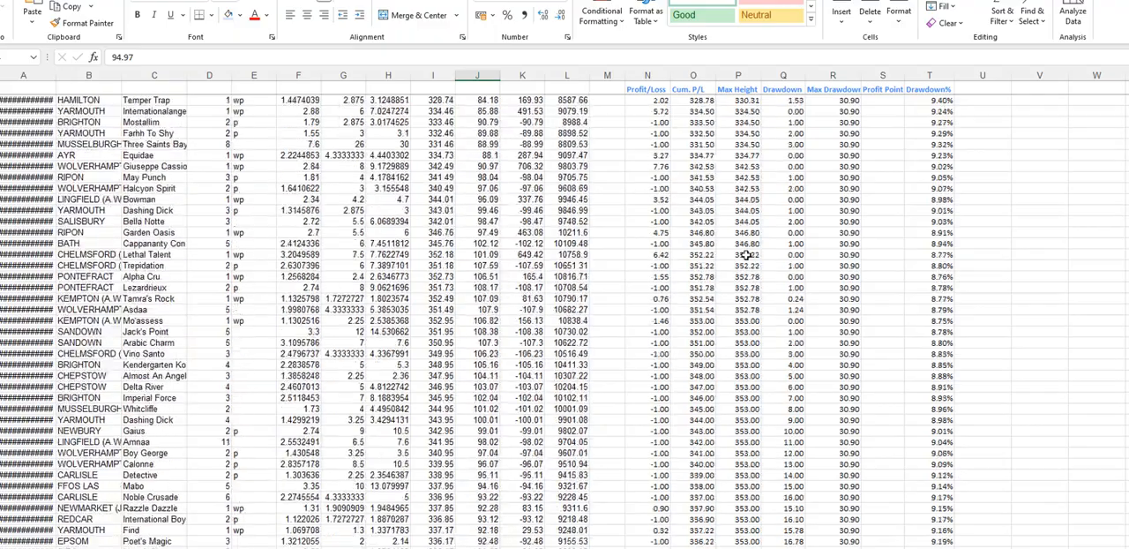
pyautogui.scroll(-3)
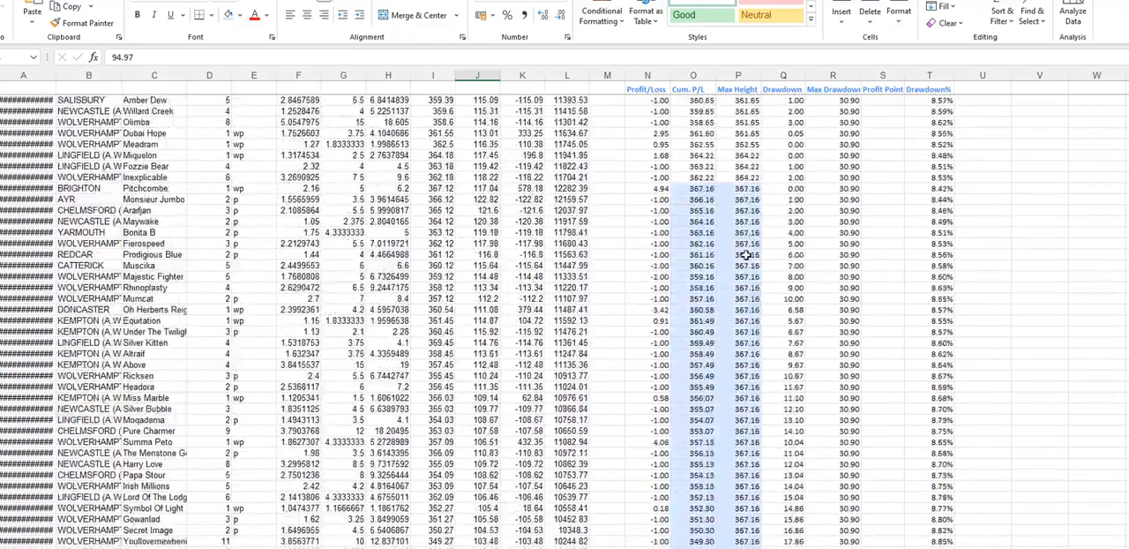
pyautogui.scroll(-3)
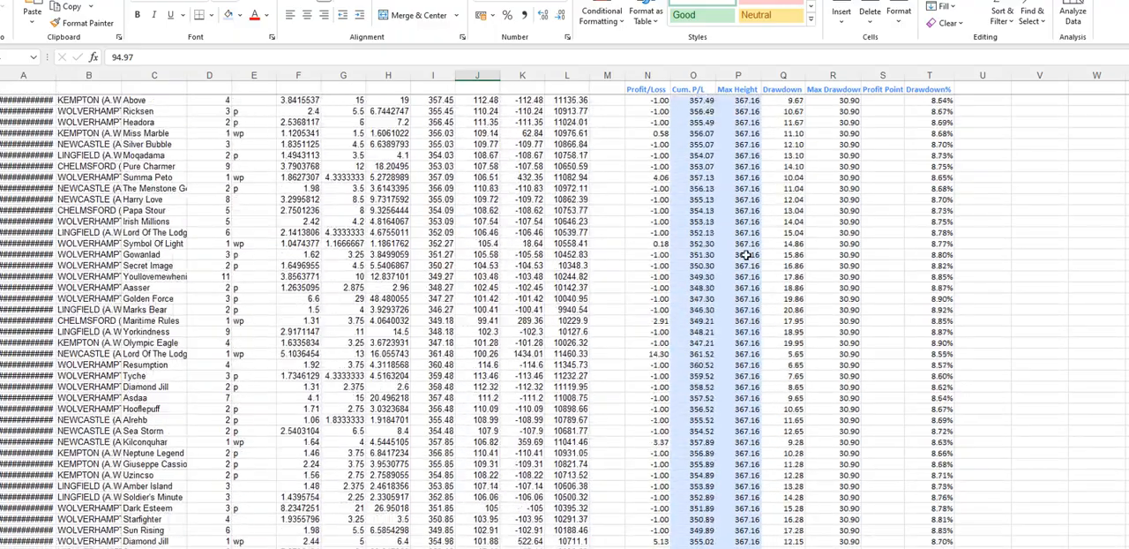
pyautogui.scroll(-3)
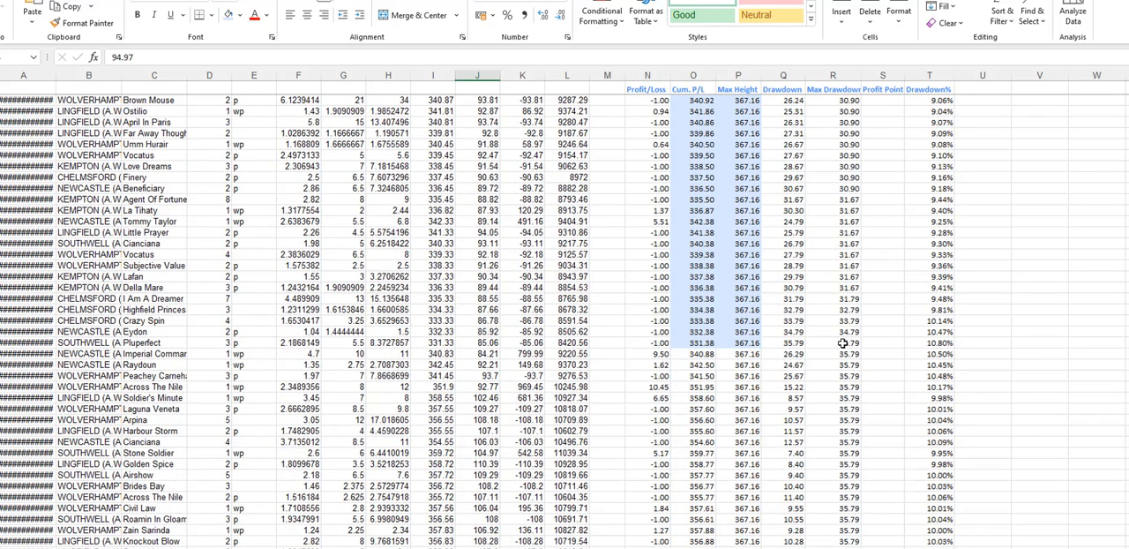
pyautogui.scroll(-3)
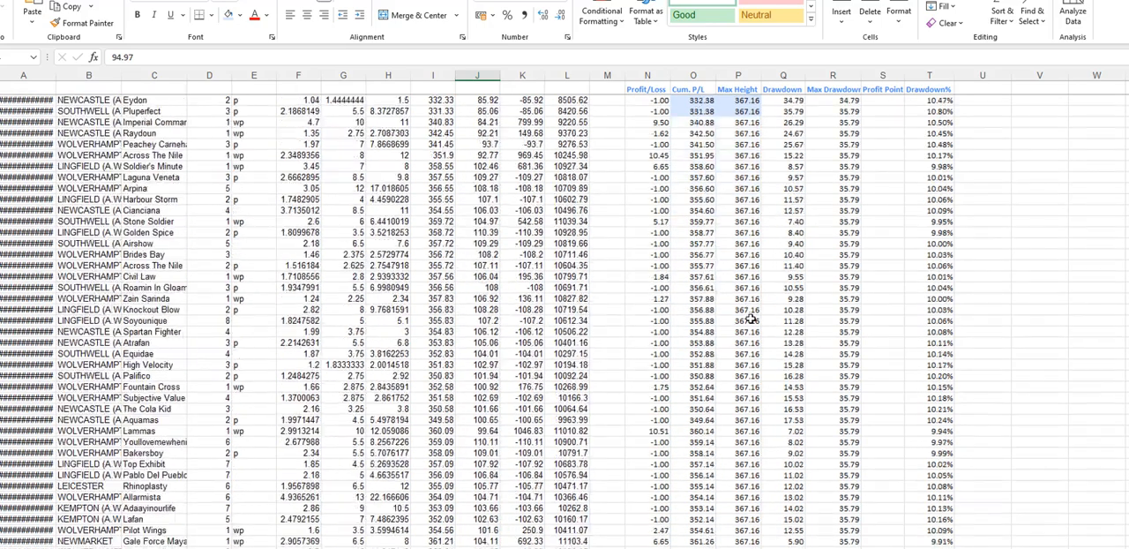
pyautogui.scroll(-3)
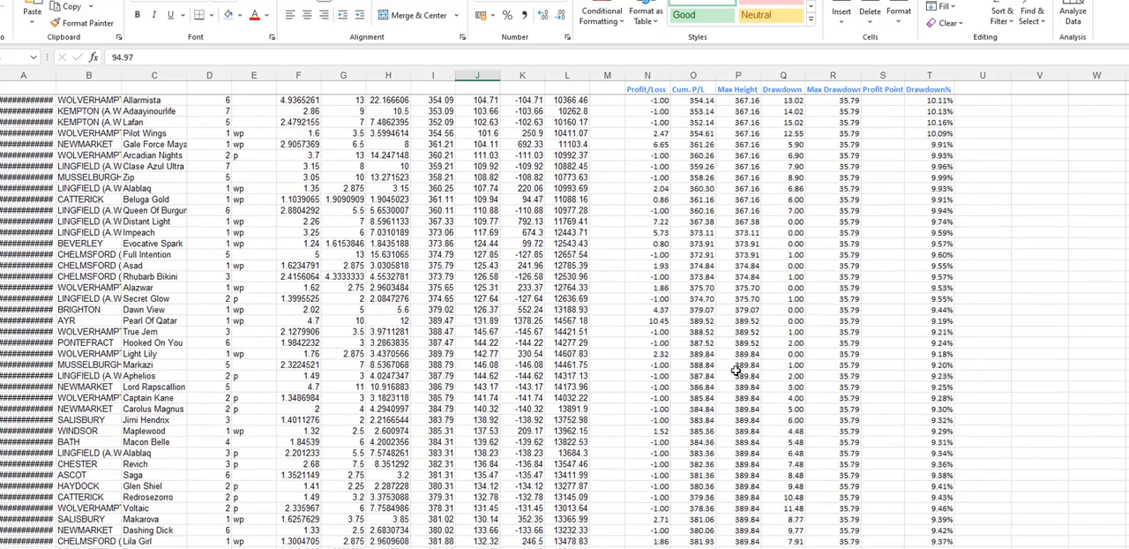
pyautogui.scroll(-3)
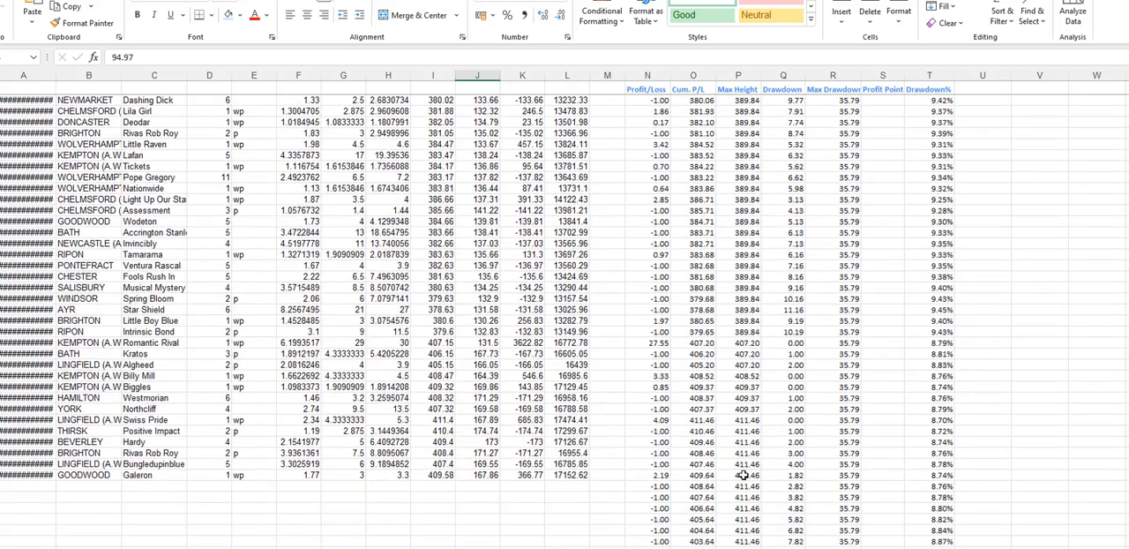
pyautogui.moveTo(762, 280)
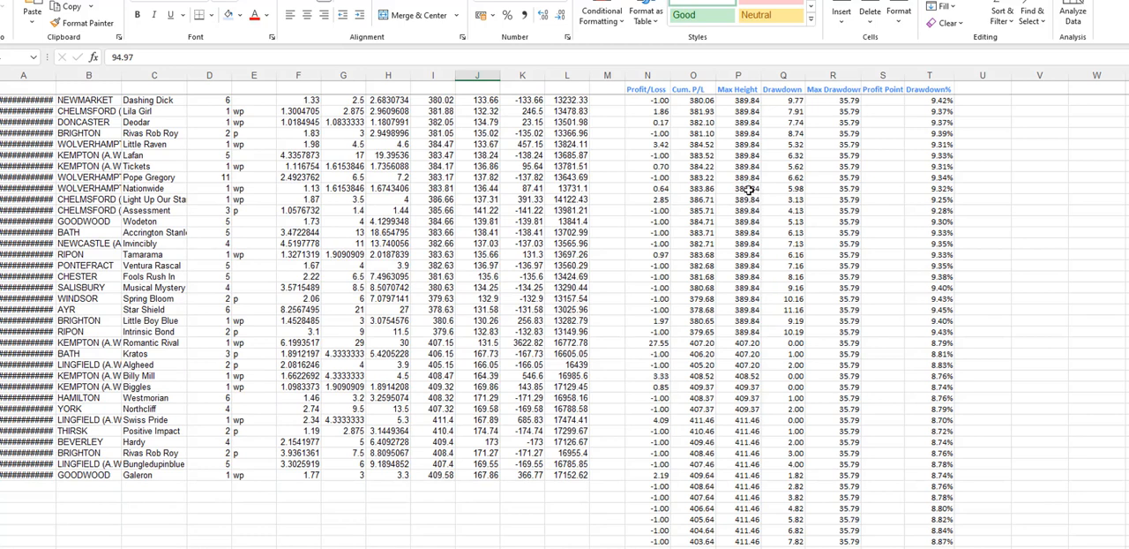
pyautogui.moveTo(822, 423)
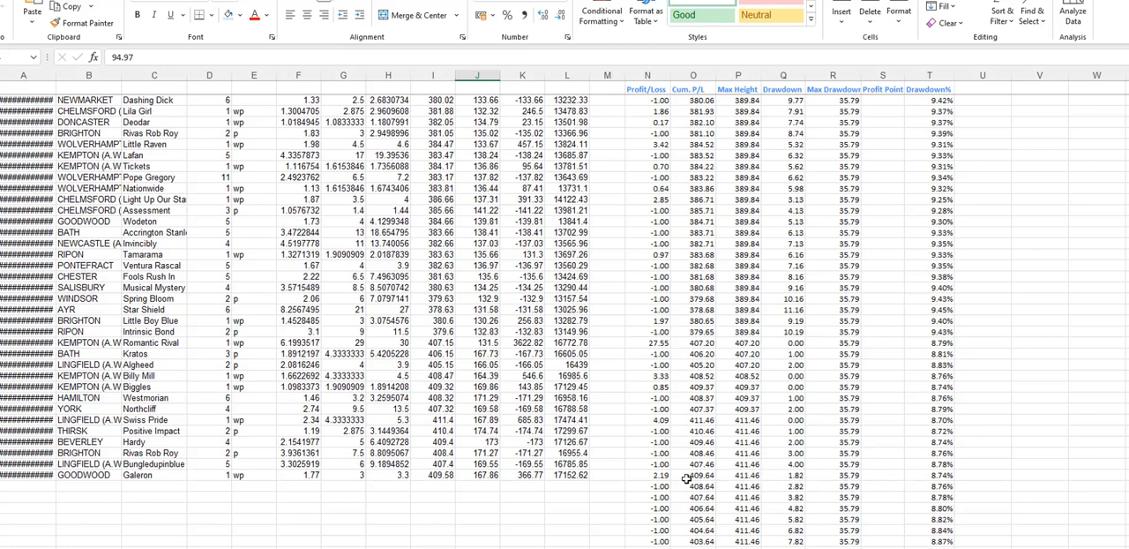
pyautogui.moveTo(720, 477)
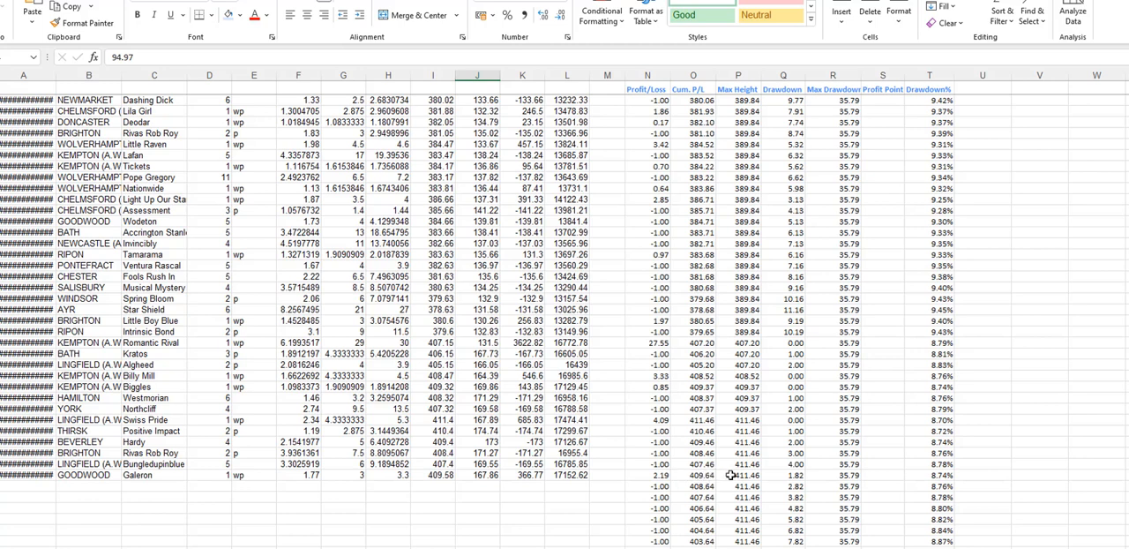
pyautogui.moveTo(732, 421)
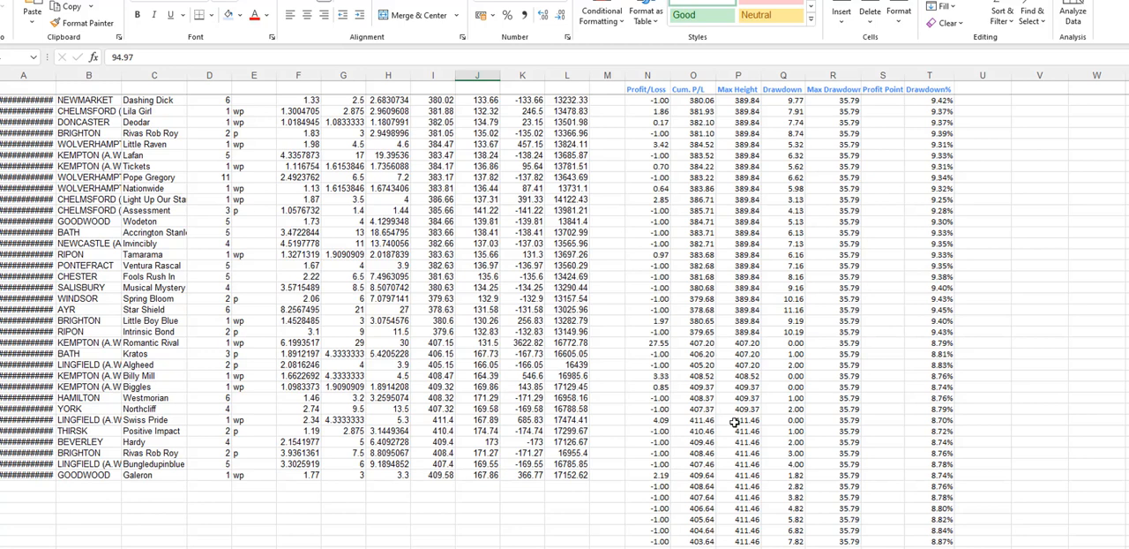
pyautogui.moveTo(751, 427)
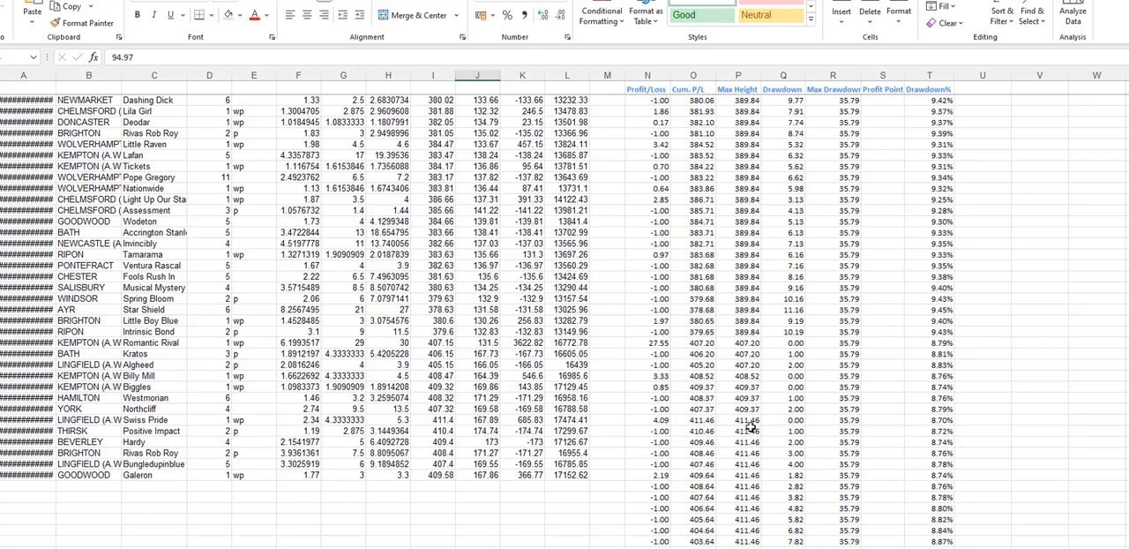
pyautogui.moveTo(702, 473)
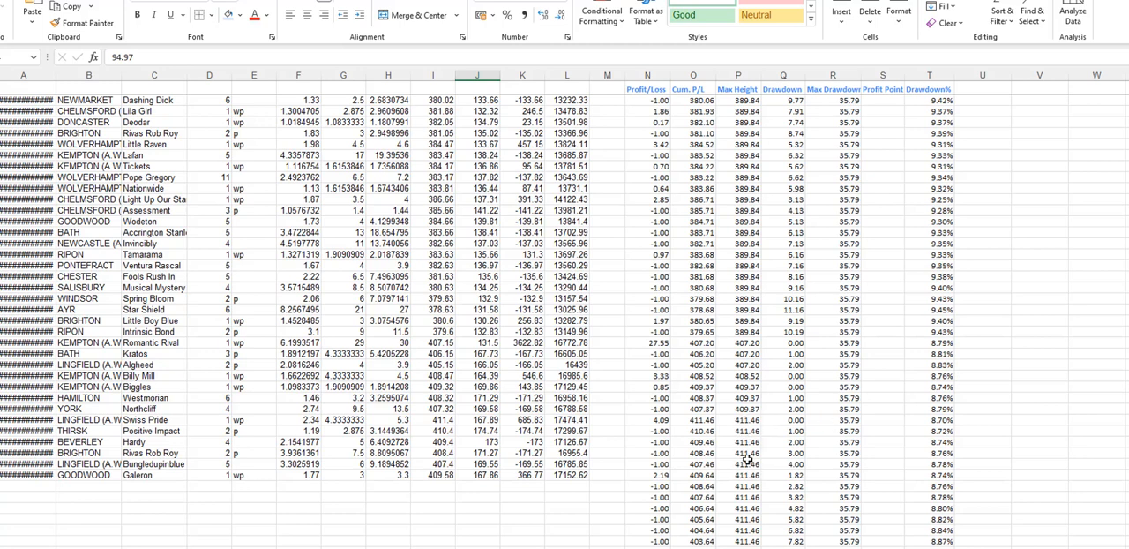
pyautogui.moveTo(838, 479)
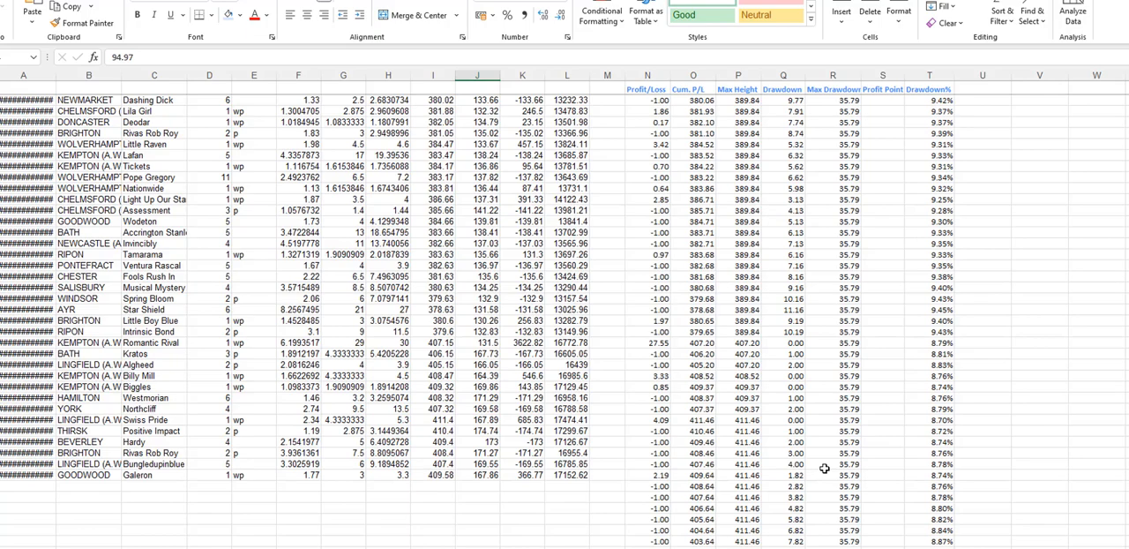
# Scroll the results to check the Max Drawdown figure, then switch to the staking plan calculator sheet.
pyautogui.scroll(-3)
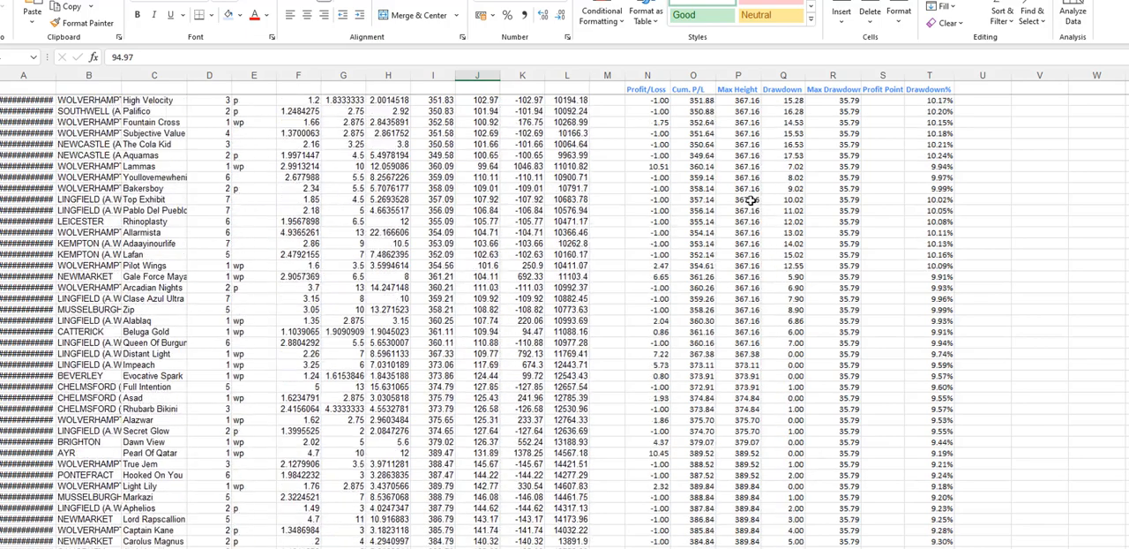
pyautogui.scroll(-3)
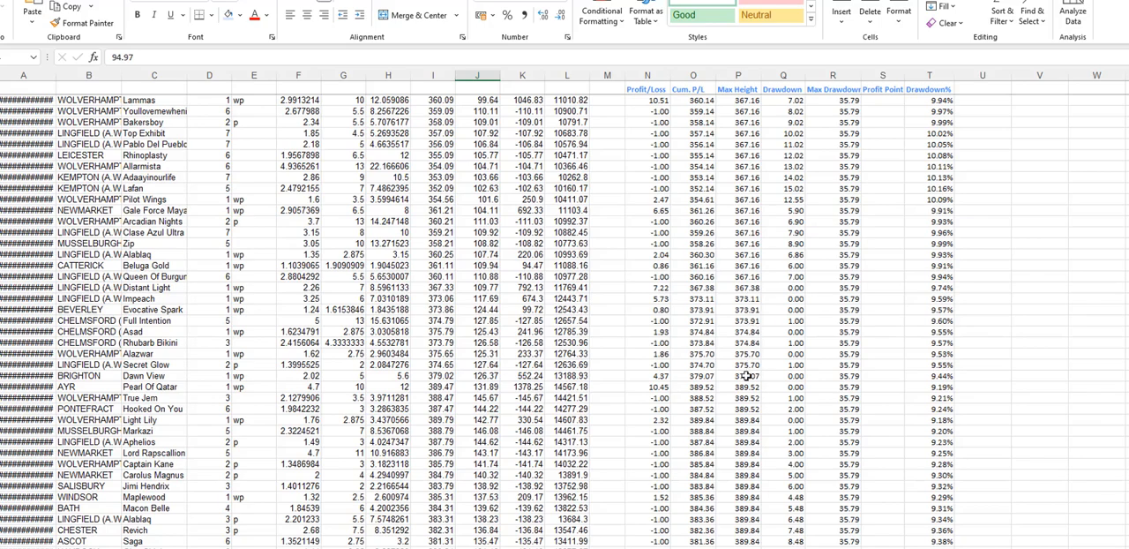
pyautogui.scroll(-3)
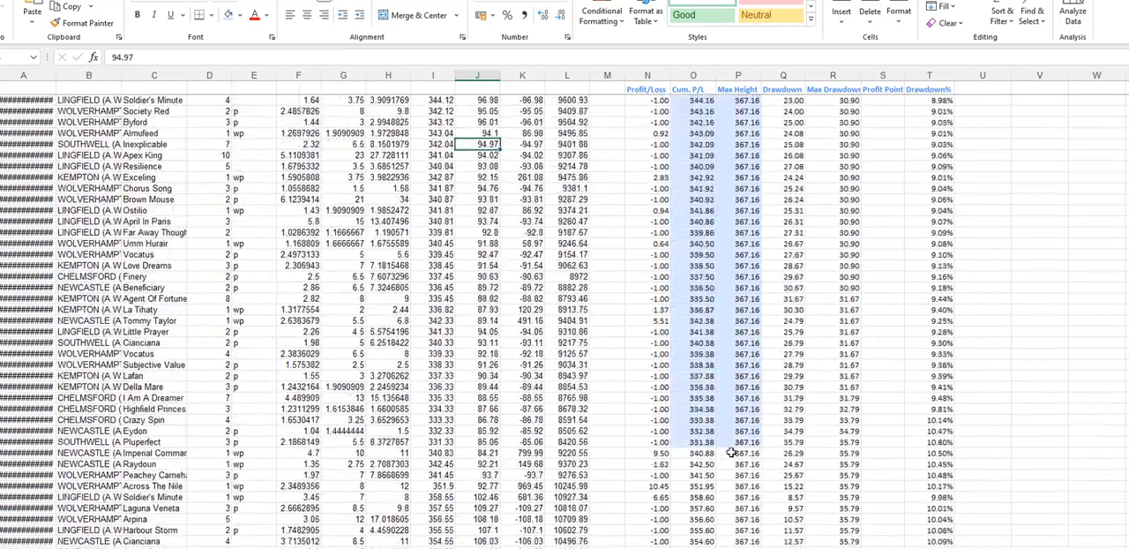
pyautogui.scroll(-3)
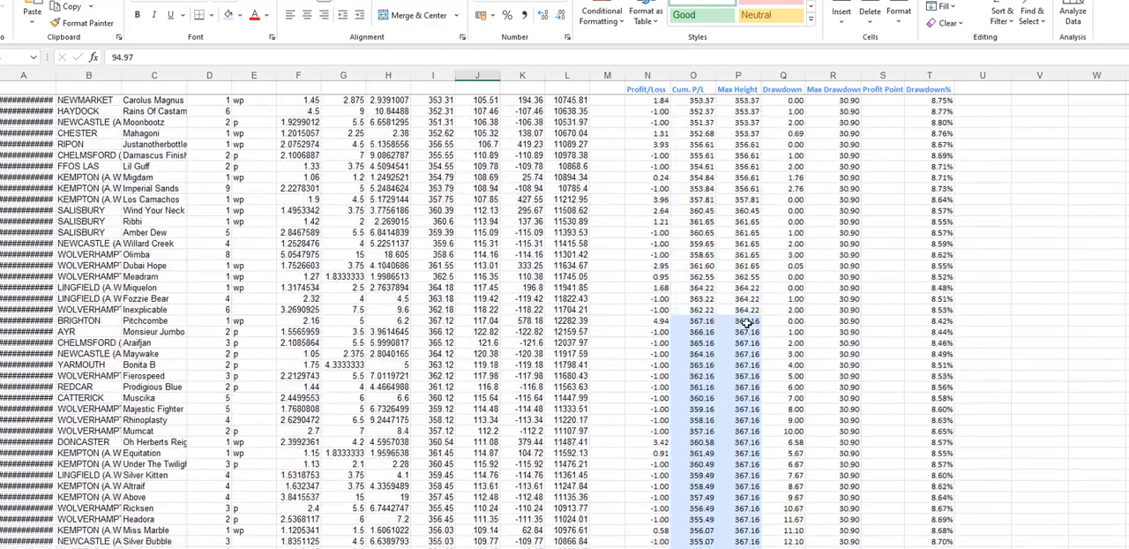
pyautogui.scroll(-3)
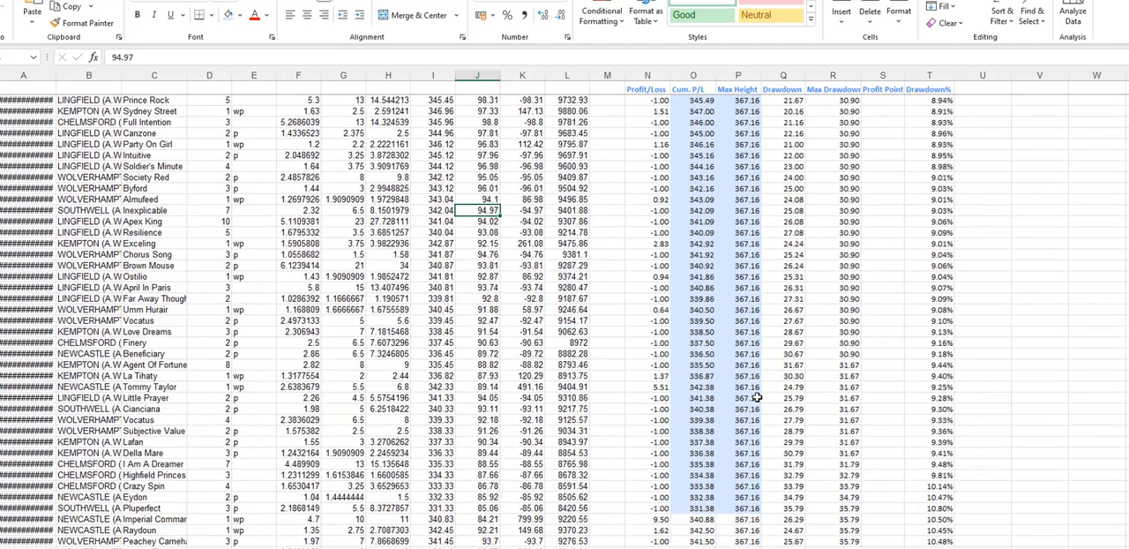
pyautogui.scroll(-3)
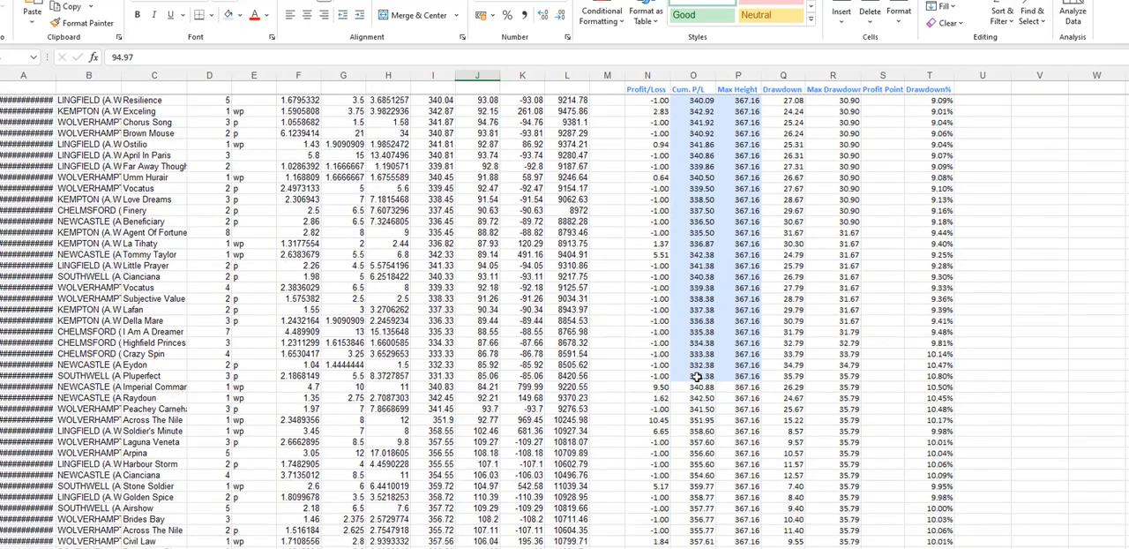
pyautogui.moveTo(833, 375)
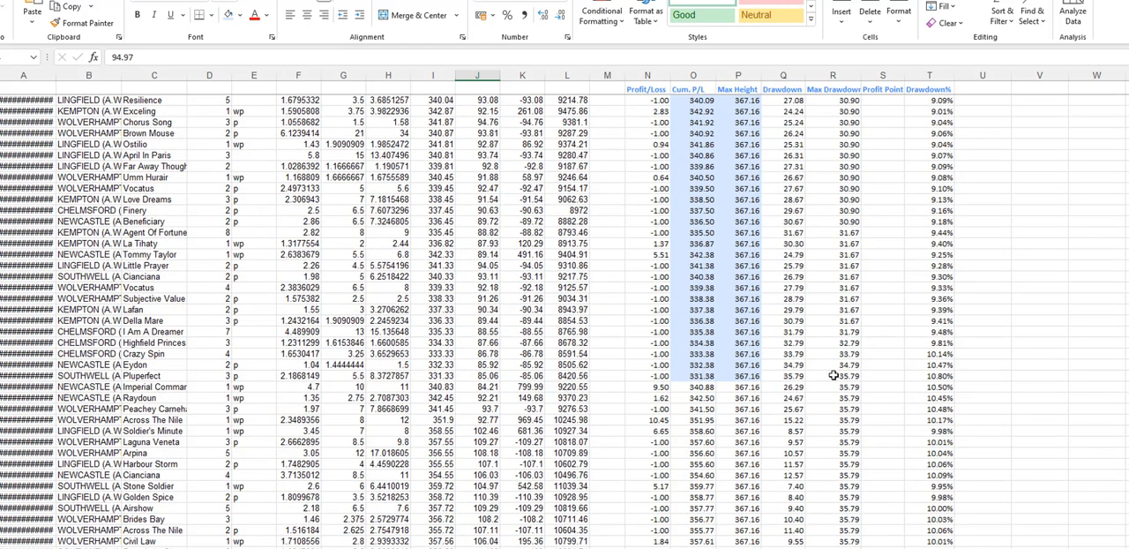
pyautogui.scroll(-3)
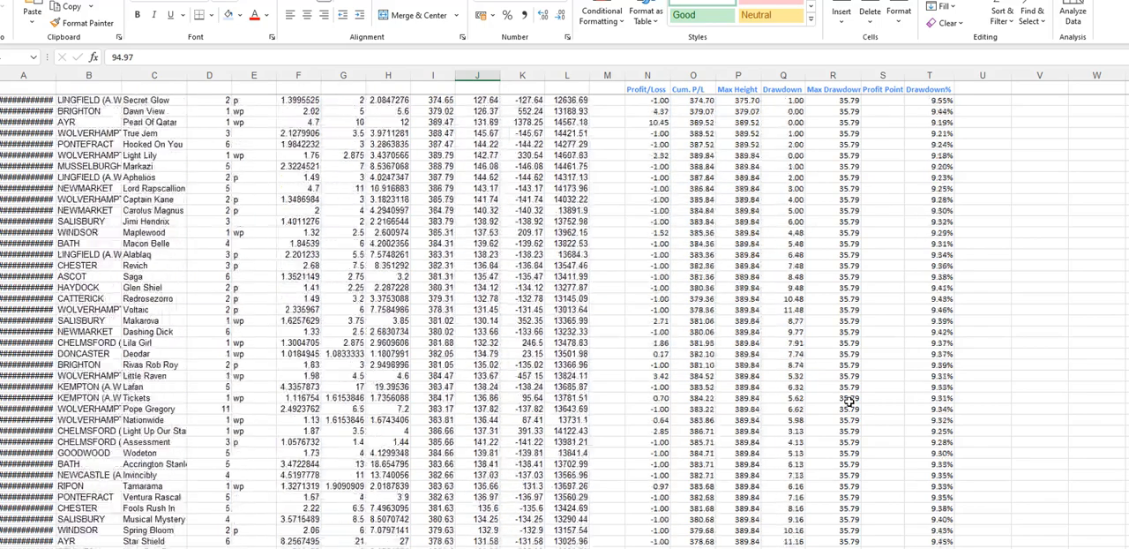
pyautogui.click(153, 529)
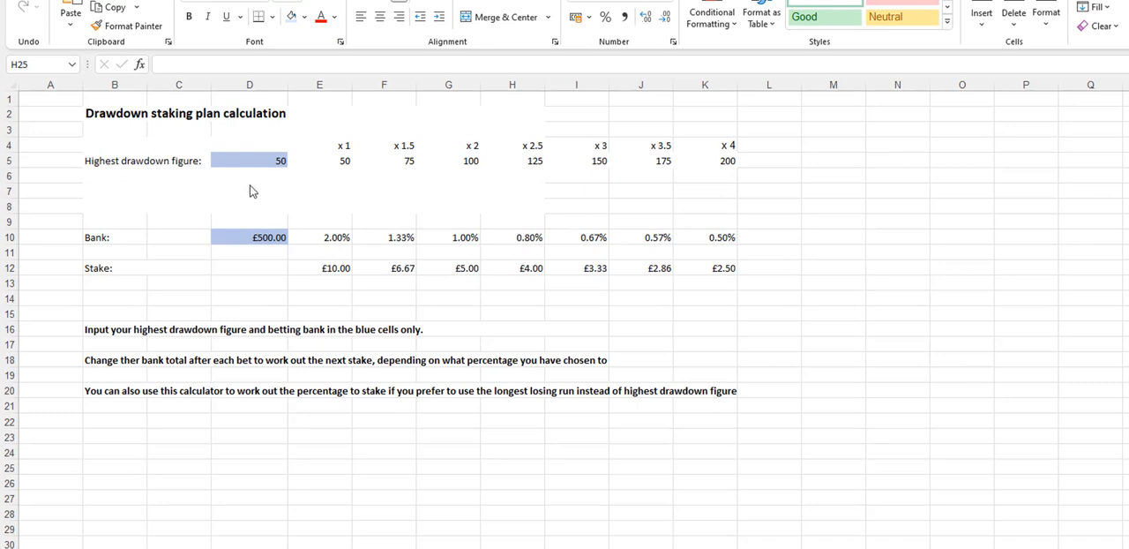
pyautogui.moveTo(406, 240)
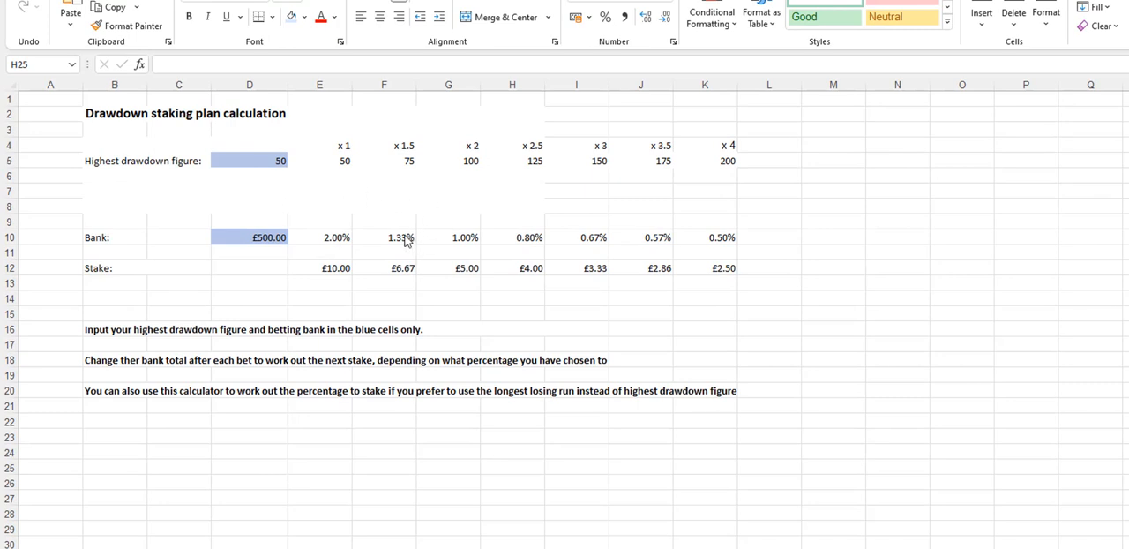
pyautogui.moveTo(405, 240)
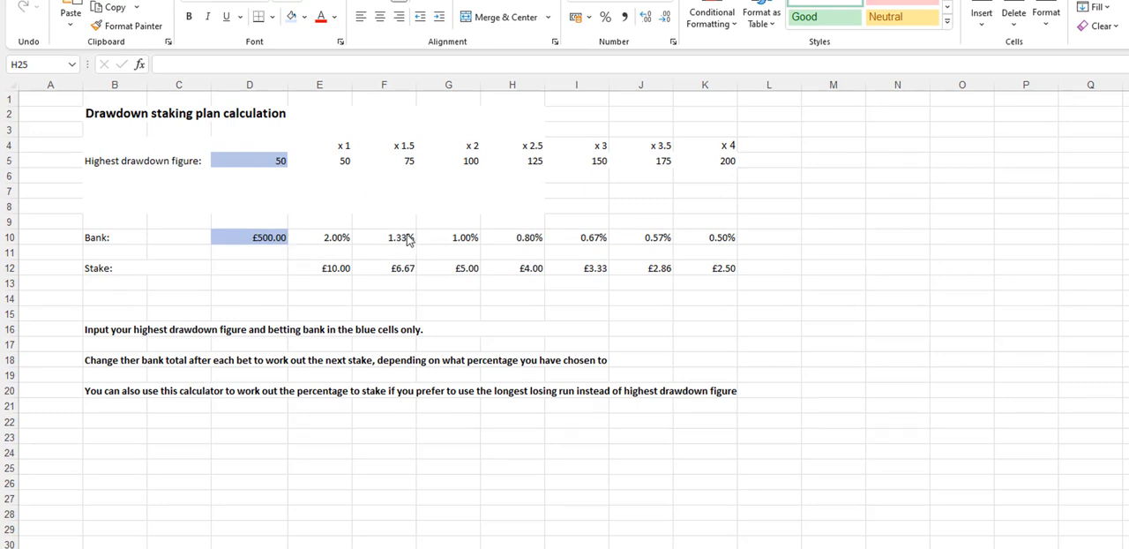
pyautogui.moveTo(755, 339)
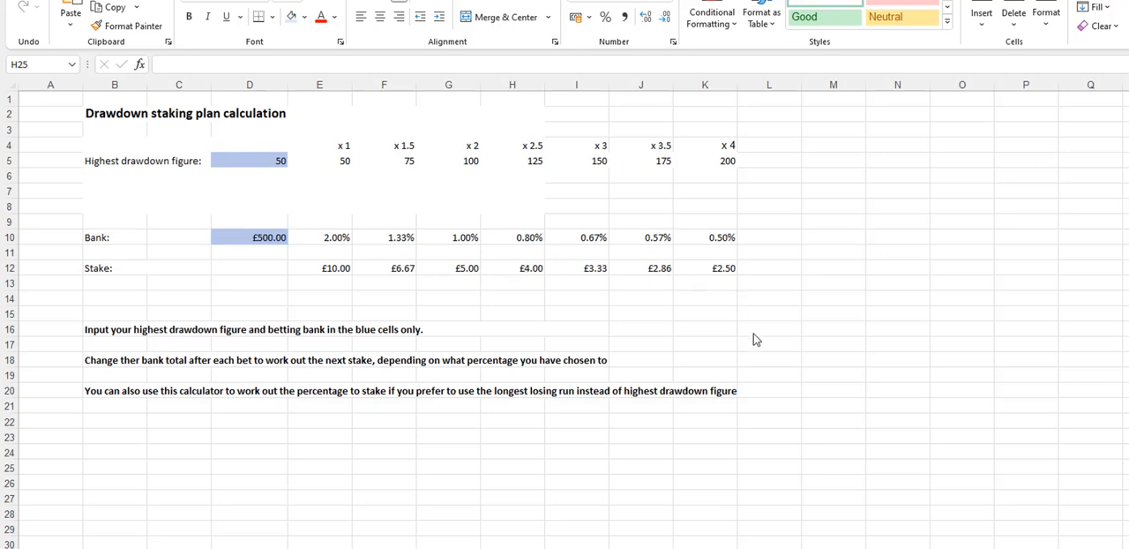
pyautogui.moveTo(250, 164)
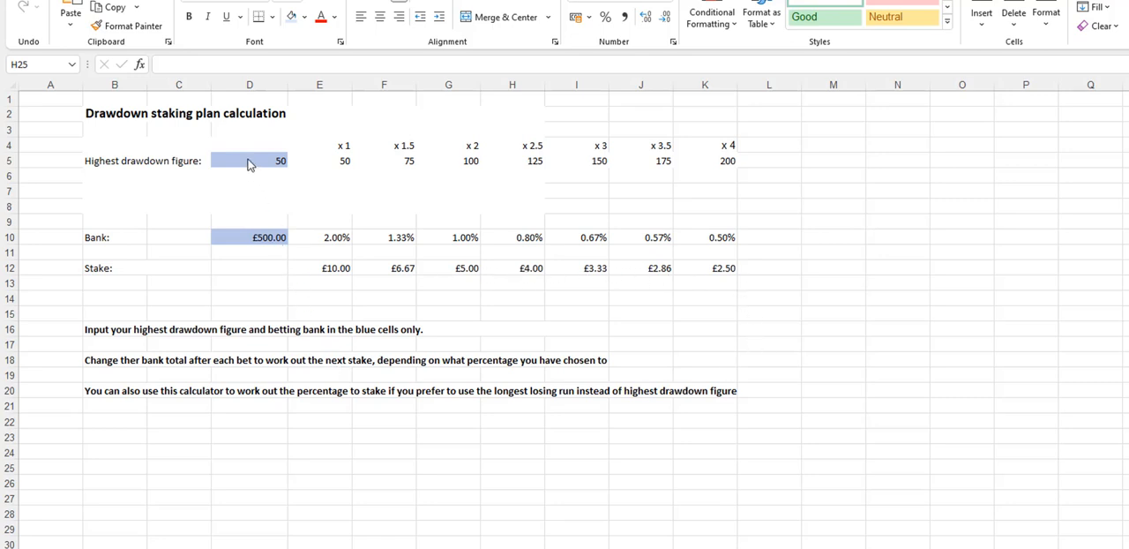
pyautogui.moveTo(254, 238)
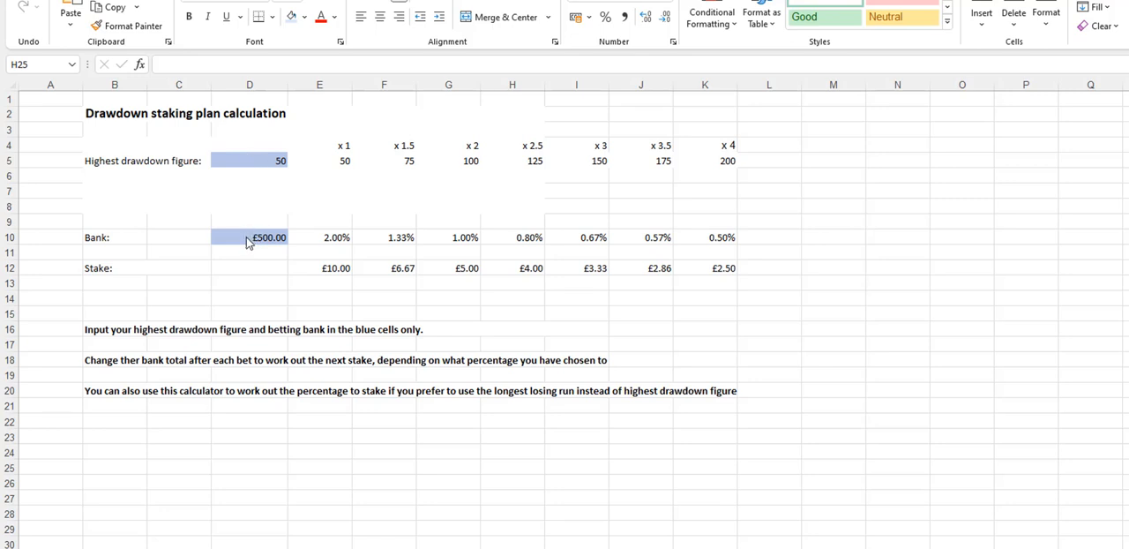
# Enter a £357 bank in D10 to get stakes £7.14–£1.79, then start typing 500 back in.
pyautogui.click(512, 466)
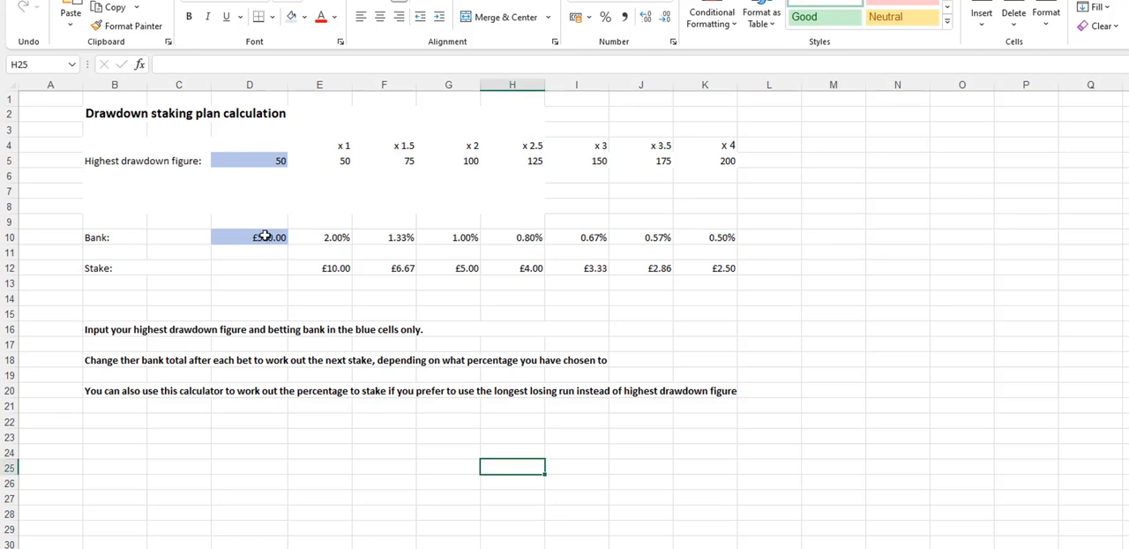
pyautogui.click(248, 237)
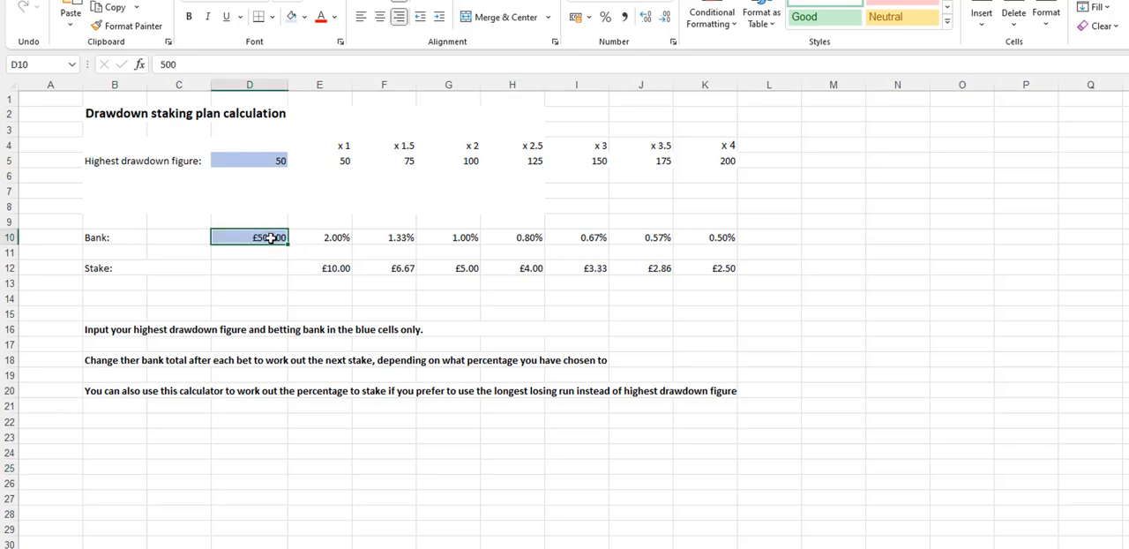
pyautogui.write('357')
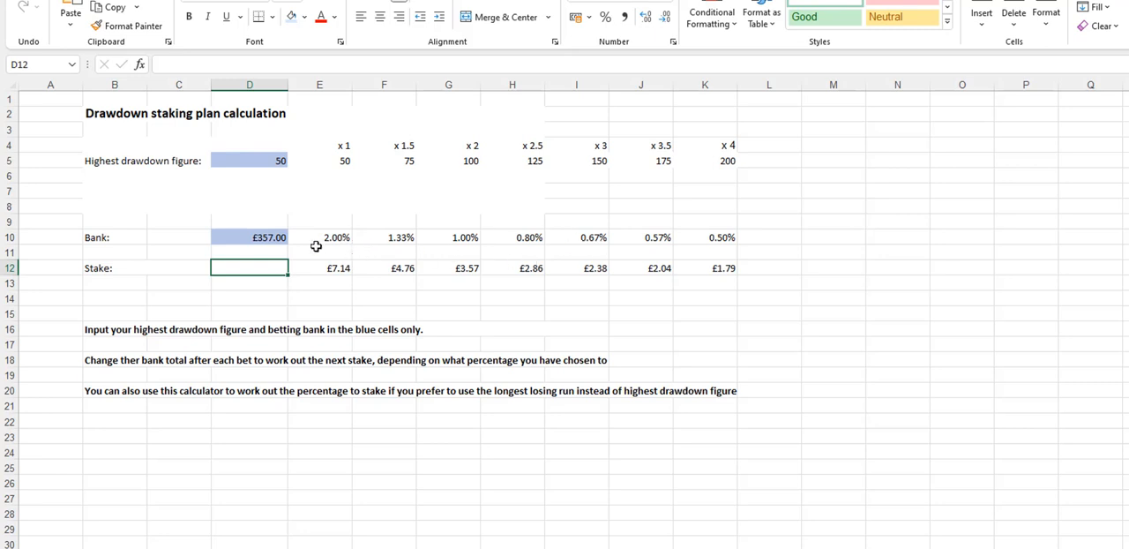
pyautogui.moveTo(324, 258)
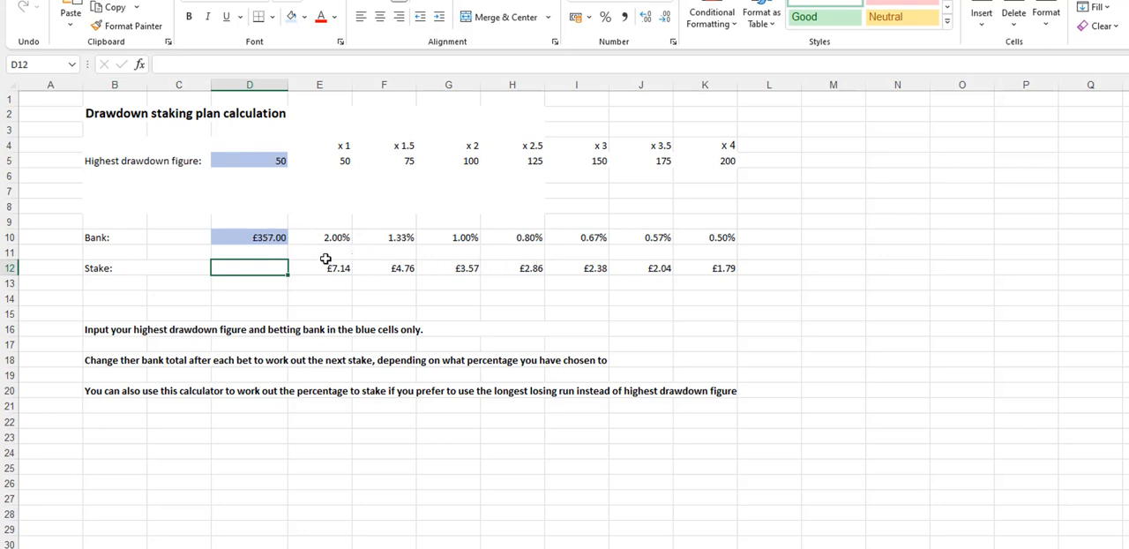
pyautogui.click(251, 237)
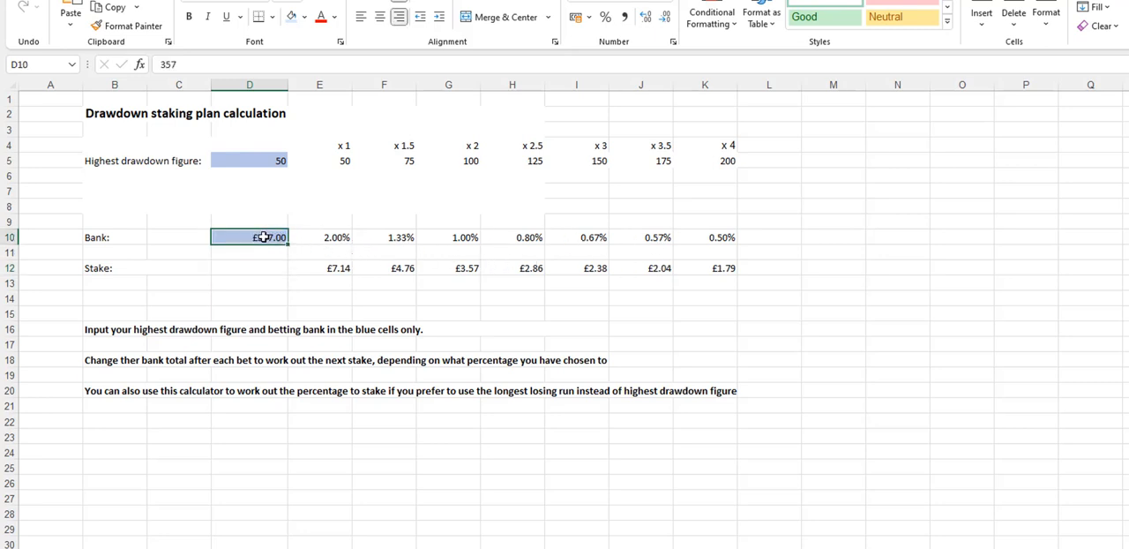
pyautogui.write('500')
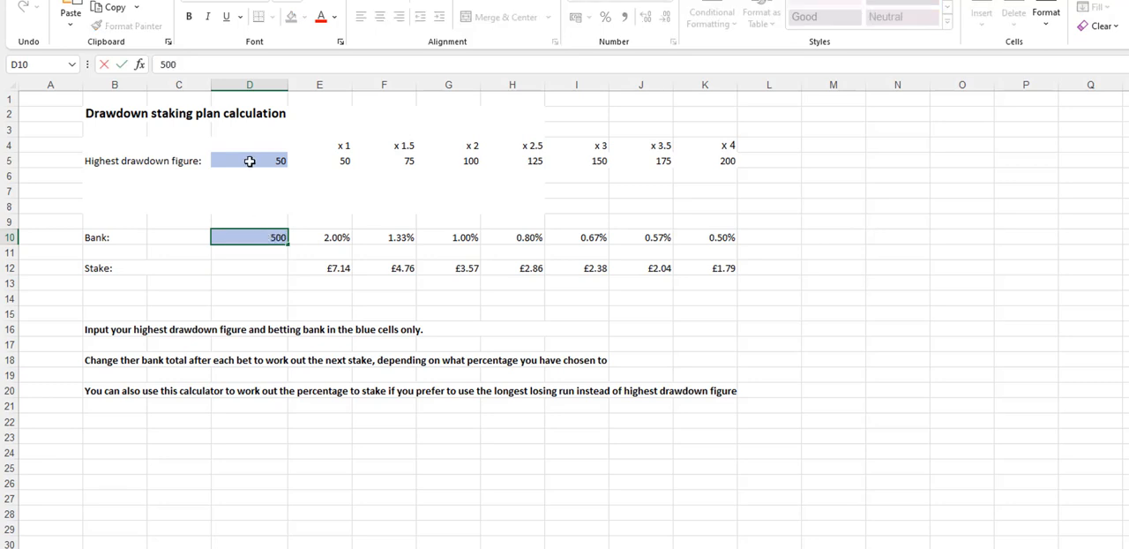
pyautogui.press('enter')
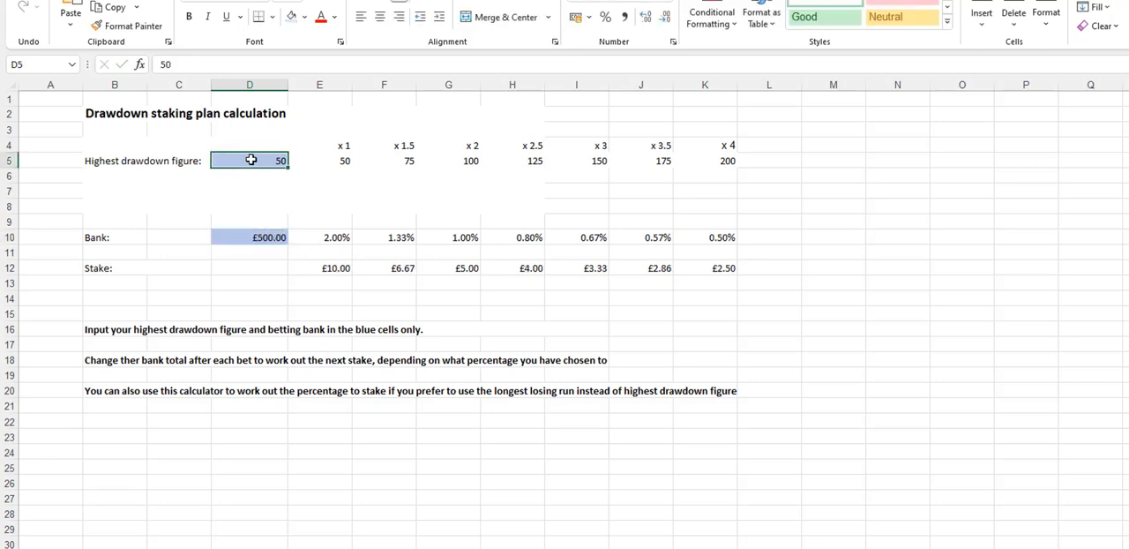
pyautogui.write('36')
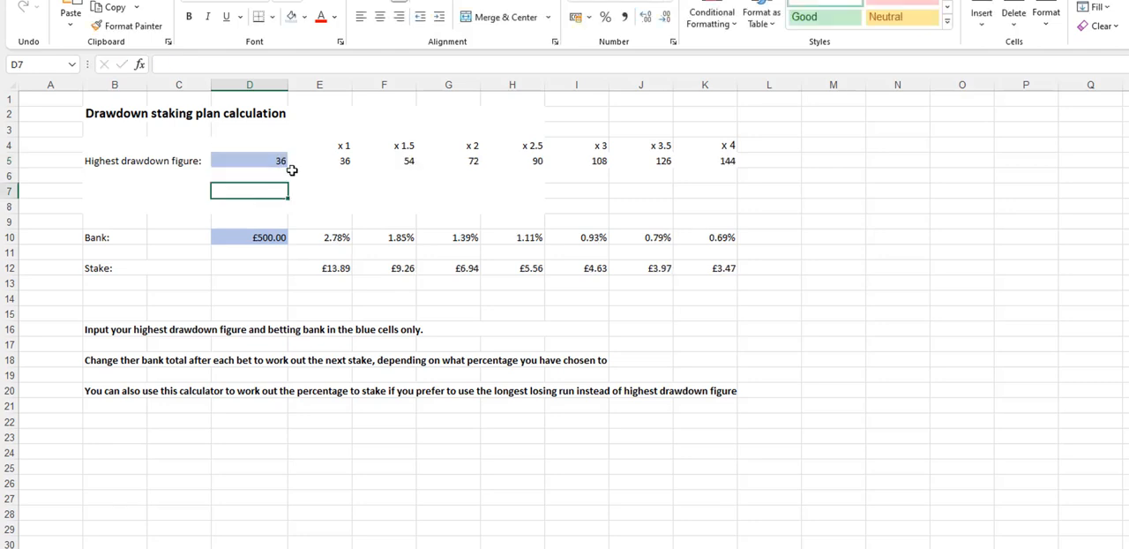
pyautogui.moveTo(249, 159)
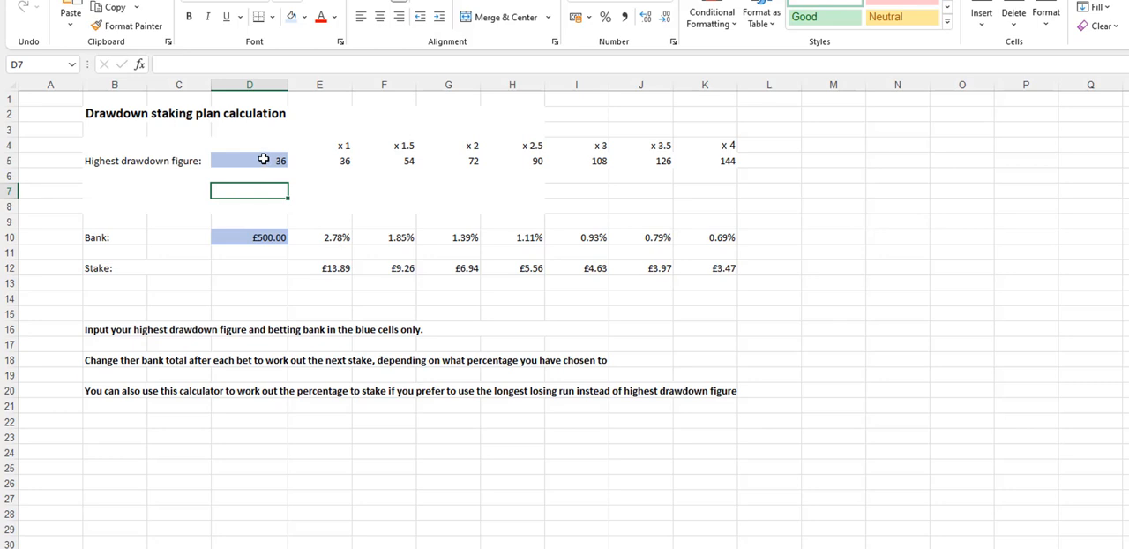
pyautogui.moveTo(475, 159)
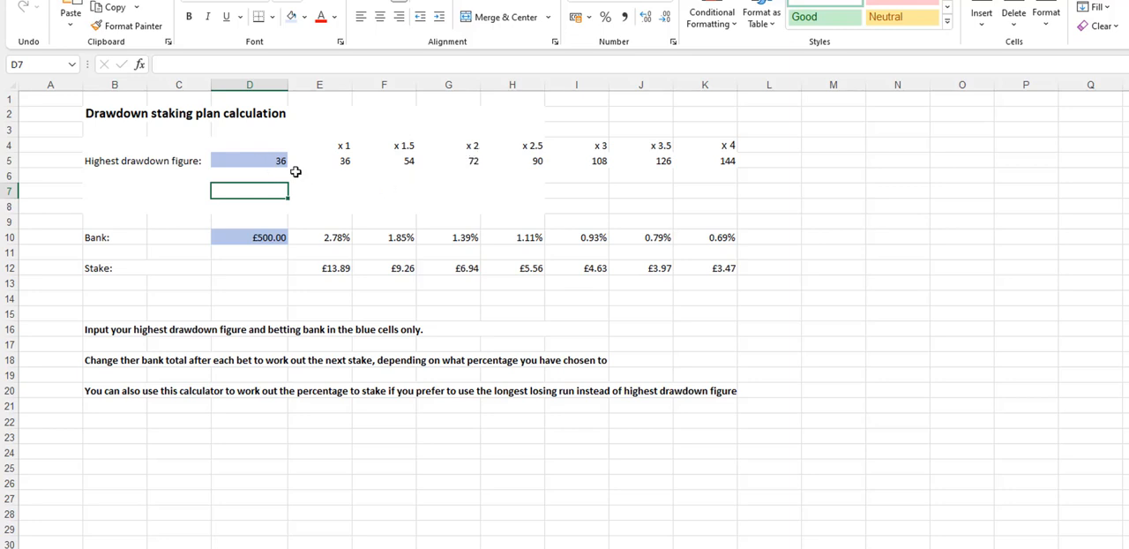
pyautogui.moveTo(455, 147)
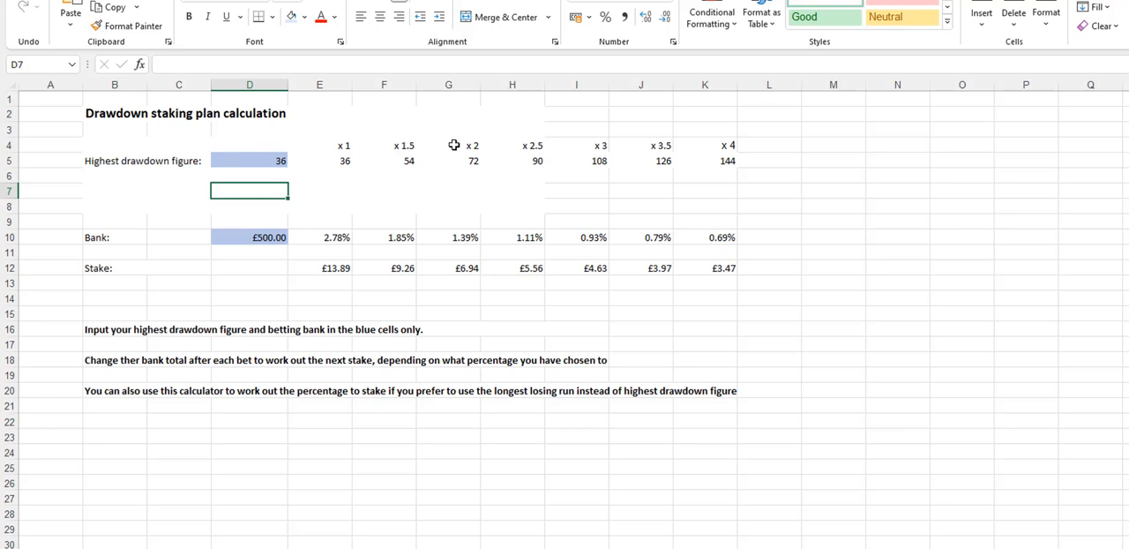
pyautogui.moveTo(443, 180)
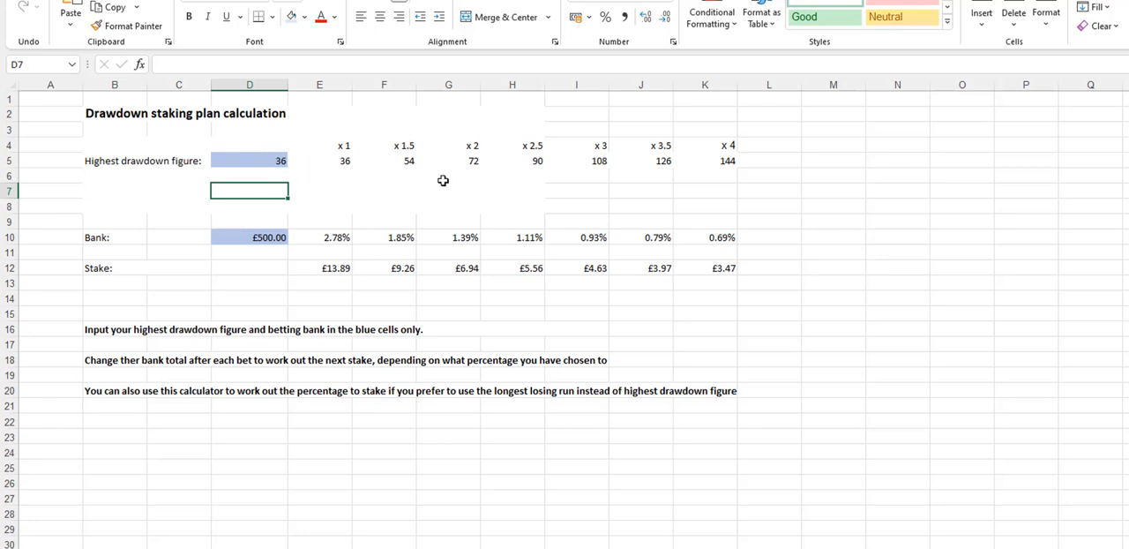
pyautogui.moveTo(474, 153)
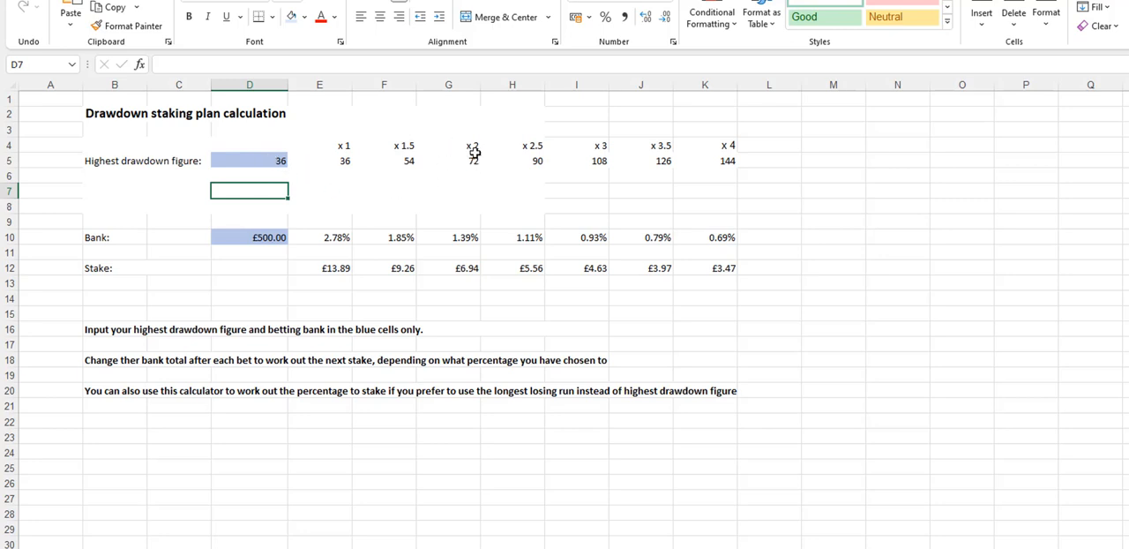
pyautogui.moveTo(471, 162)
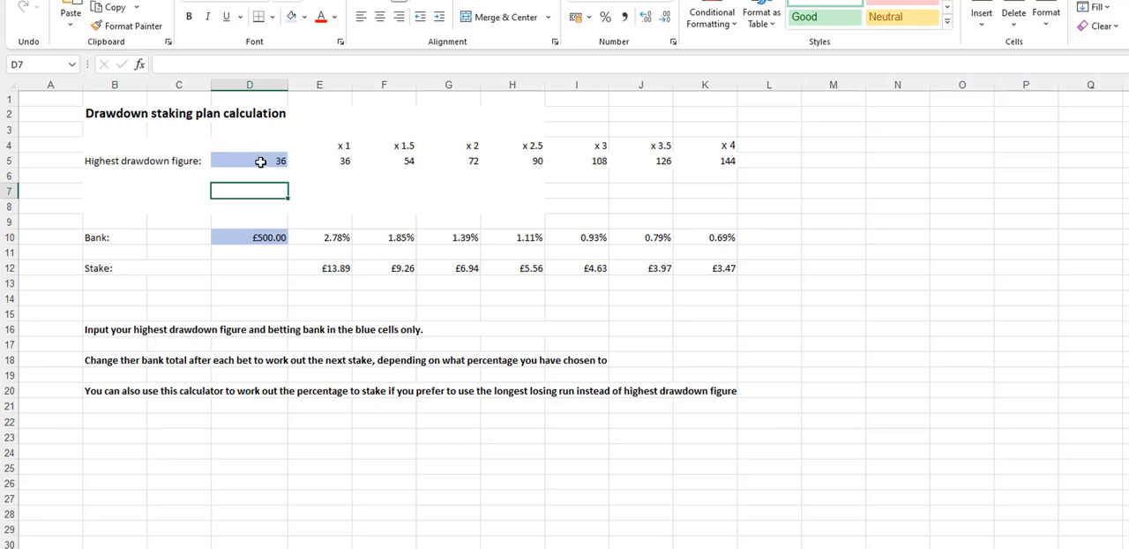
pyautogui.moveTo(314, 169)
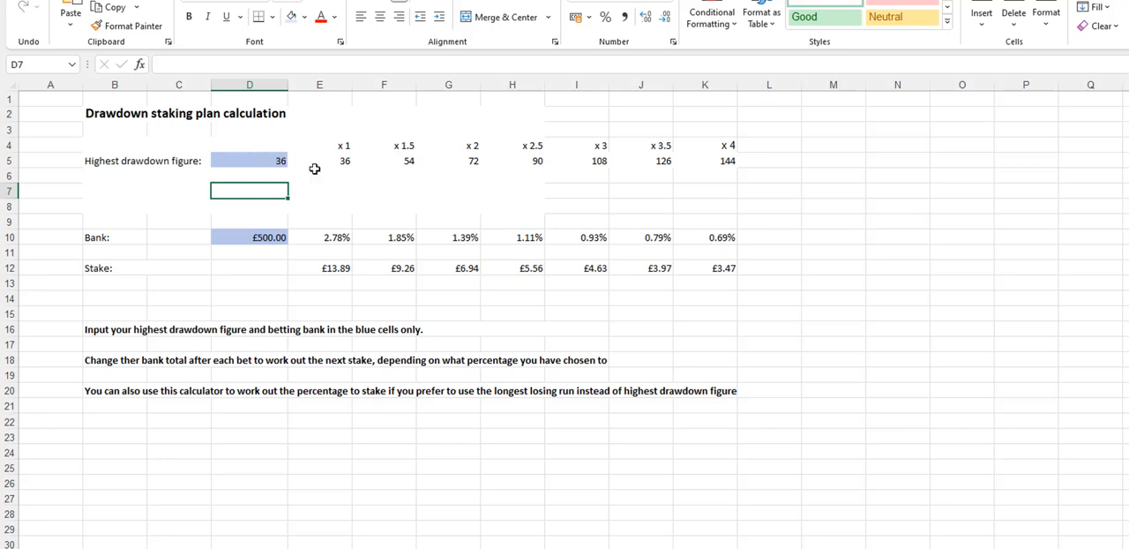
pyautogui.moveTo(497, 181)
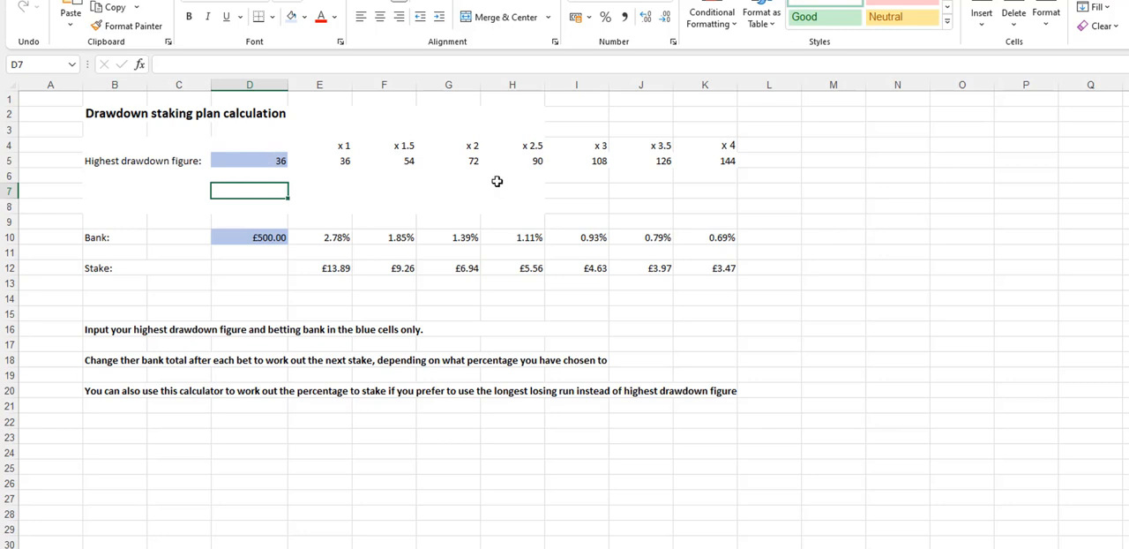
pyautogui.moveTo(508, 189)
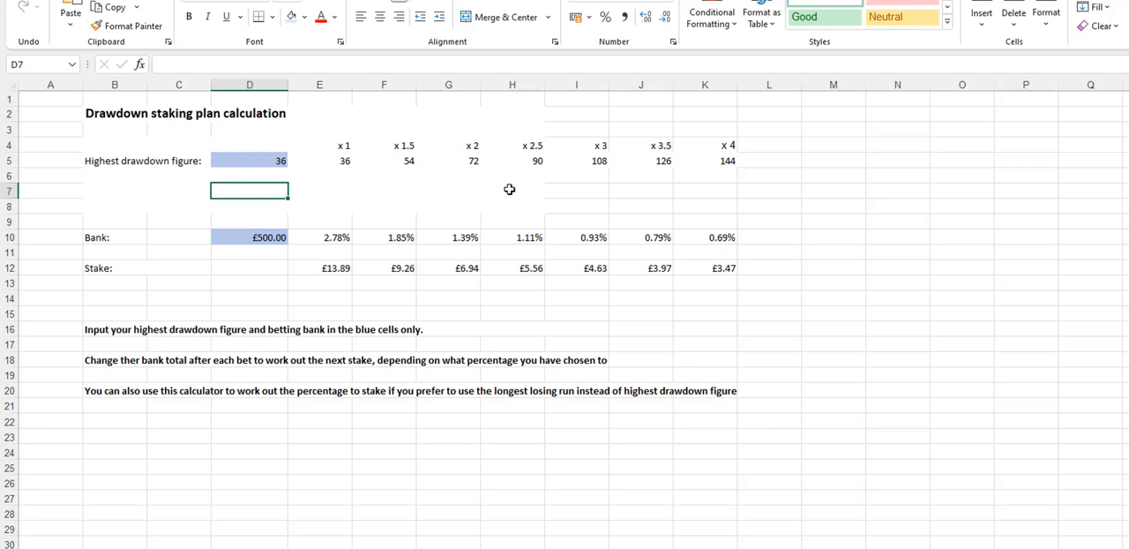
pyautogui.moveTo(504, 176)
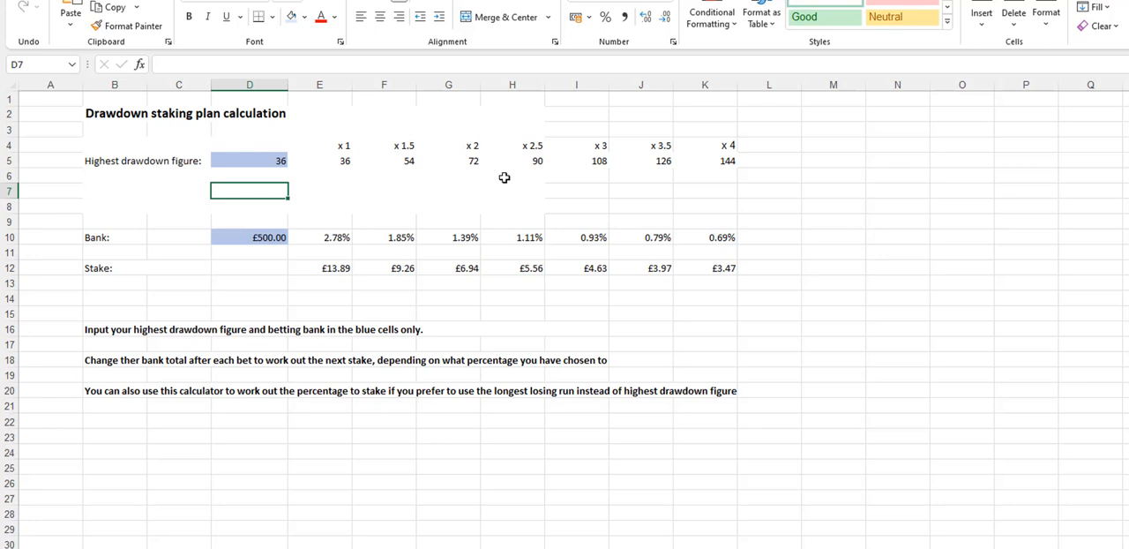
pyautogui.moveTo(504, 191)
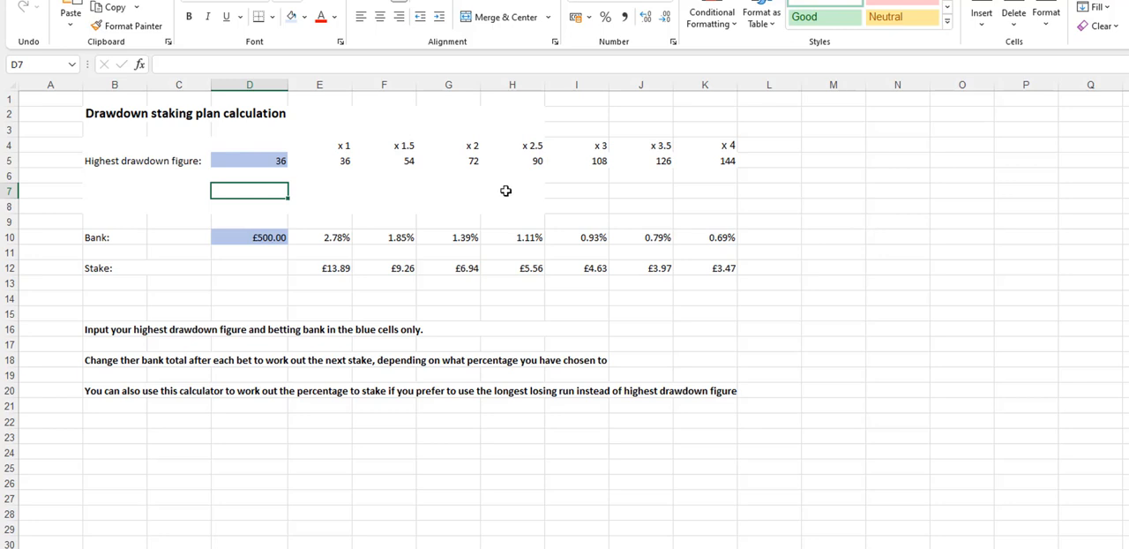
pyautogui.moveTo(512, 187)
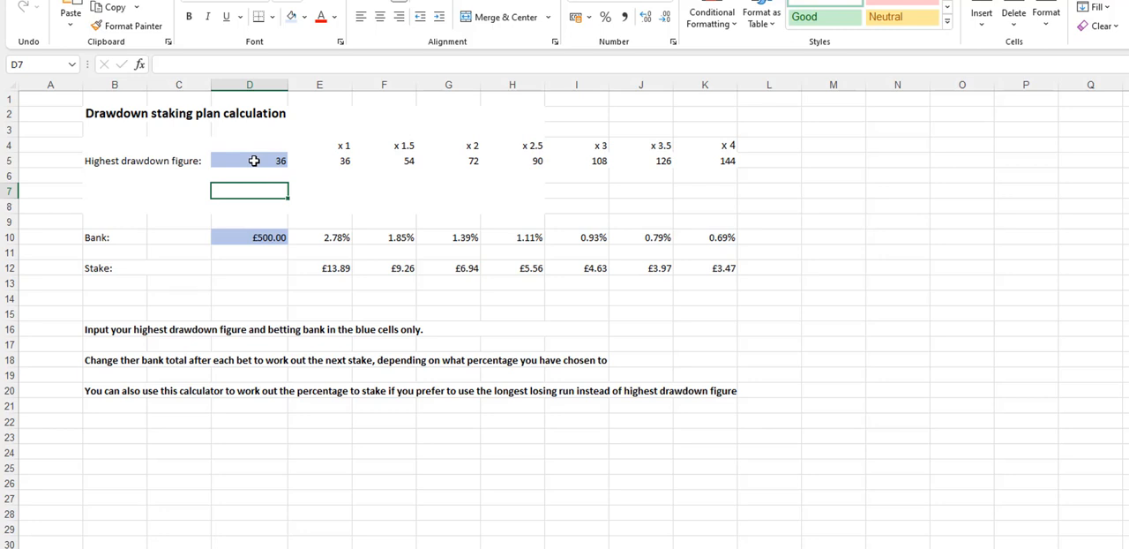
pyautogui.moveTo(332, 166)
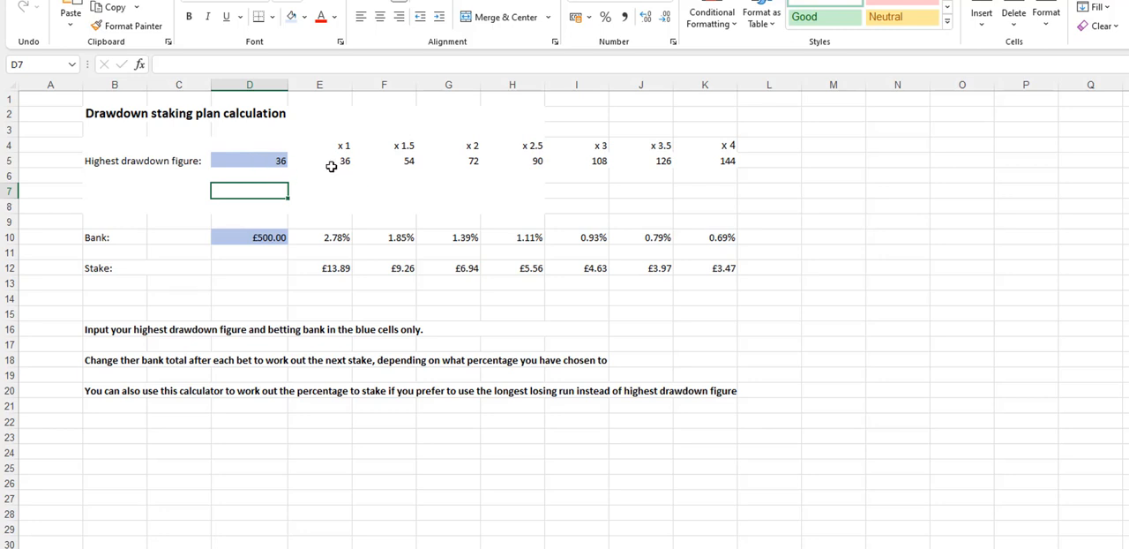
pyautogui.moveTo(723, 183)
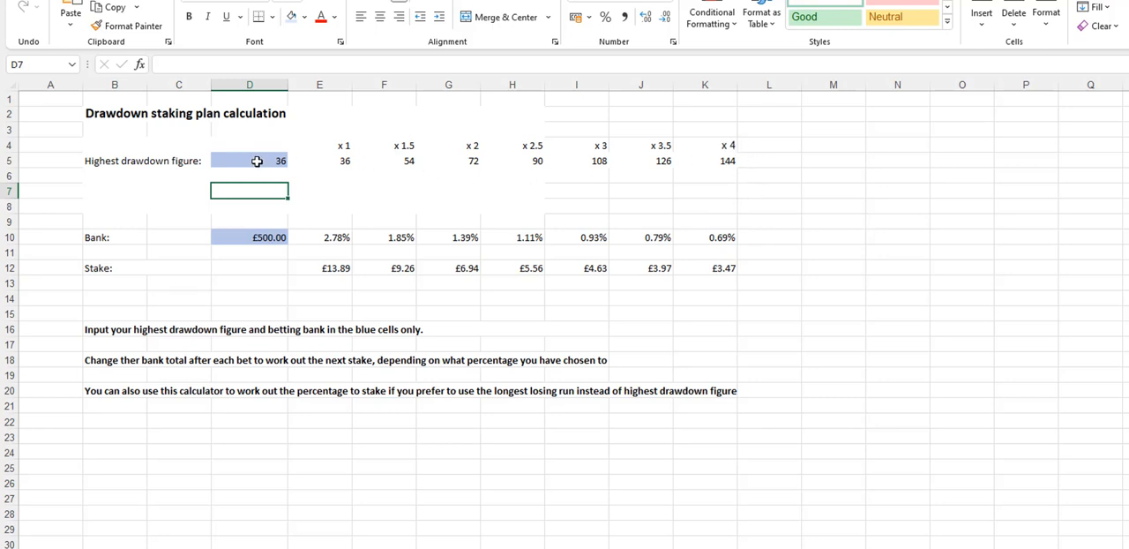
pyautogui.moveTo(342, 182)
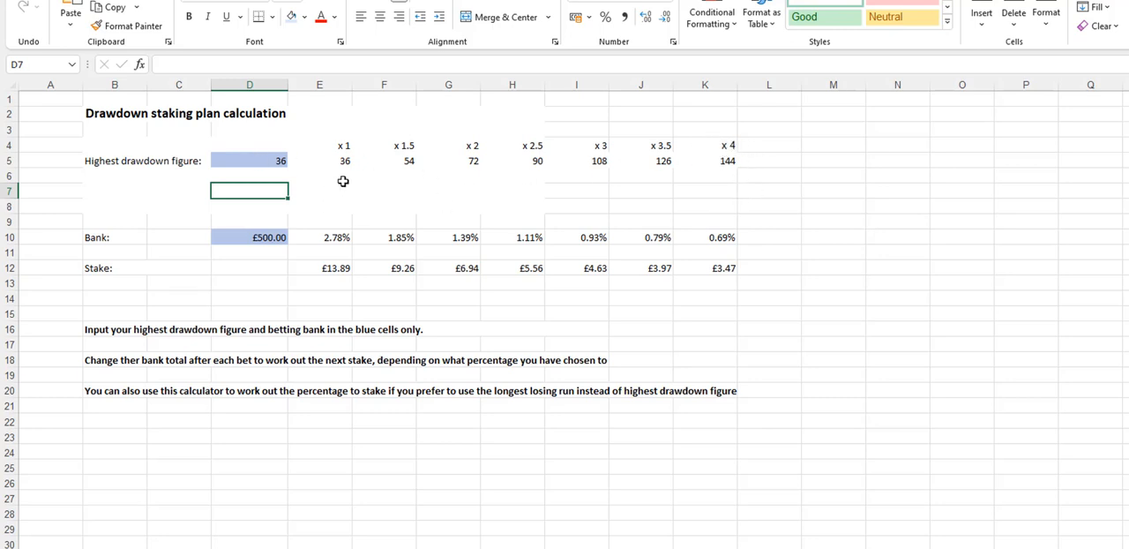
pyautogui.moveTo(335, 146)
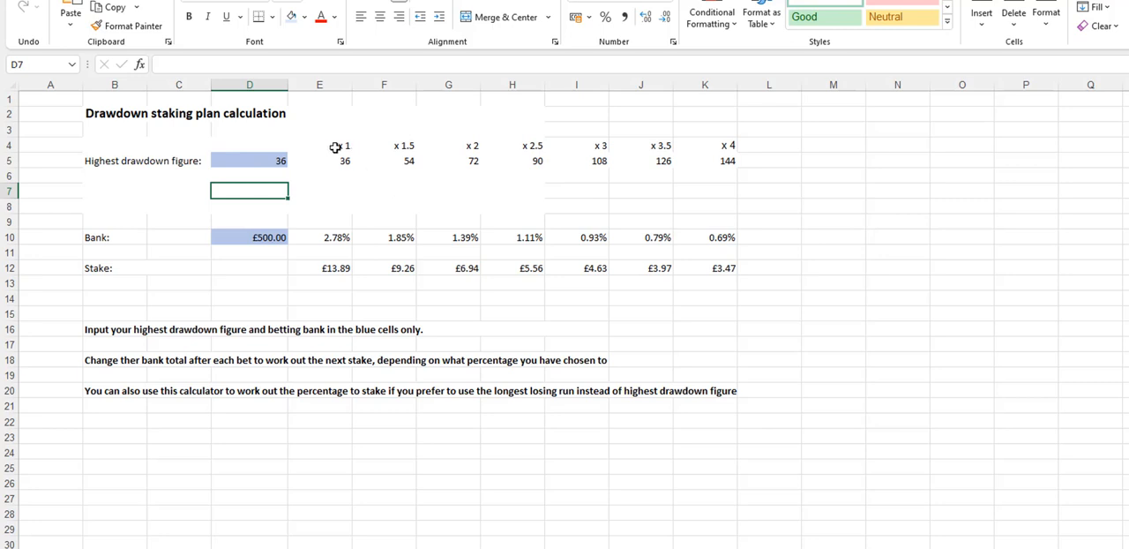
pyautogui.moveTo(540, 185)
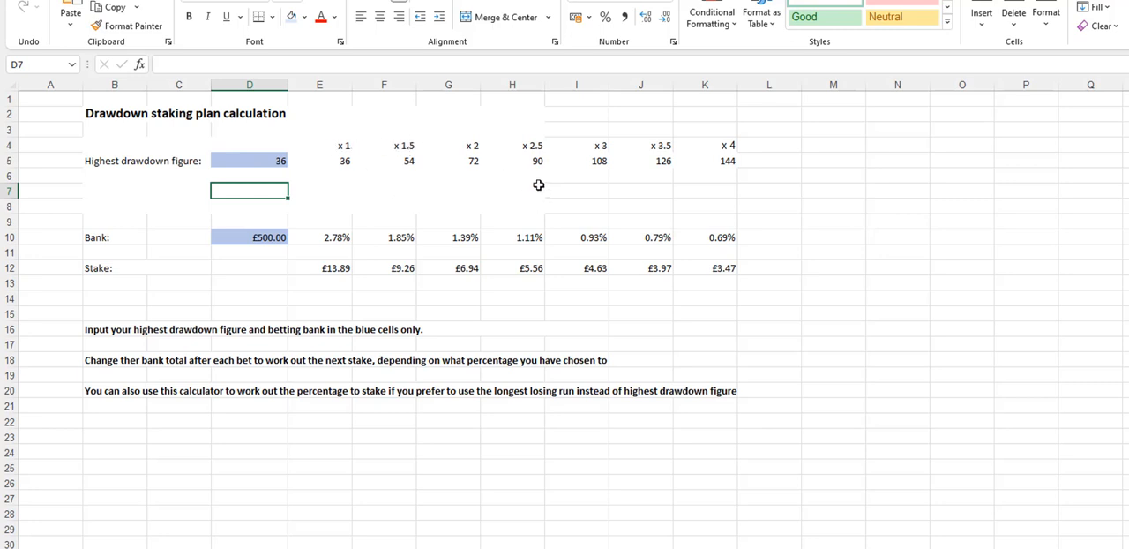
pyautogui.moveTo(523, 147)
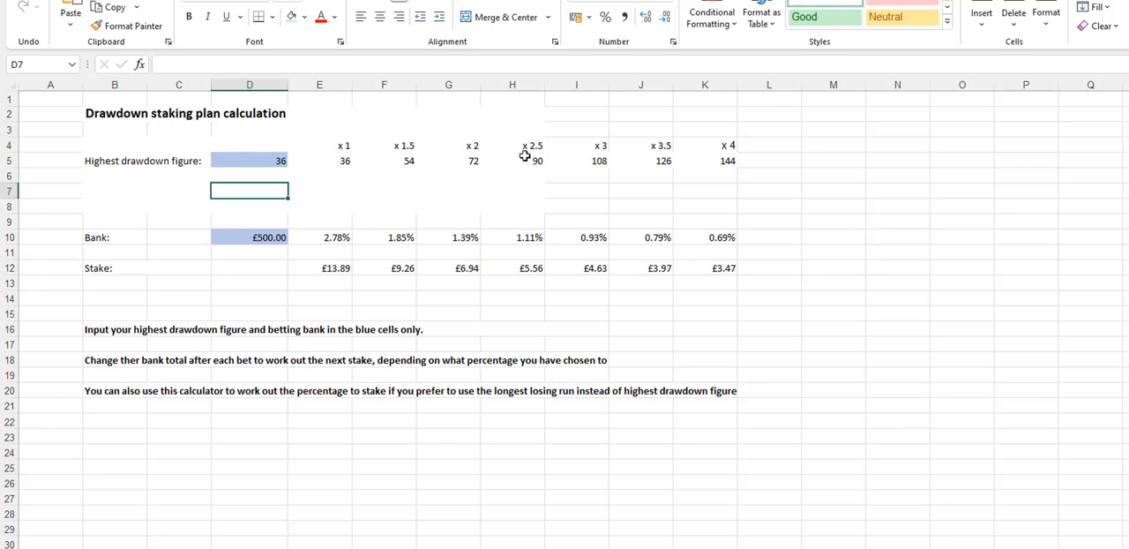
pyautogui.moveTo(714, 145)
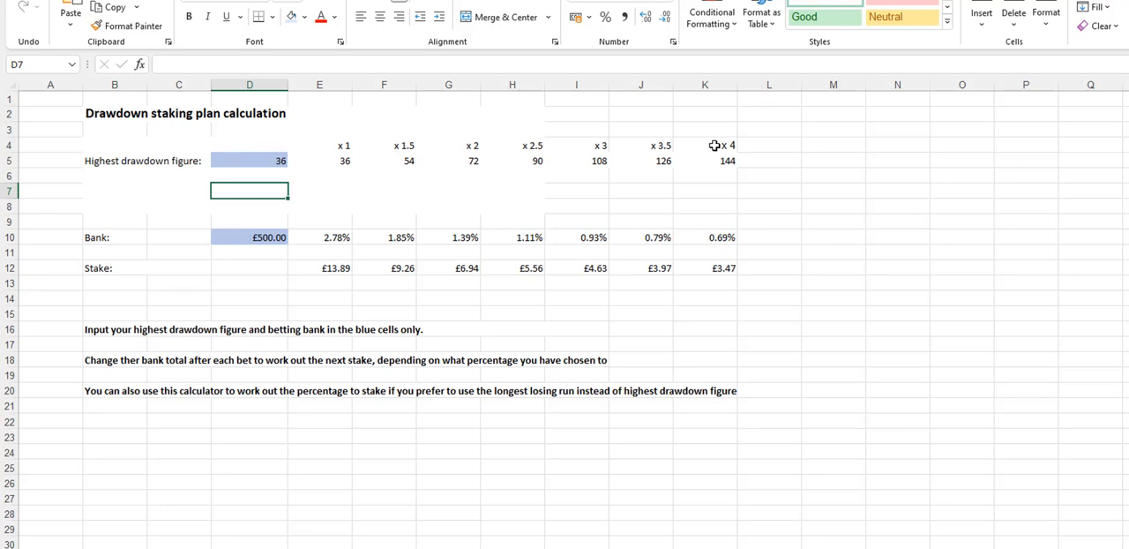
pyautogui.moveTo(706, 242)
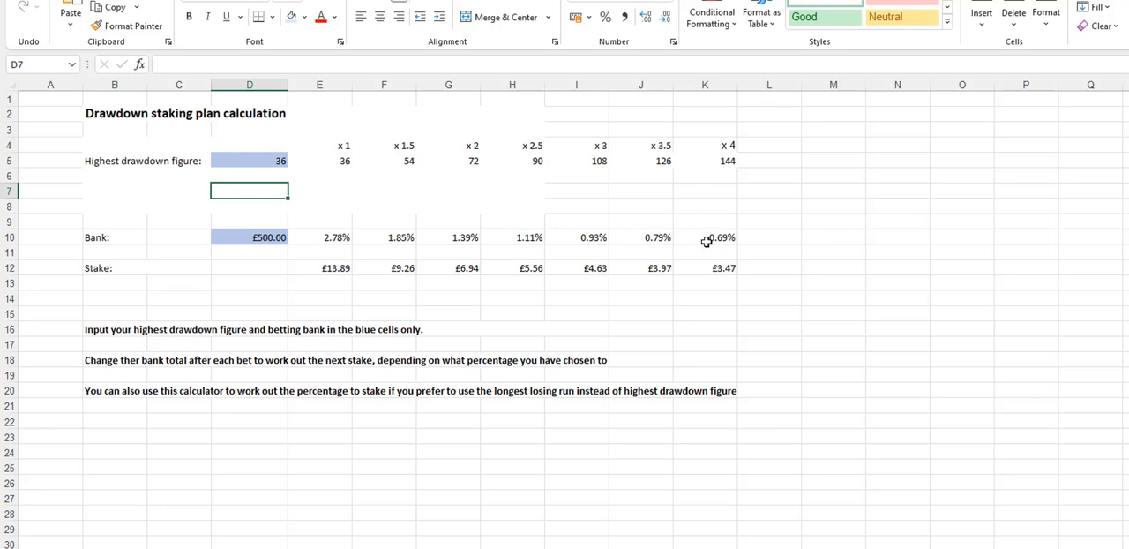
pyautogui.moveTo(714, 268)
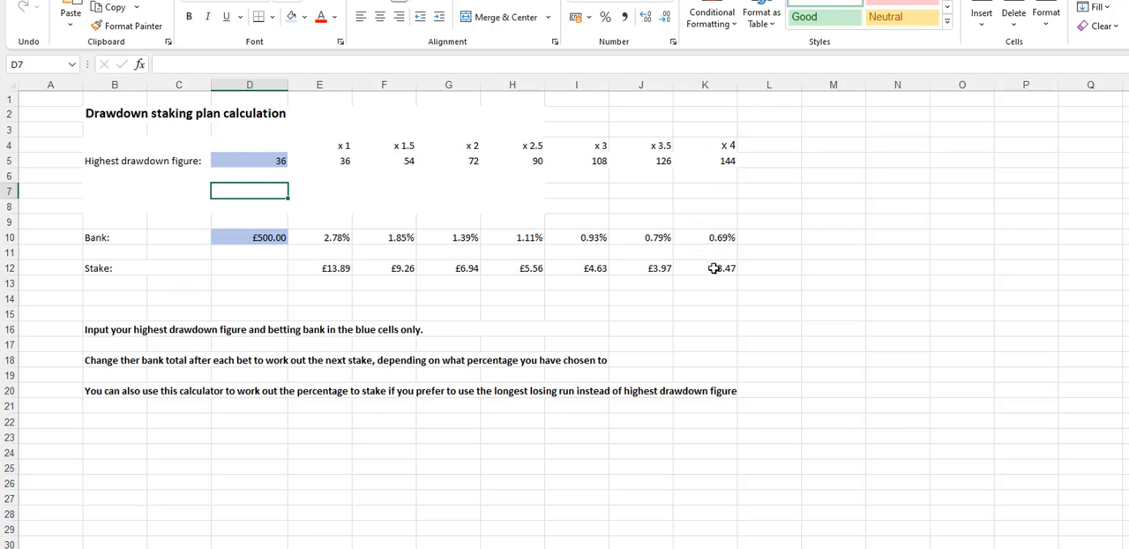
pyautogui.moveTo(333, 148)
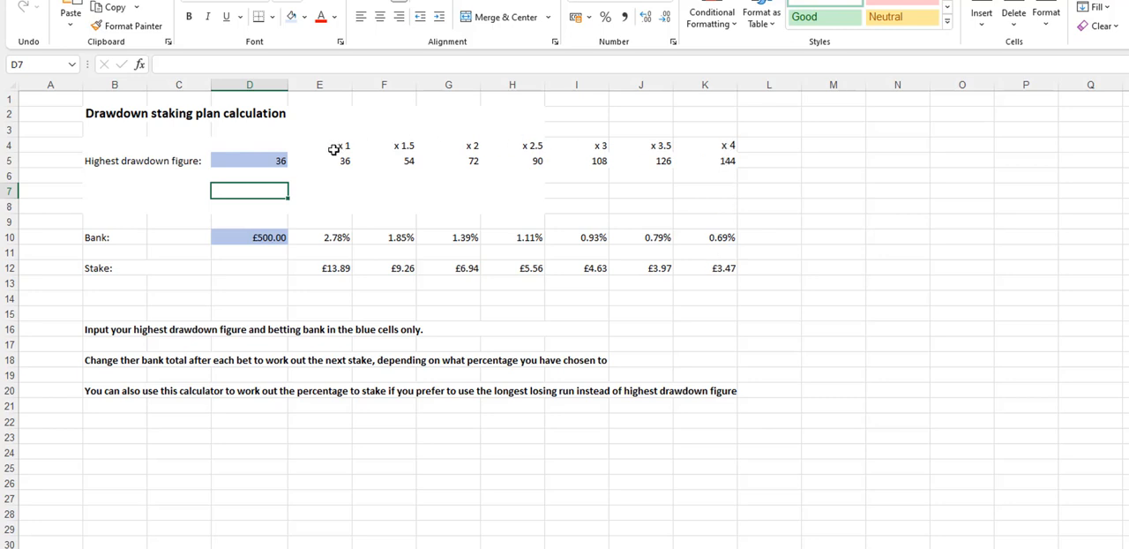
pyautogui.moveTo(331, 242)
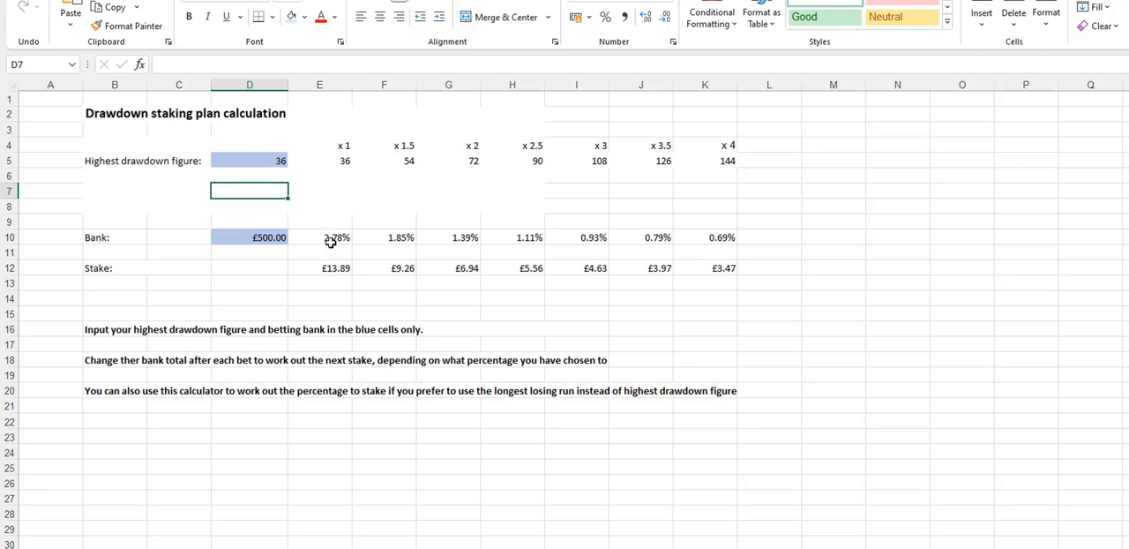
pyautogui.moveTo(441, 286)
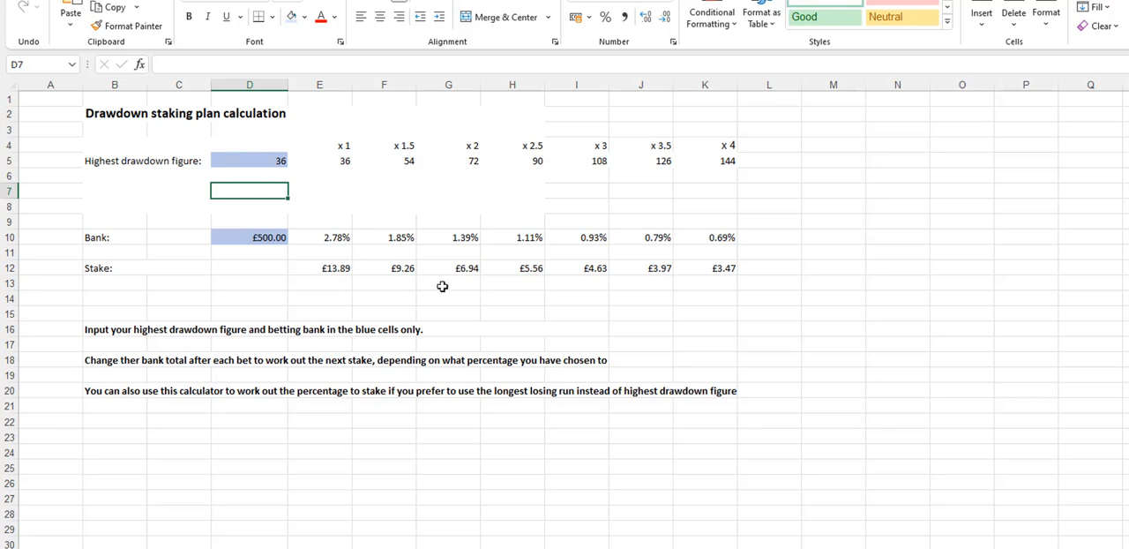
pyautogui.moveTo(716, 285)
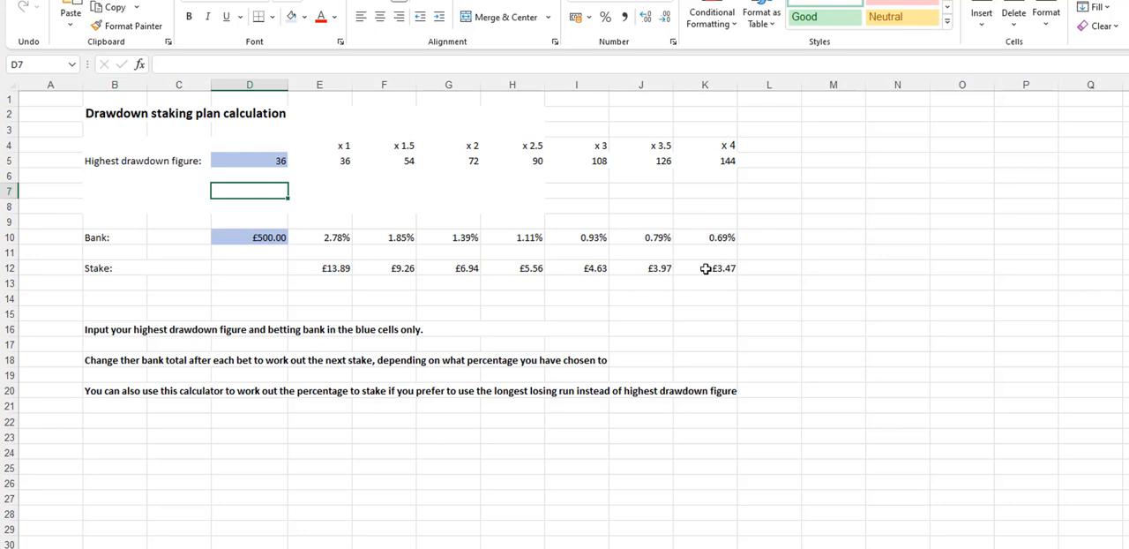
pyautogui.moveTo(540, 195)
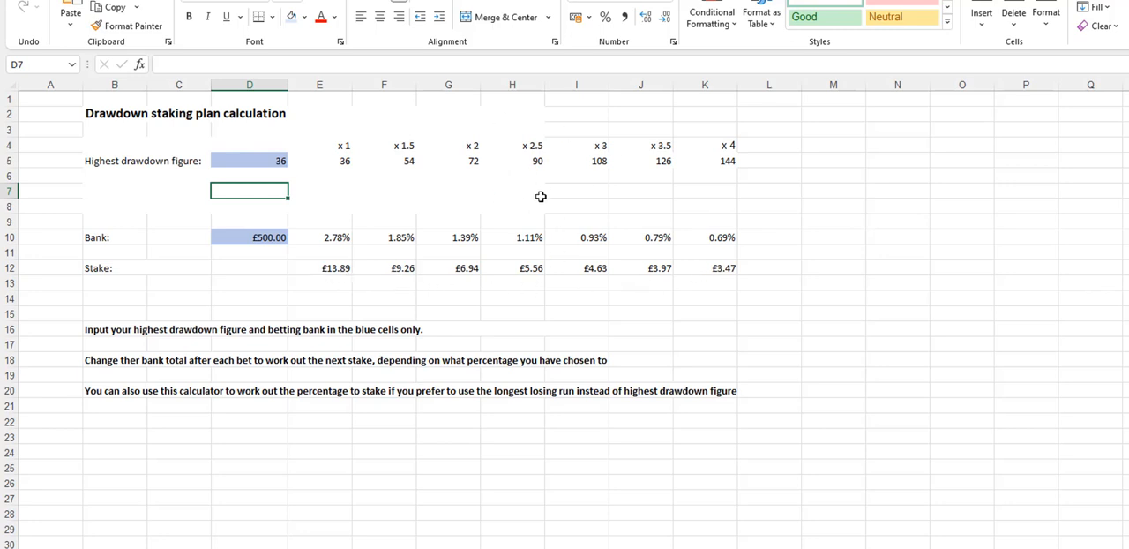
pyautogui.moveTo(516, 146)
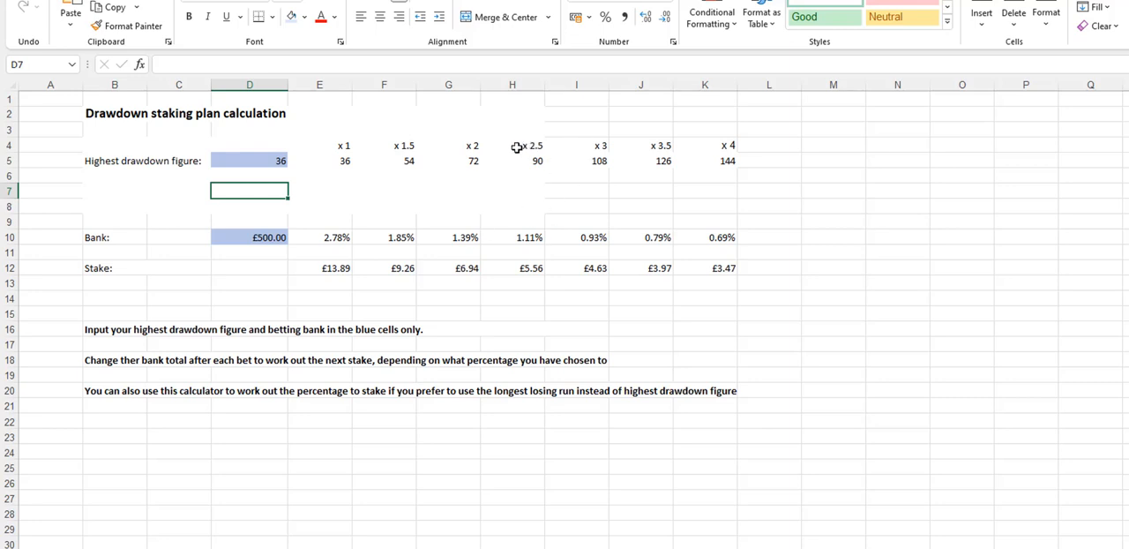
pyautogui.moveTo(508, 144)
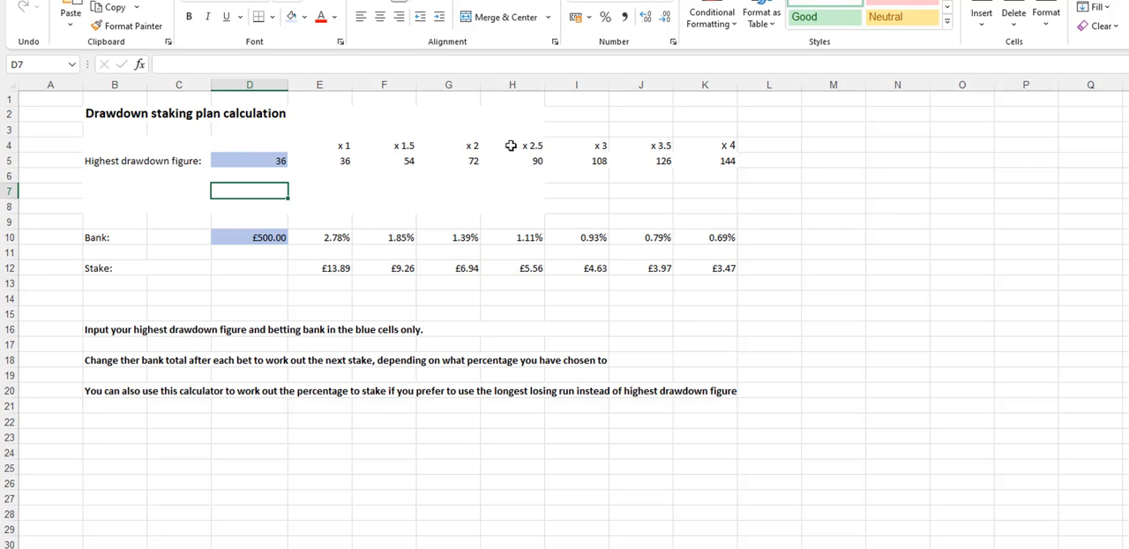
pyautogui.moveTo(515, 192)
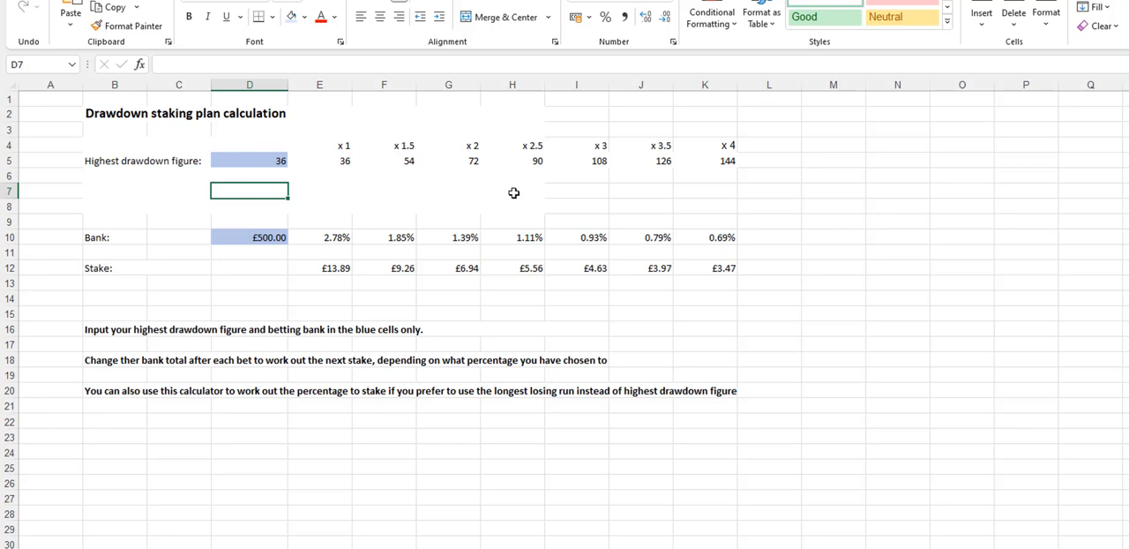
pyautogui.moveTo(522, 166)
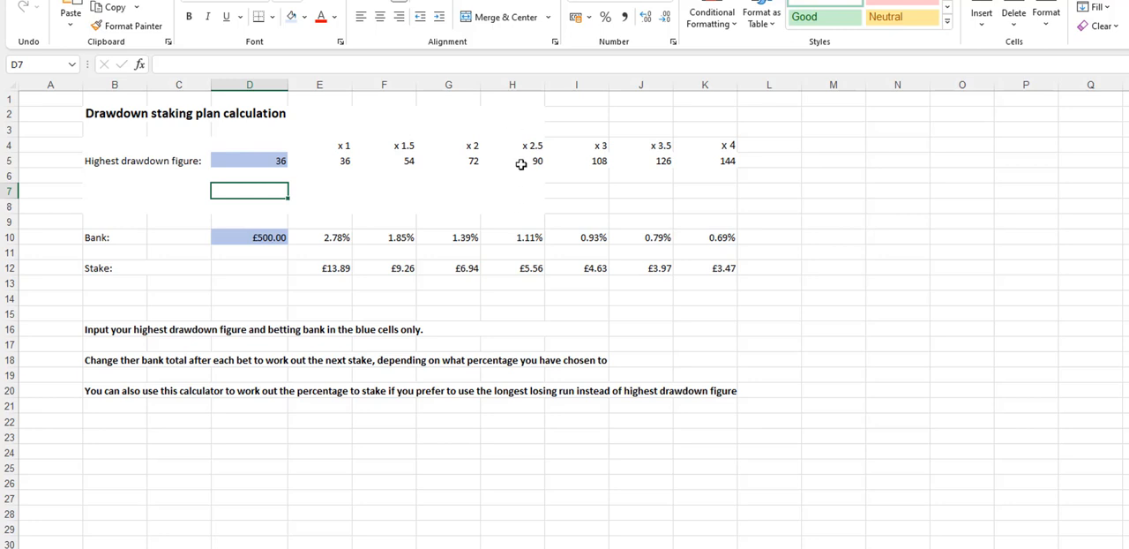
pyautogui.moveTo(328, 180)
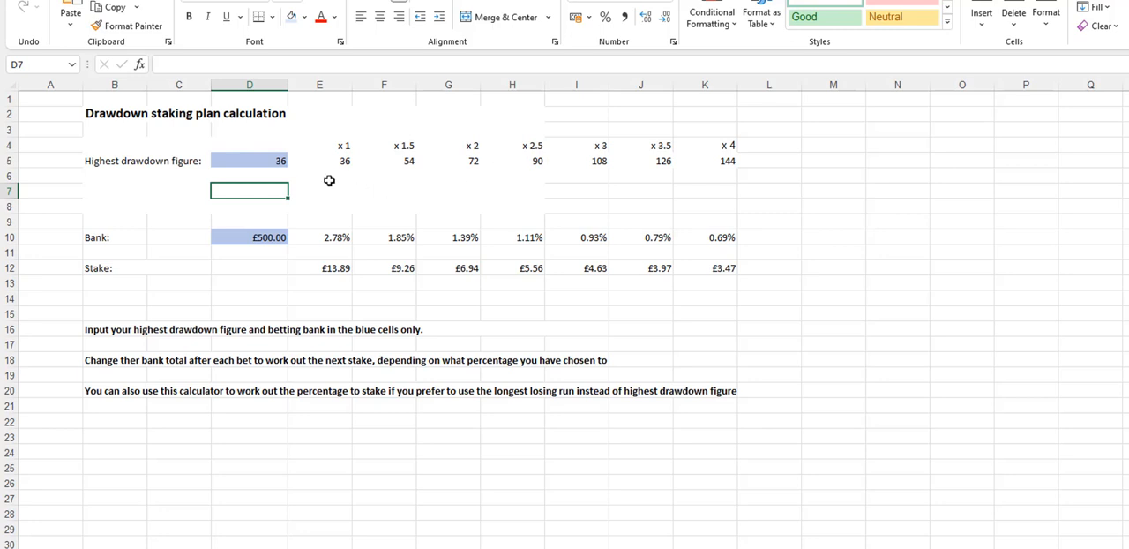
pyautogui.moveTo(462, 171)
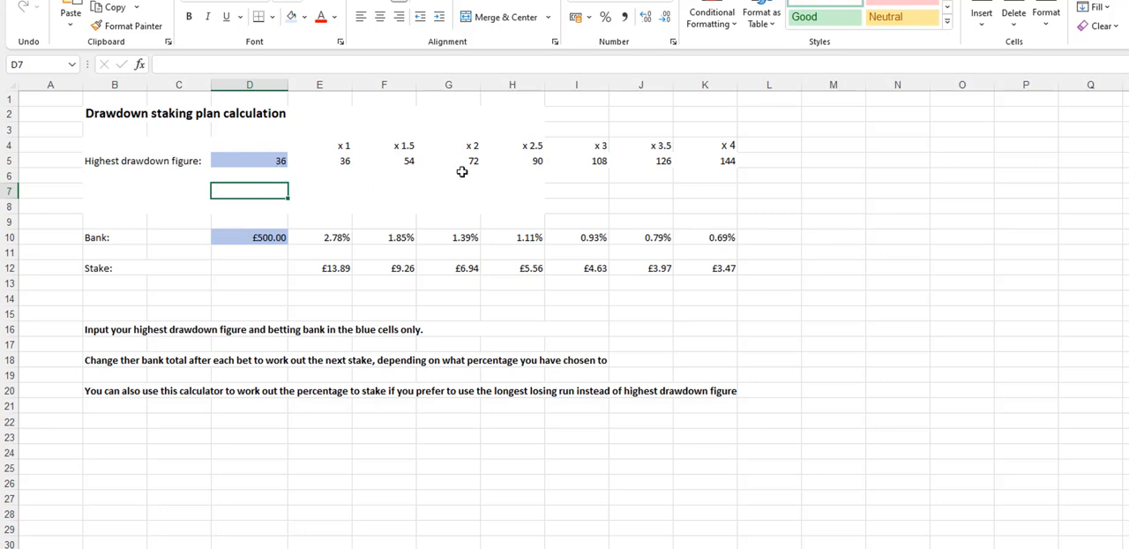
pyautogui.moveTo(240, 159)
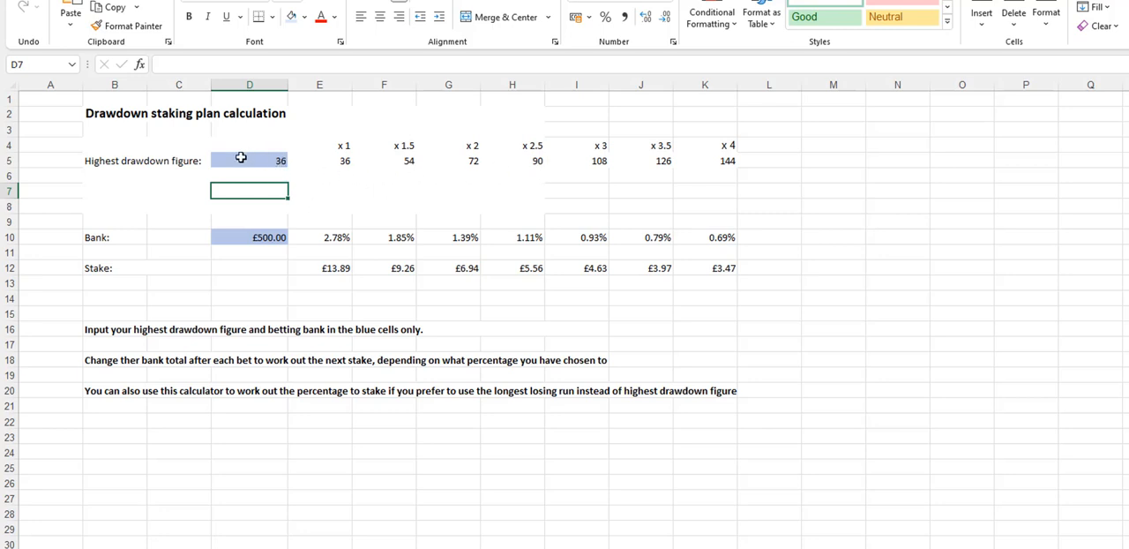
pyautogui.moveTo(512, 166)
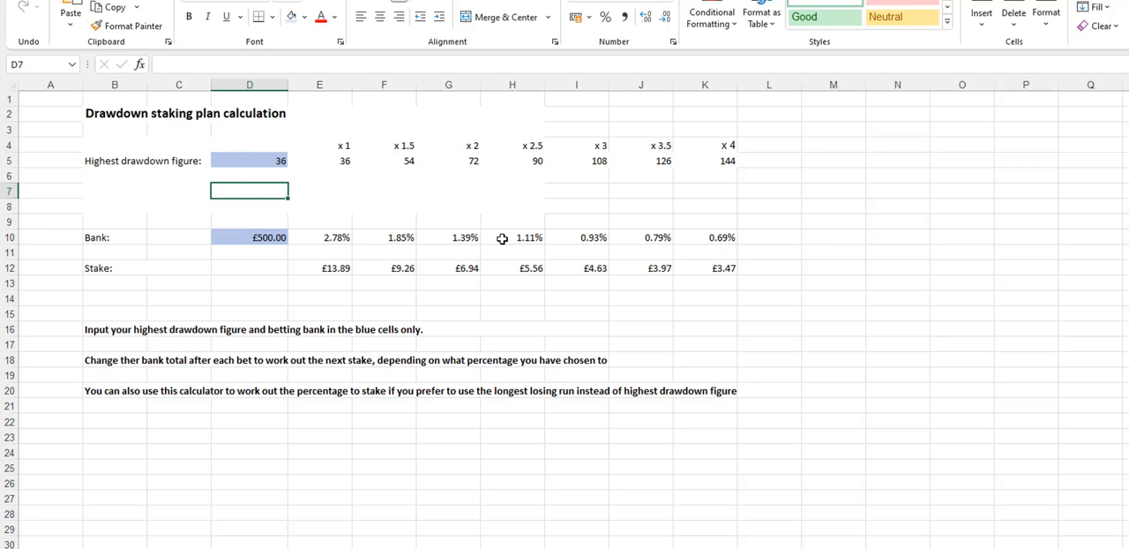
pyautogui.moveTo(404, 275)
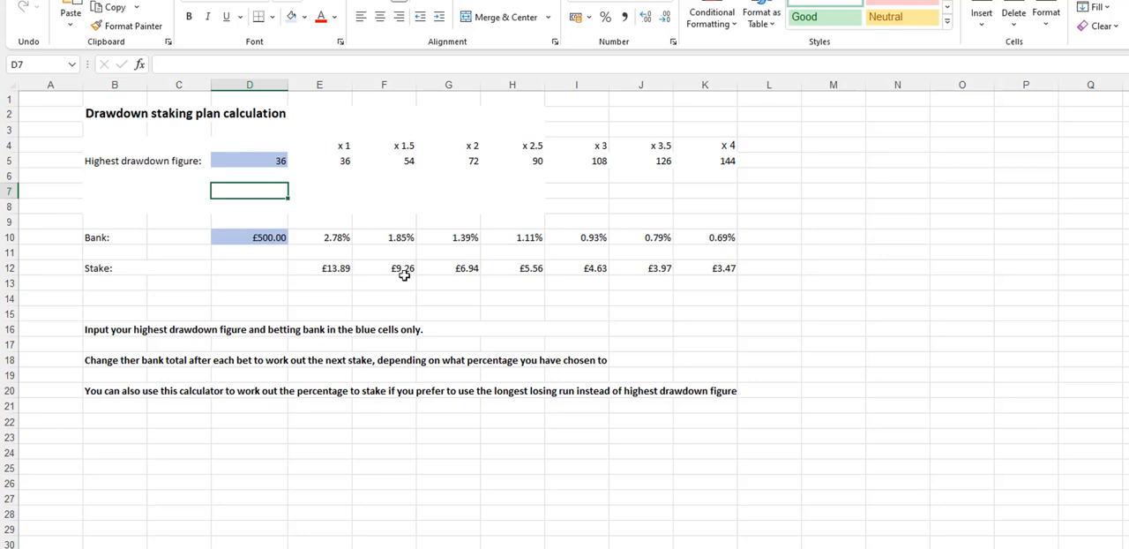
pyautogui.moveTo(508, 240)
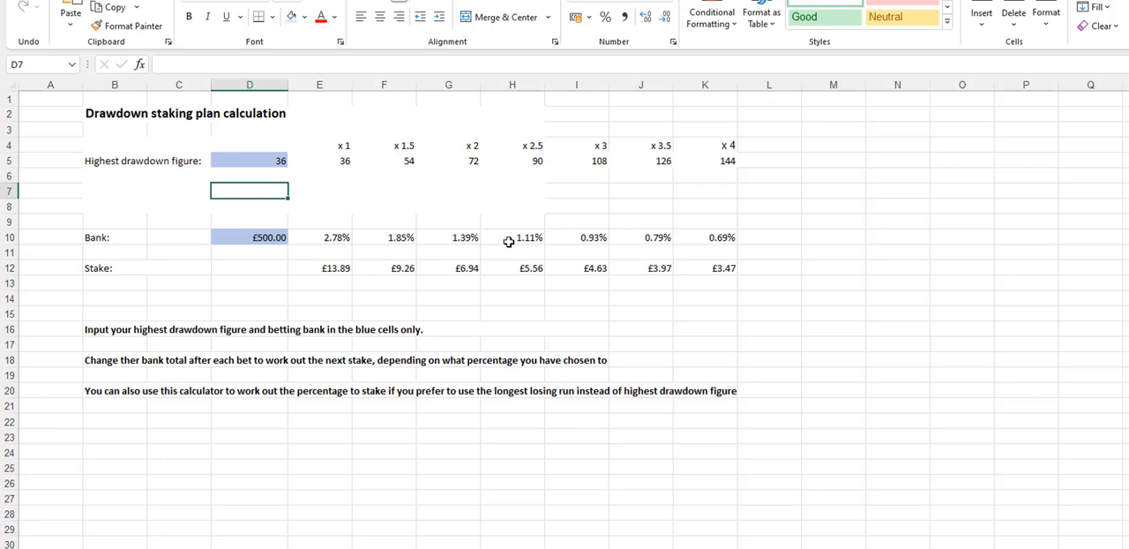
pyautogui.moveTo(510, 240)
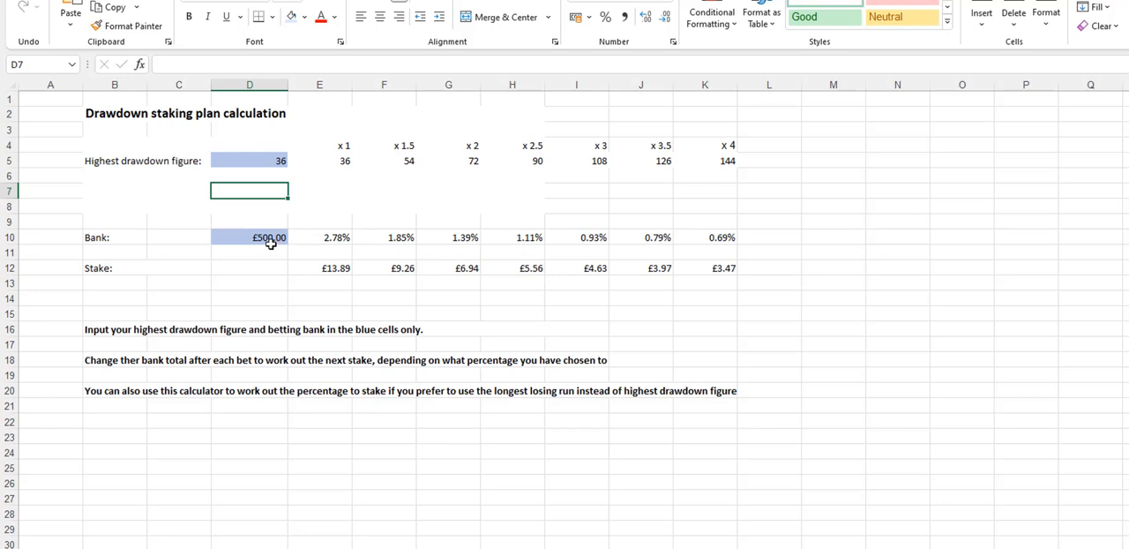
pyautogui.moveTo(533, 238)
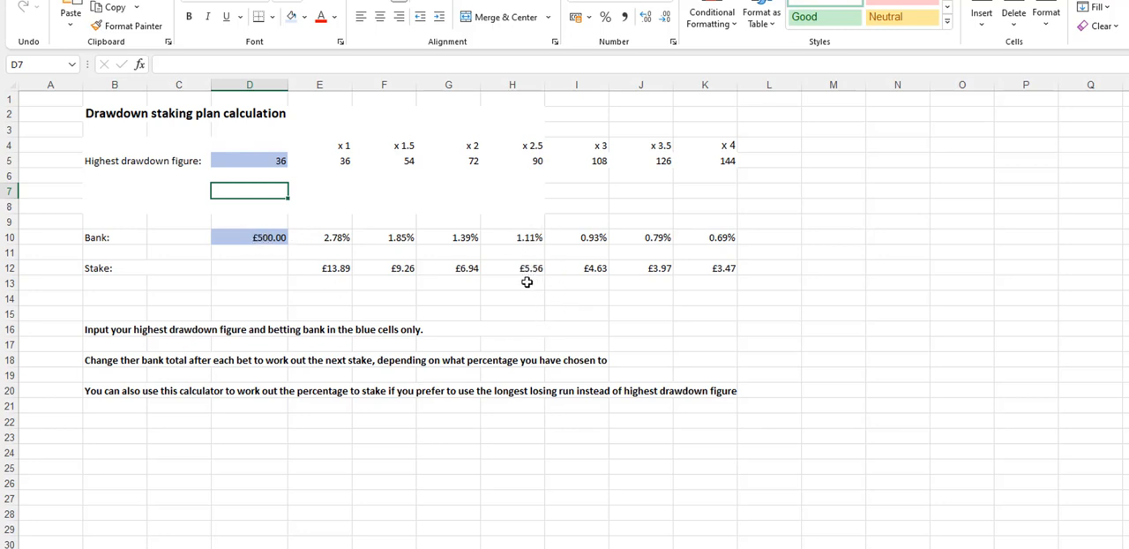
pyautogui.moveTo(496, 286)
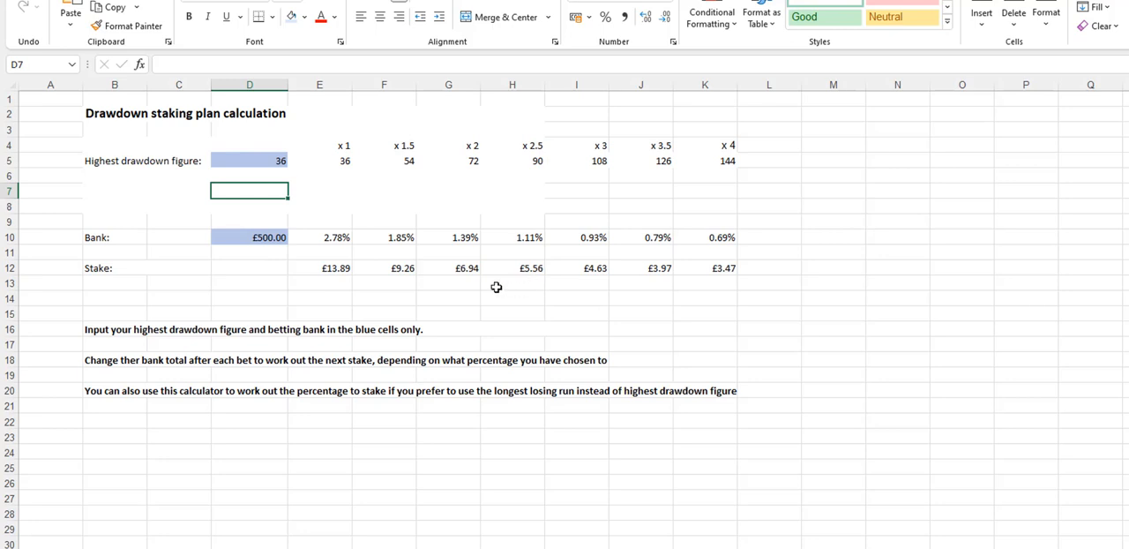
pyautogui.moveTo(398, 144)
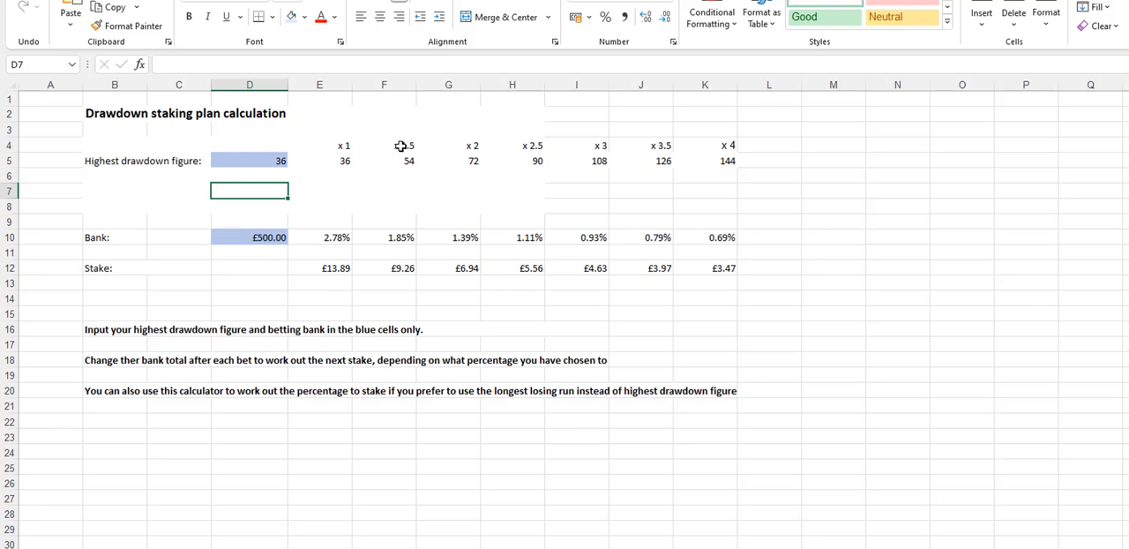
pyautogui.moveTo(402, 282)
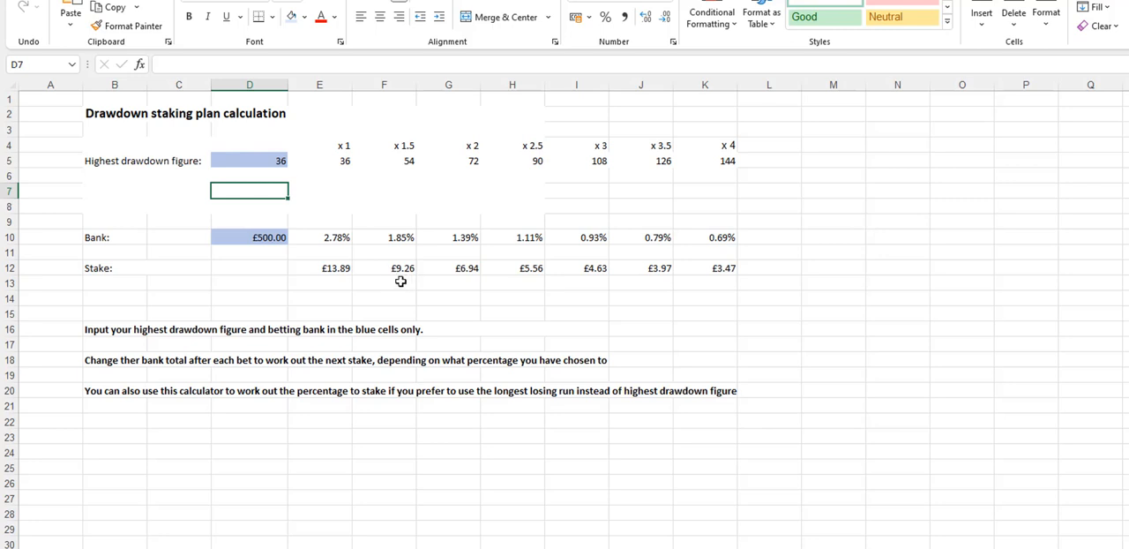
pyautogui.moveTo(532, 224)
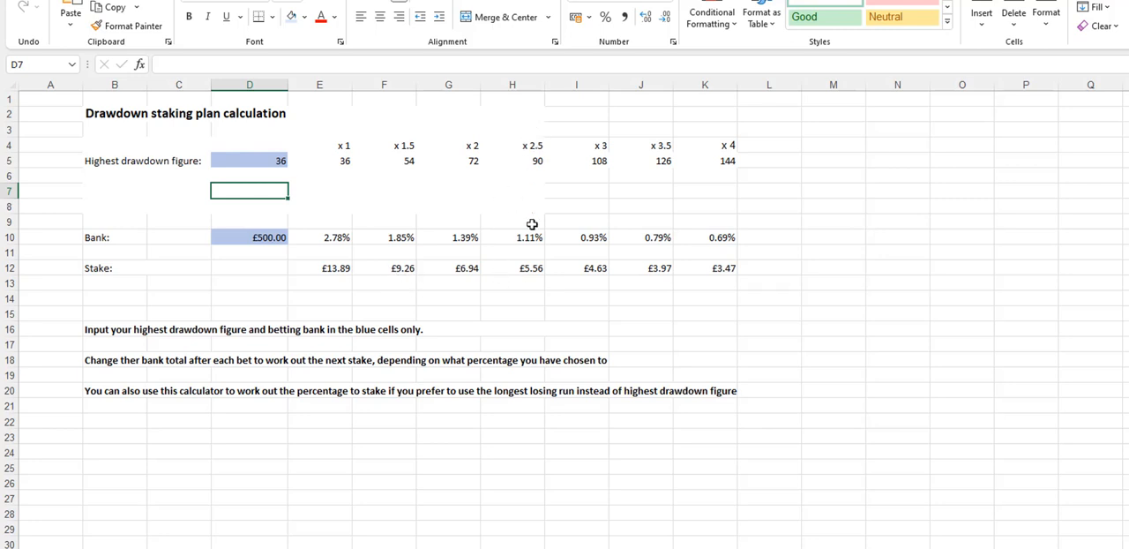
pyautogui.moveTo(533, 292)
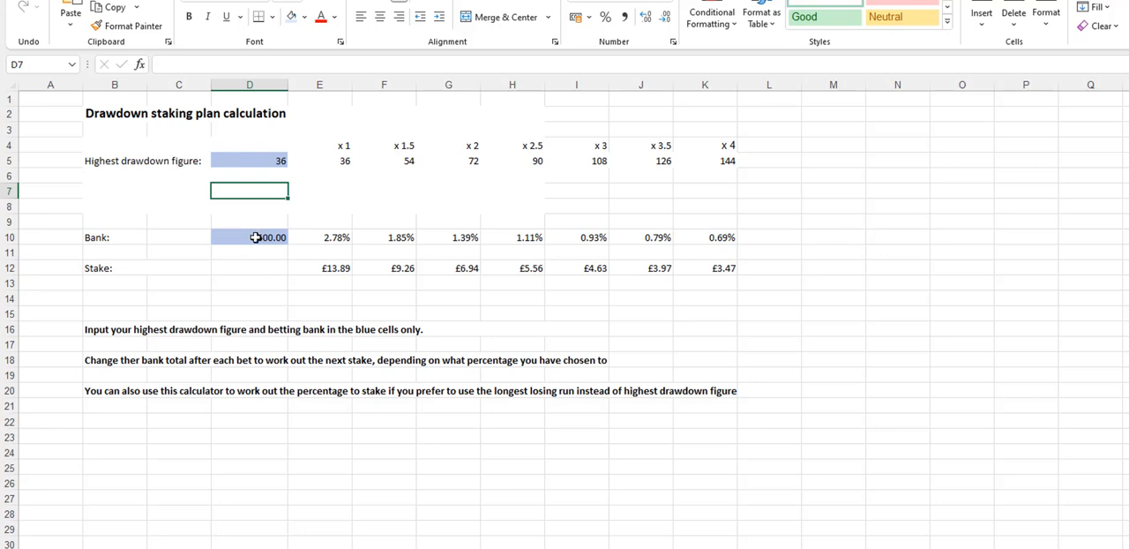
# Set the bank in D10 to 630 and then 2300, giving £63.89 at x1.
pyautogui.click(249, 236)
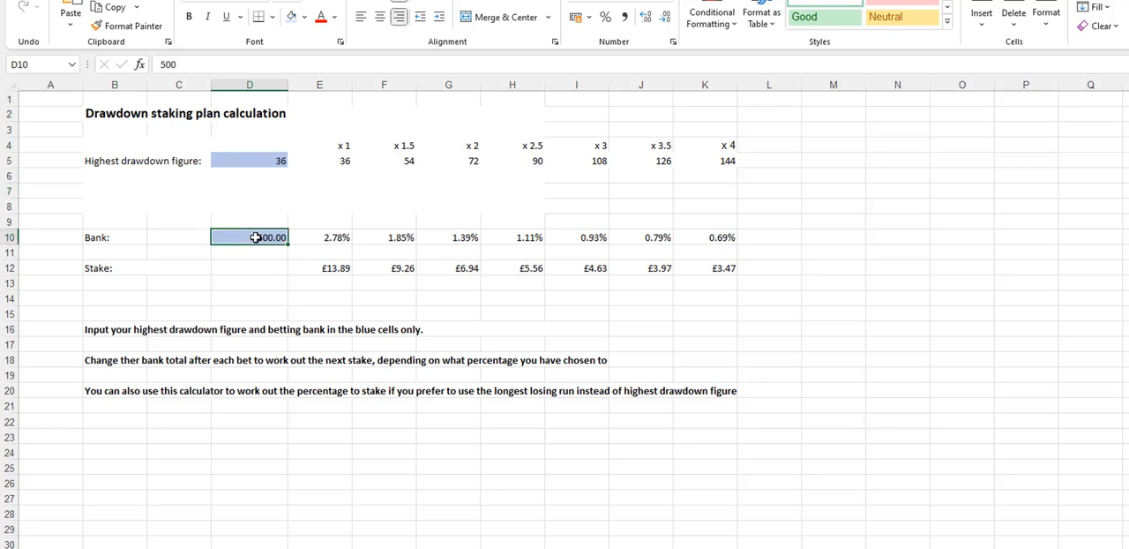
pyautogui.write('630')
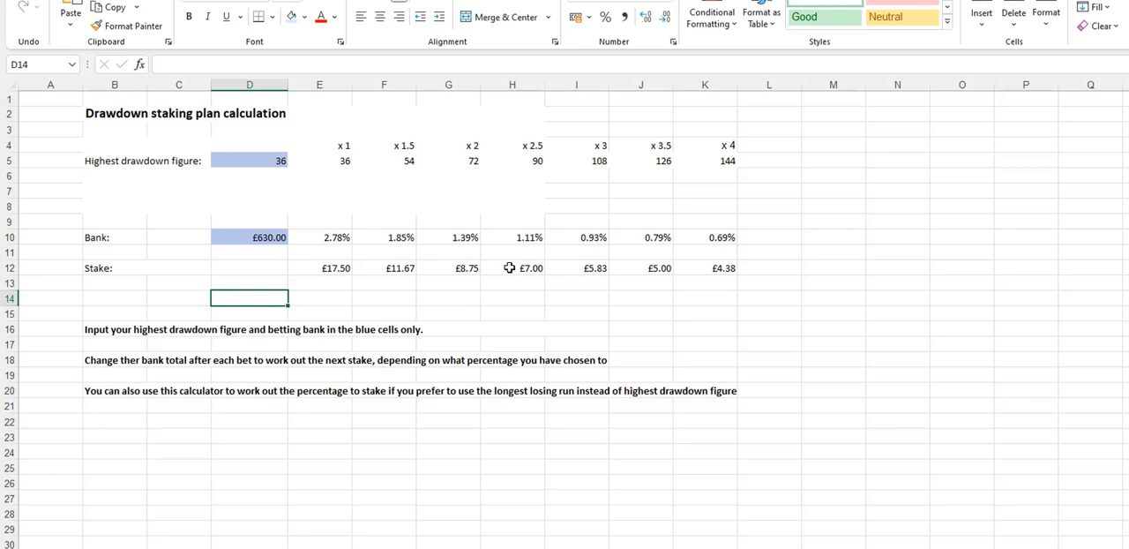
pyautogui.moveTo(253, 236)
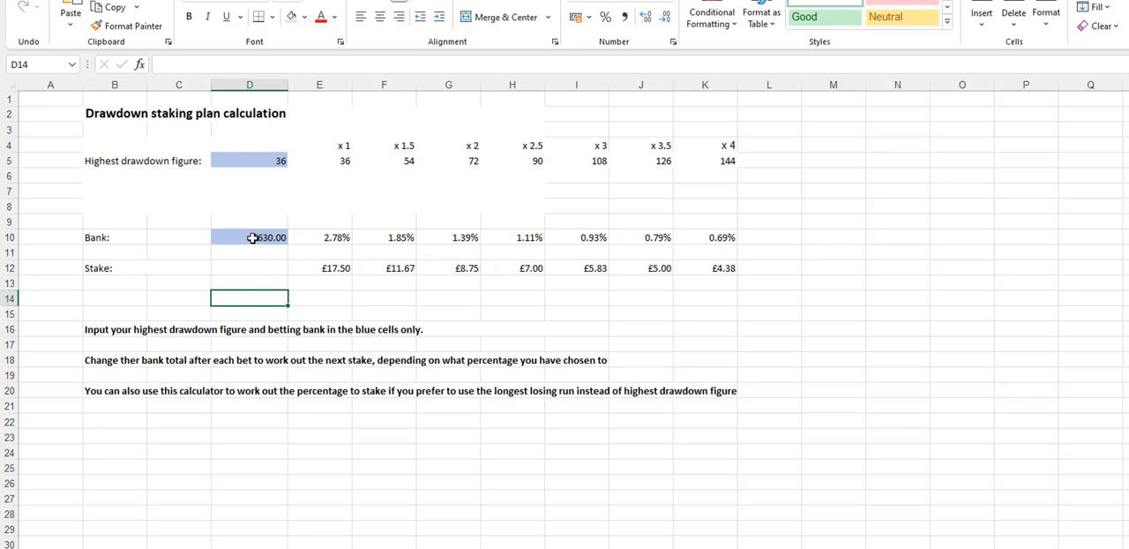
pyautogui.write('23')
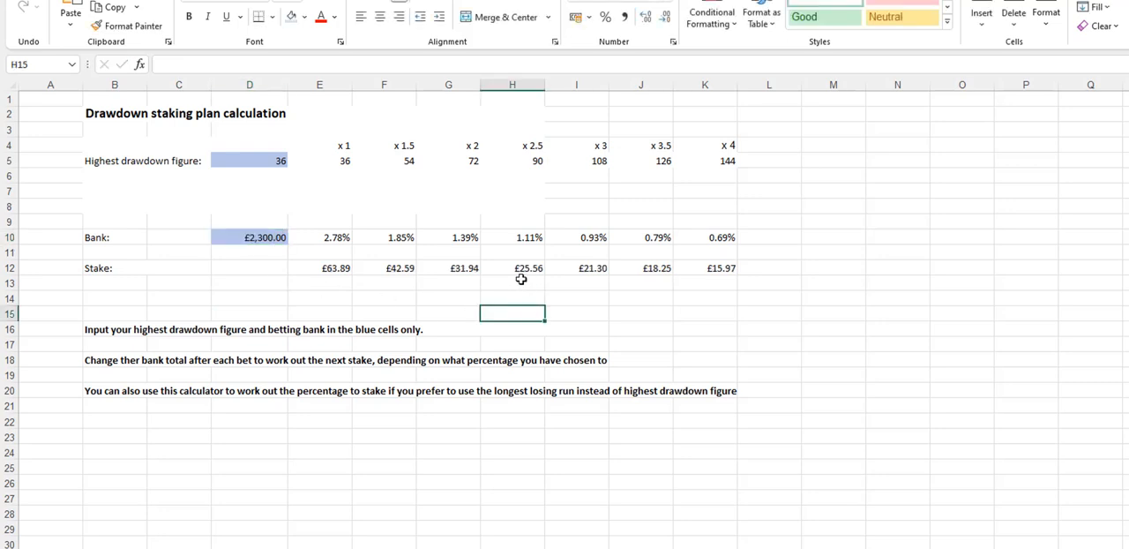
pyautogui.moveTo(519, 250)
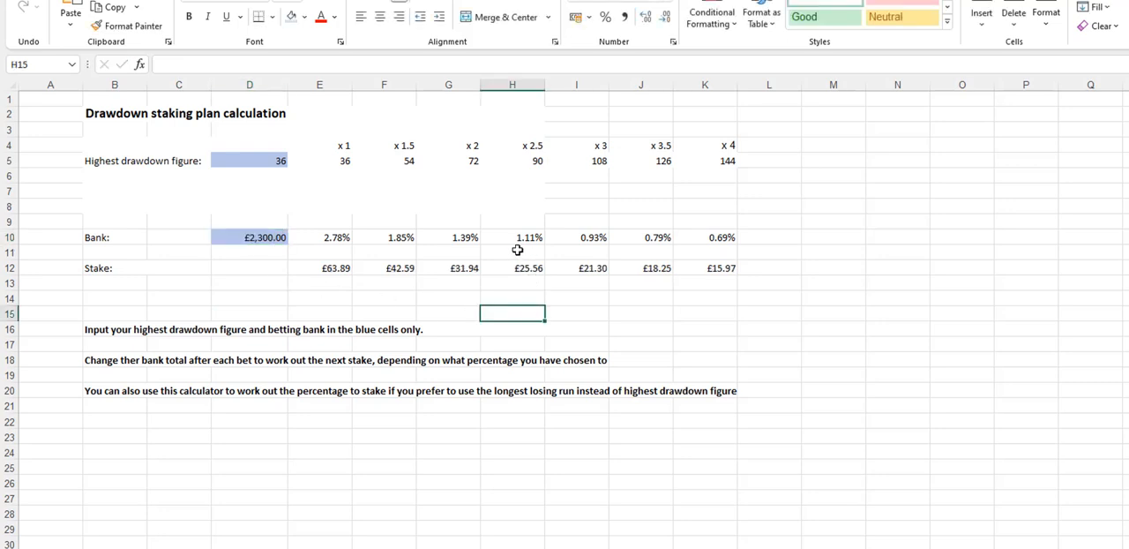
pyautogui.moveTo(284, 233)
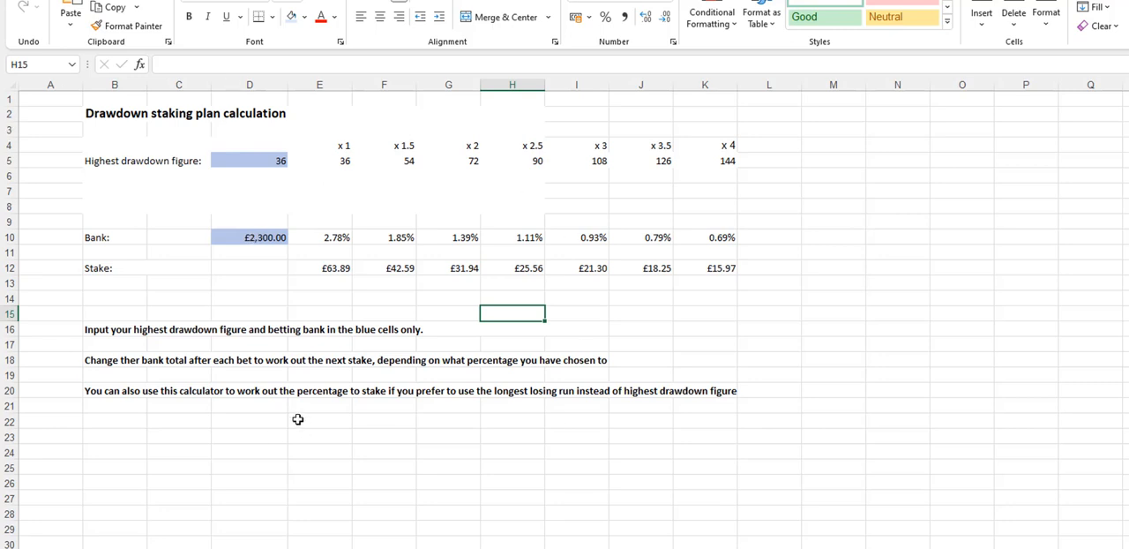
pyautogui.moveTo(376, 448)
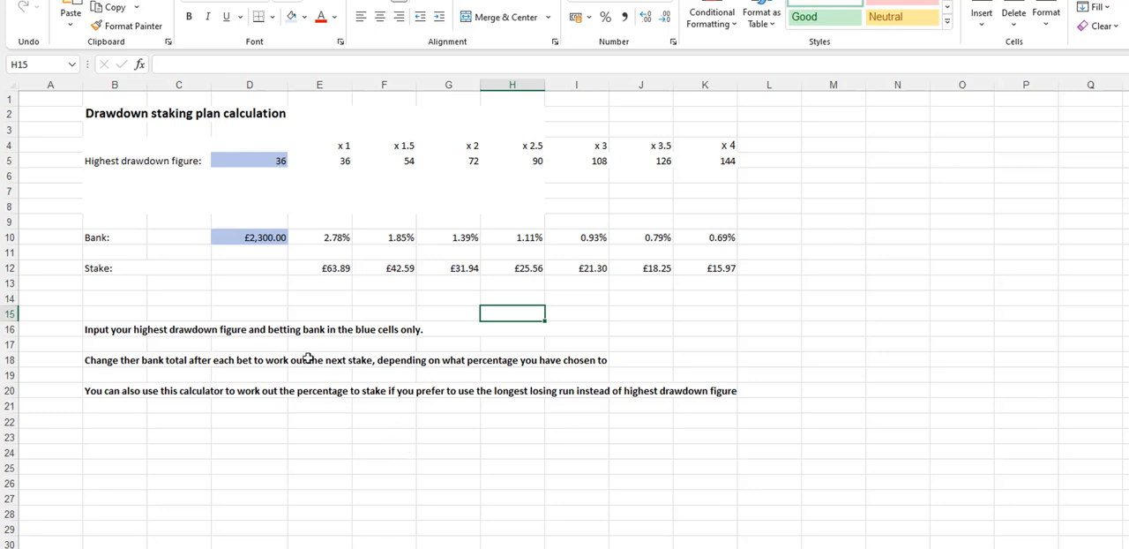
# Enter 500, then 523, then 515 as the bank in D10, ending with stakes £14.31–£3.58.
pyautogui.click(251, 236)
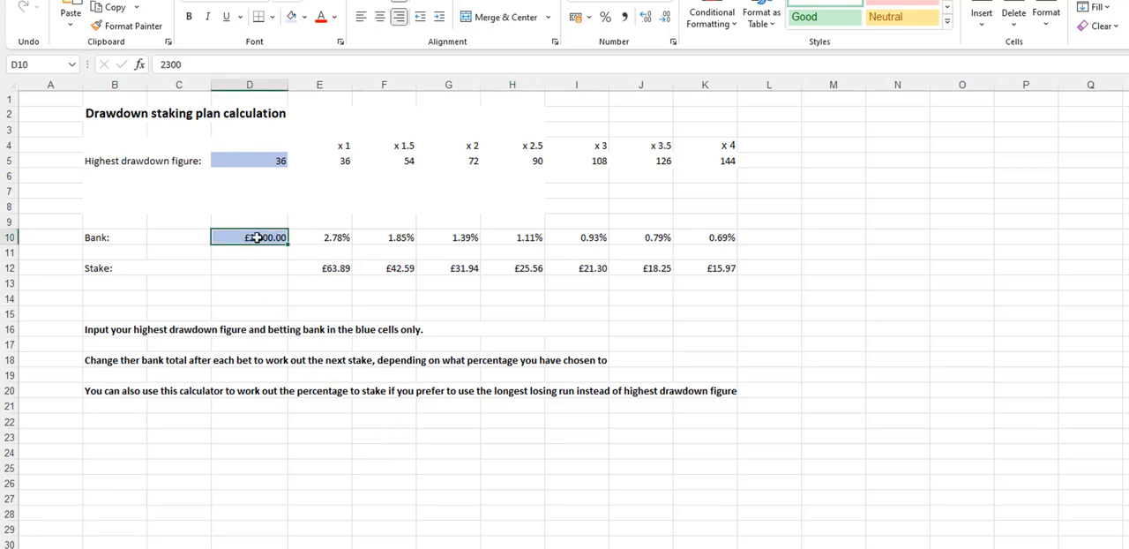
pyautogui.write('500')
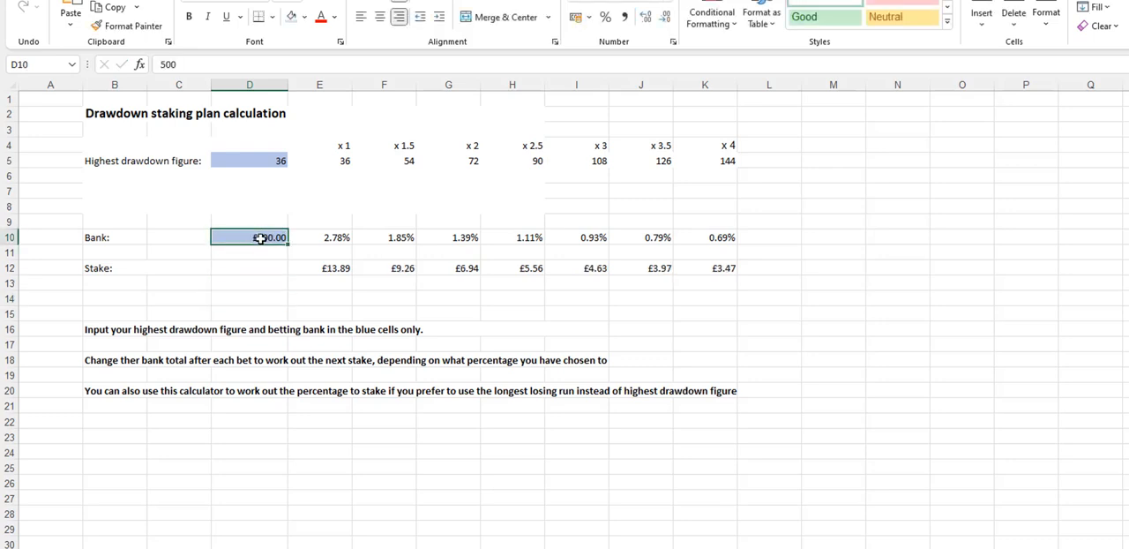
pyautogui.write('523')
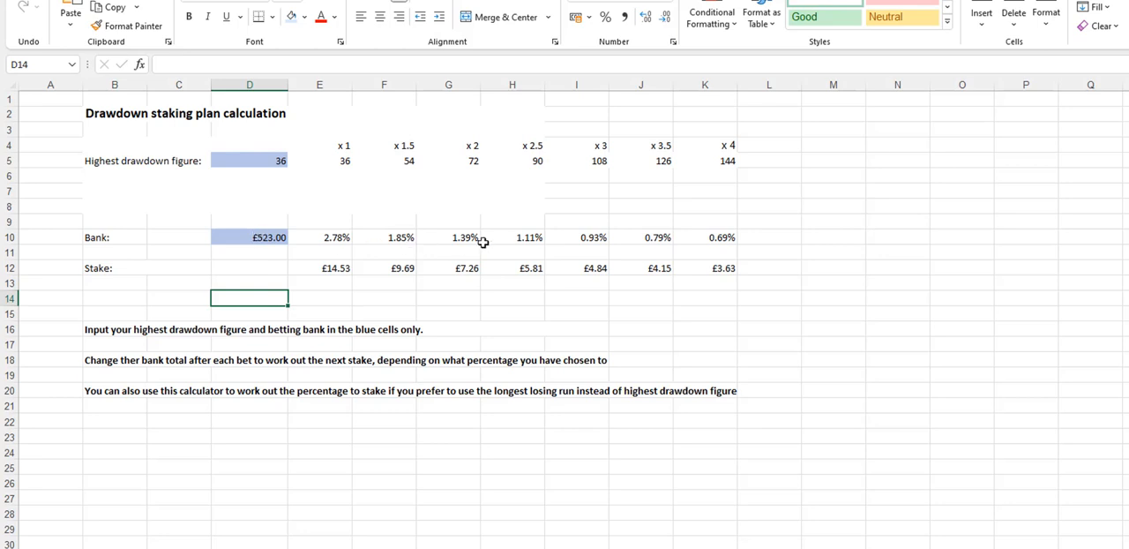
pyautogui.moveTo(515, 268)
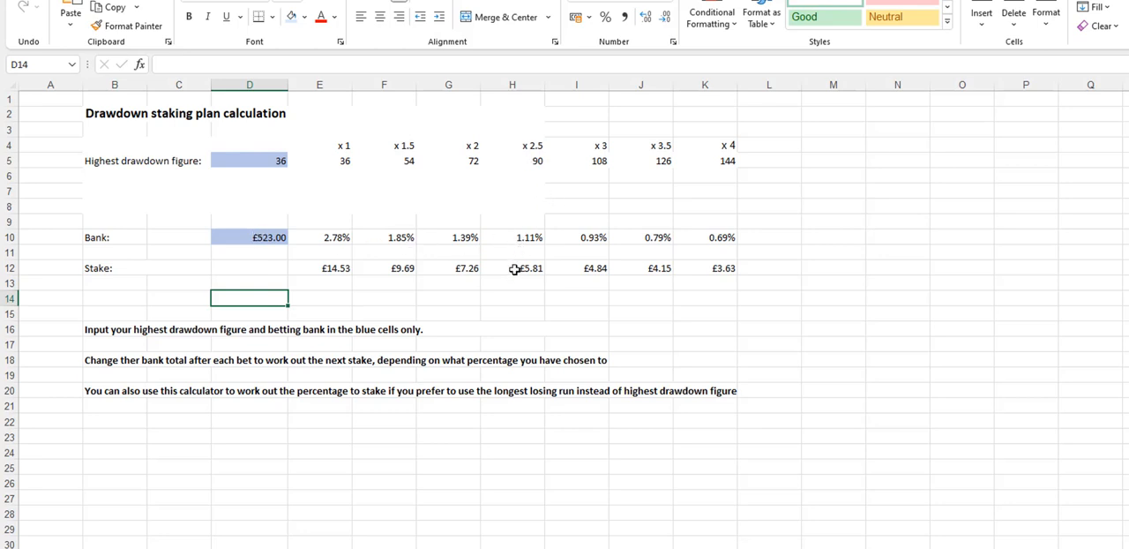
pyautogui.click(251, 236)
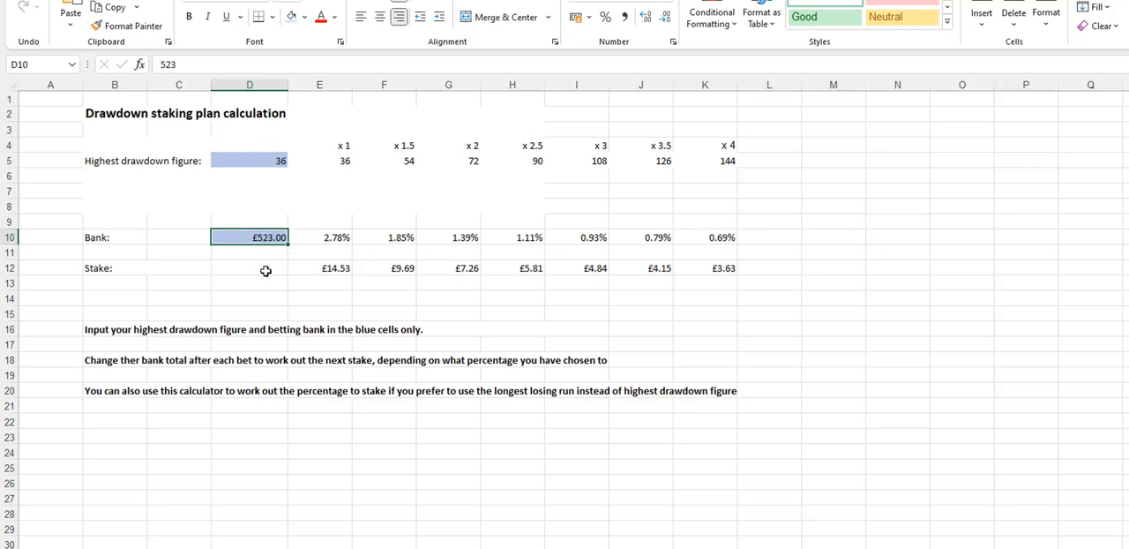
pyautogui.write('515')
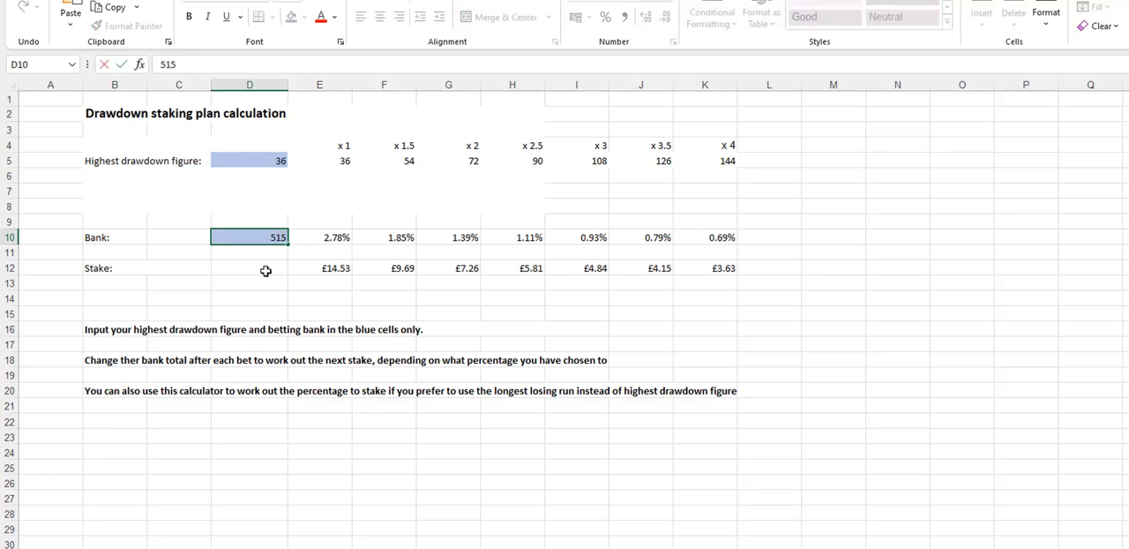
pyautogui.click(448, 296)
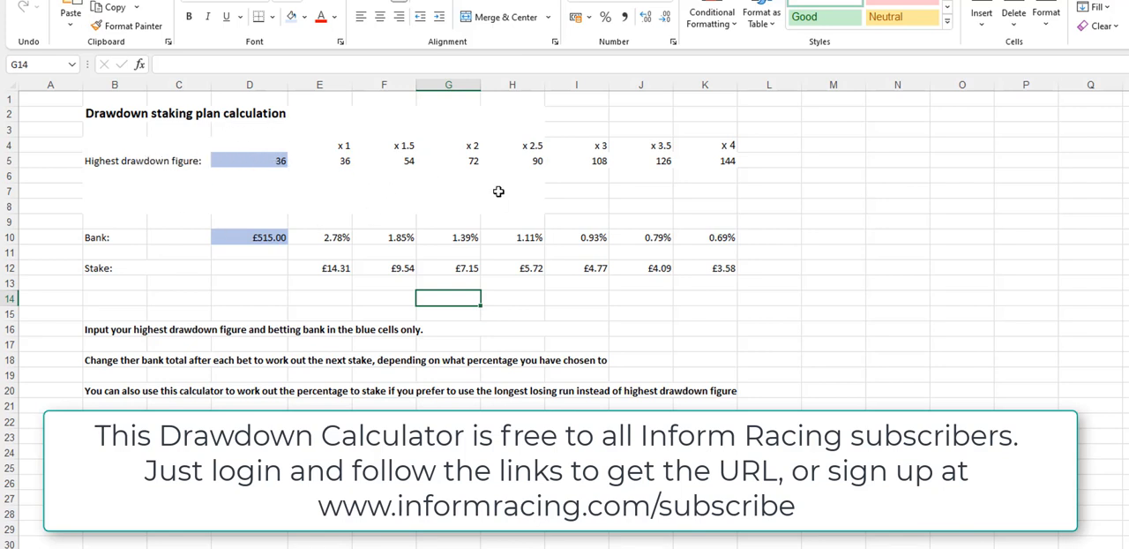
pyautogui.moveTo(545, 136)
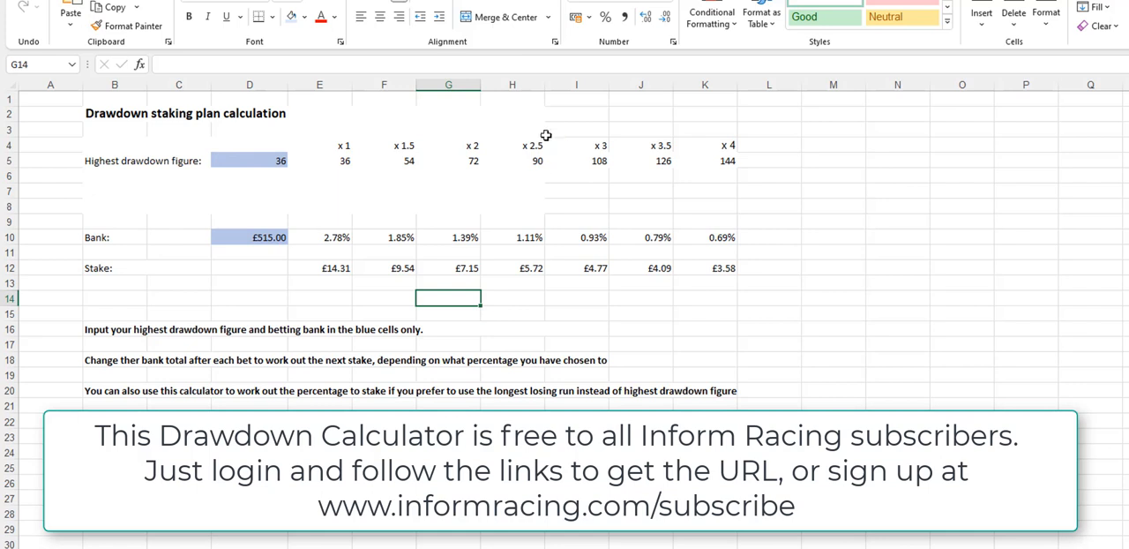
pyautogui.moveTo(529, 293)
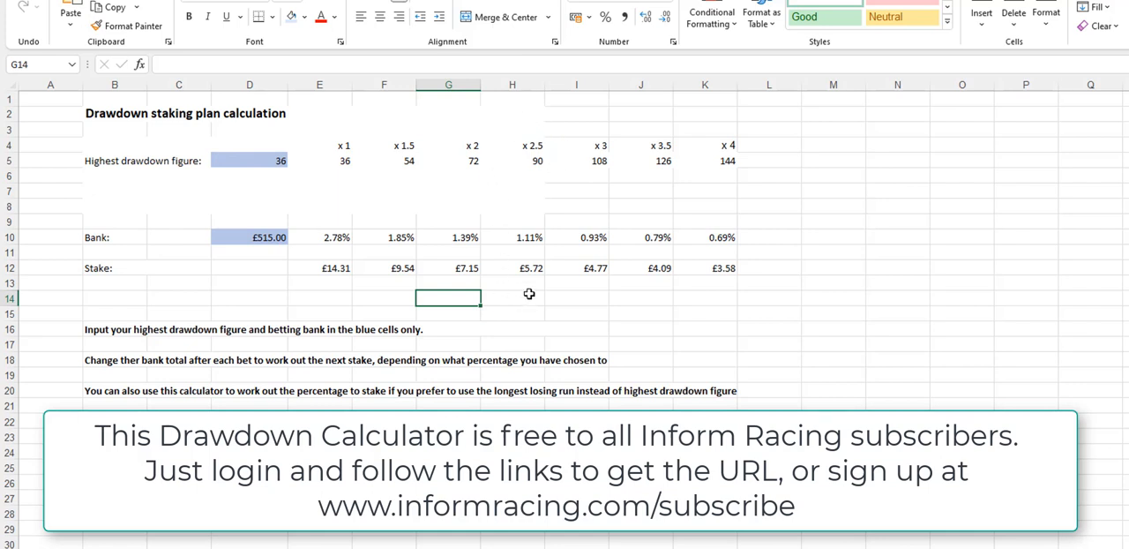
pyautogui.moveTo(529, 271)
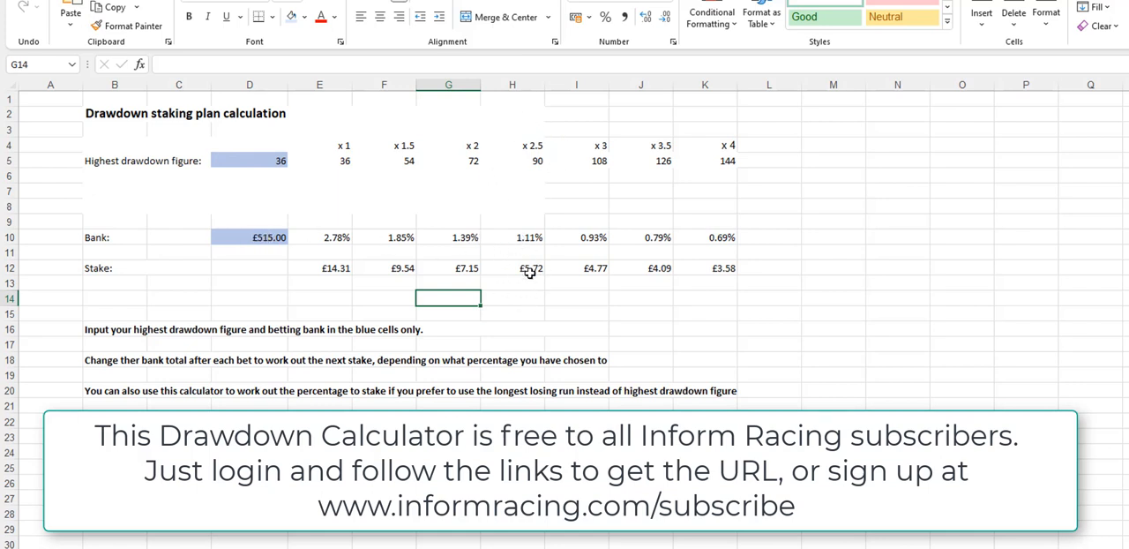